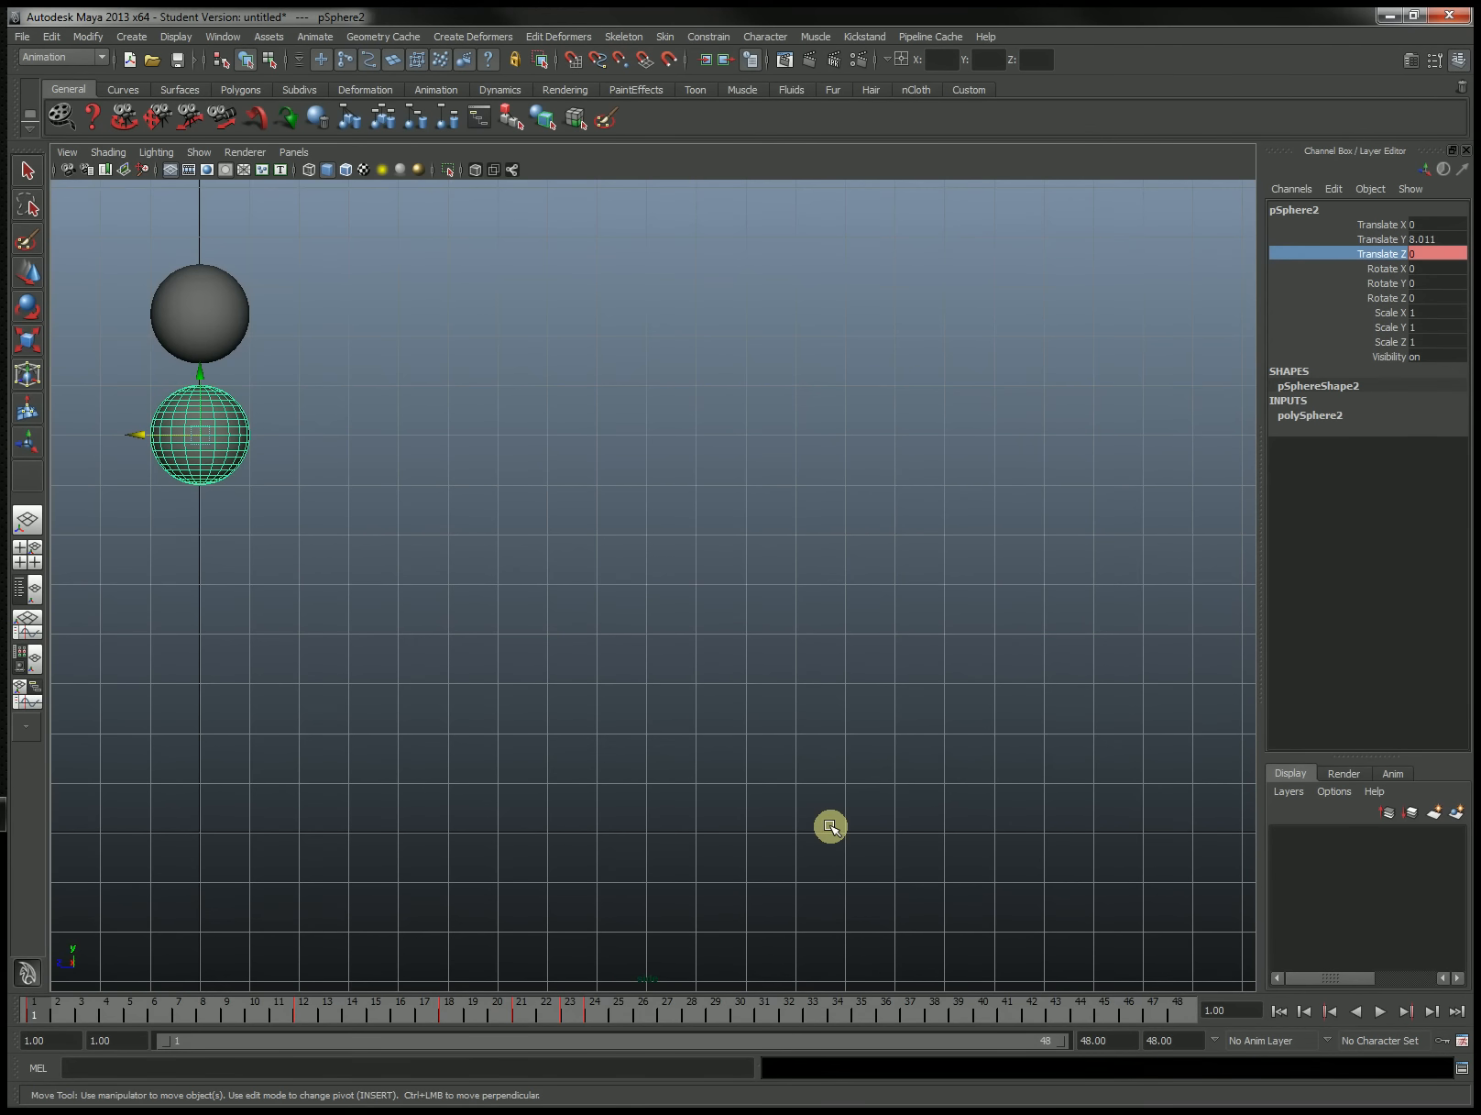
mouse_move(819, 426)
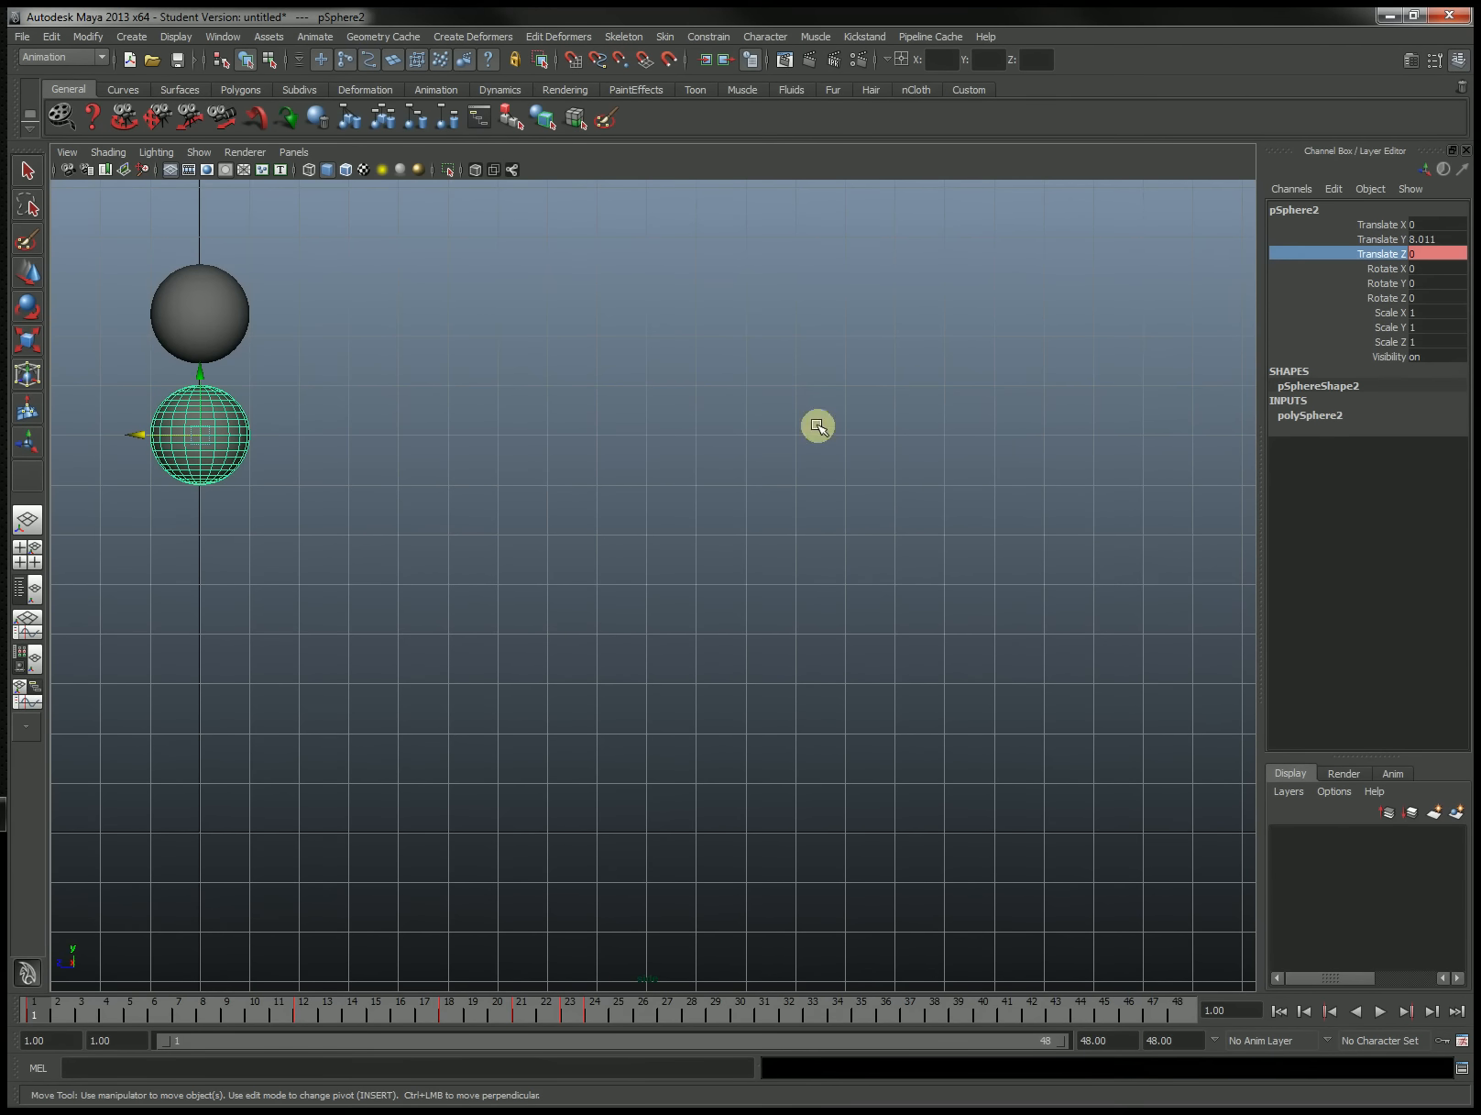
mouse_move(1389, 1003)
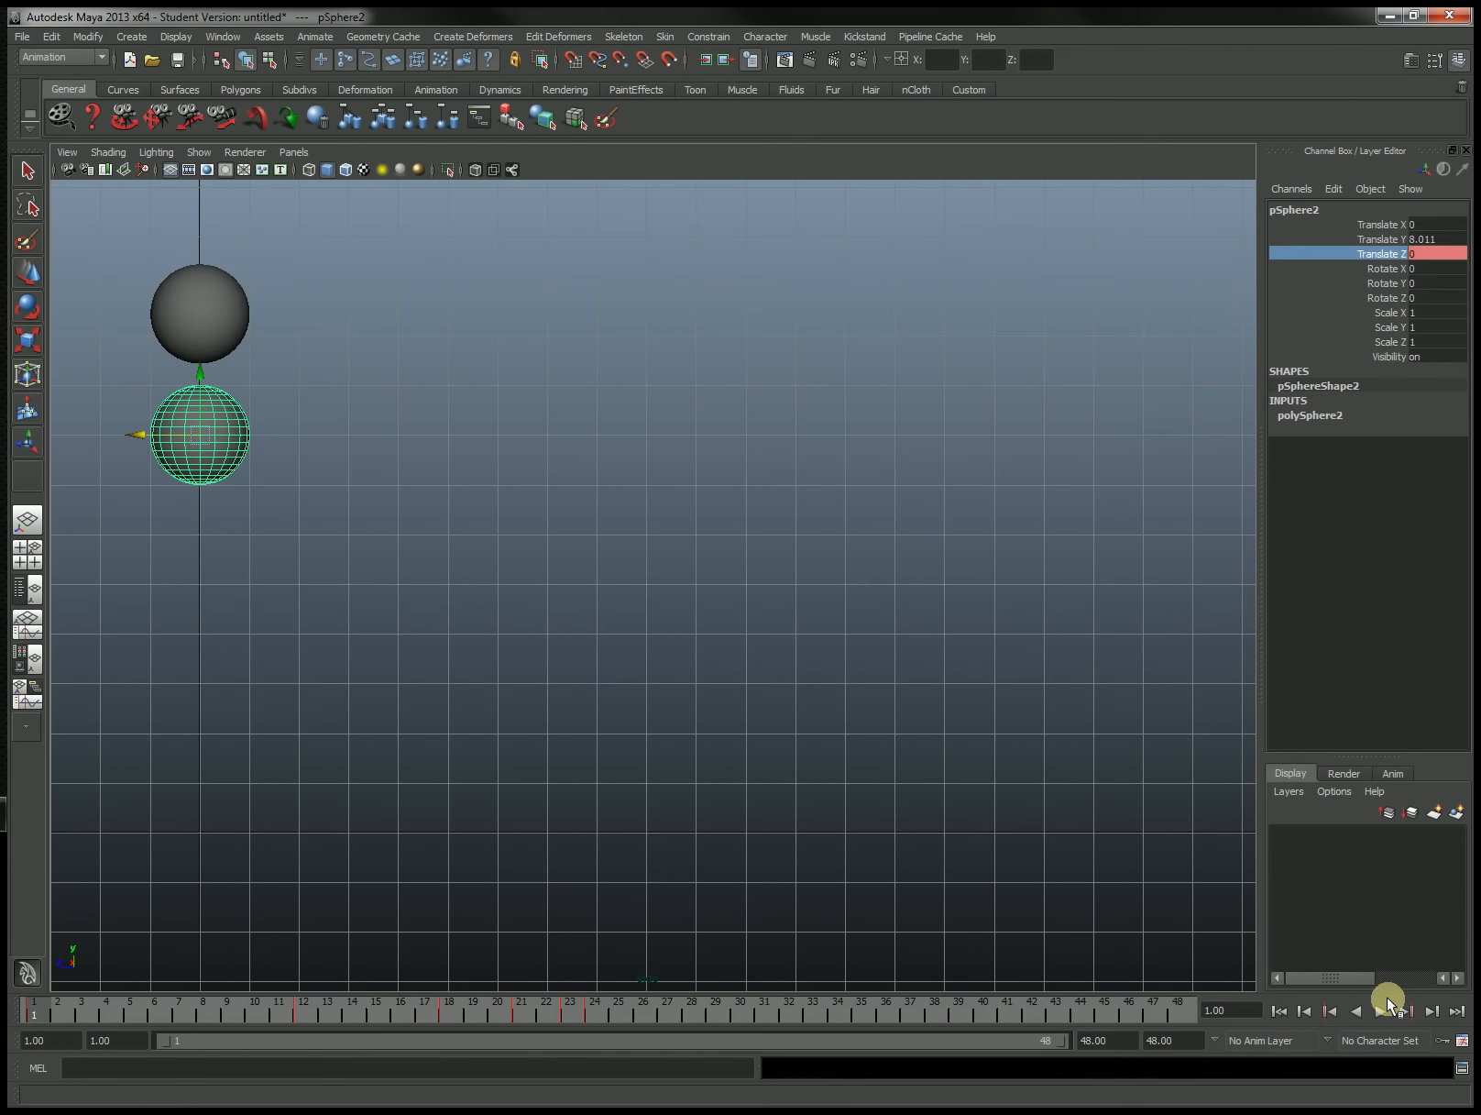
- Play back the two spheres' animation, scrubbing to frame 12 and replaying
click(1376, 1011)
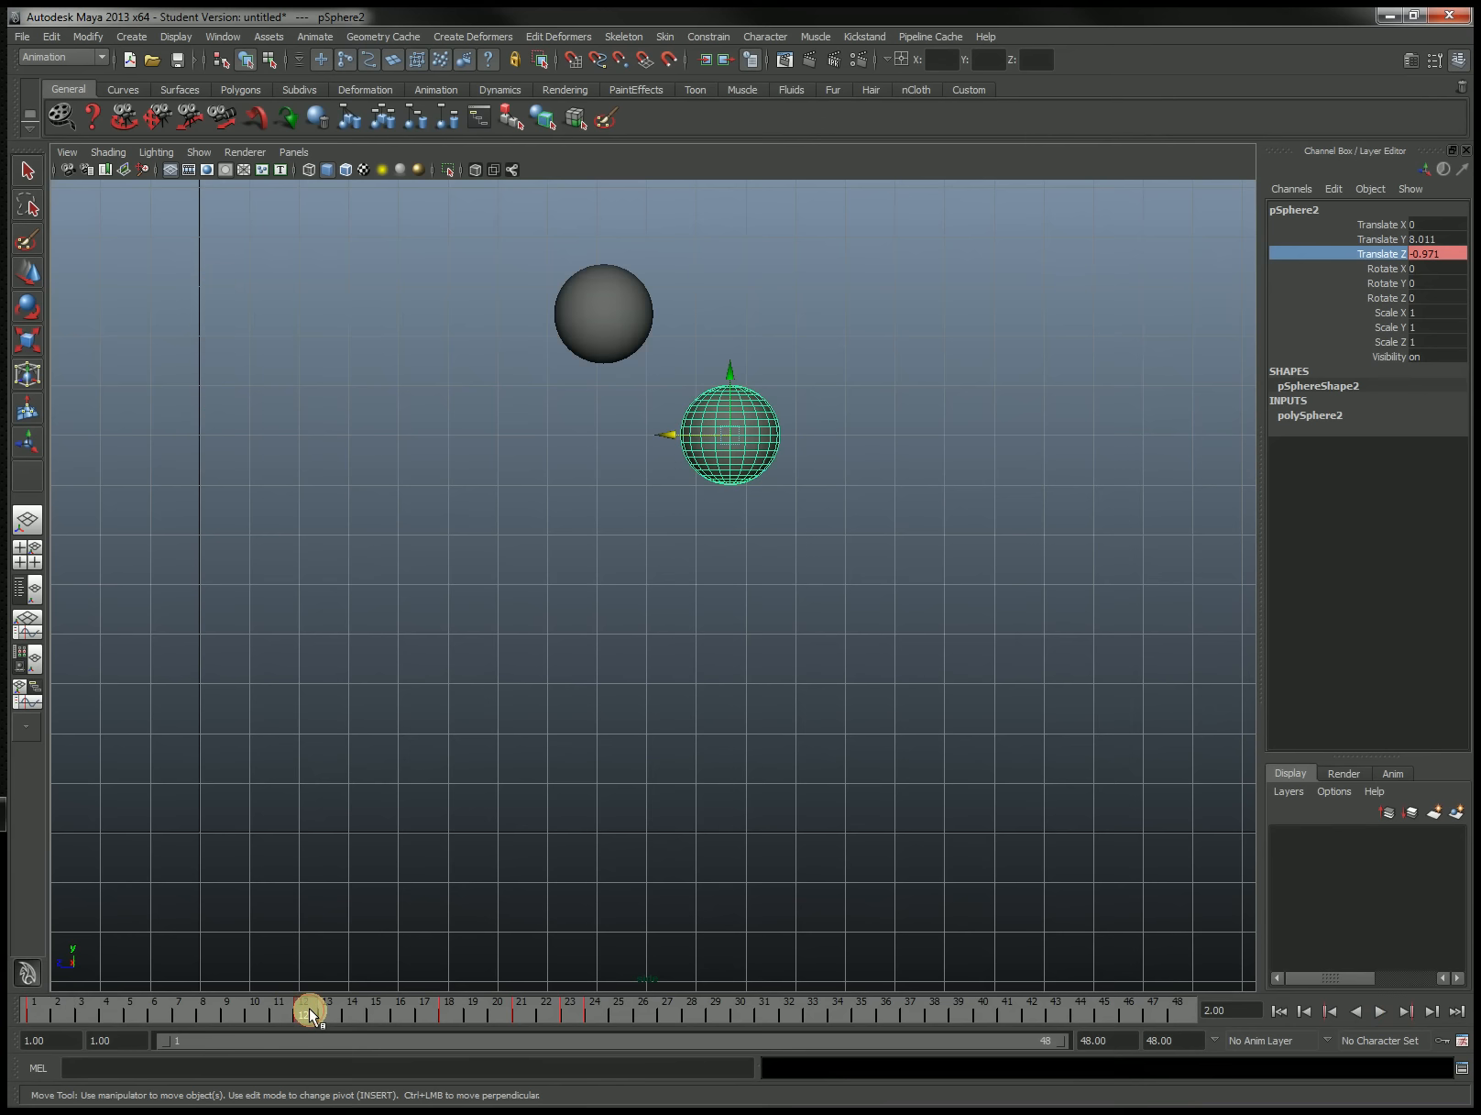
drag(309, 1011, 331, 1011)
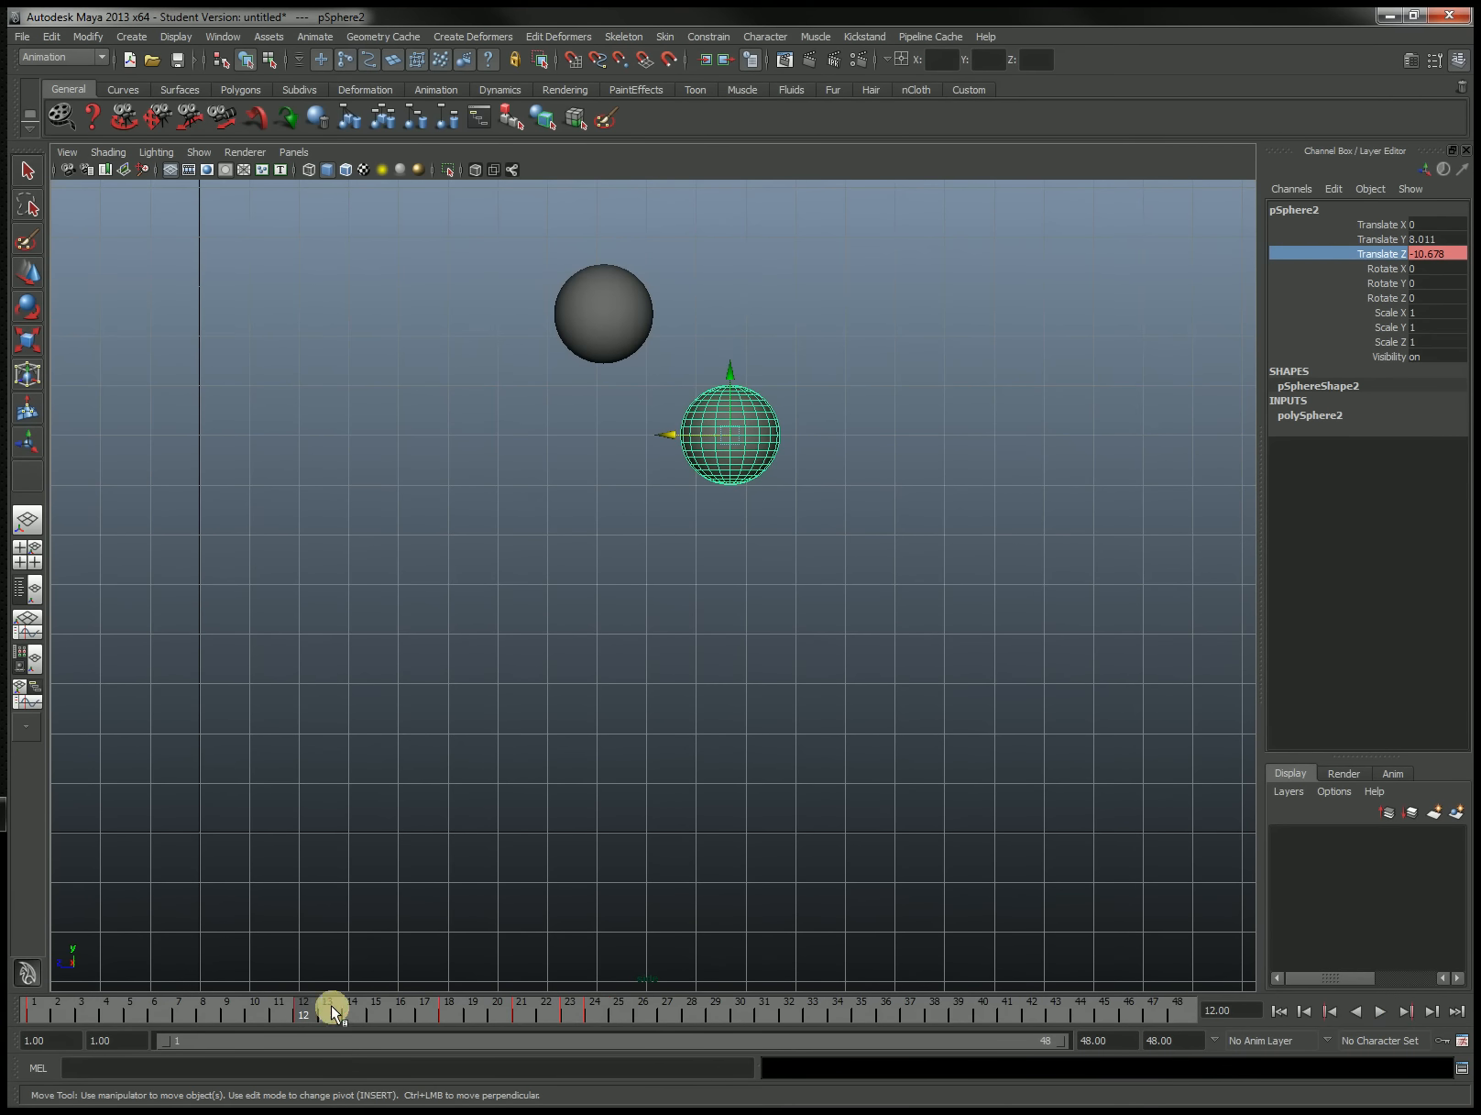
mouse_move(574, 791)
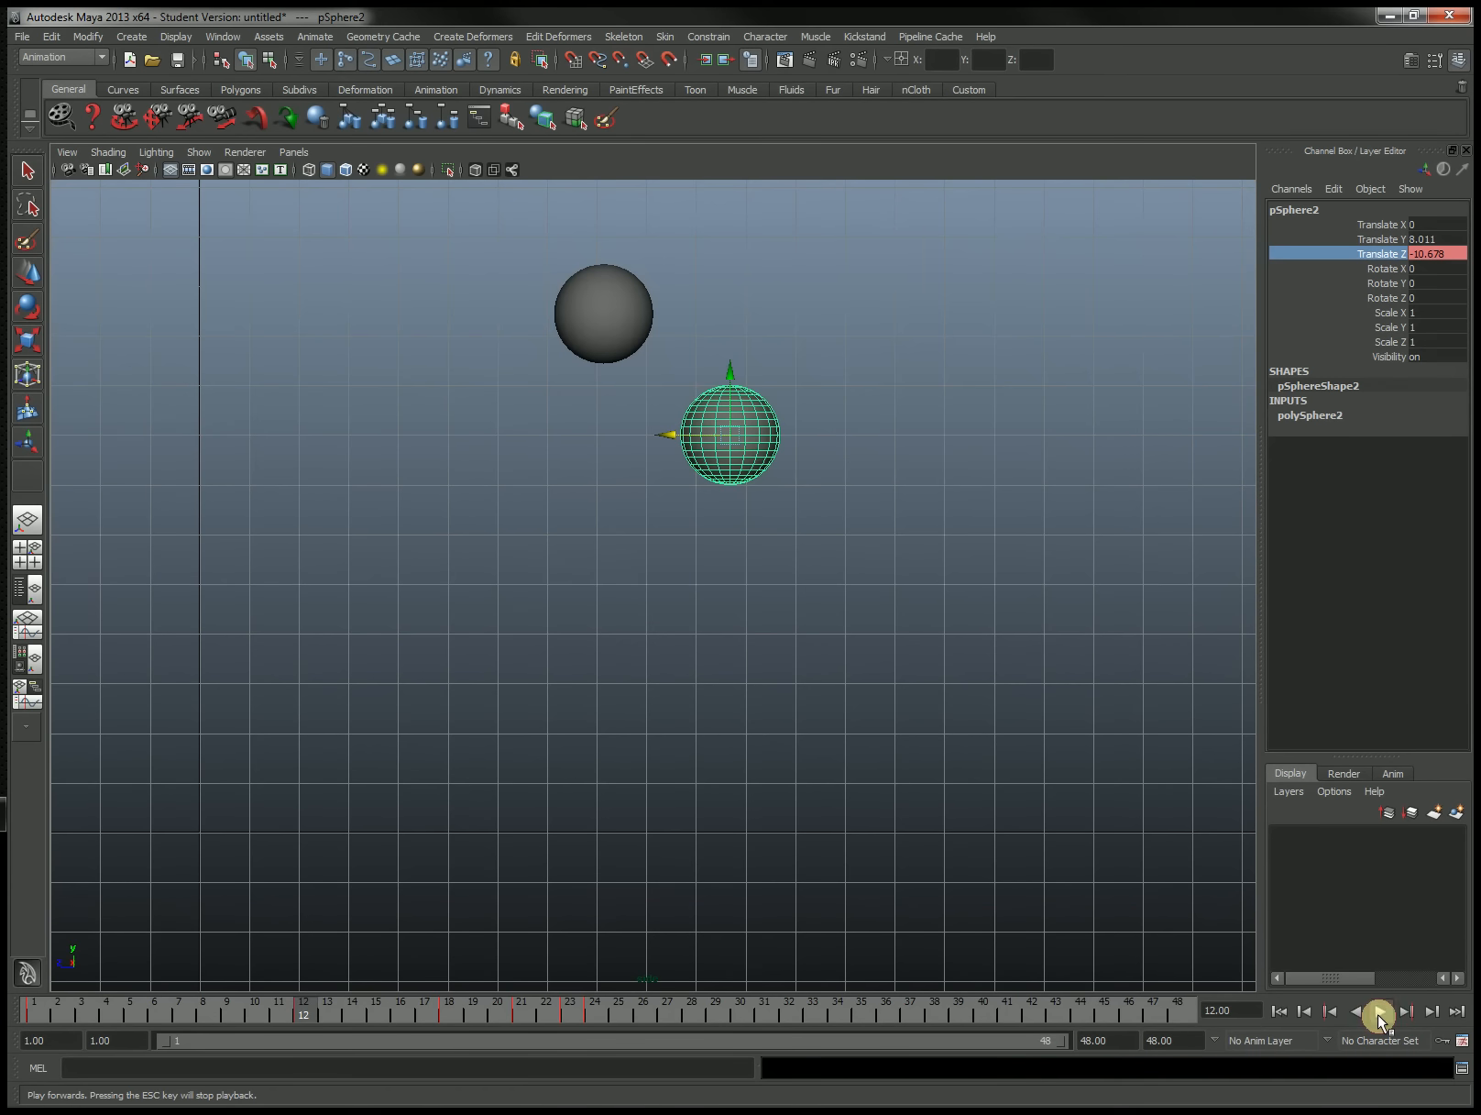
click(1380, 1011)
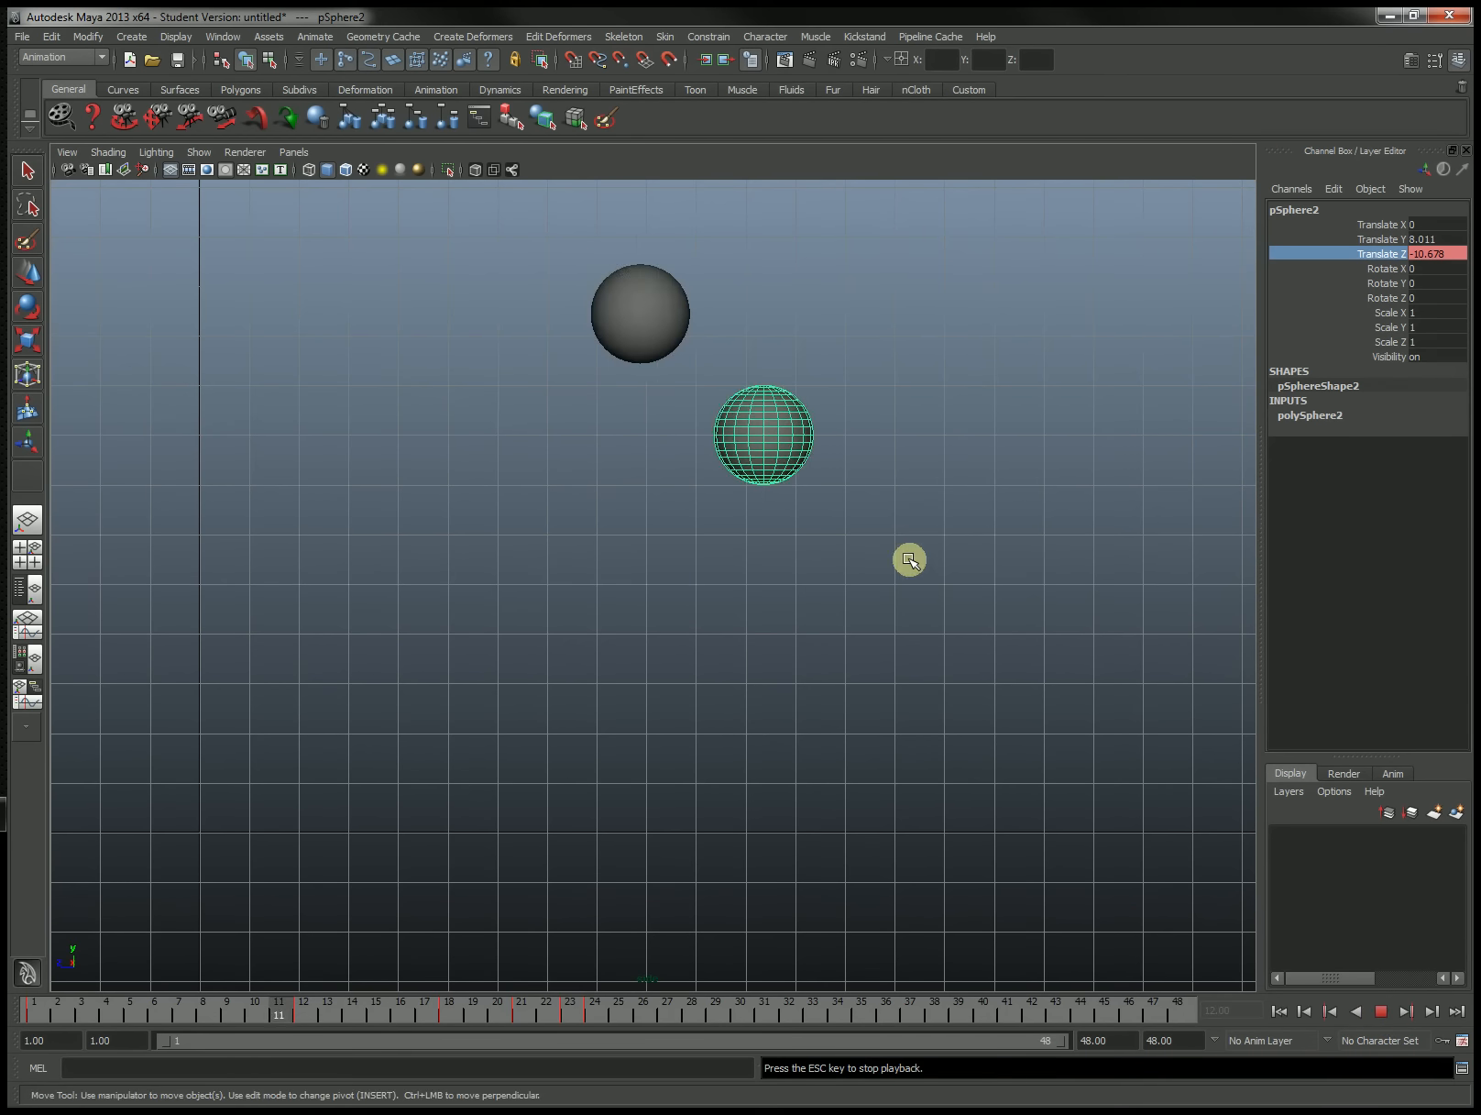
mouse_move(587, 656)
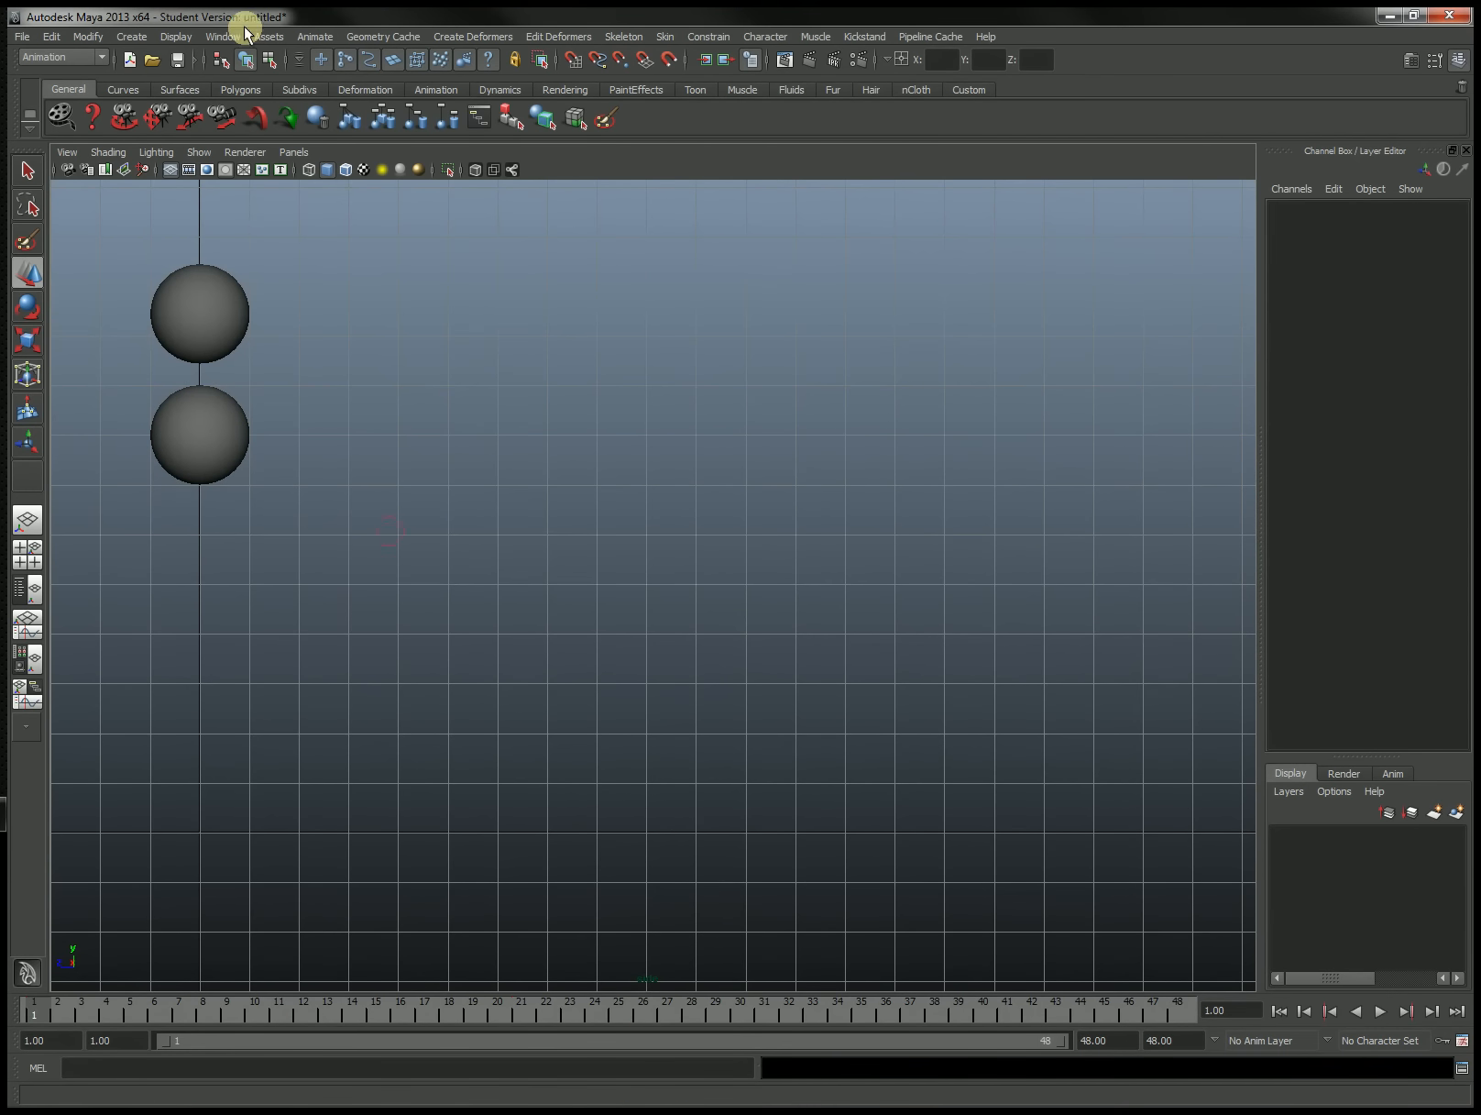
- Open the Graph Editor and move it down toward the bottom of the viewport
click(223, 36)
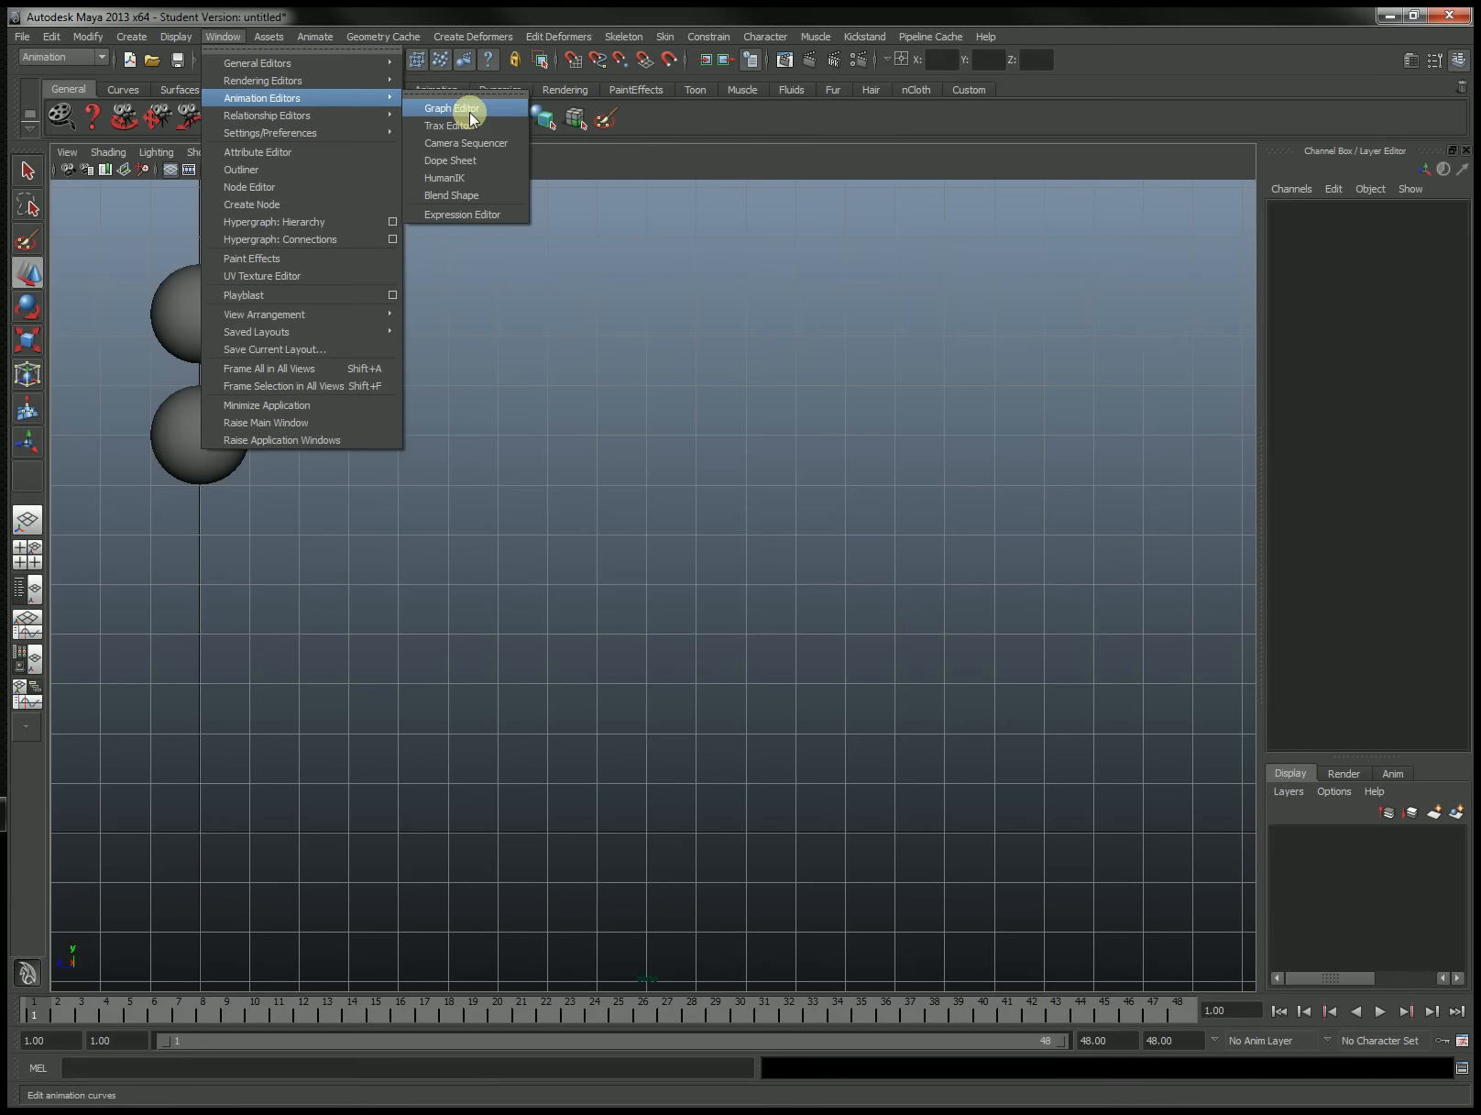
click(450, 107)
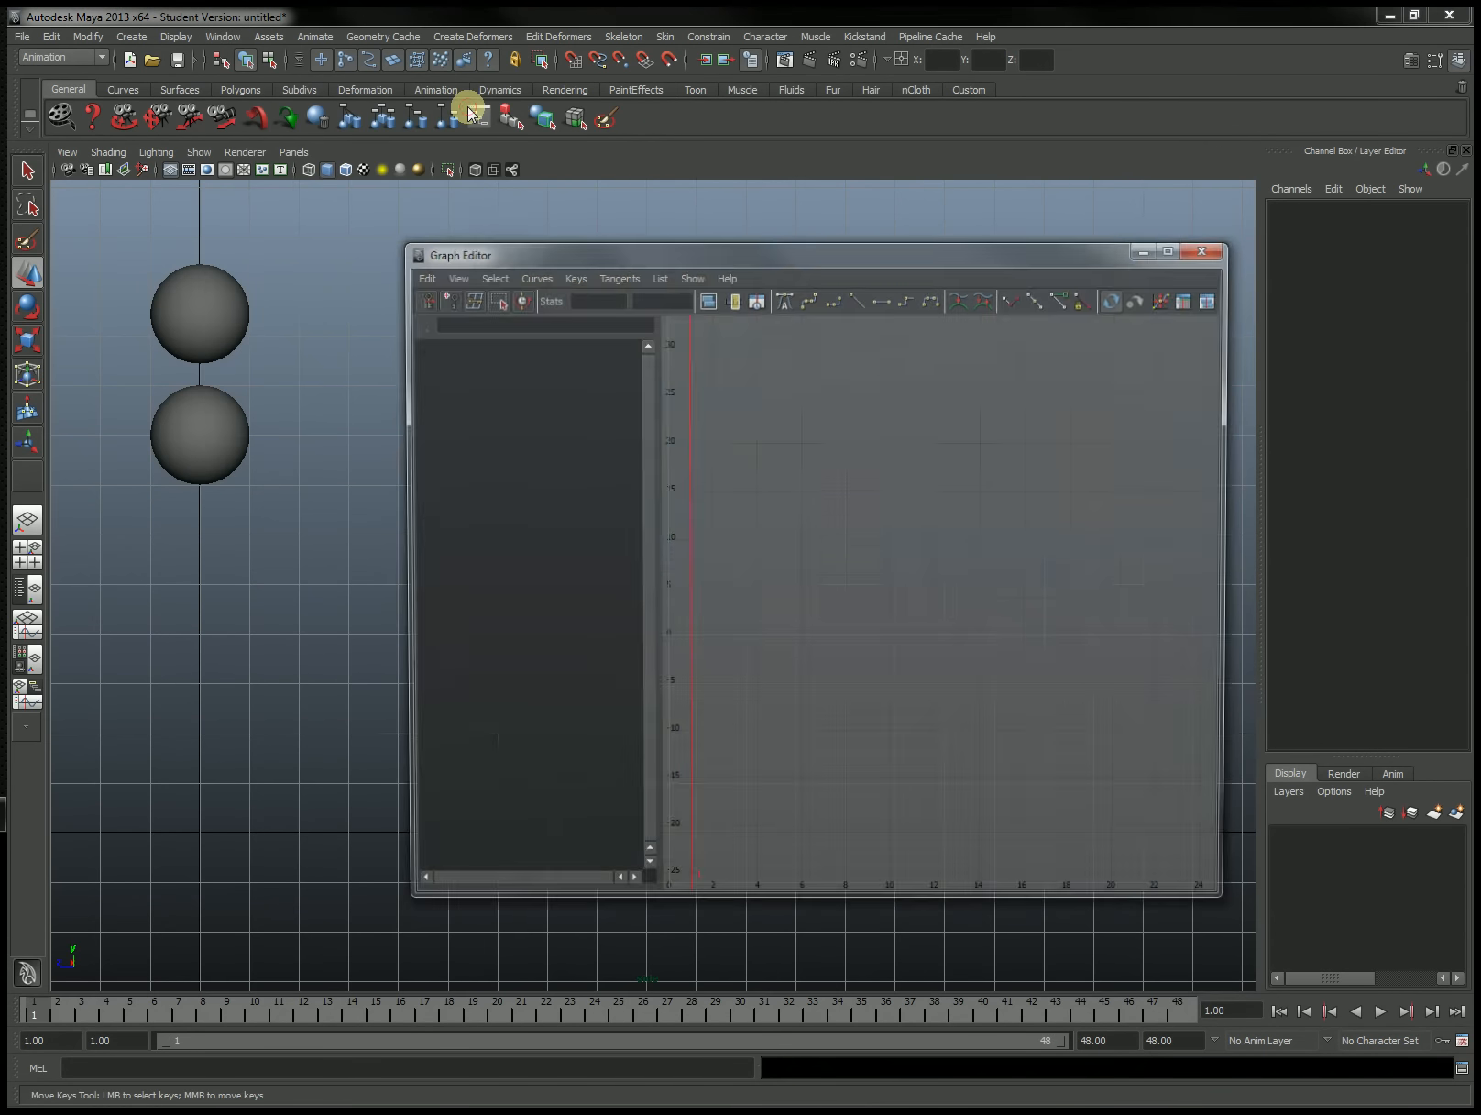
drag(463, 254, 690, 307)
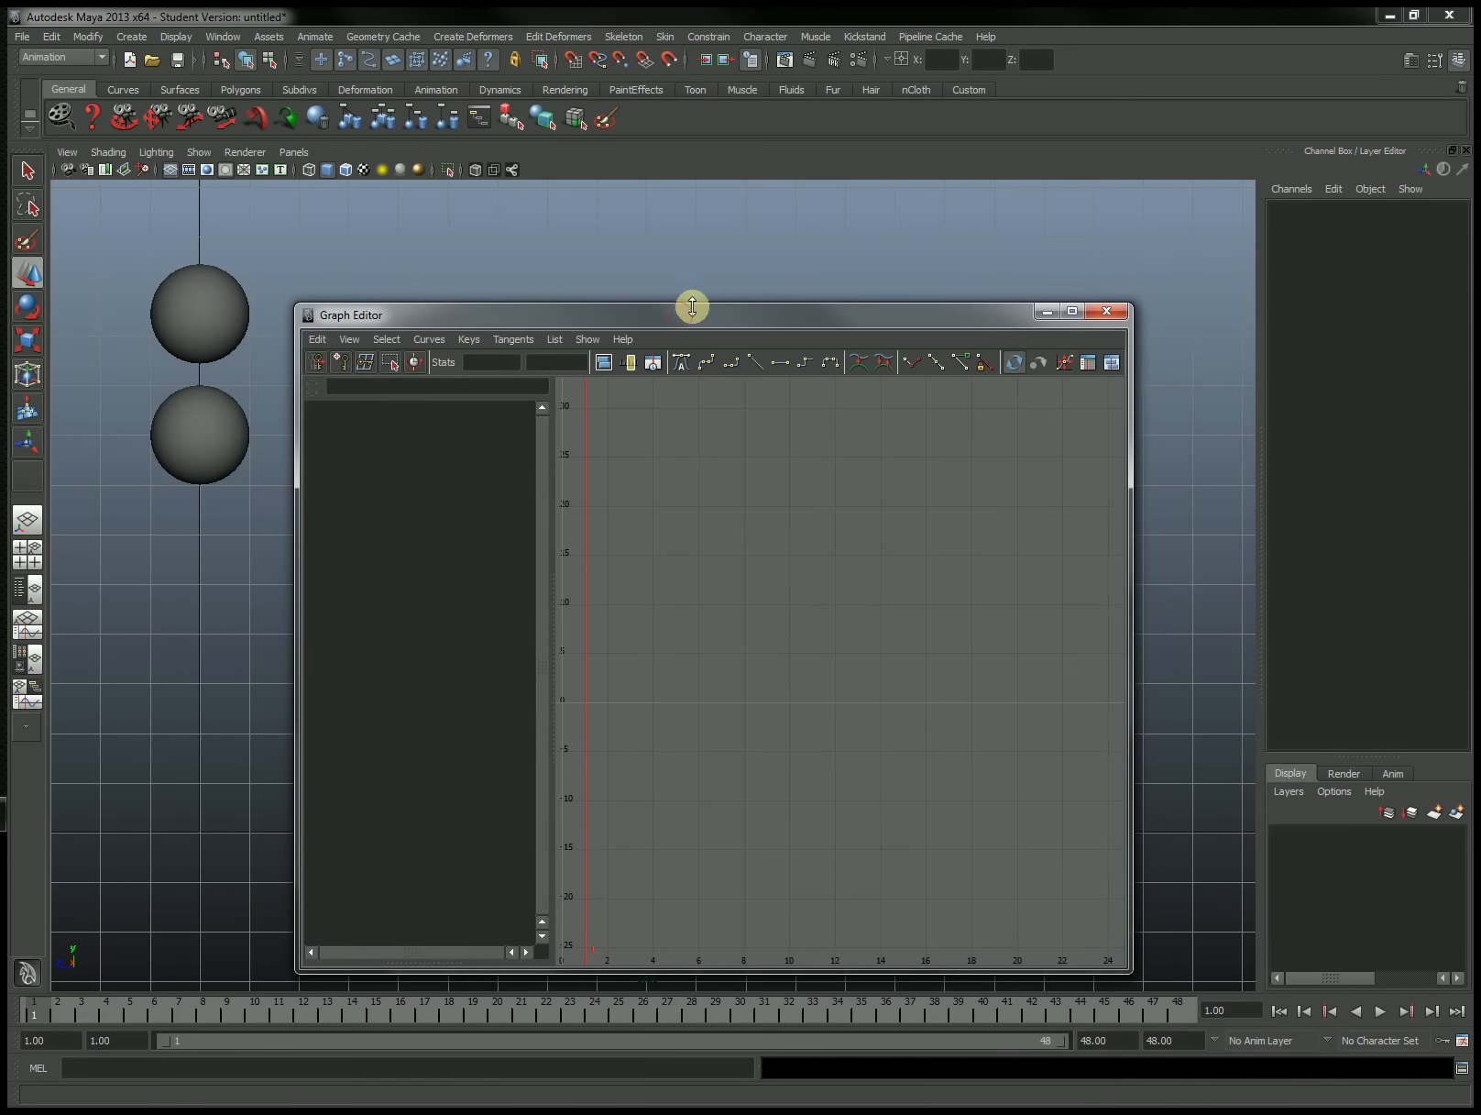
drag(691, 313, 692, 599)
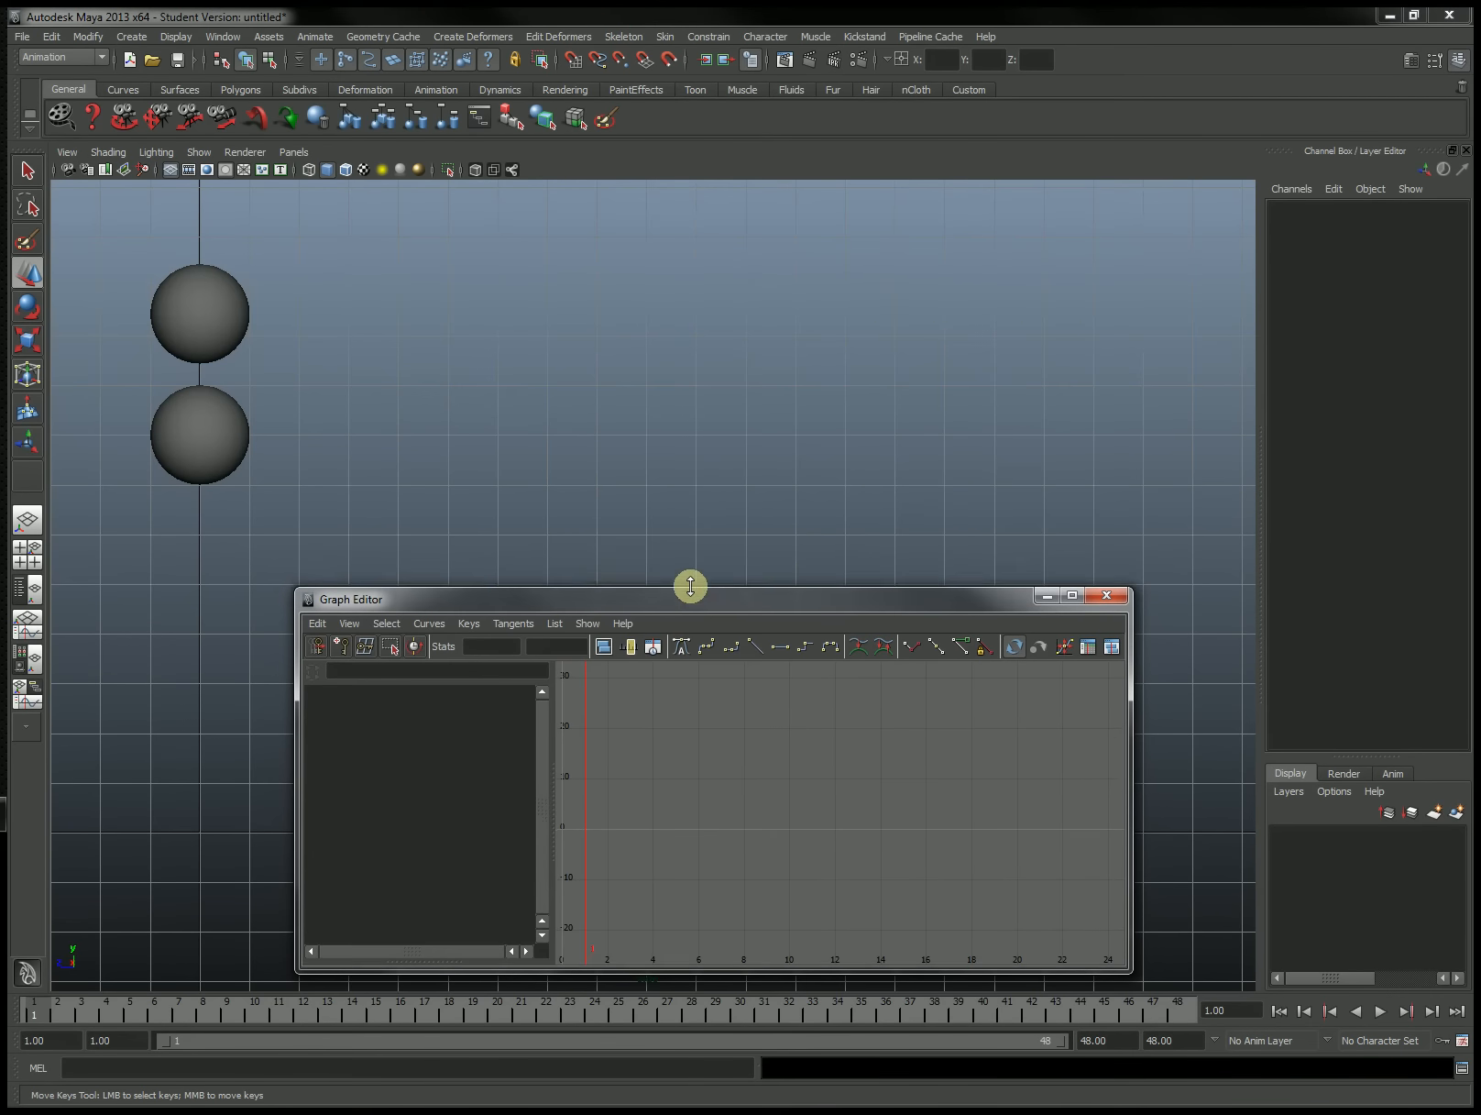
drag(689, 597, 661, 557)
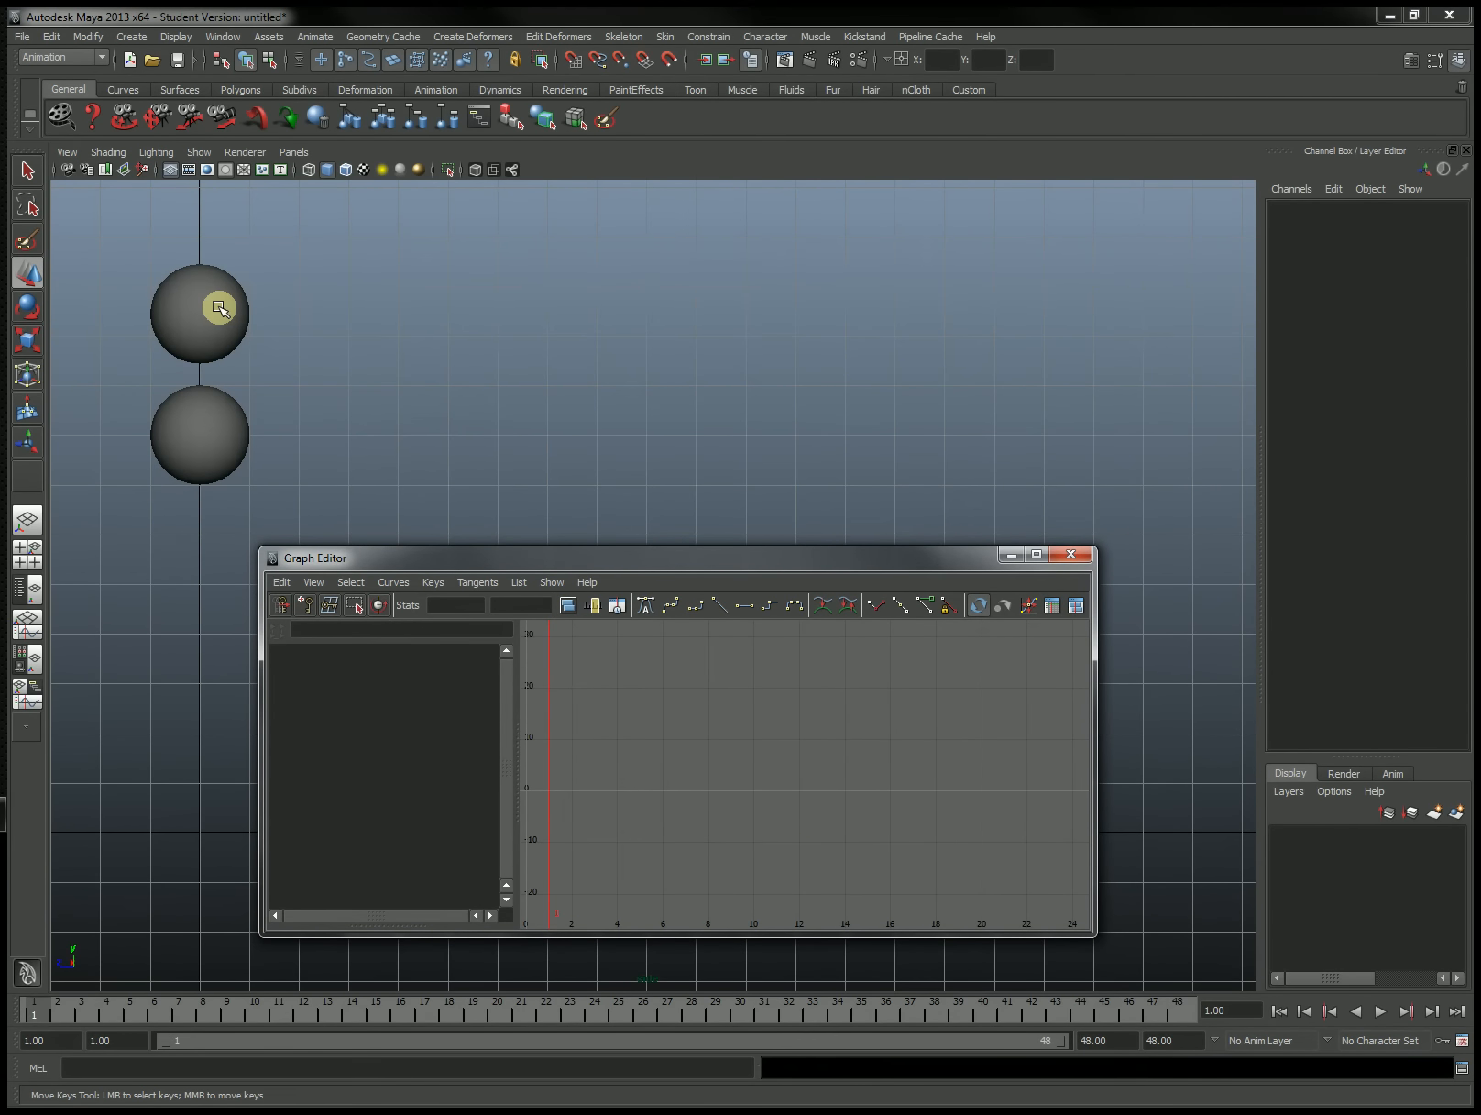
- Select pSphere1, scrub to frame 24, and select keys on its straight 0 to -17 Translate Z curve
click(219, 309)
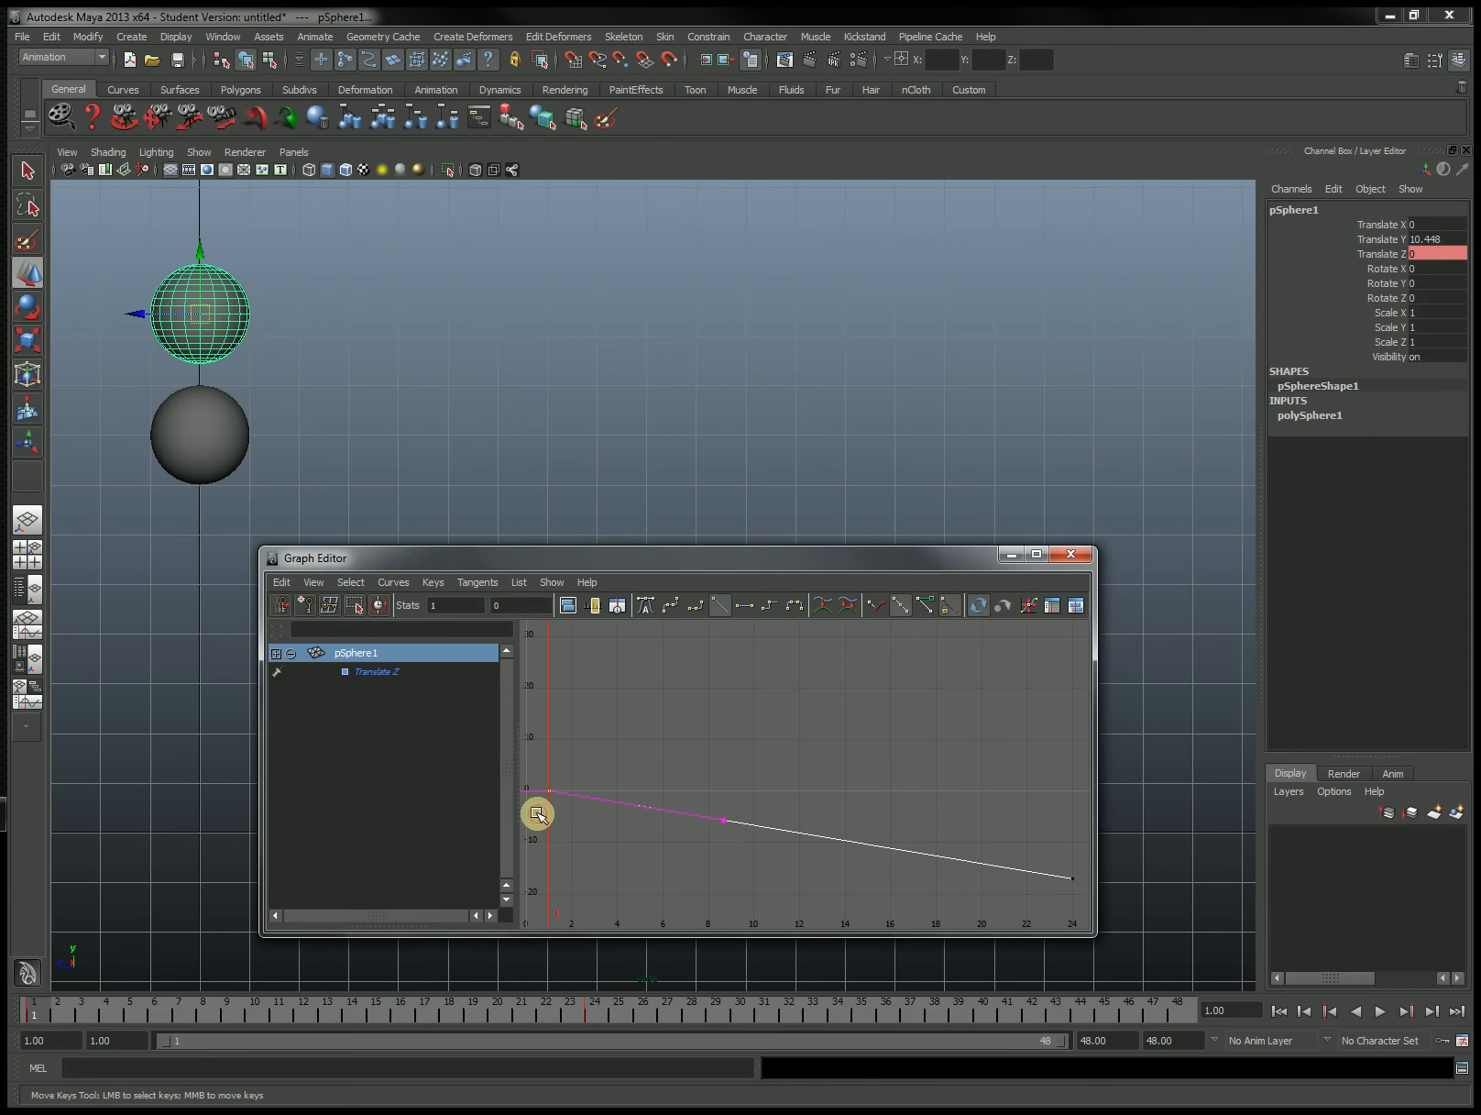
mouse_move(38, 1015)
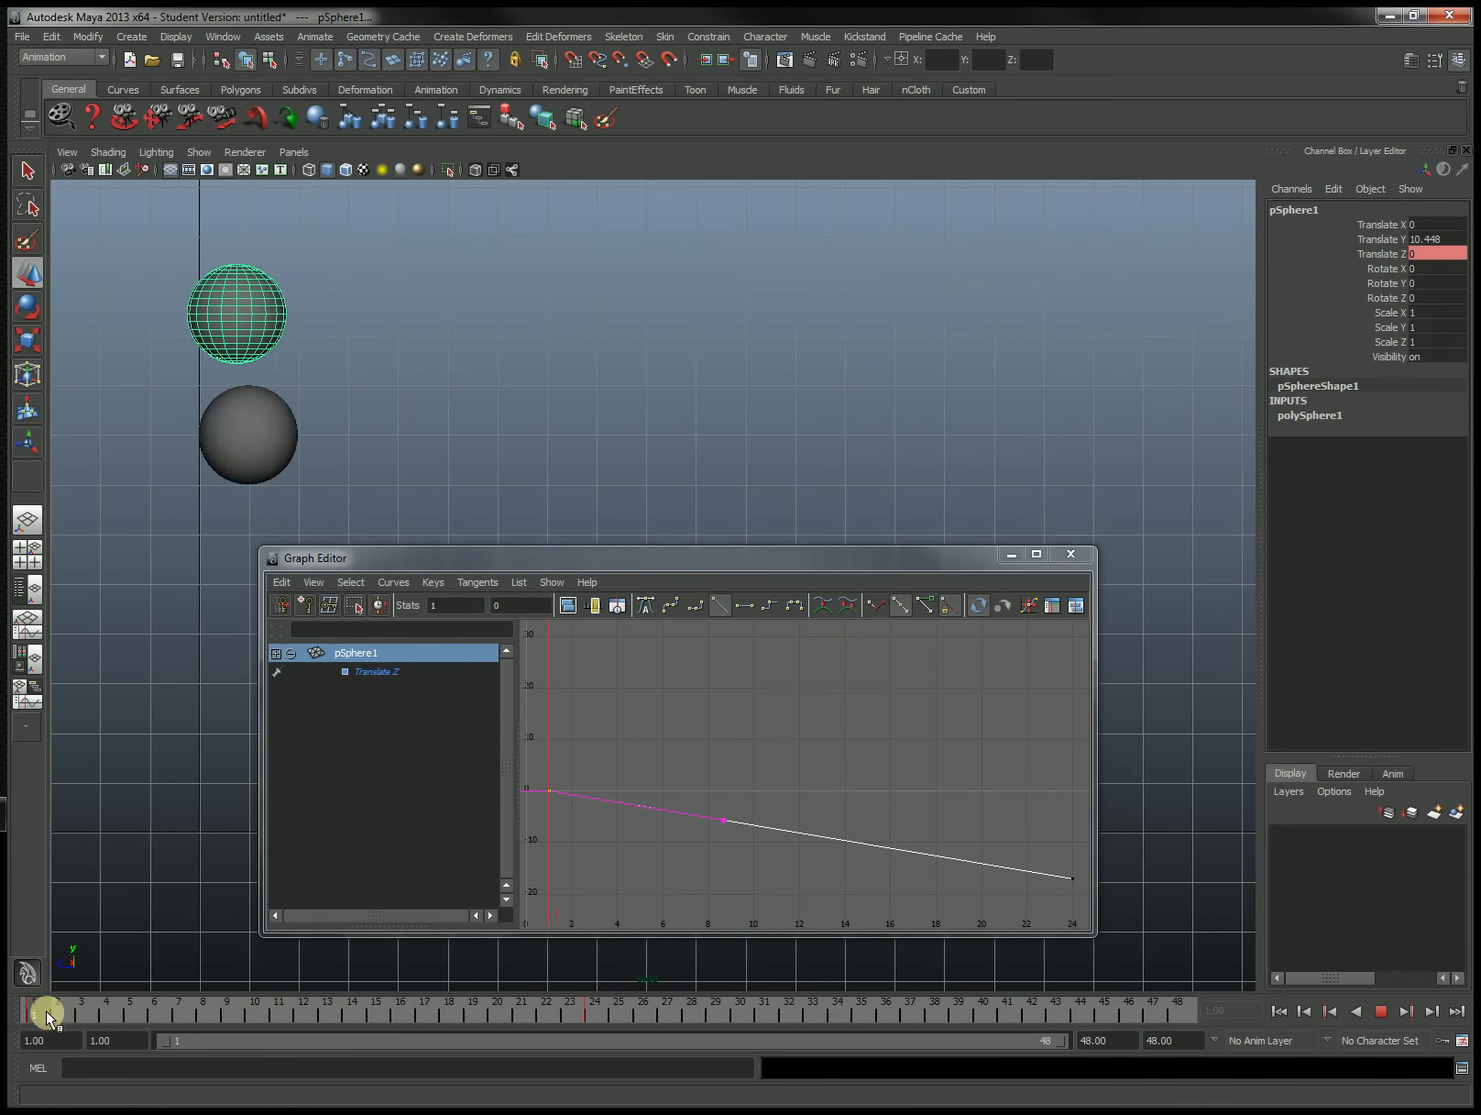
drag(45, 1011, 553, 1011)
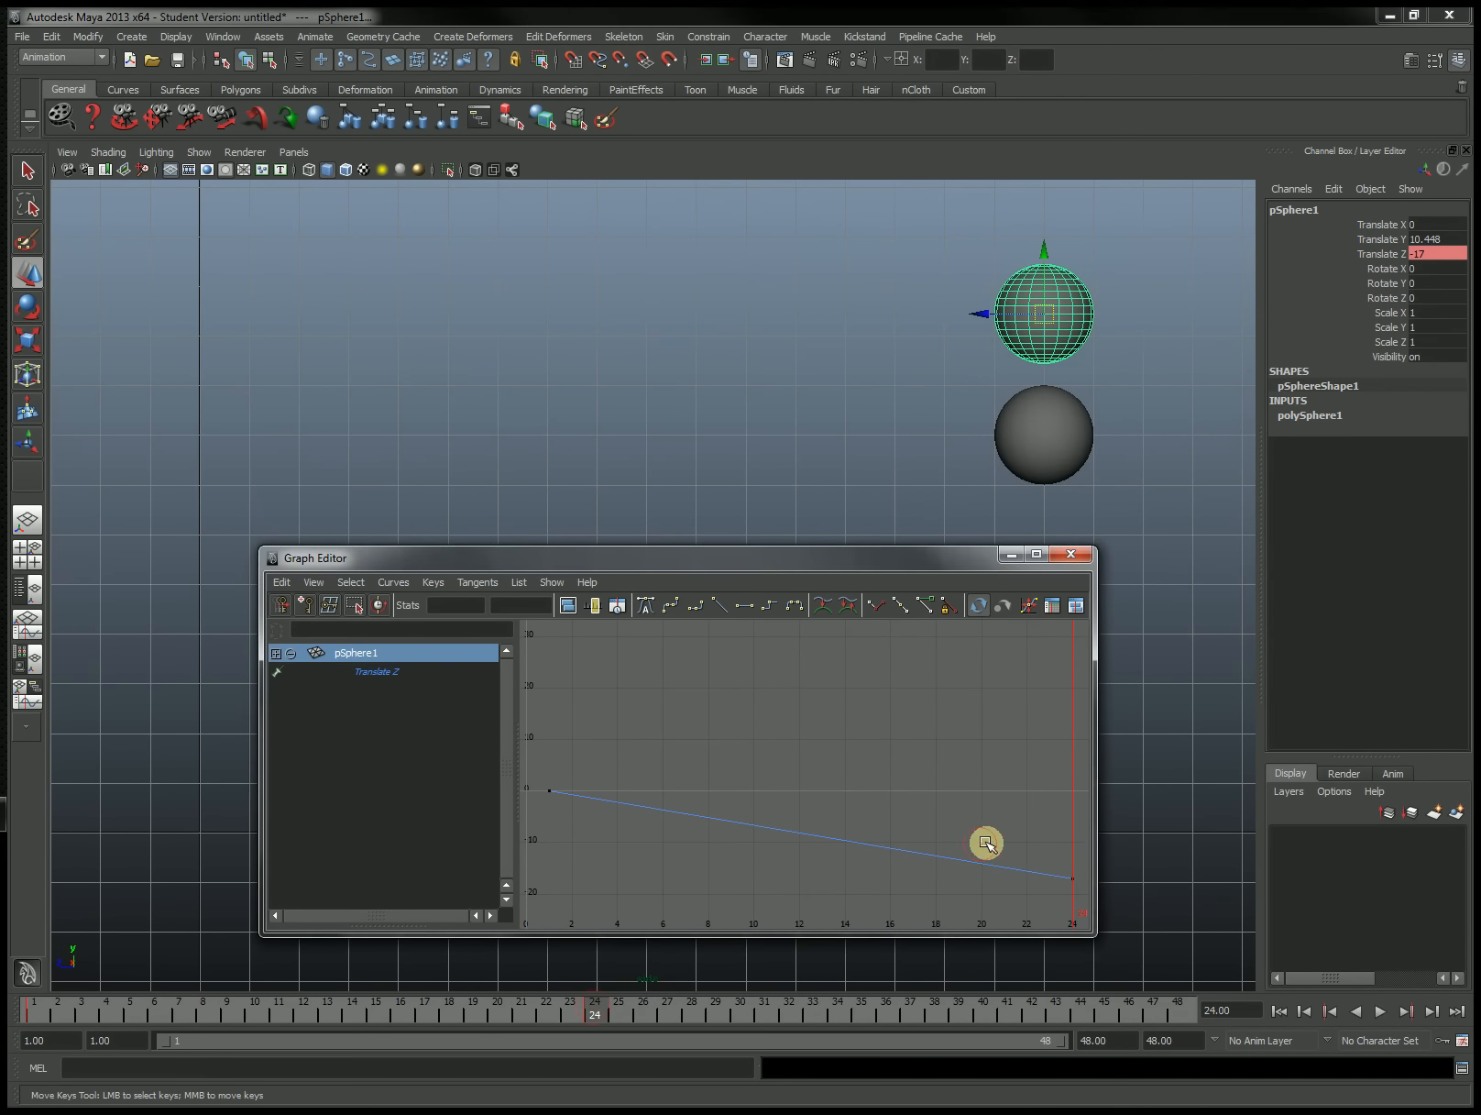
click(1071, 878)
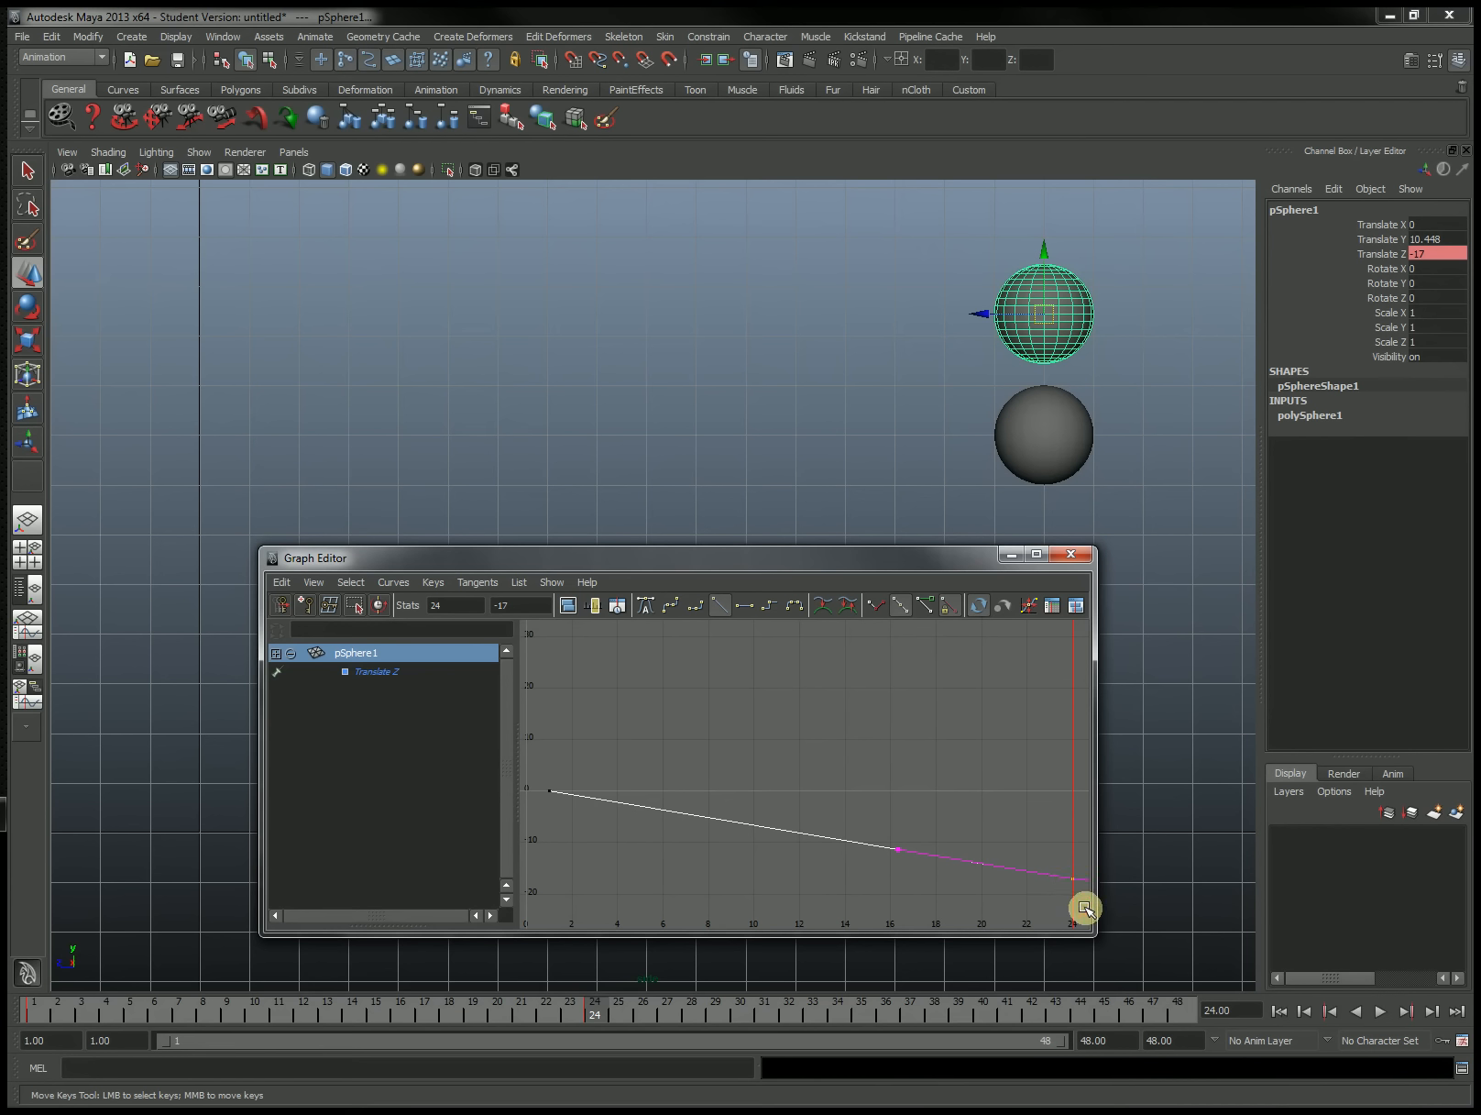
mouse_move(981, 898)
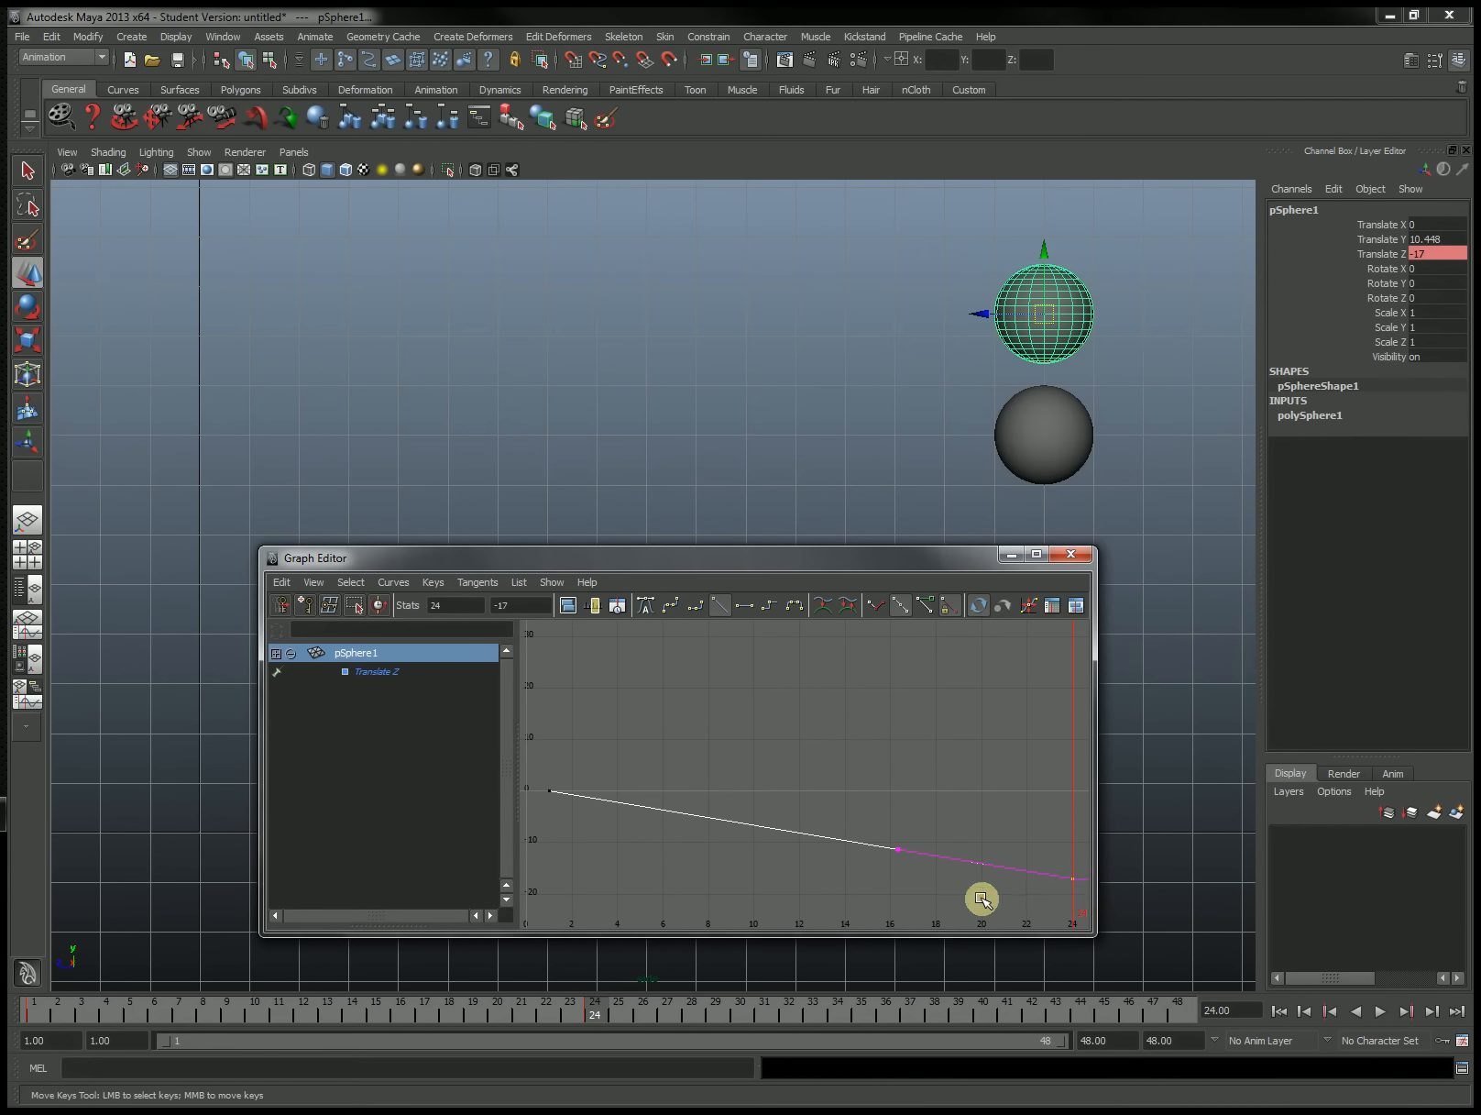
mouse_move(999, 919)
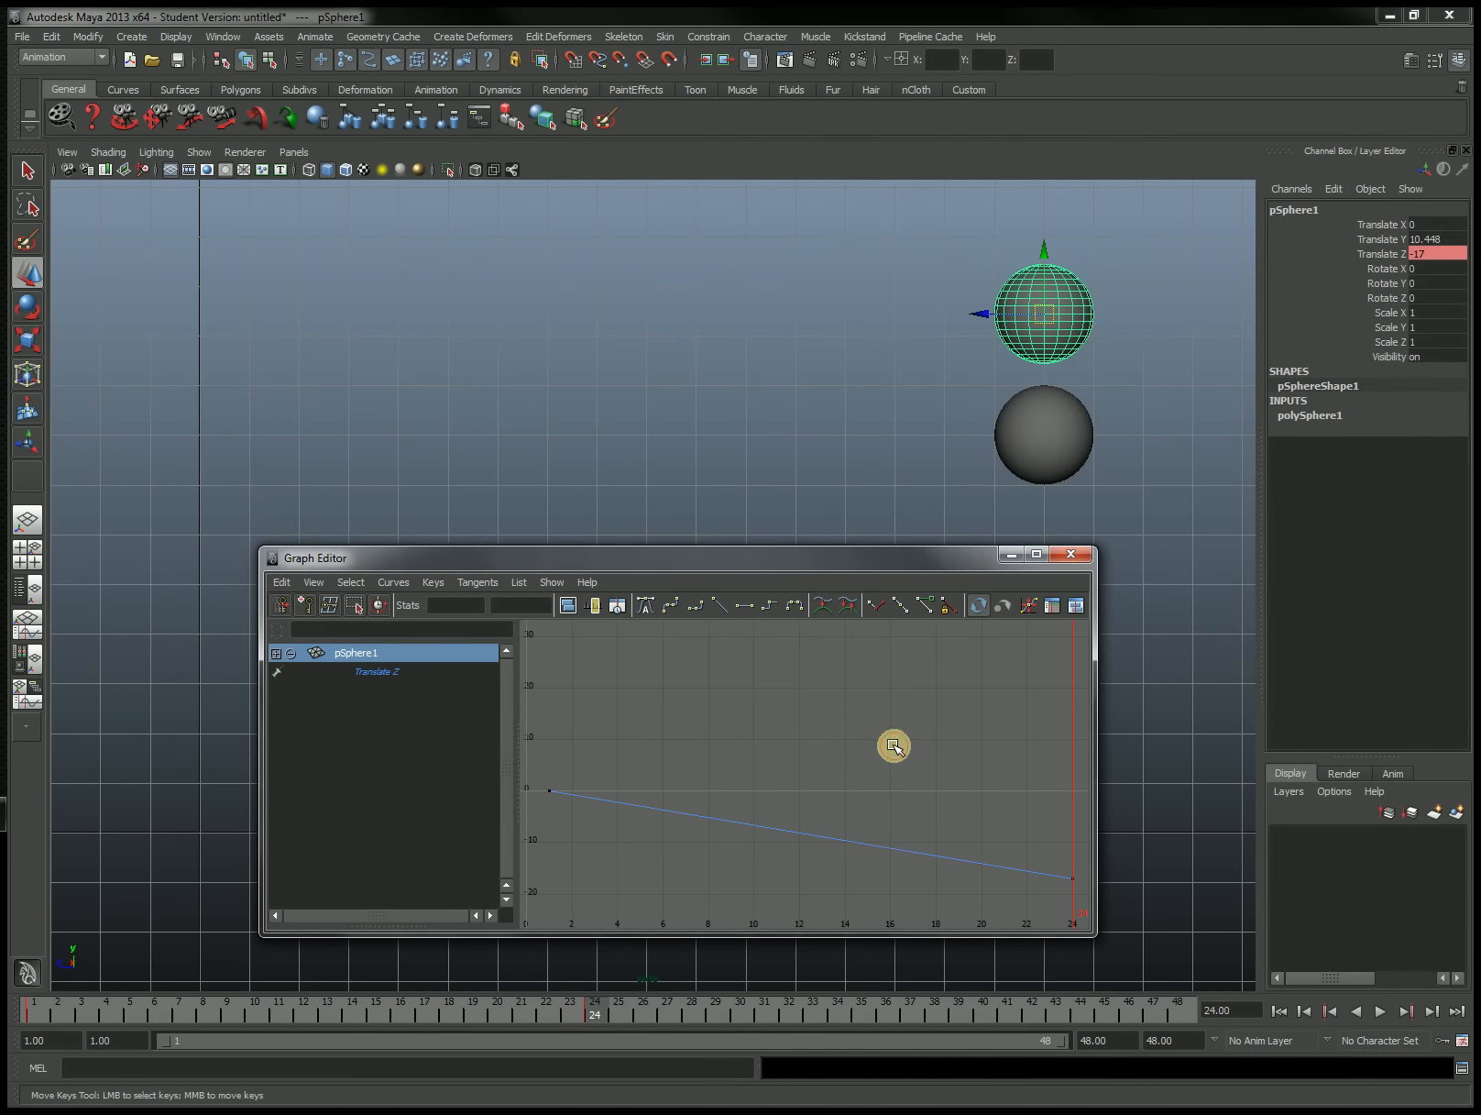
drag(892, 746, 973, 861)
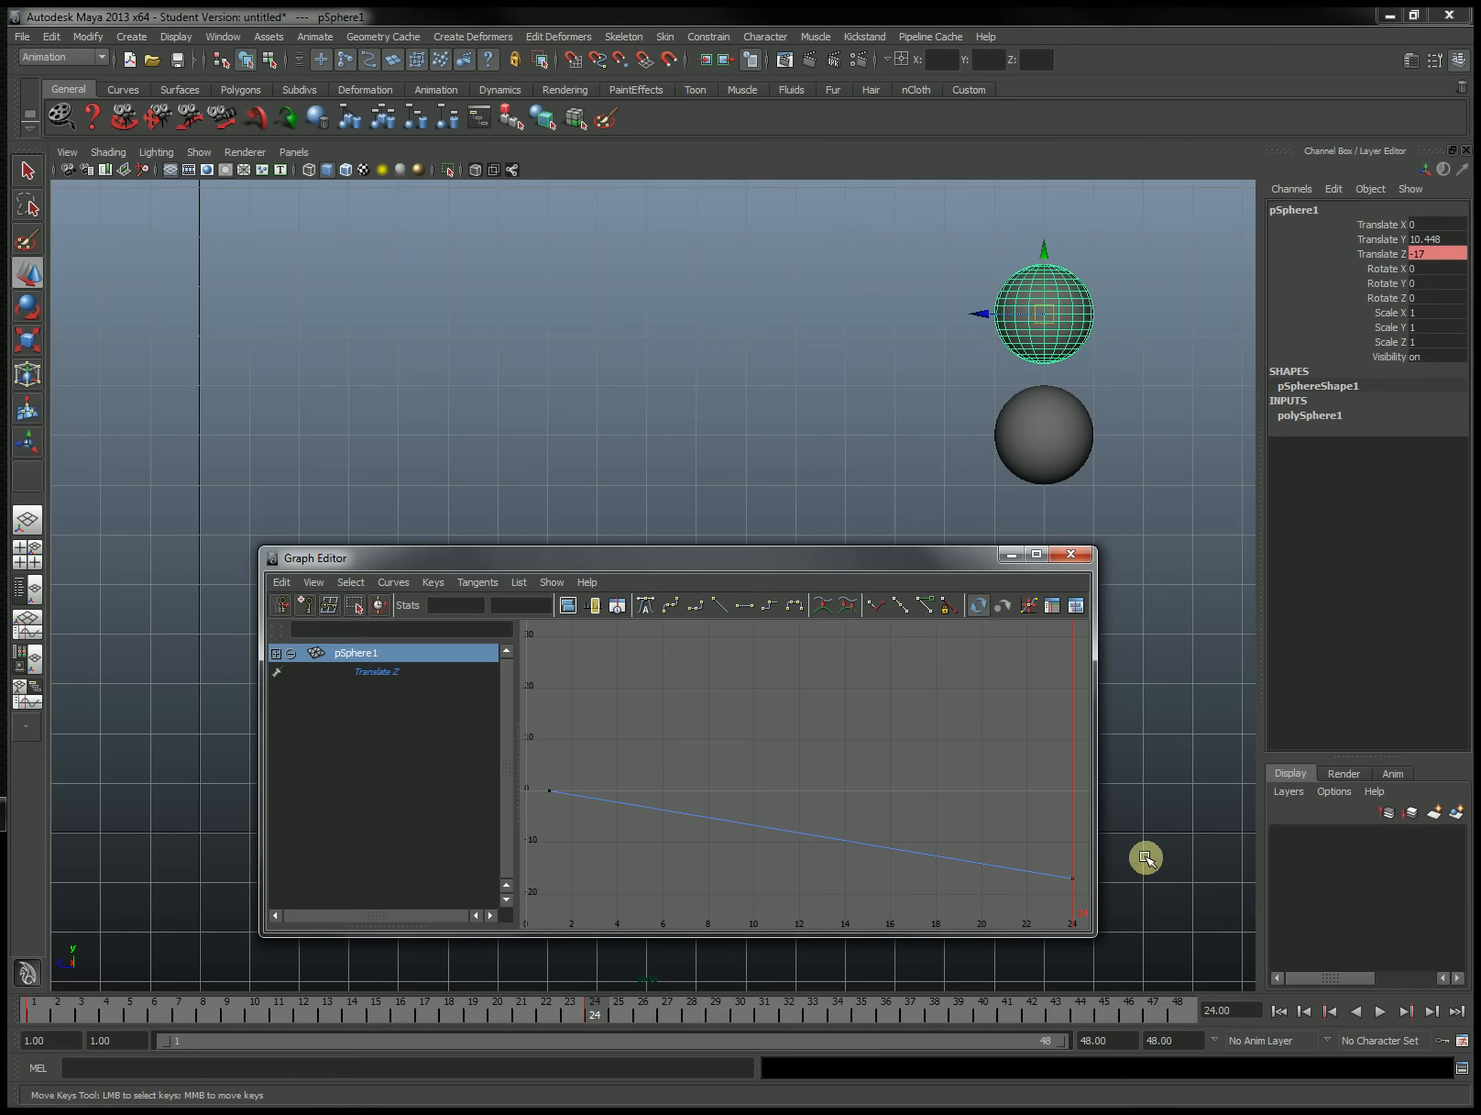
mouse_move(939, 771)
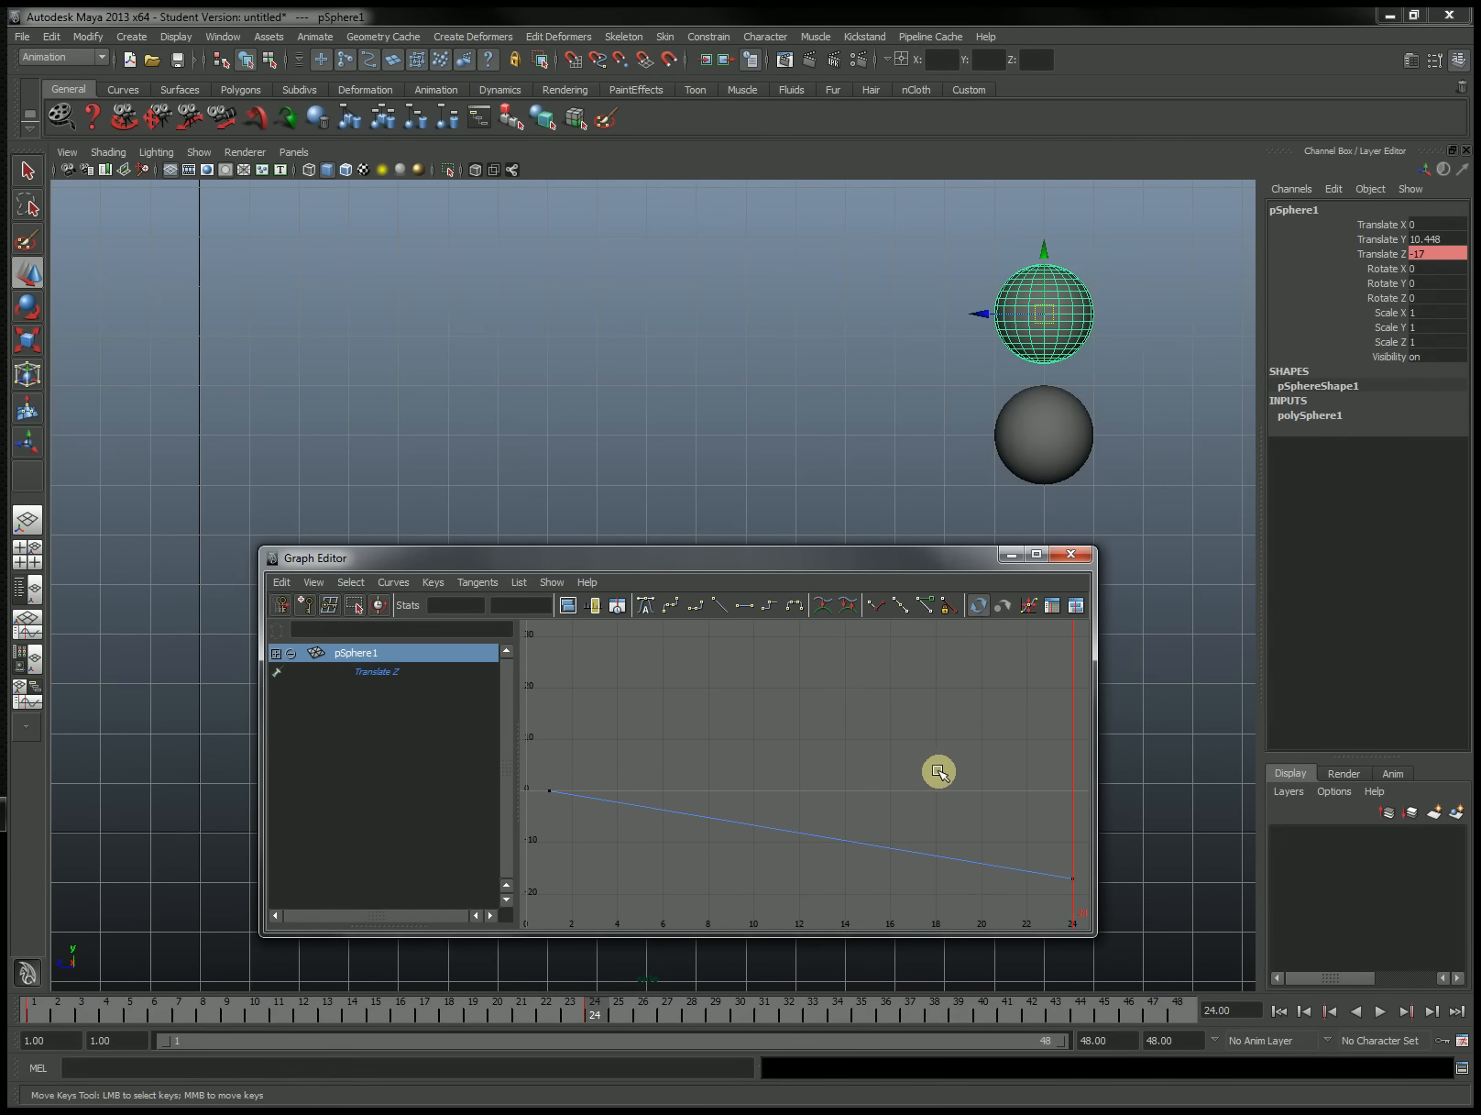
mouse_move(1046, 429)
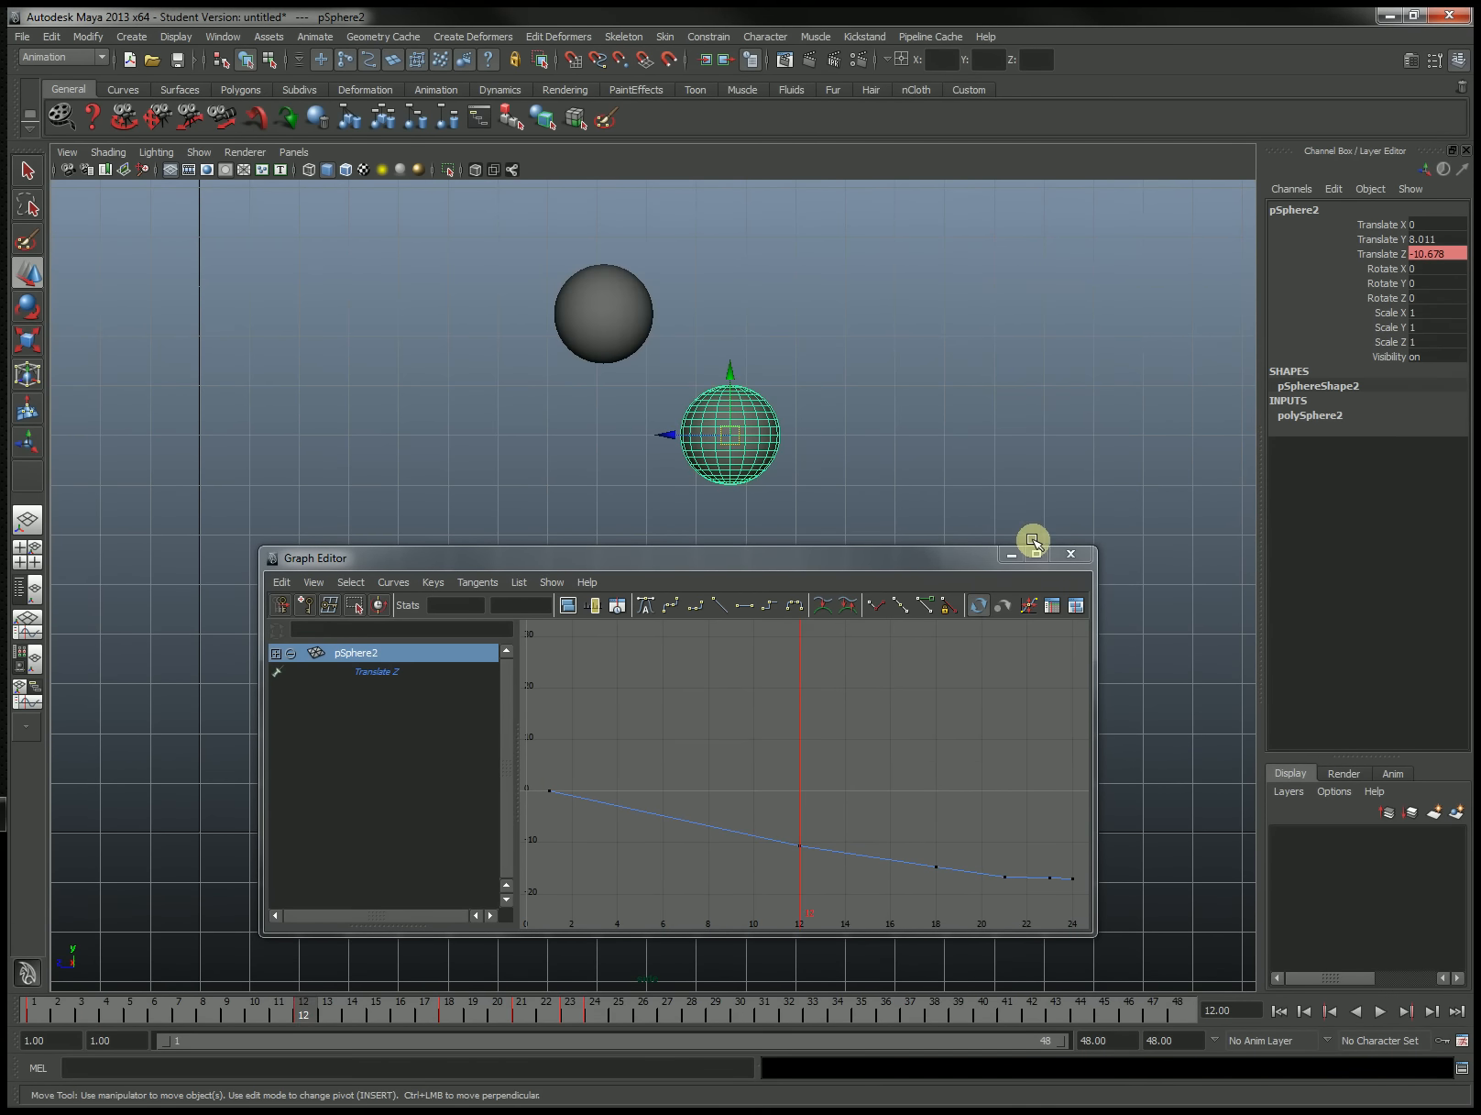
- Maximize the Graph Editor showing pSphere2's eased Translate Z curve
click(1036, 555)
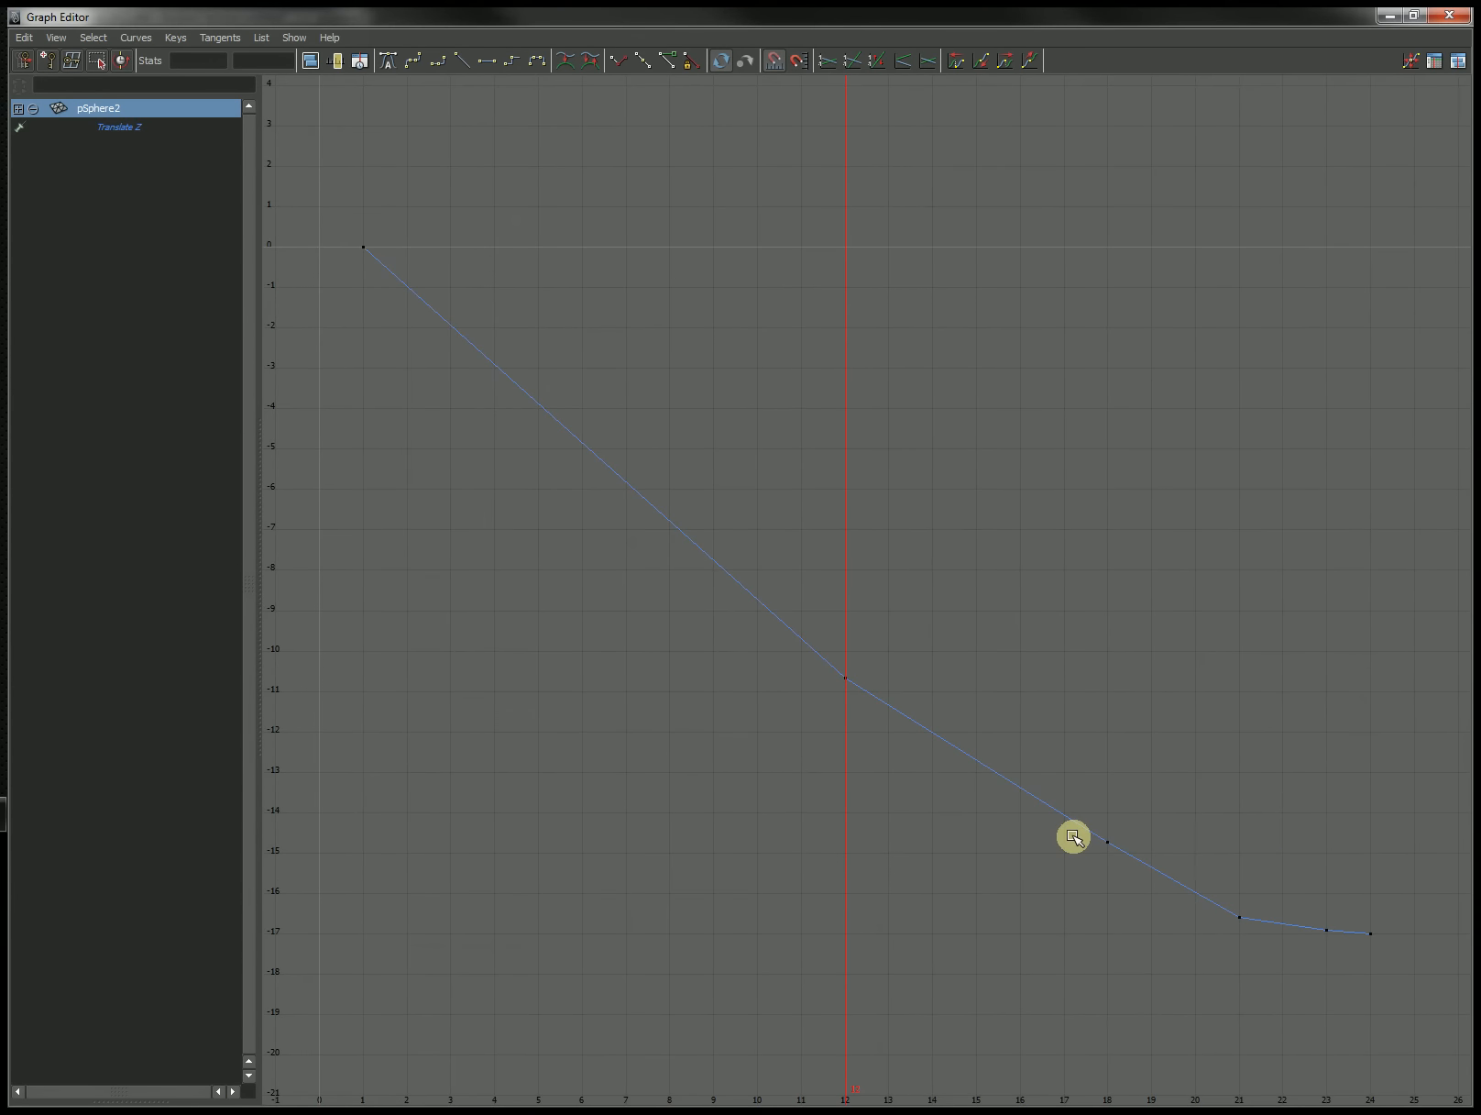
mouse_move(865, 800)
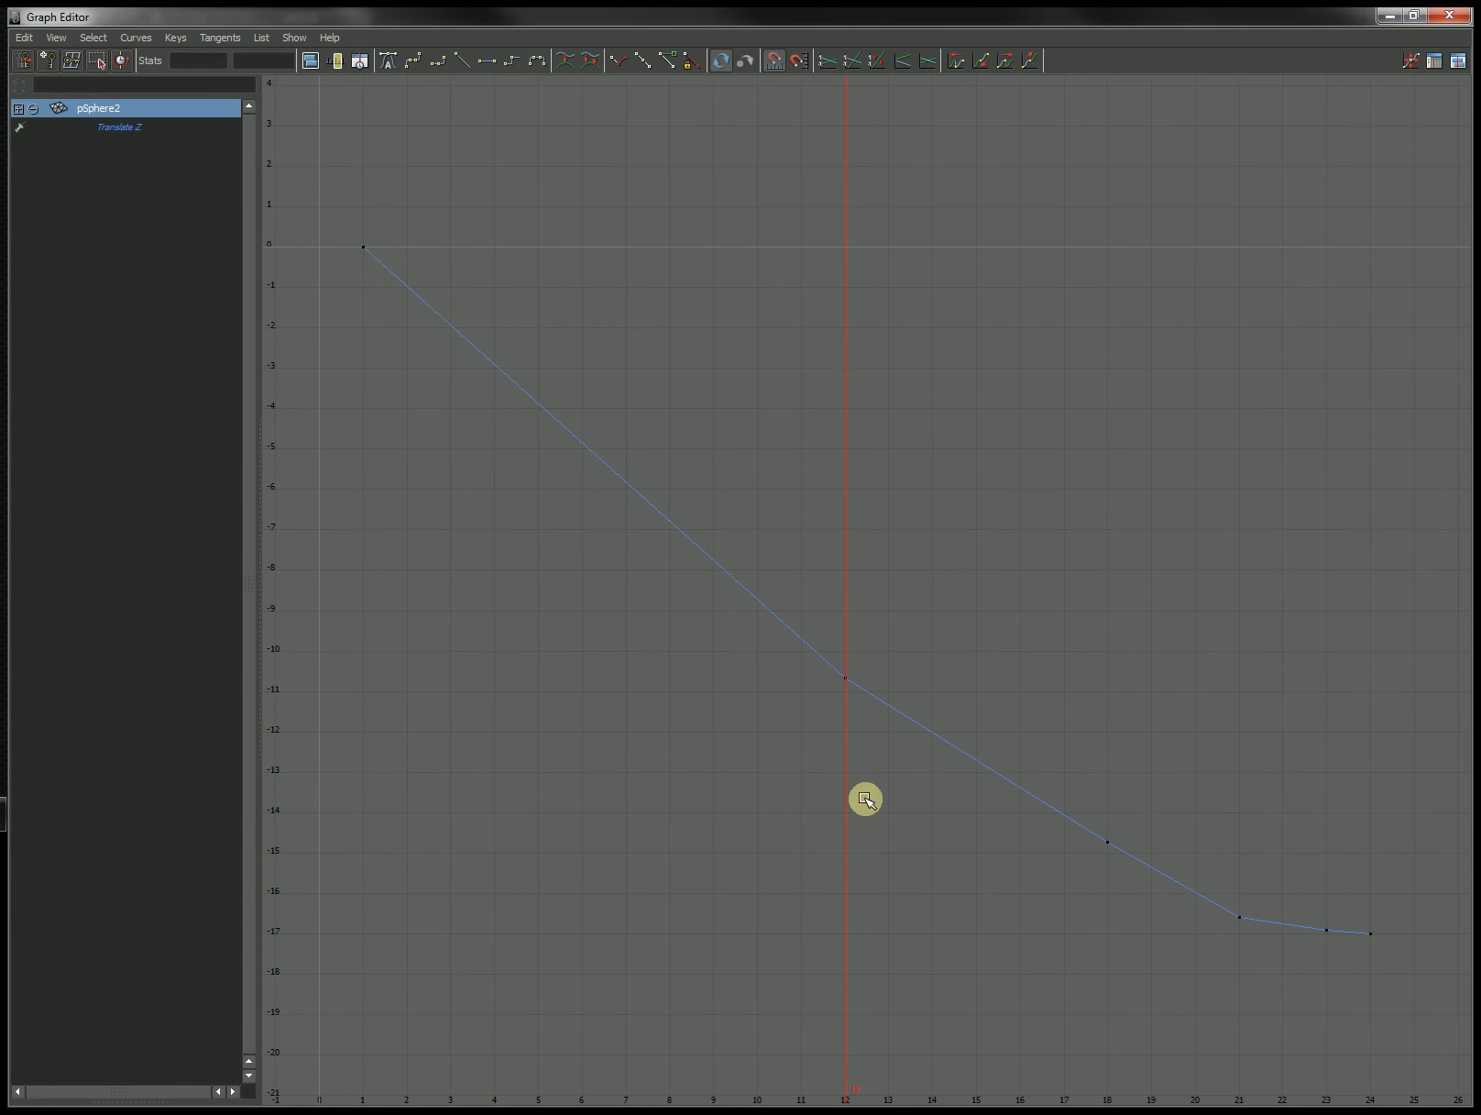
mouse_move(963, 771)
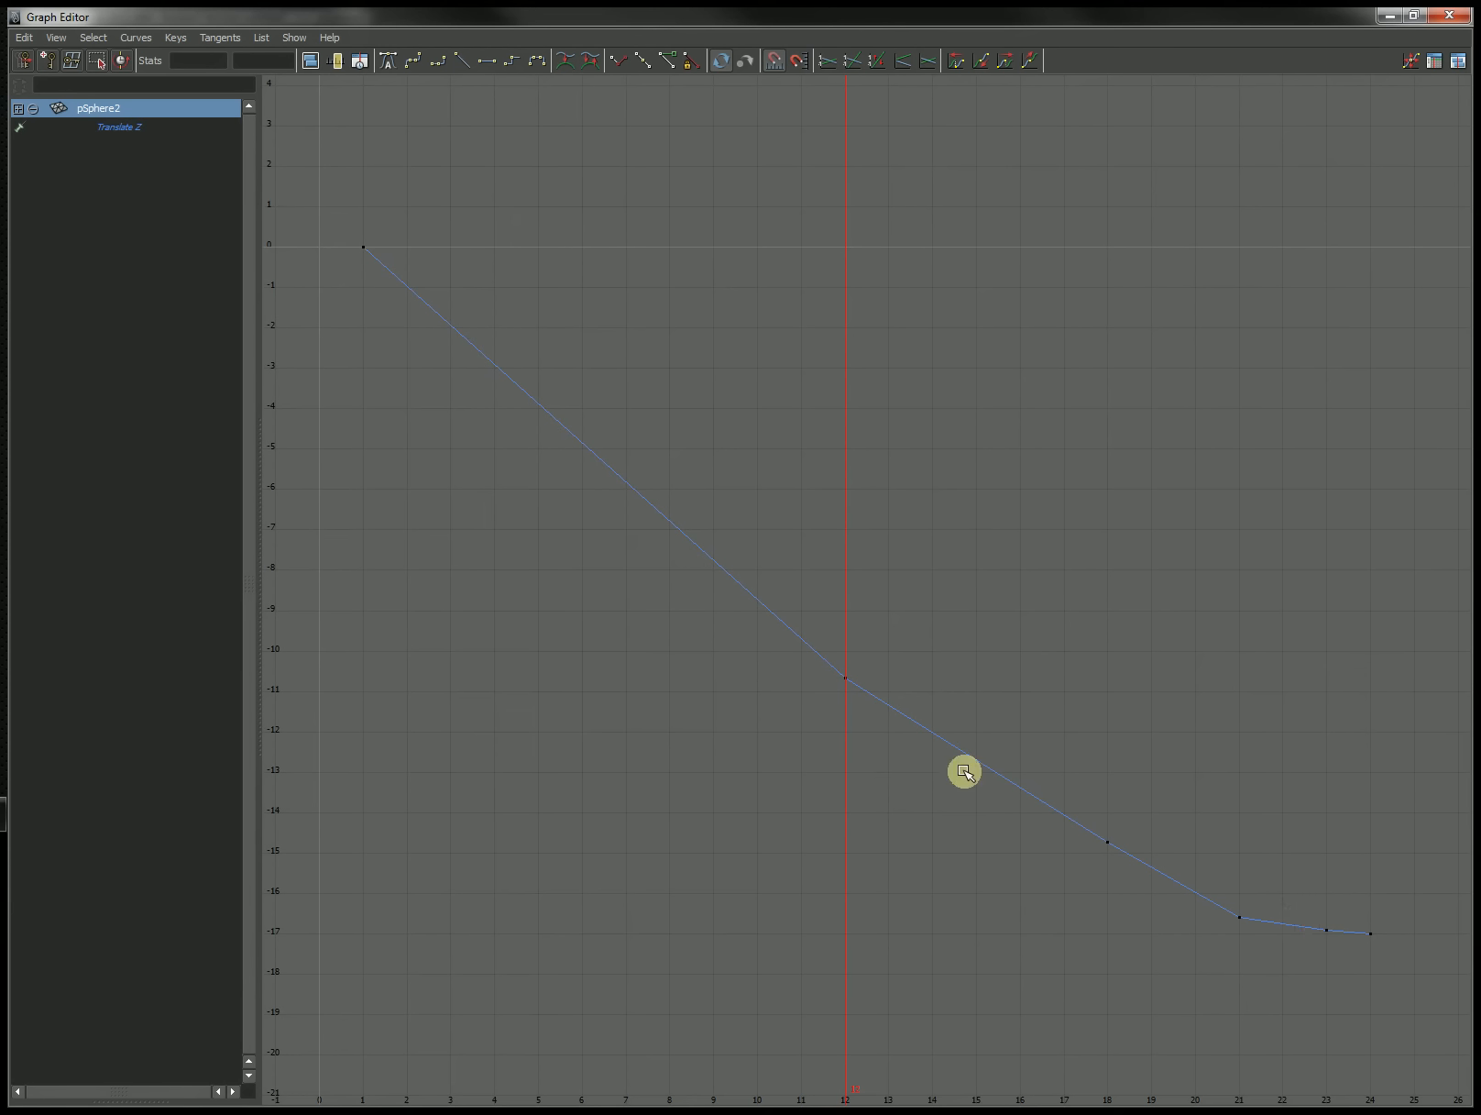
mouse_move(1171, 859)
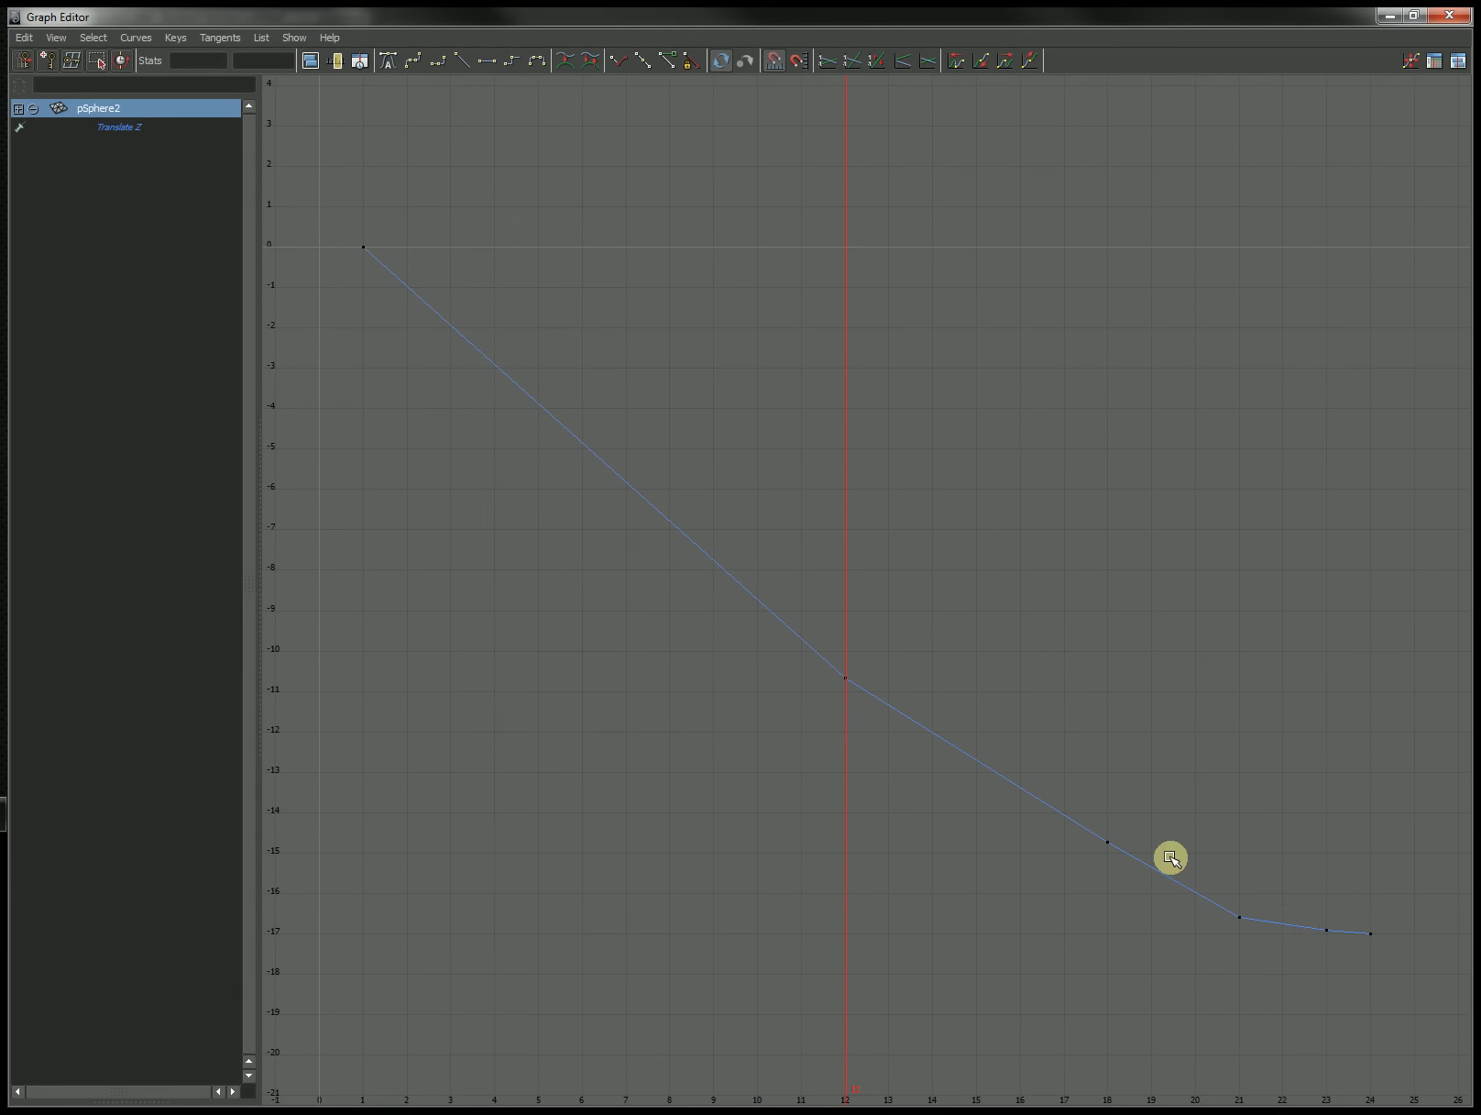
mouse_move(677, 453)
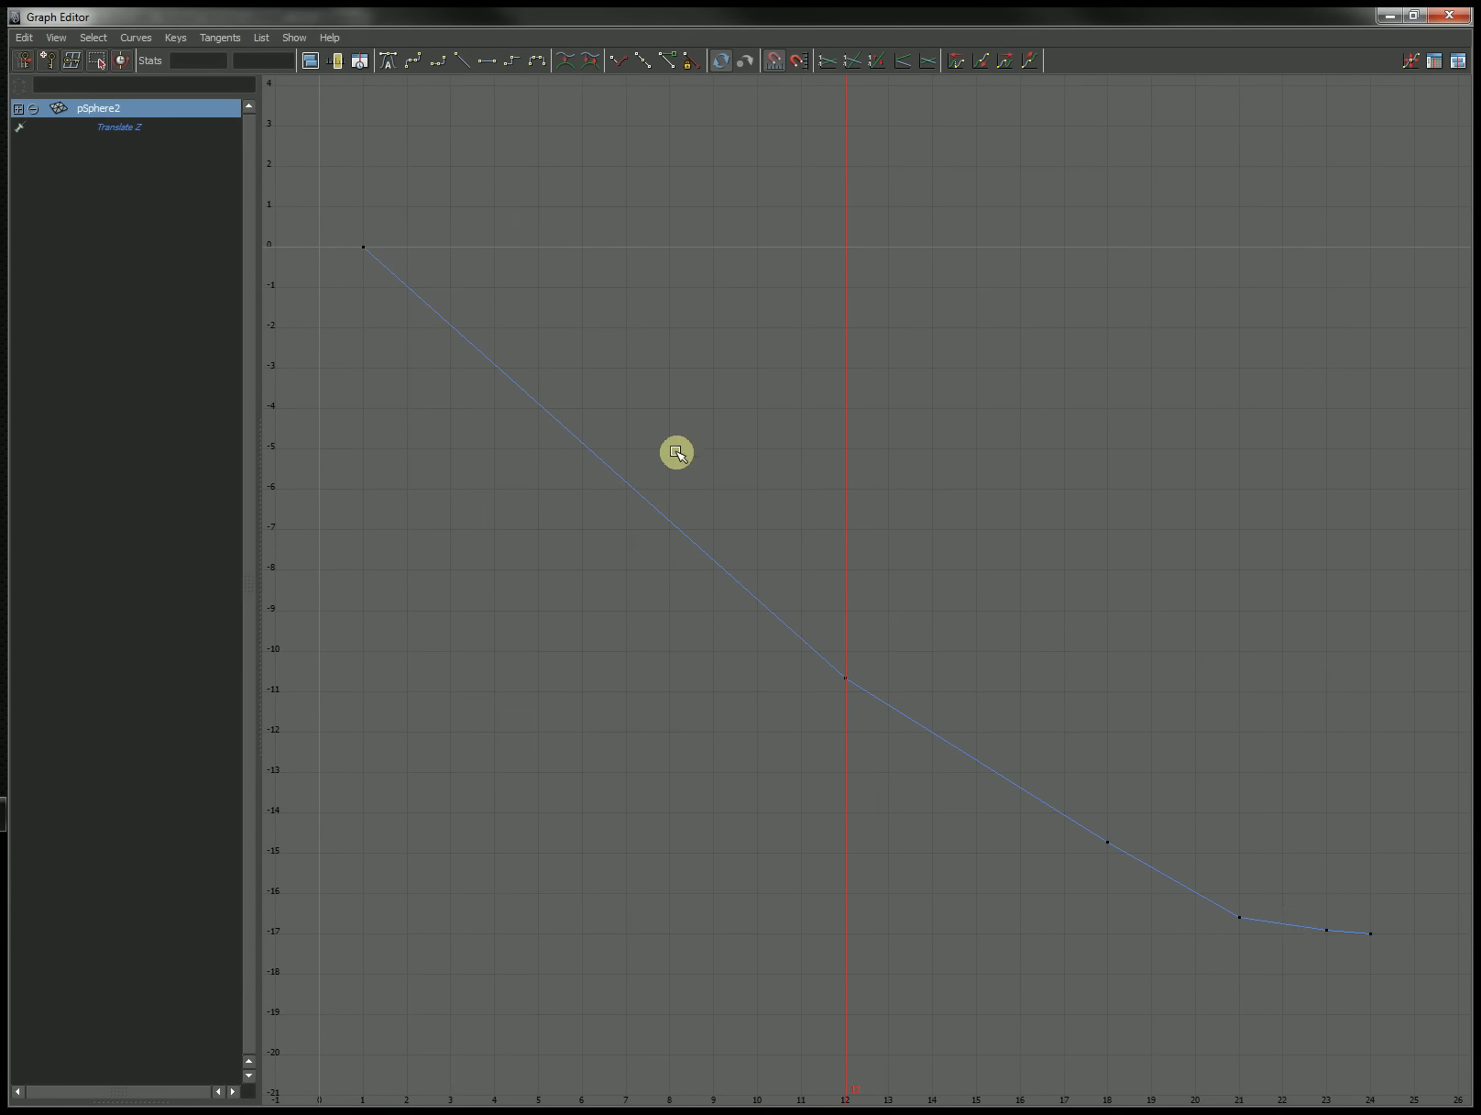
mouse_move(1348, 917)
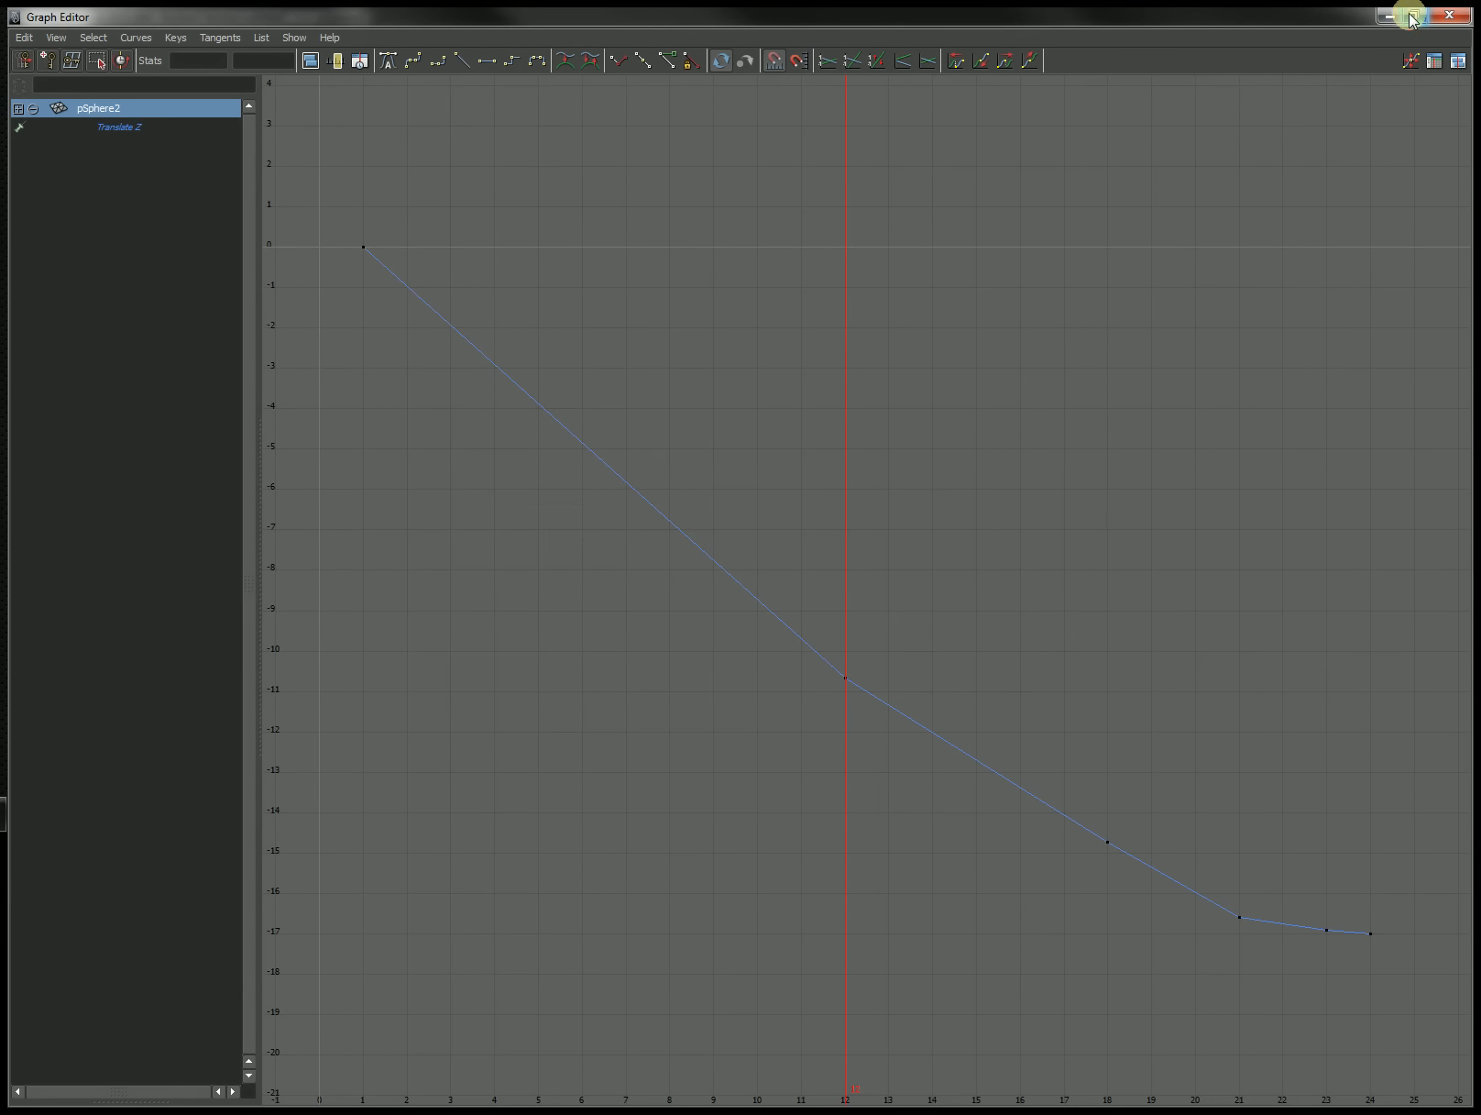
- Restore the maximized Graph Editor to a smaller window over the viewport
click(1412, 16)
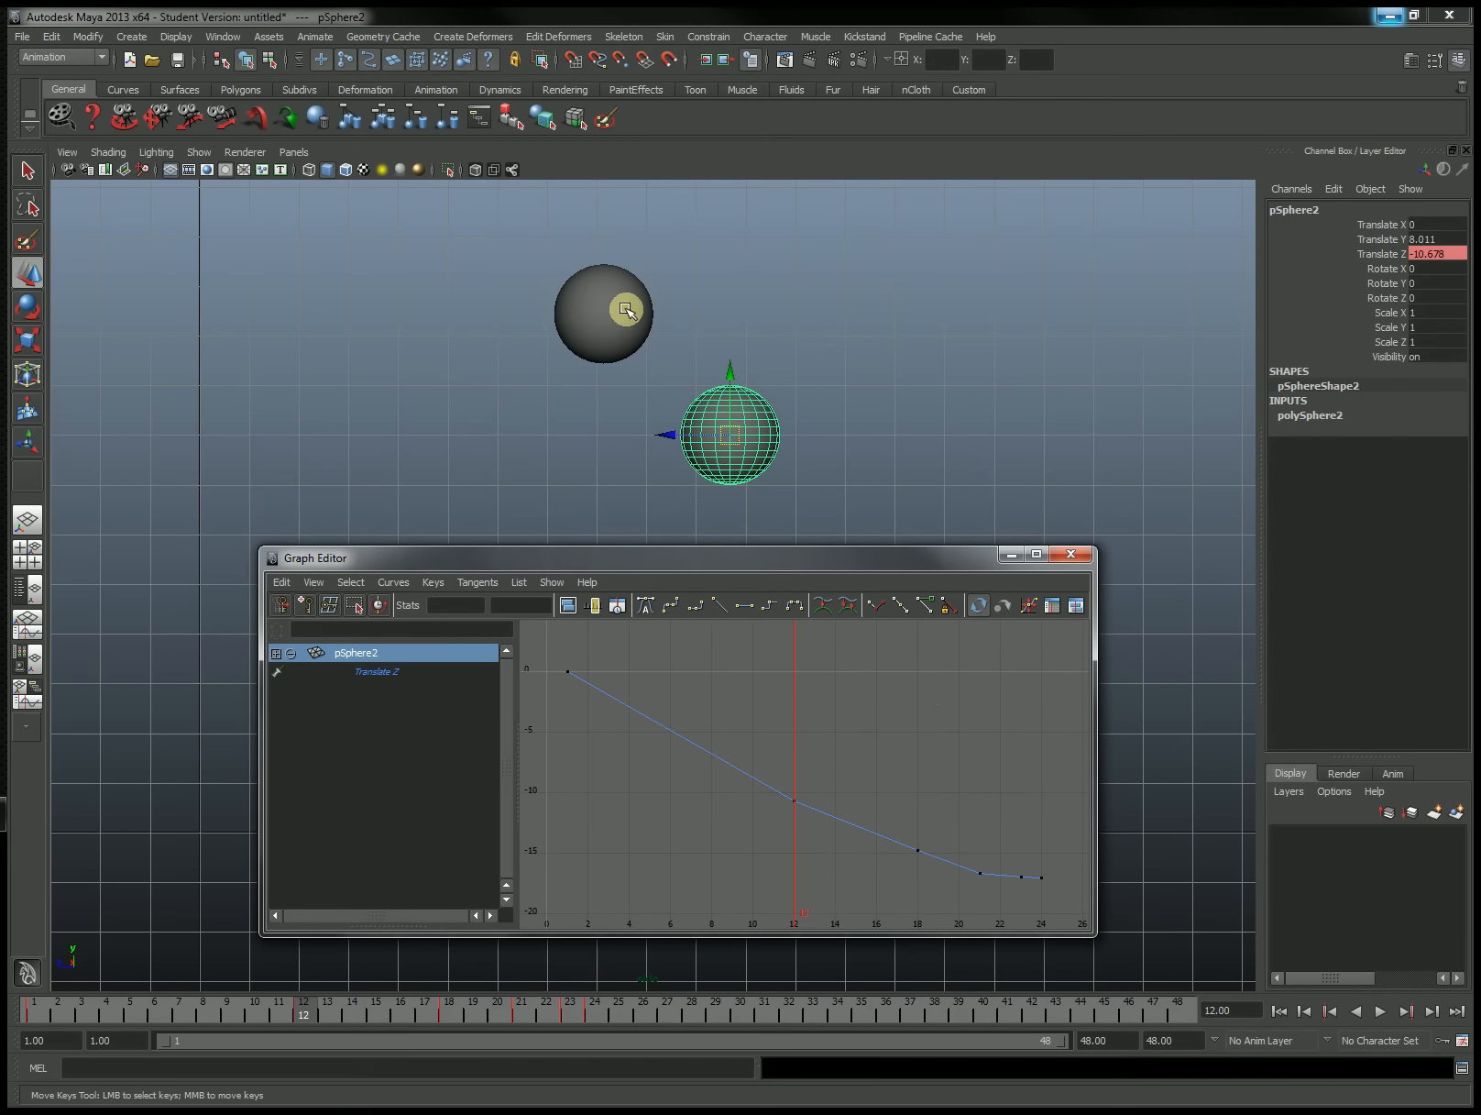
mouse_move(422, 419)
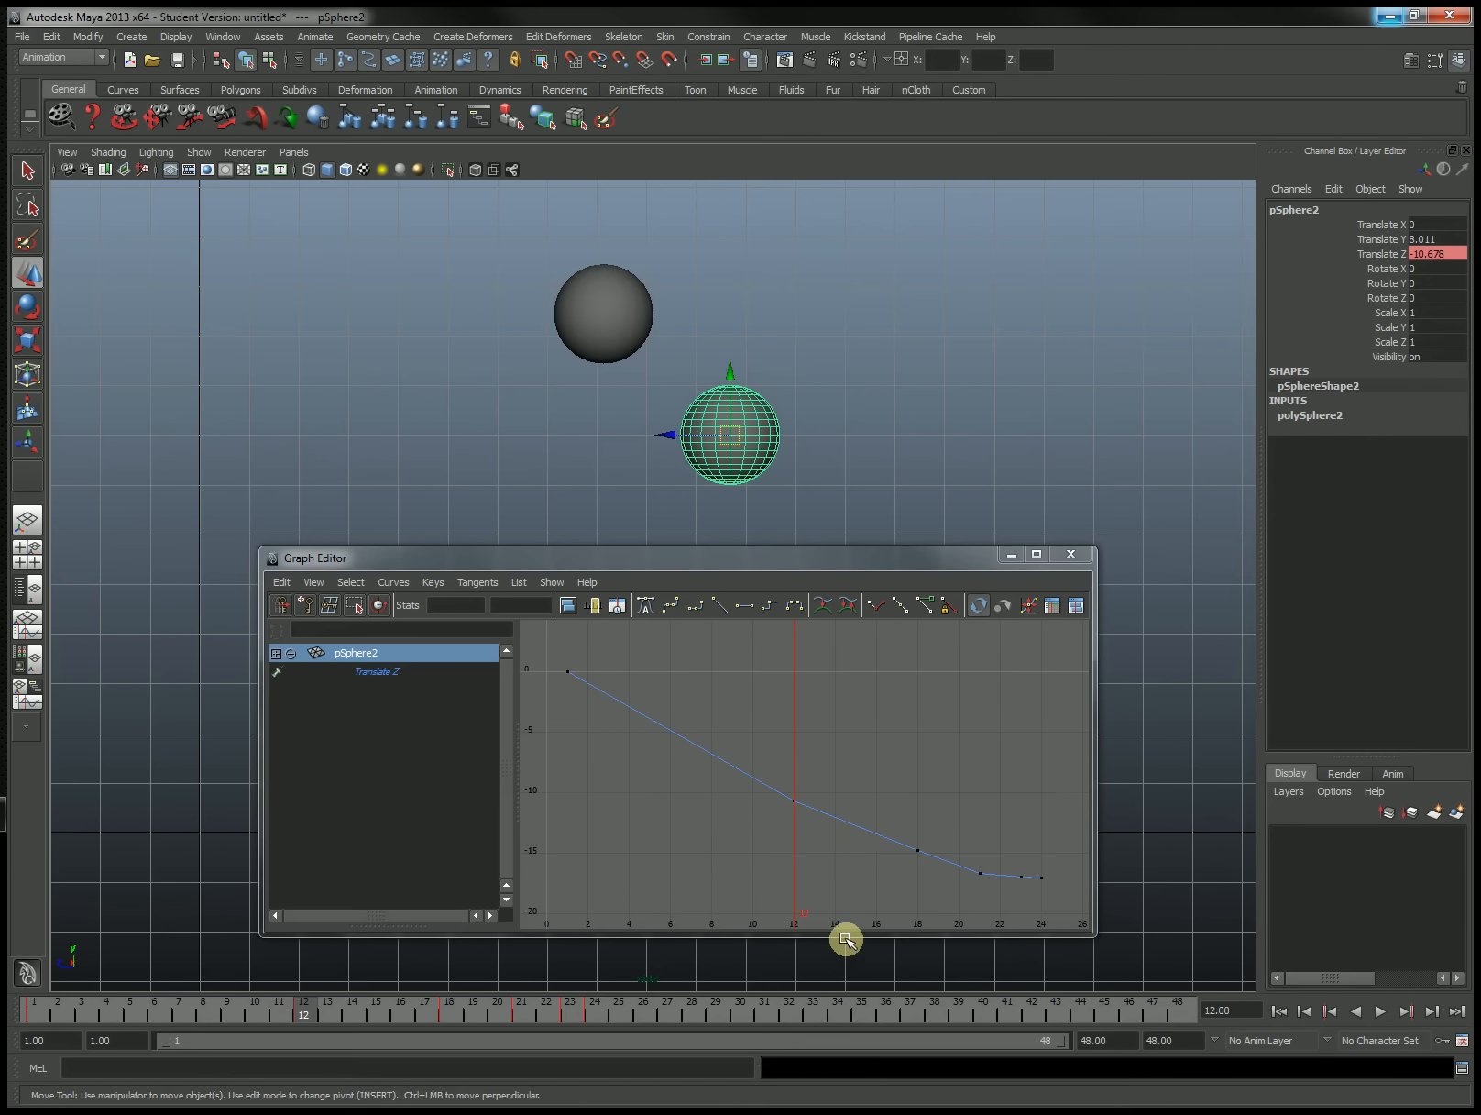
mouse_move(728, 445)
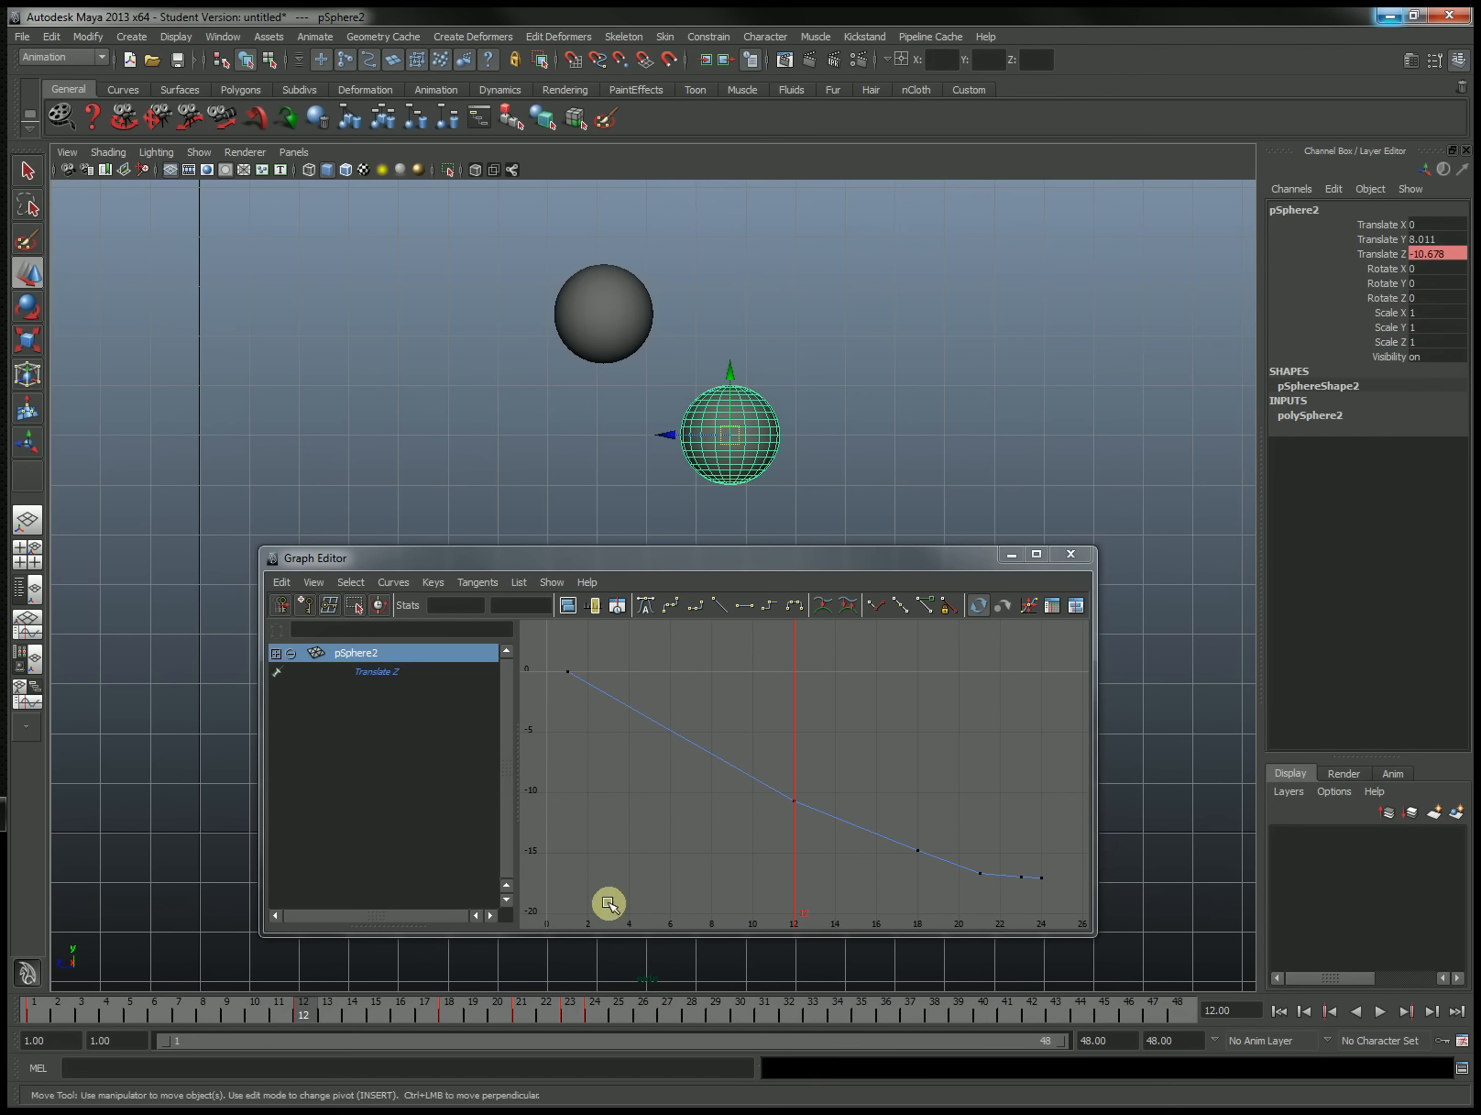
mouse_move(305, 1004)
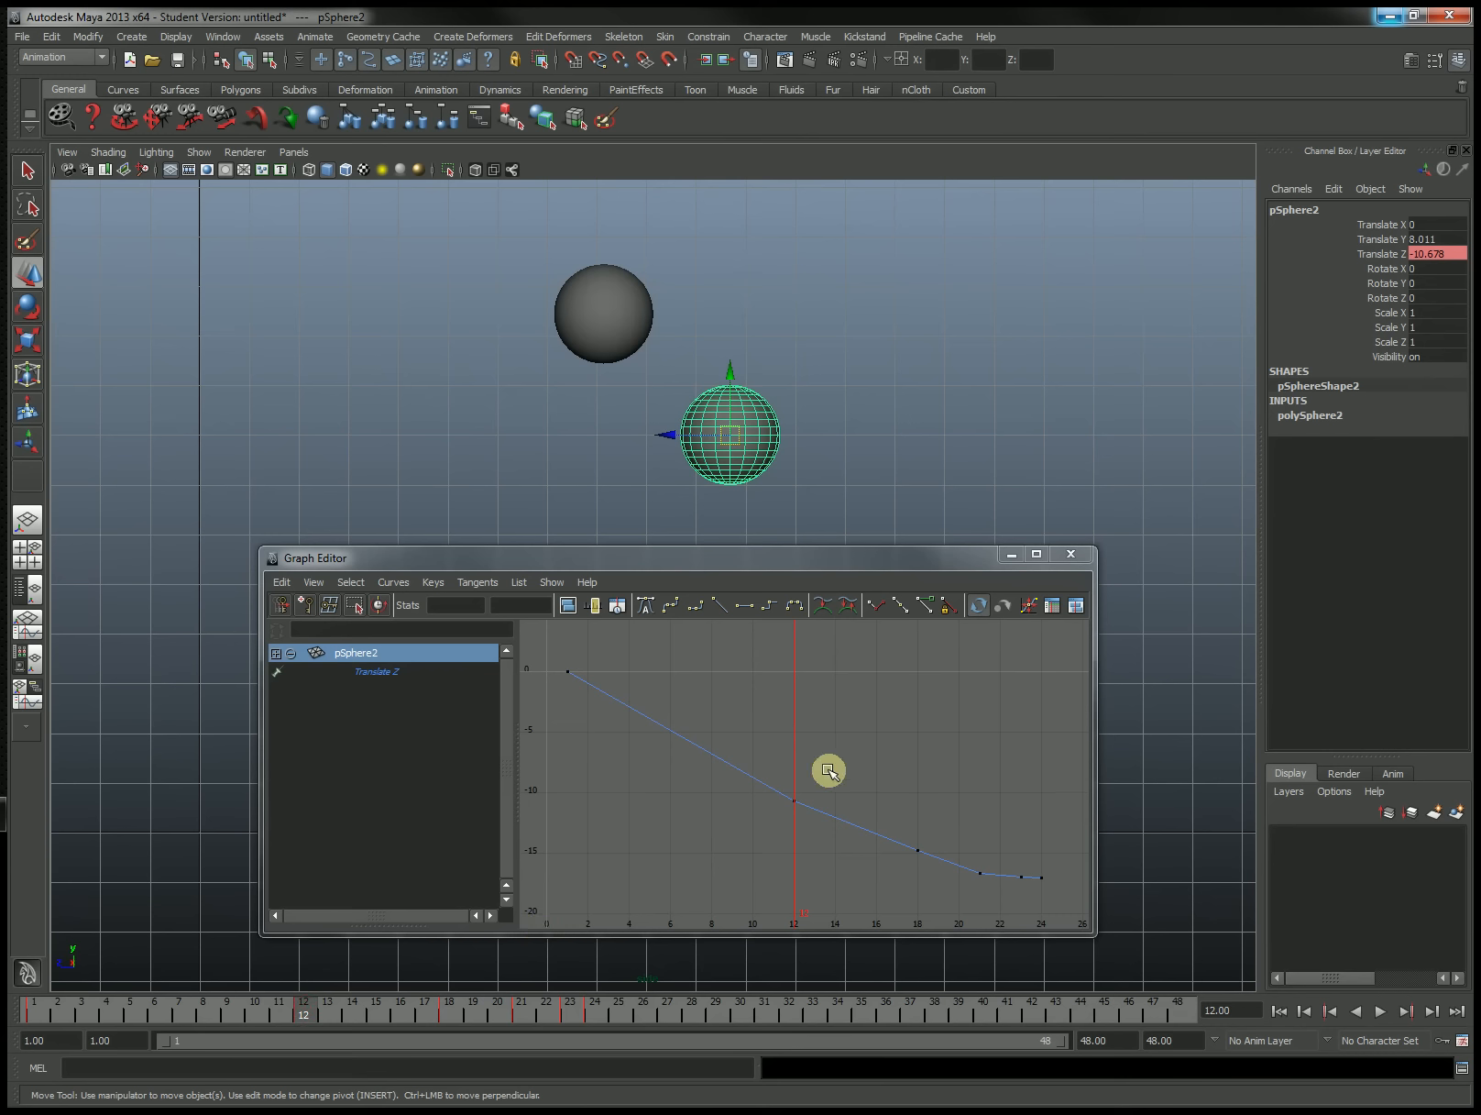
mouse_move(602, 732)
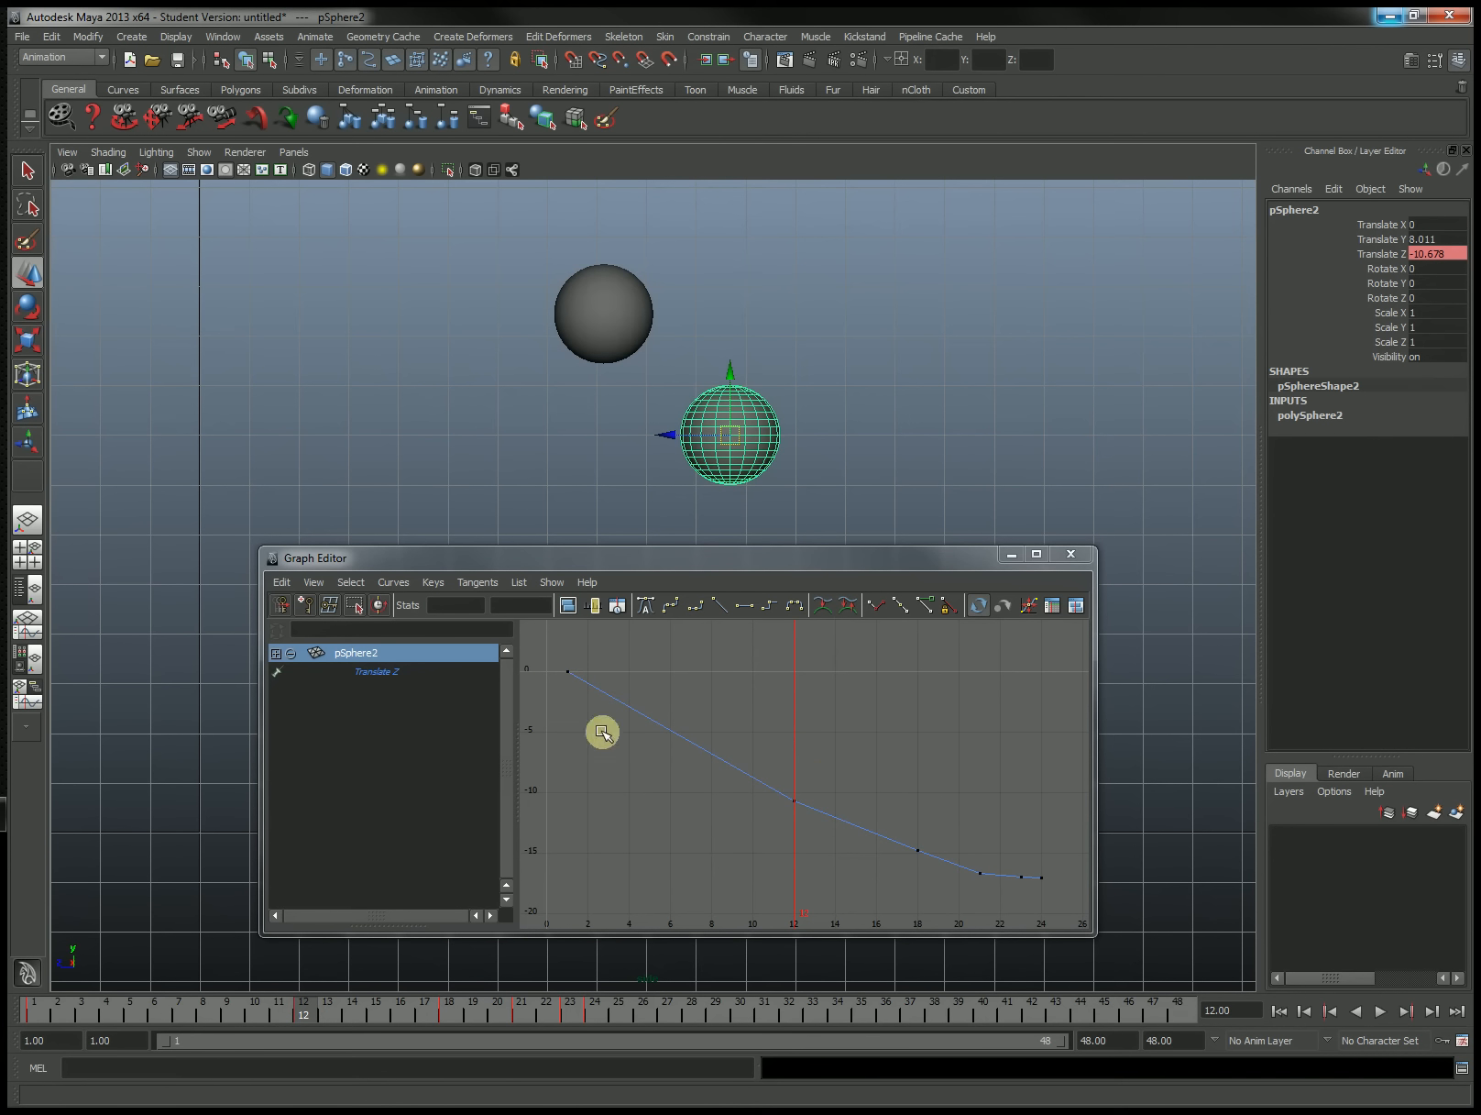
mouse_move(1049, 896)
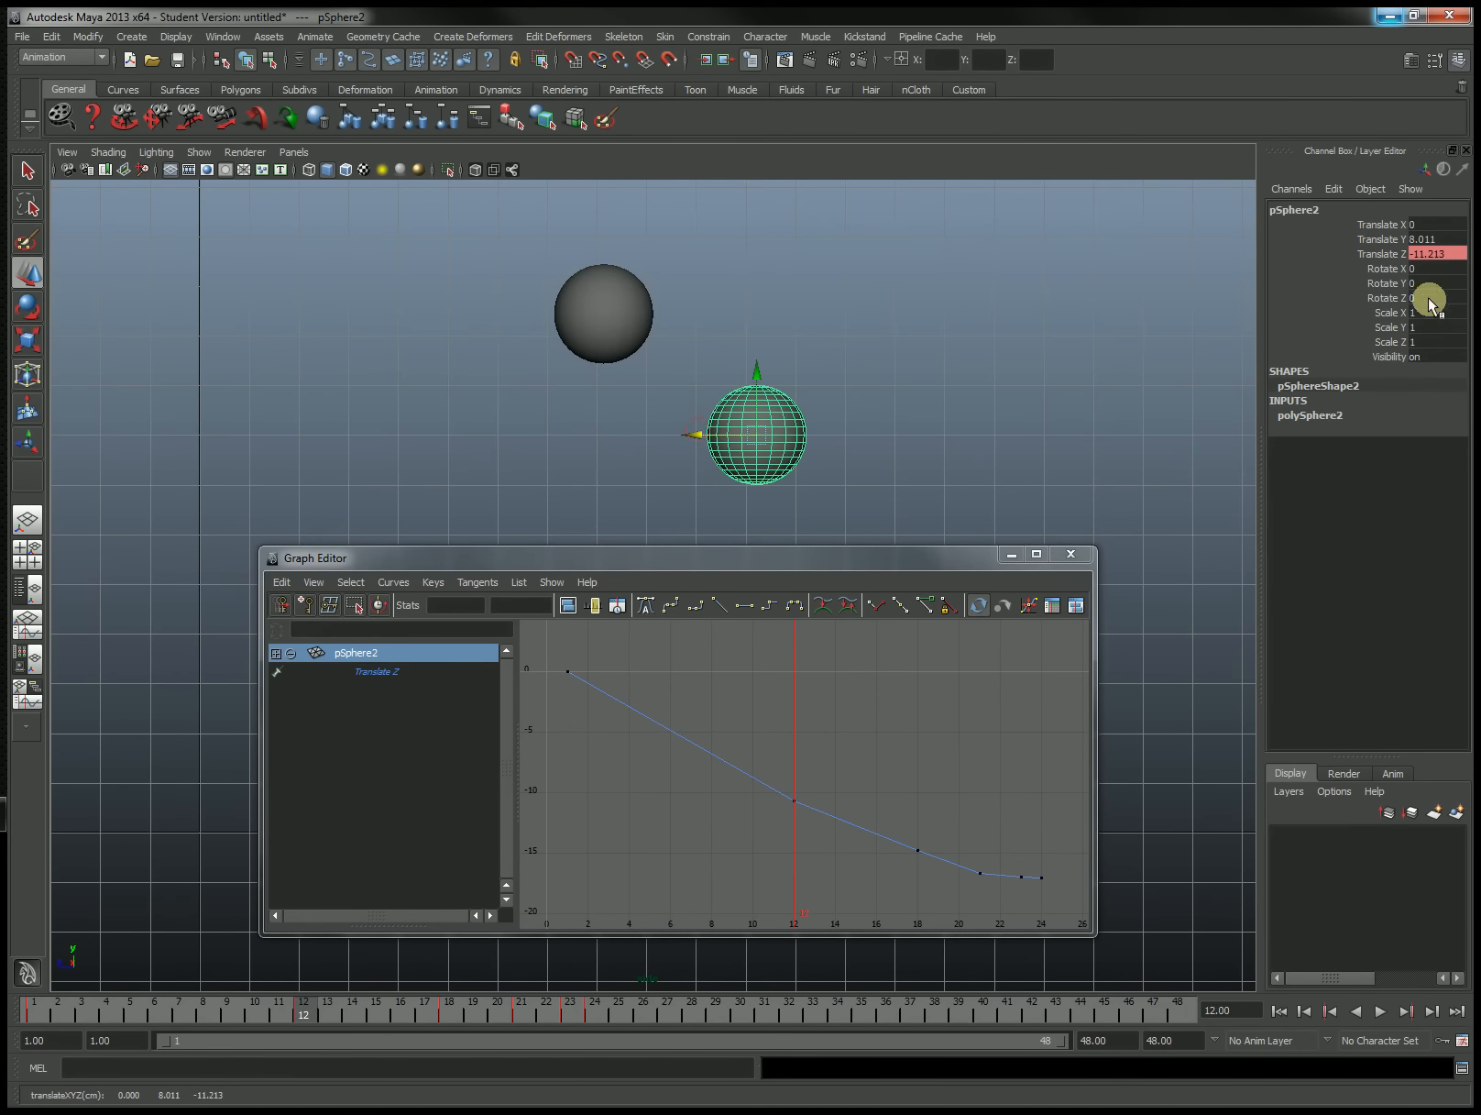
- Lower pSphere2's Translate Z to -15.833 at frame 18 and -16.675 at frame 21
click(1388, 253)
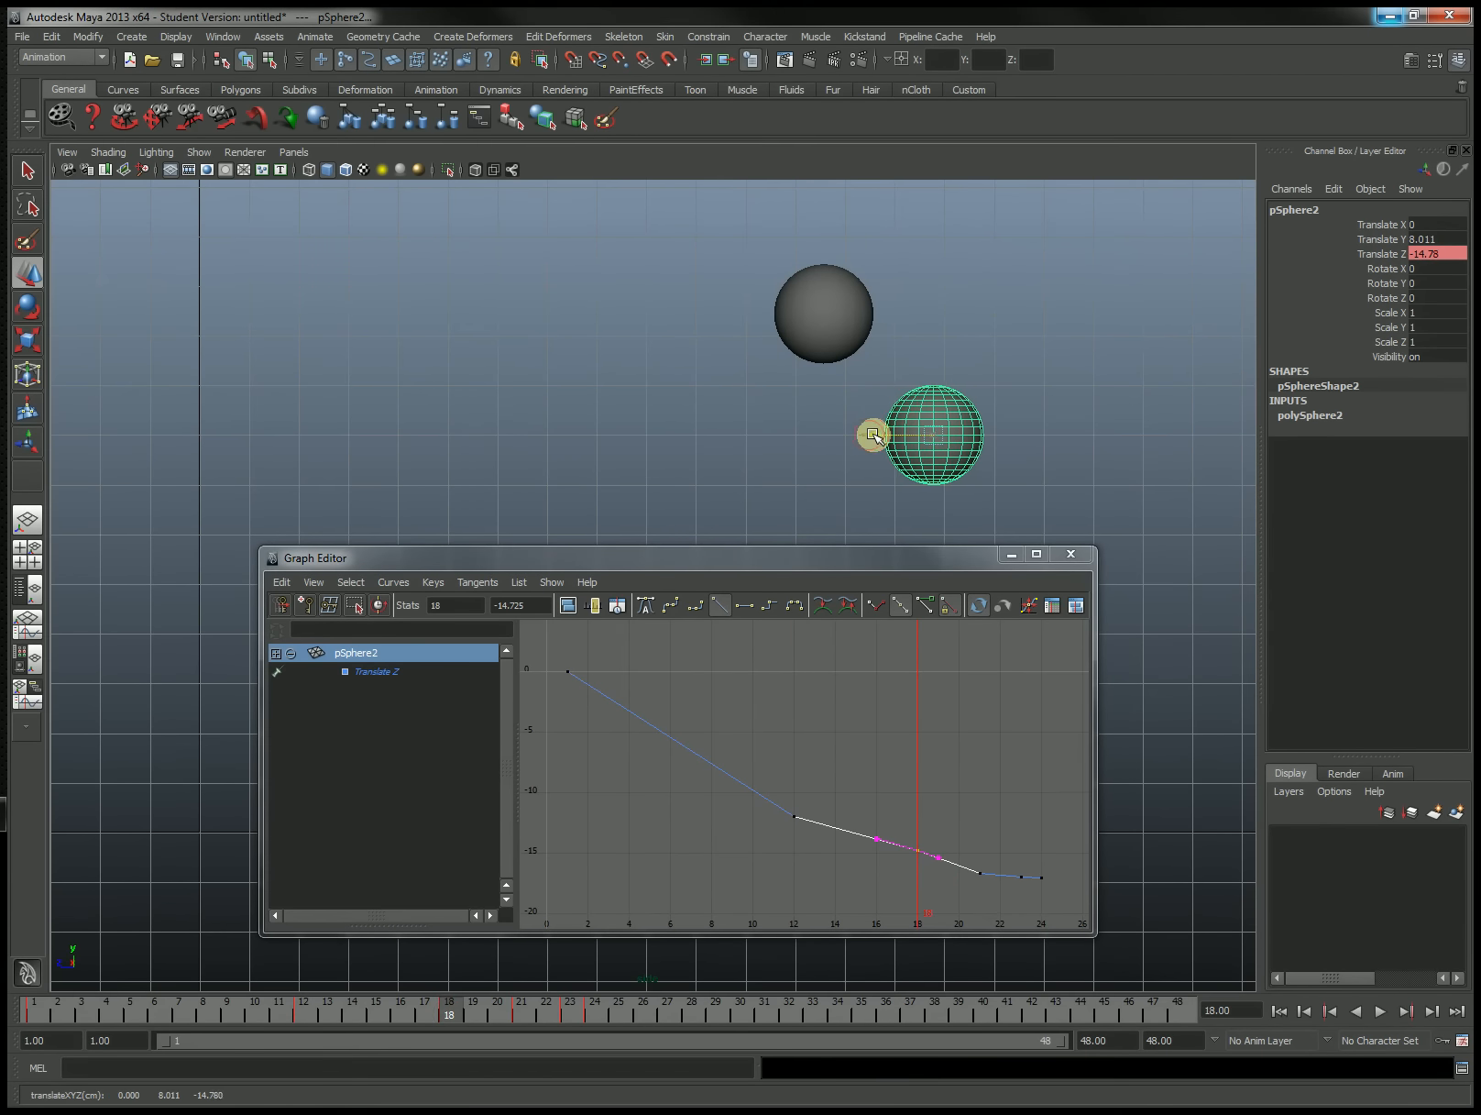
drag(869, 434, 954, 424)
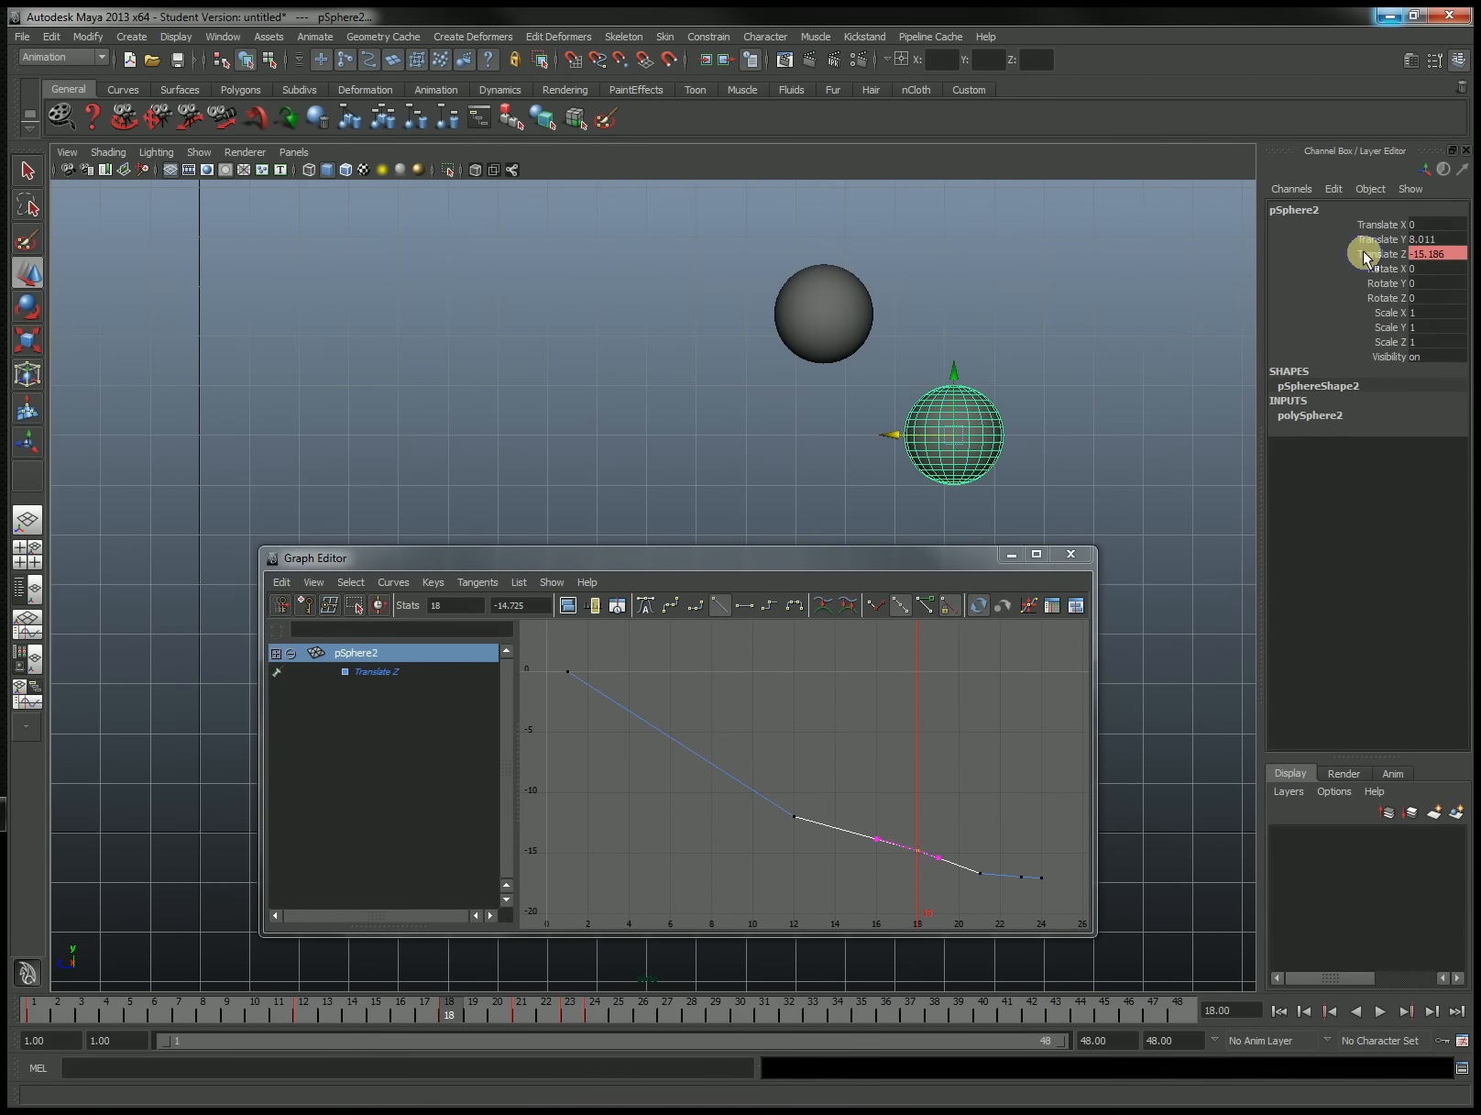
click(954, 463)
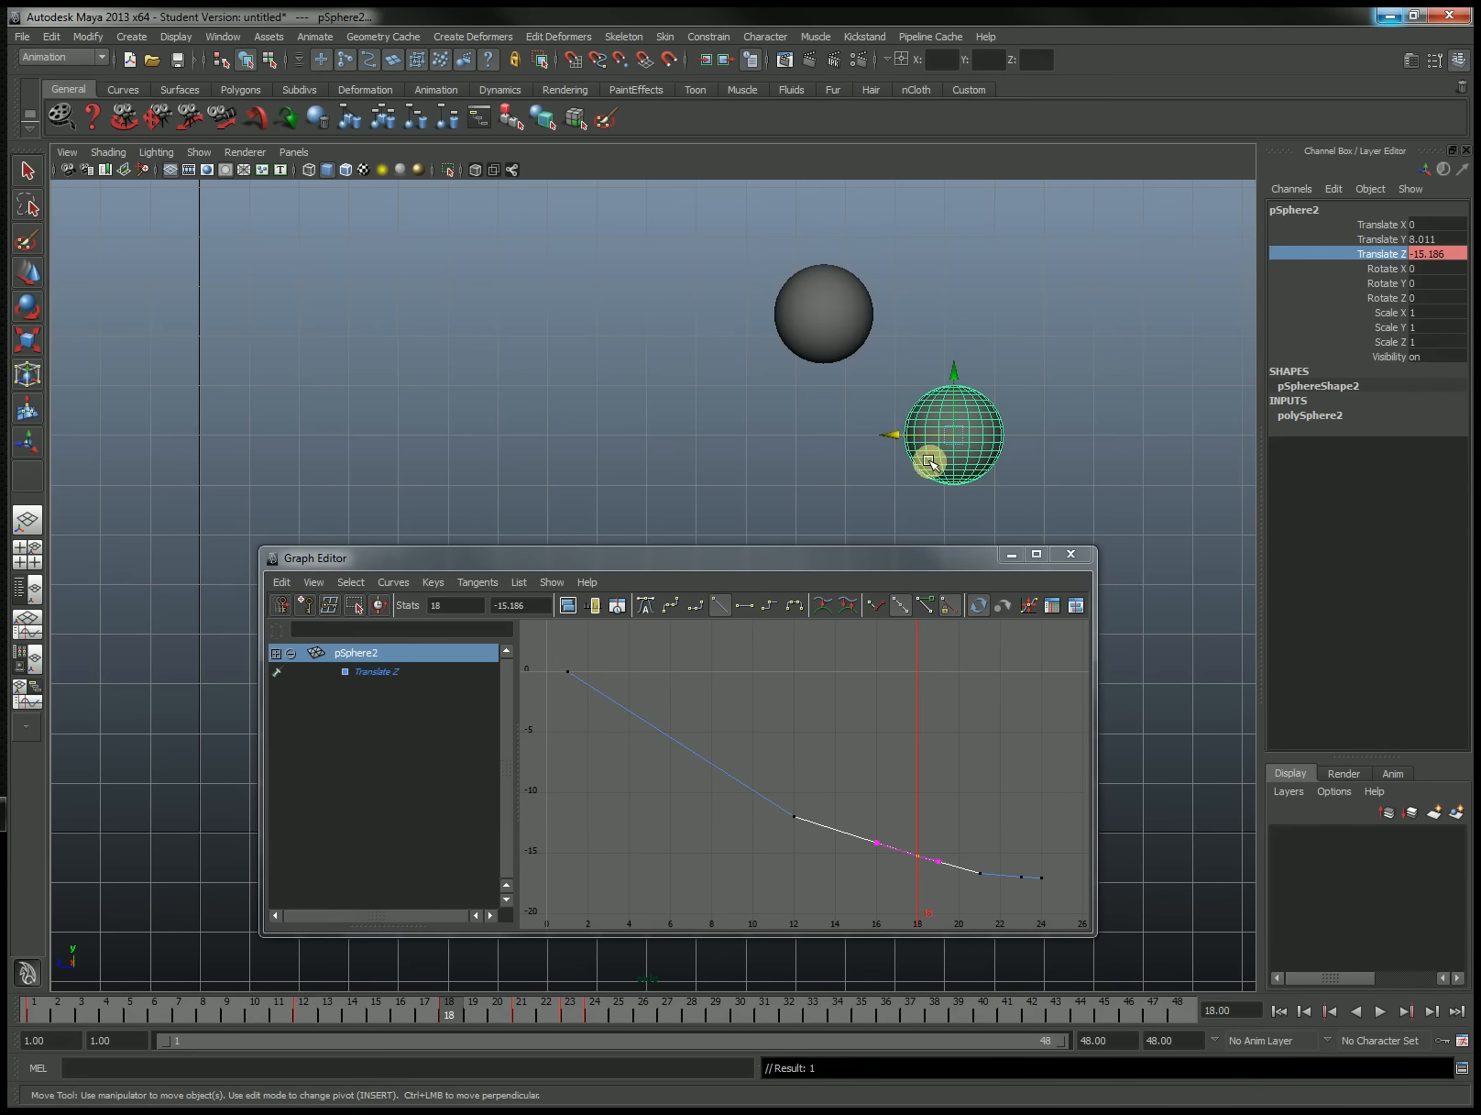
drag(935, 461, 982, 434)
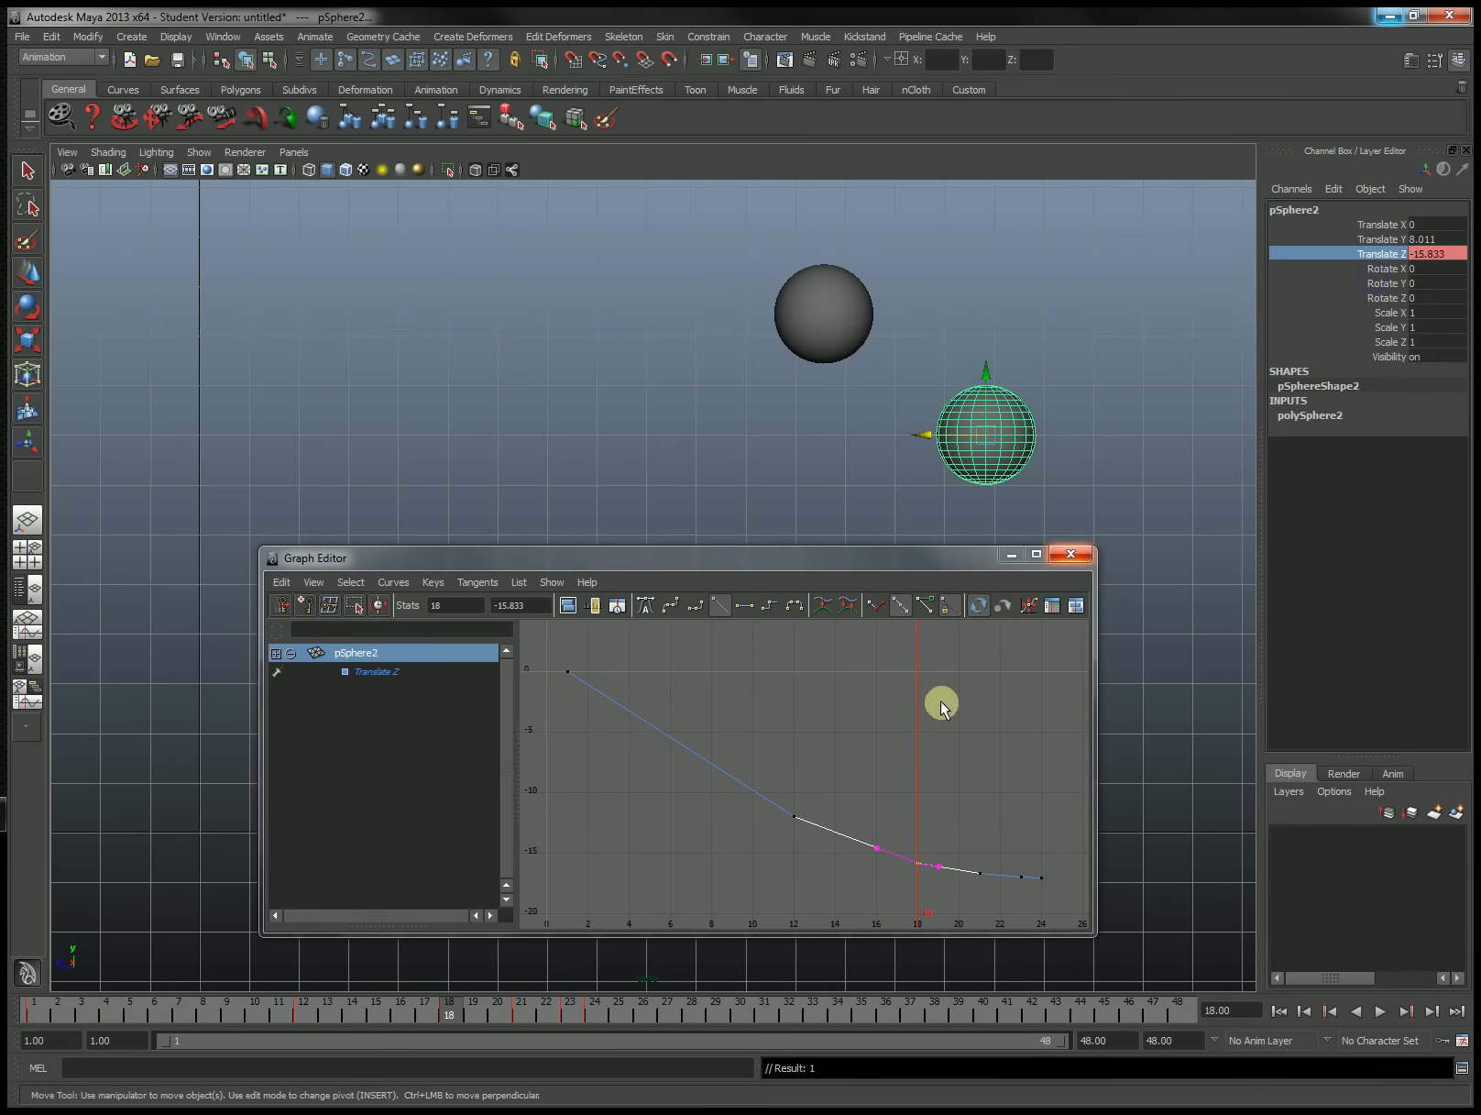
mouse_move(981, 790)
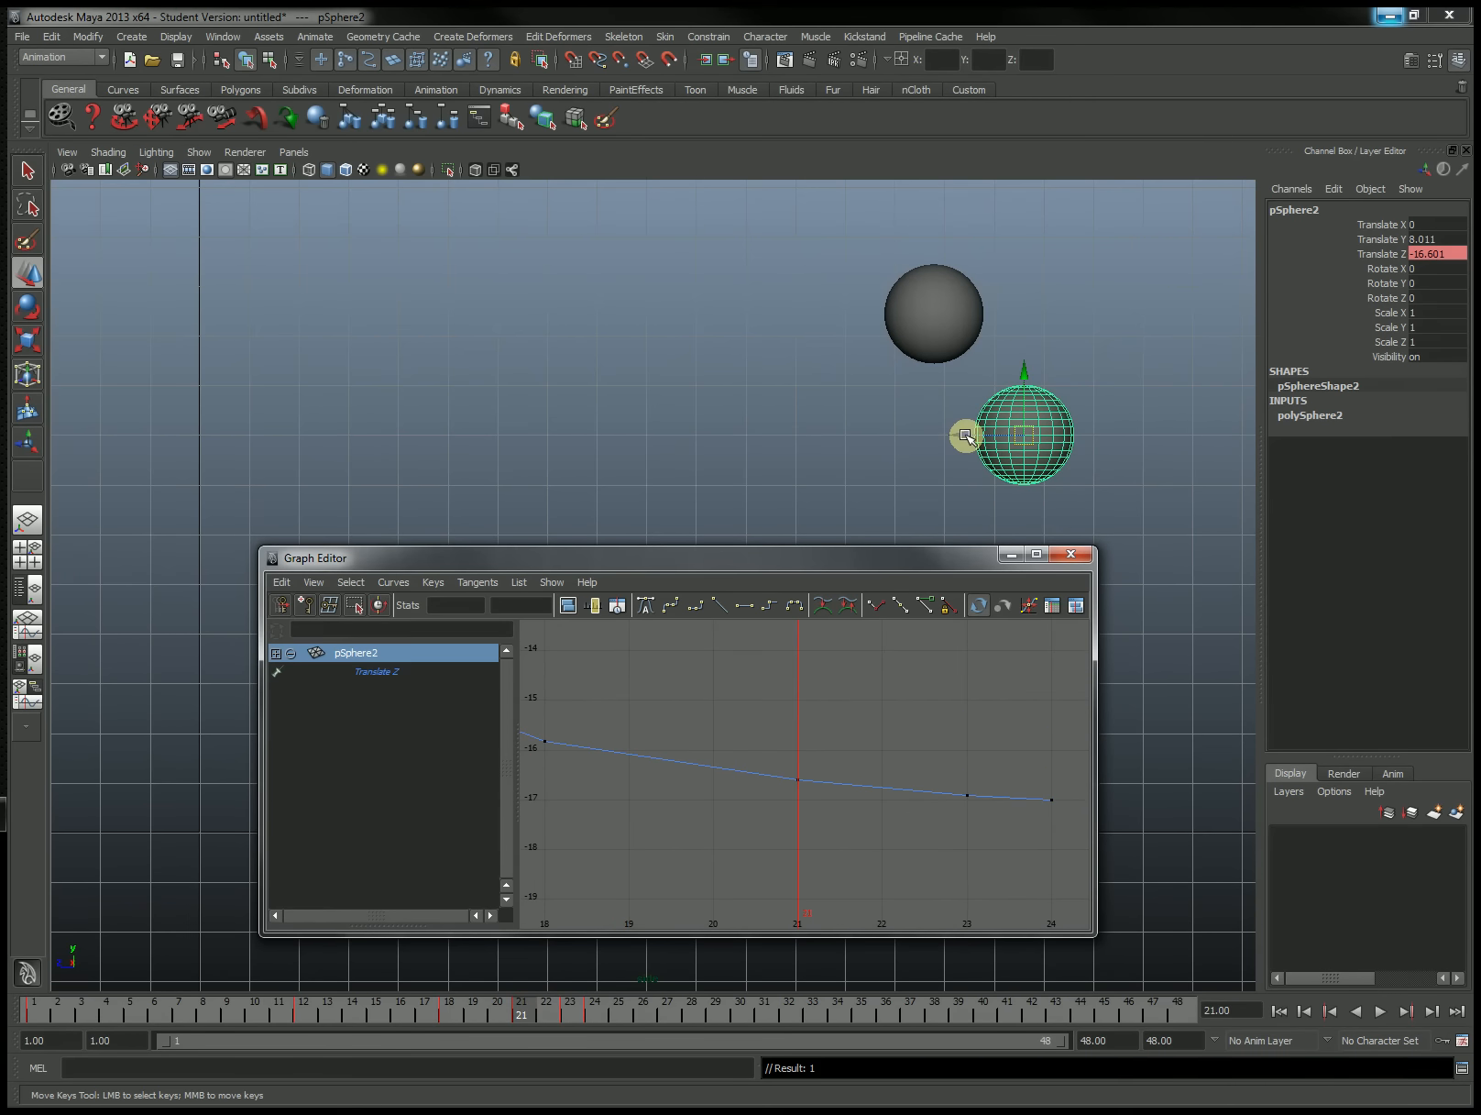
drag(965, 435, 950, 436)
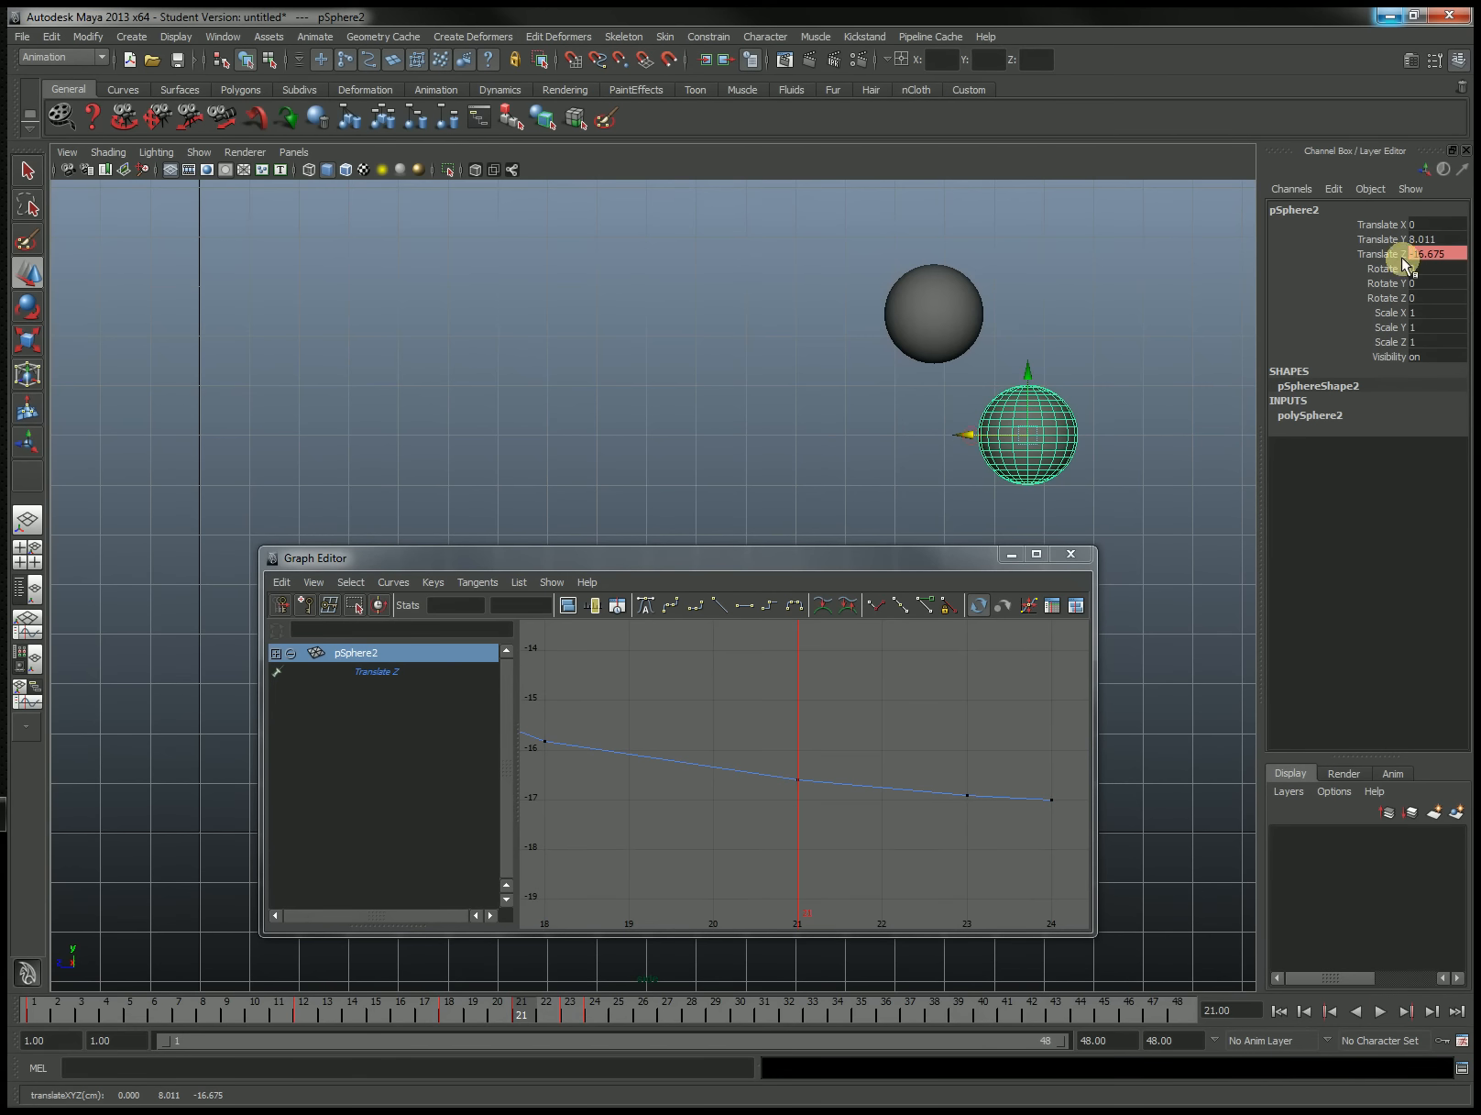
click(1408, 253)
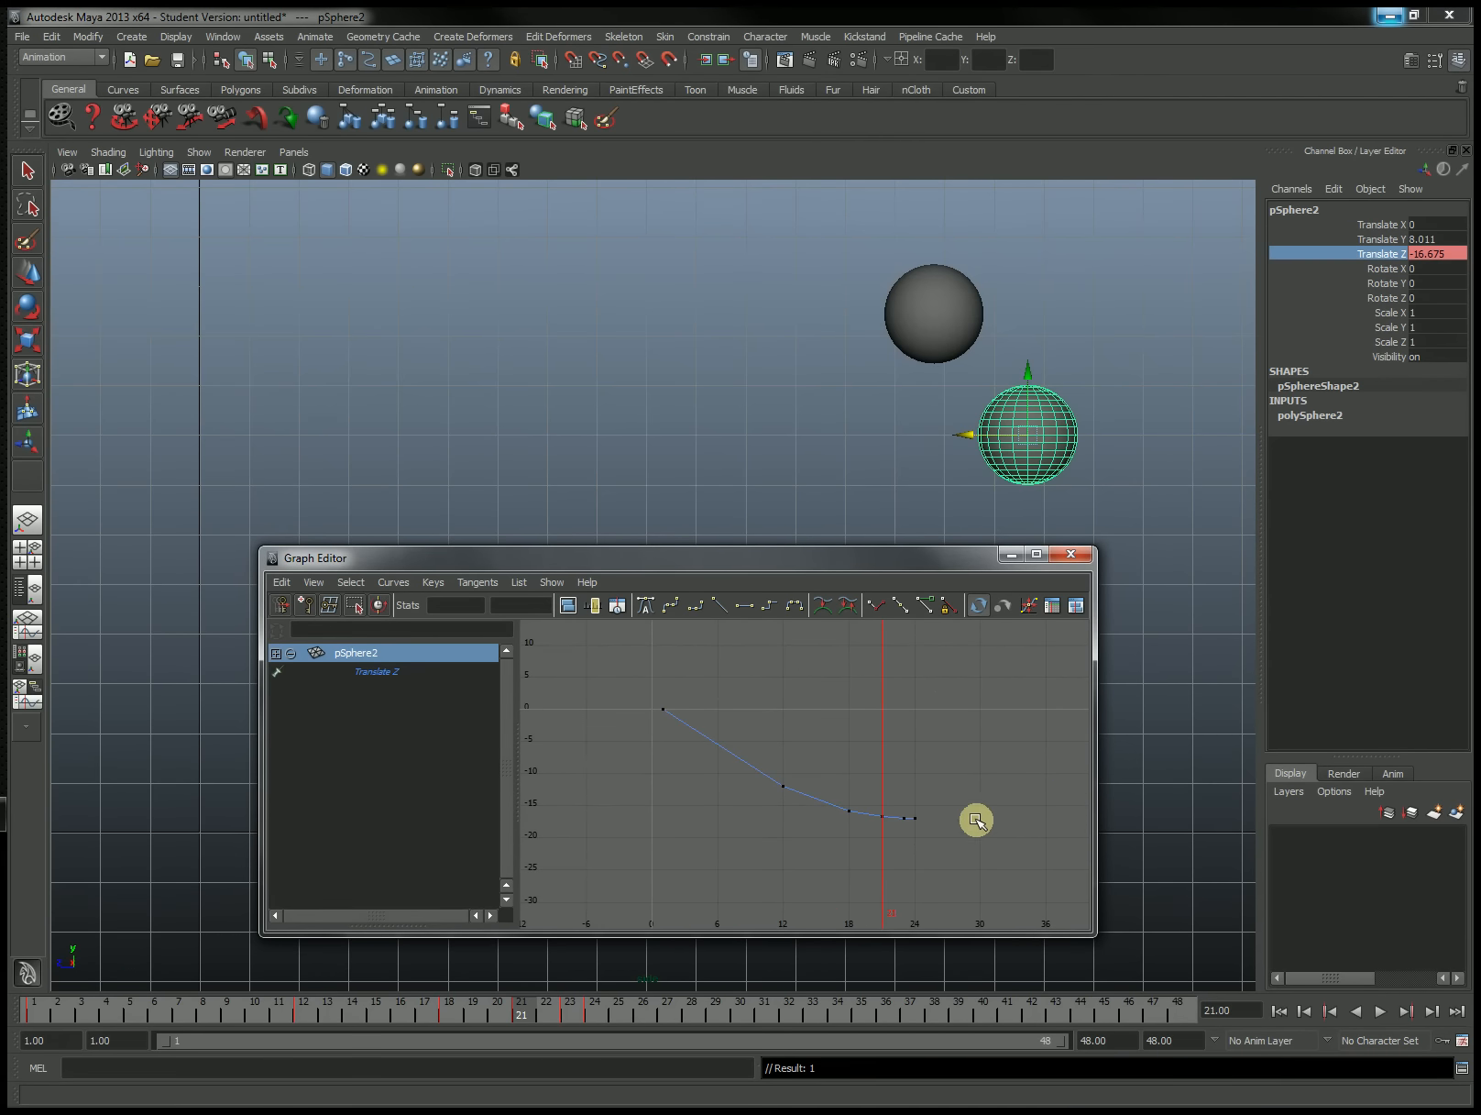
- Close the Graph Editor, rewind to frame 1, and play both spheres forward
click(1070, 553)
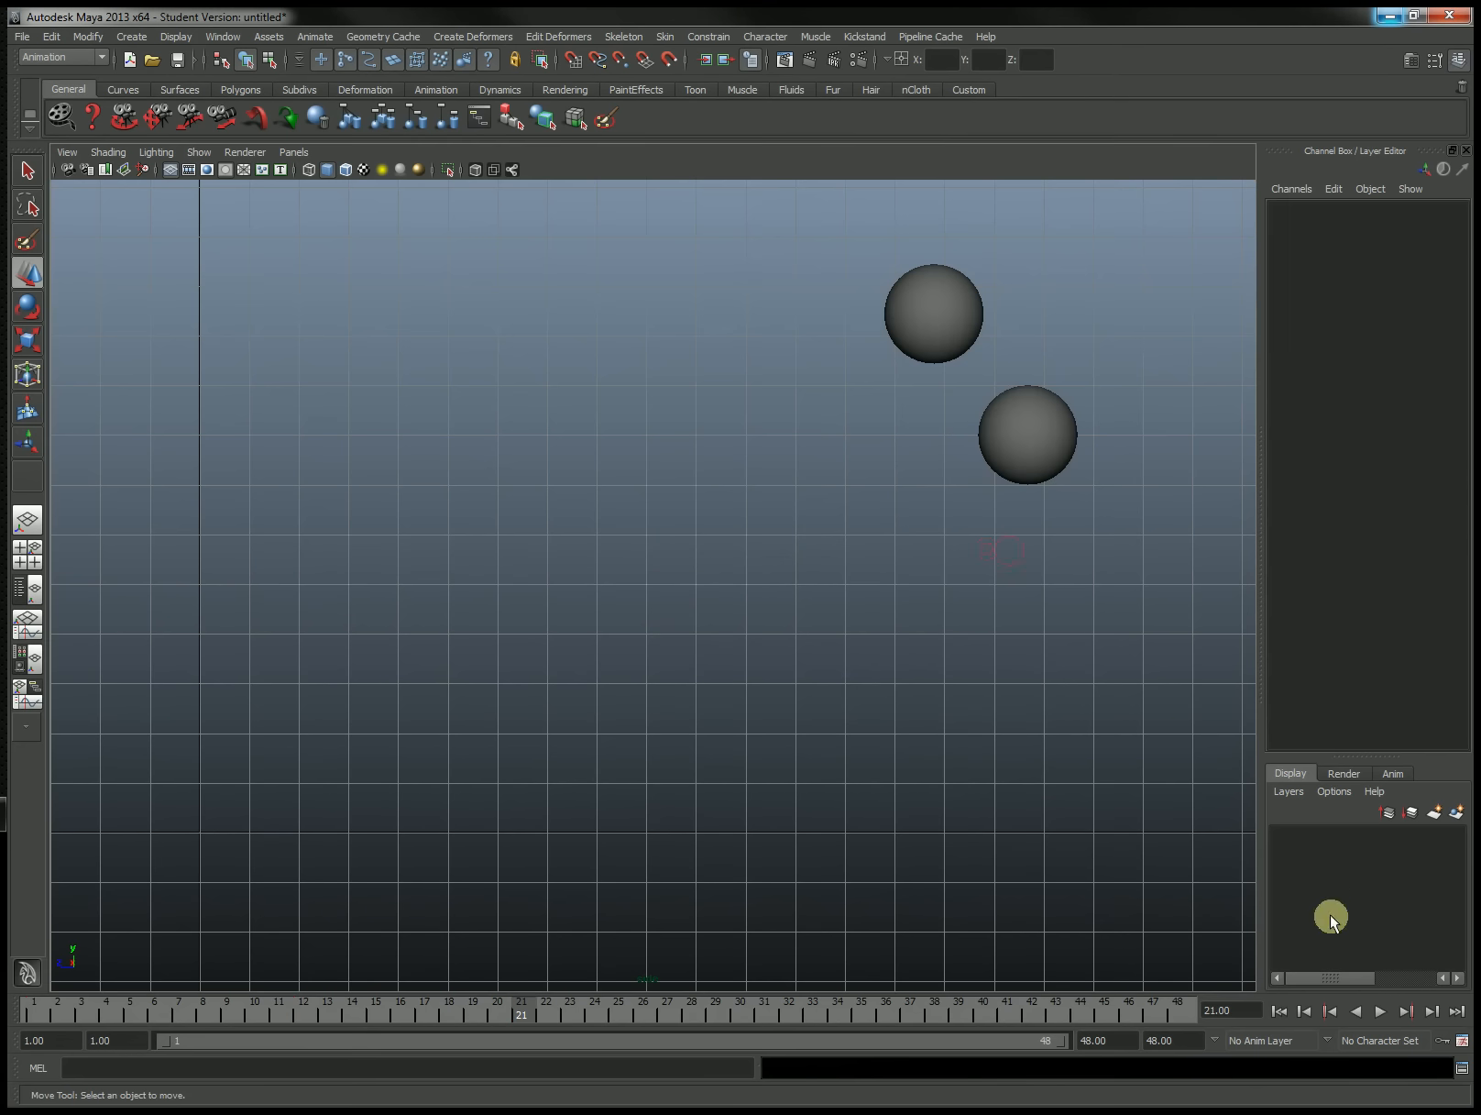
click(1379, 1010)
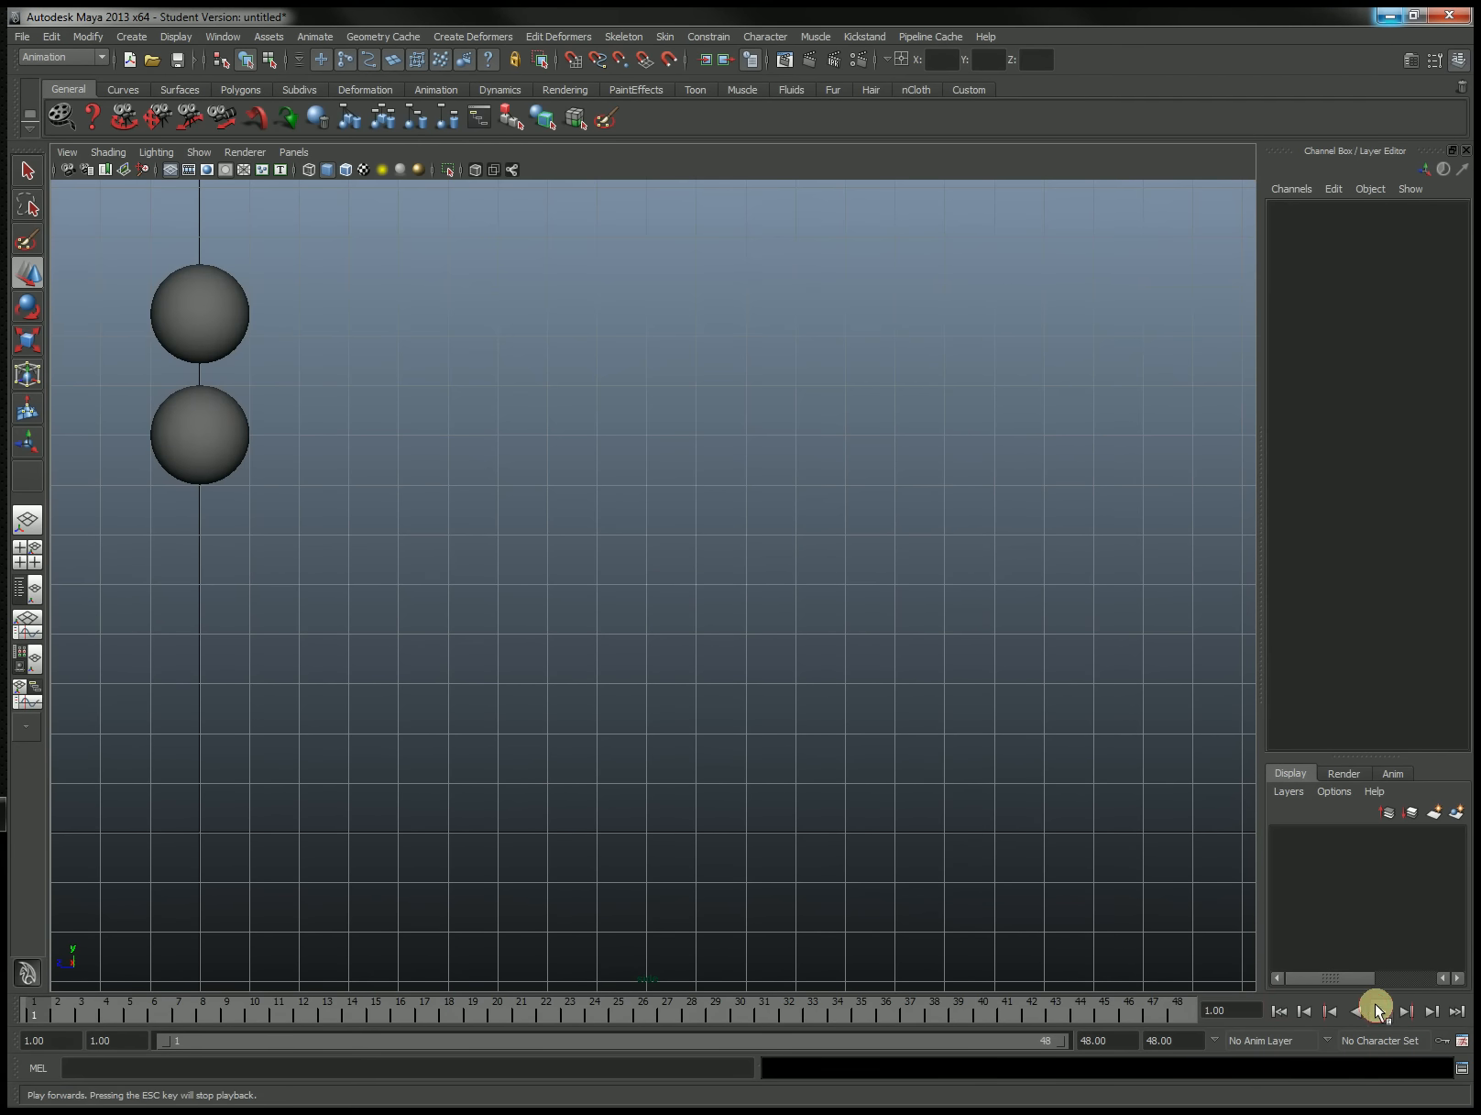
click(1377, 1011)
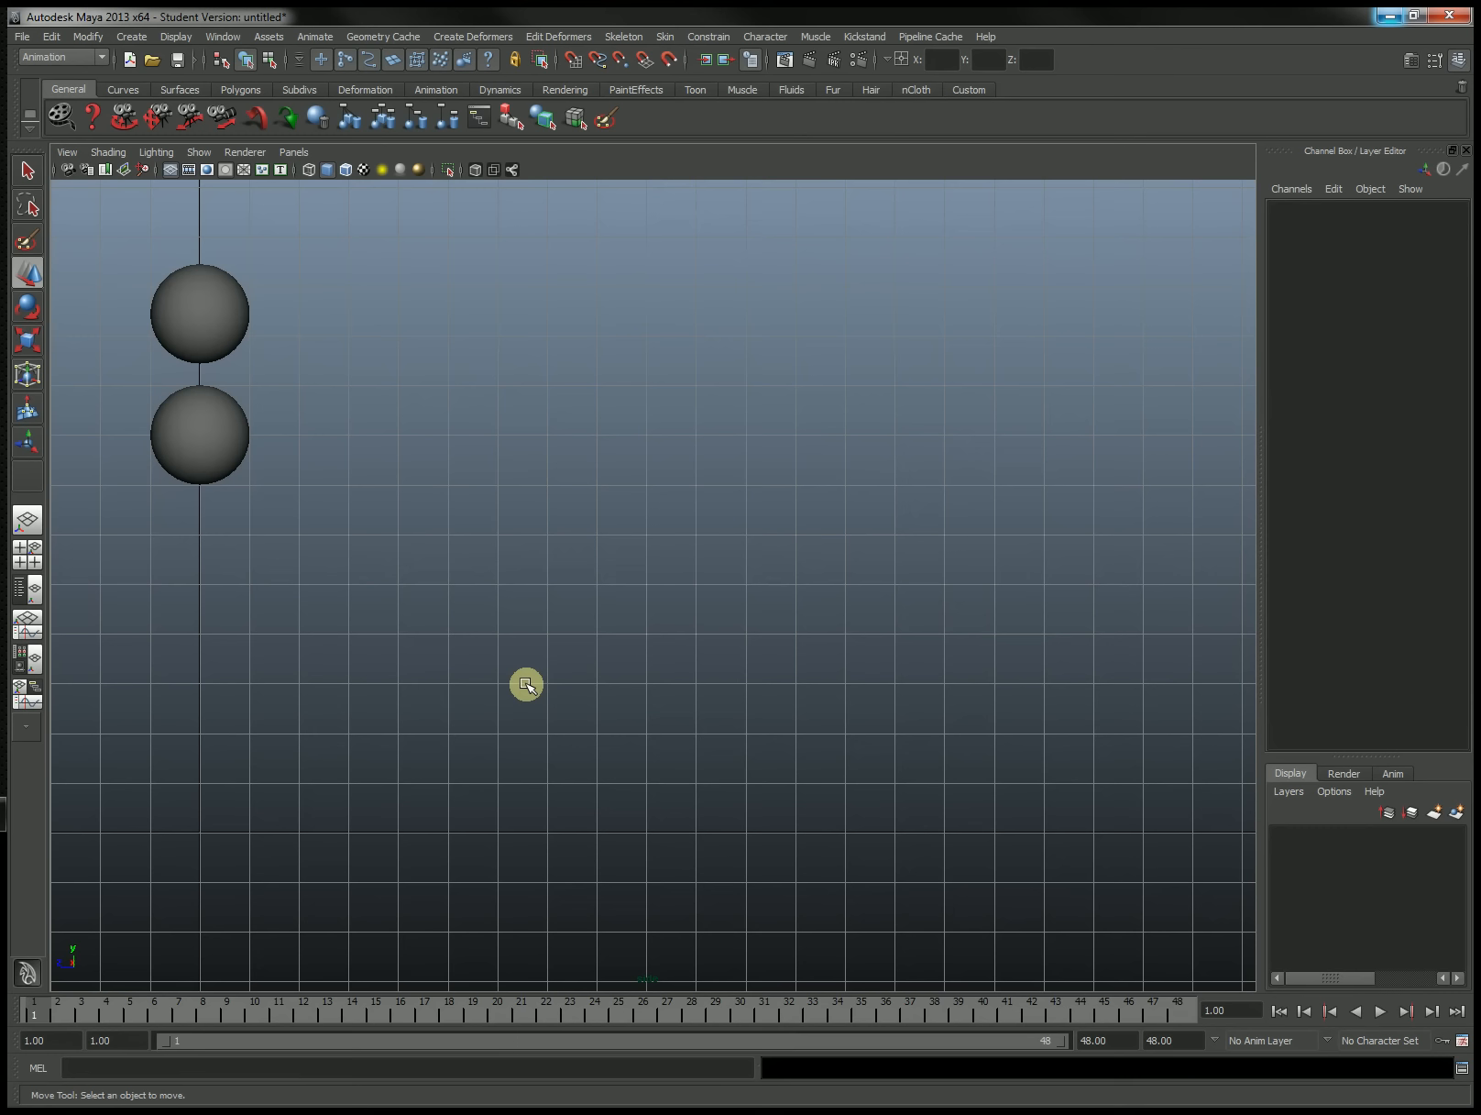
mouse_move(231, 339)
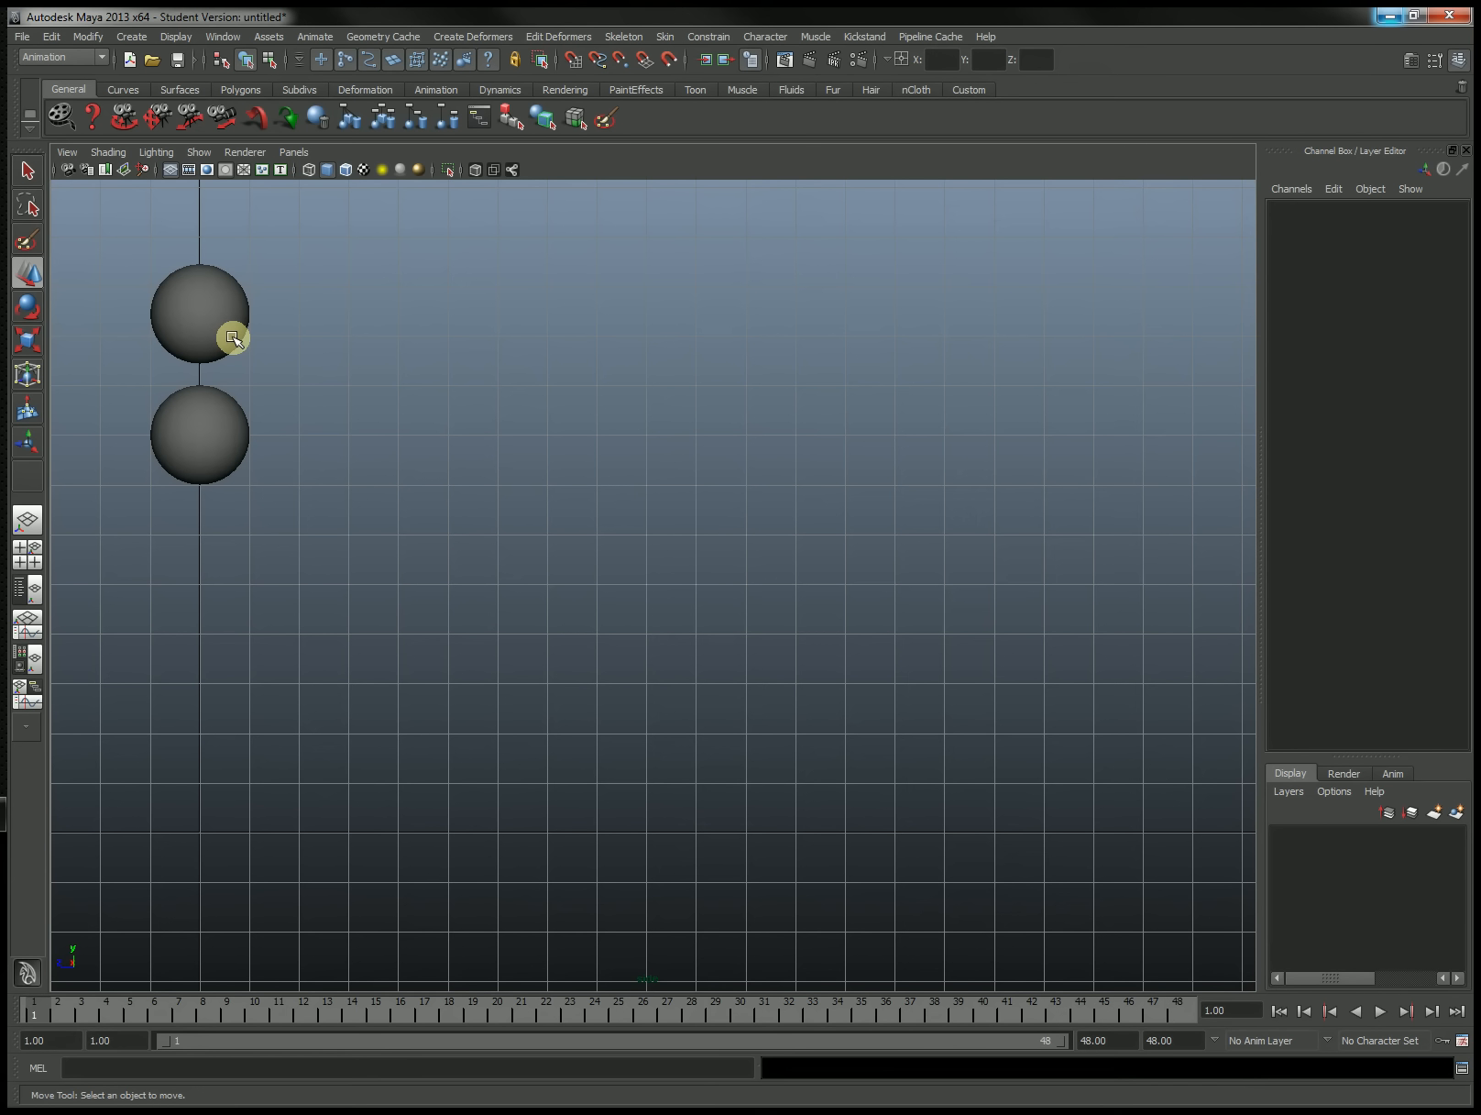
mouse_move(233, 411)
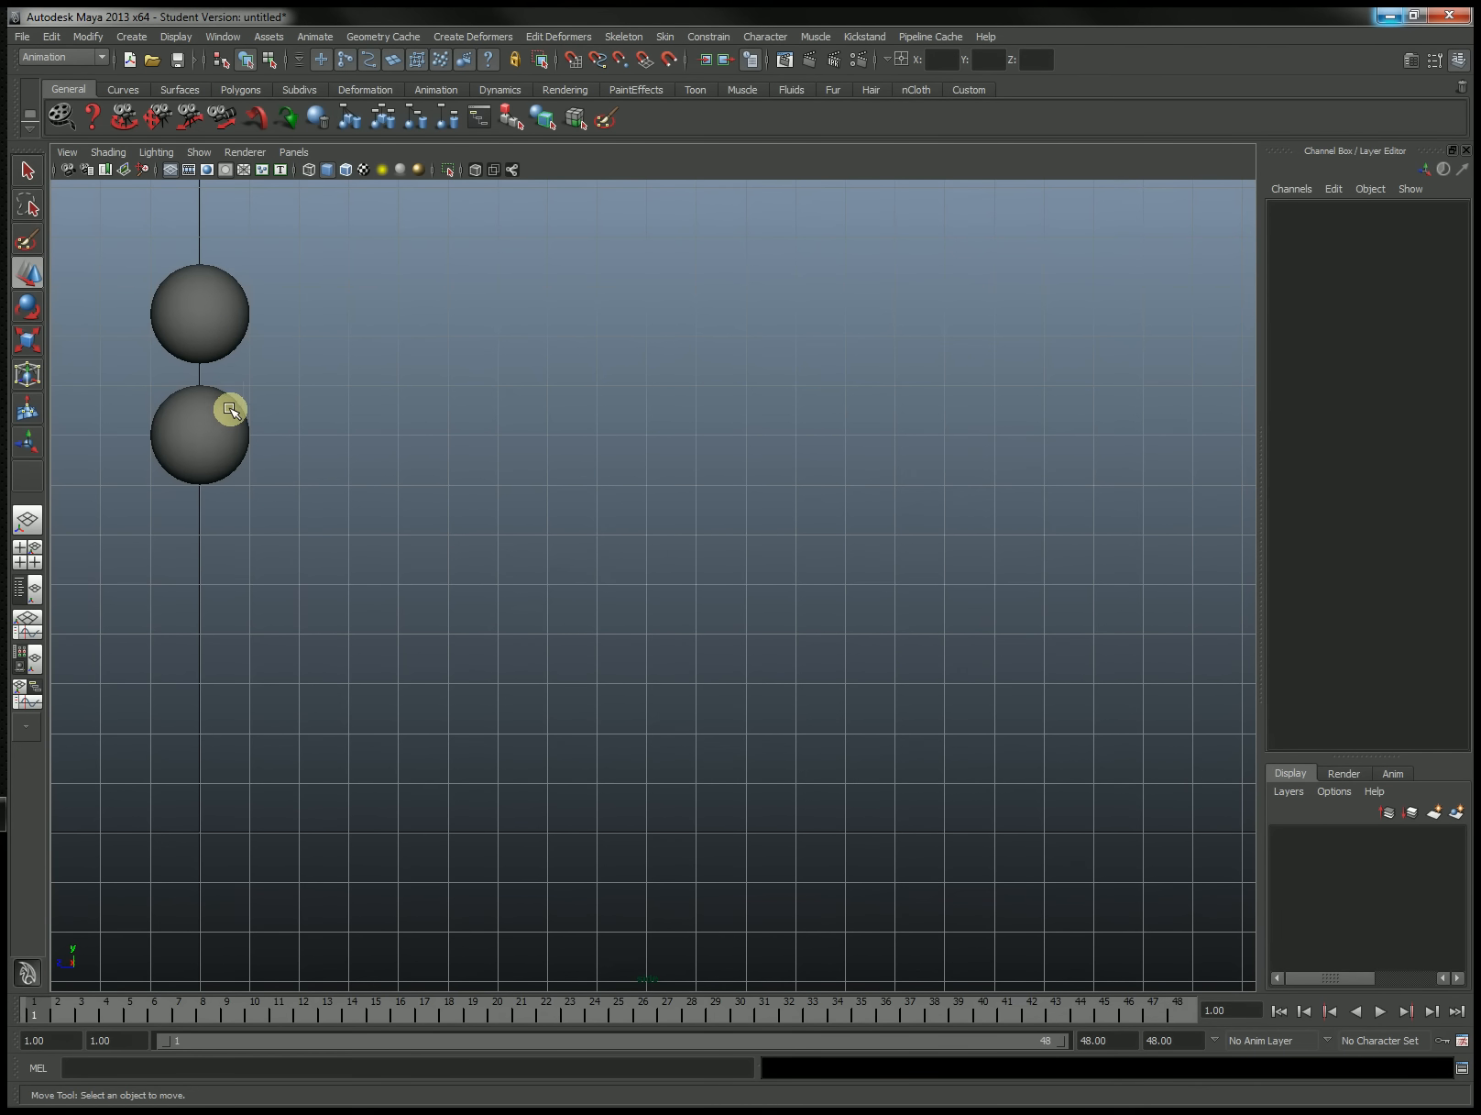
mouse_move(263, 493)
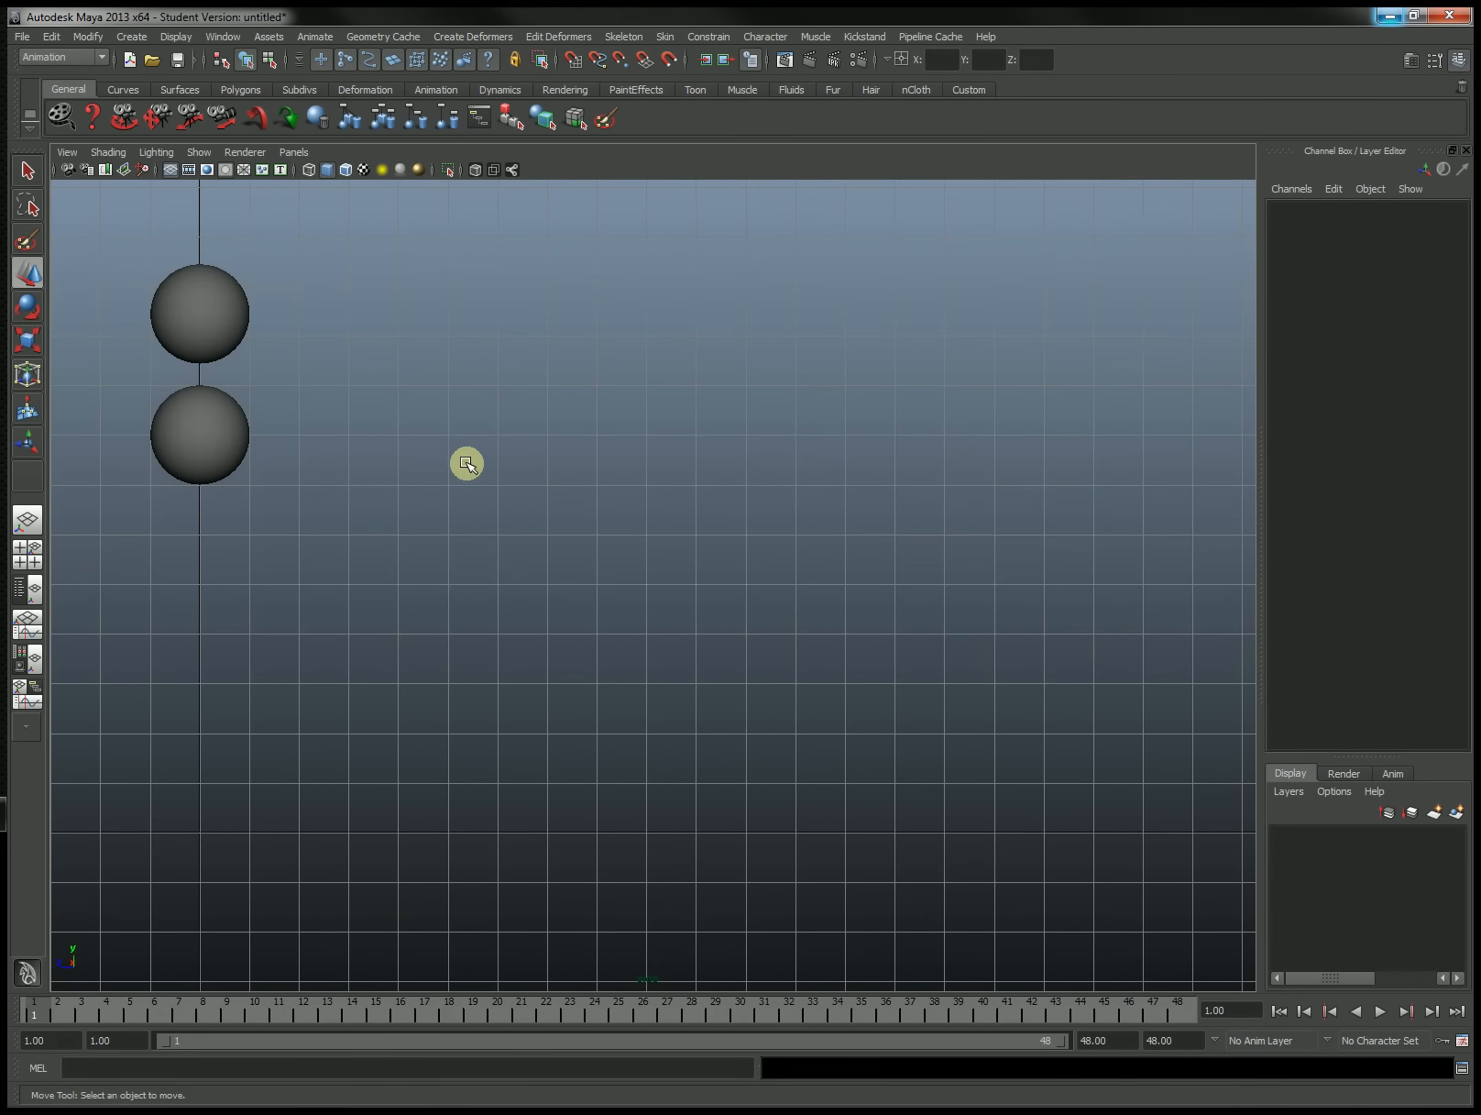
mouse_move(377, 472)
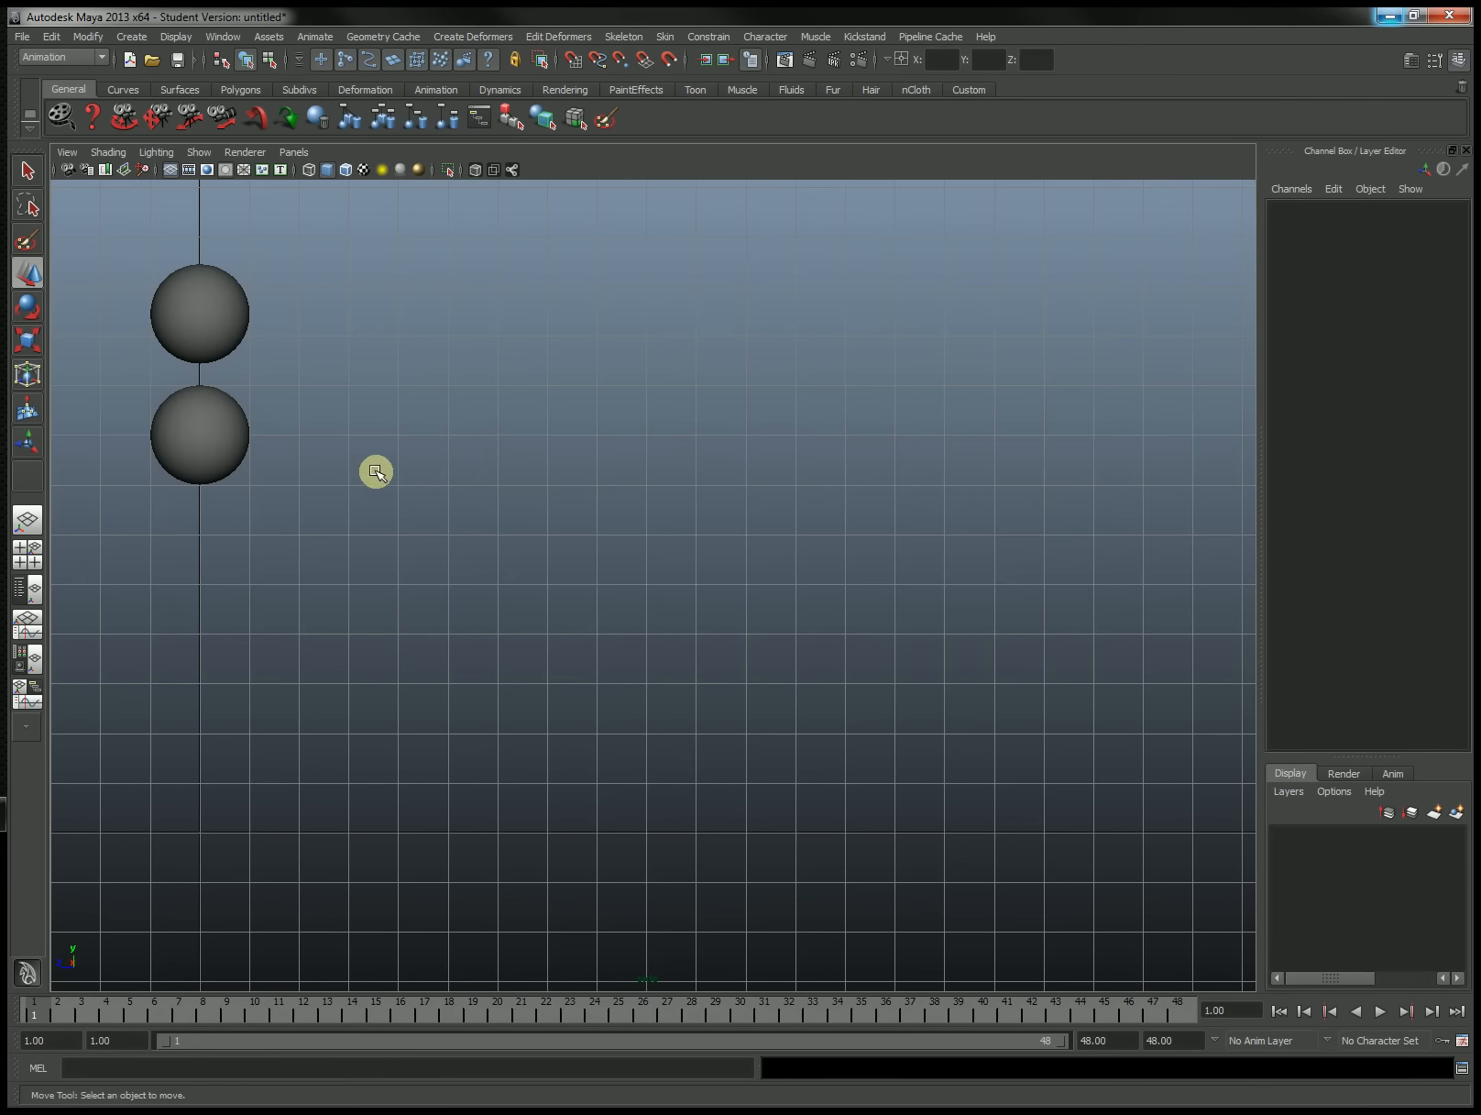
mouse_move(301, 287)
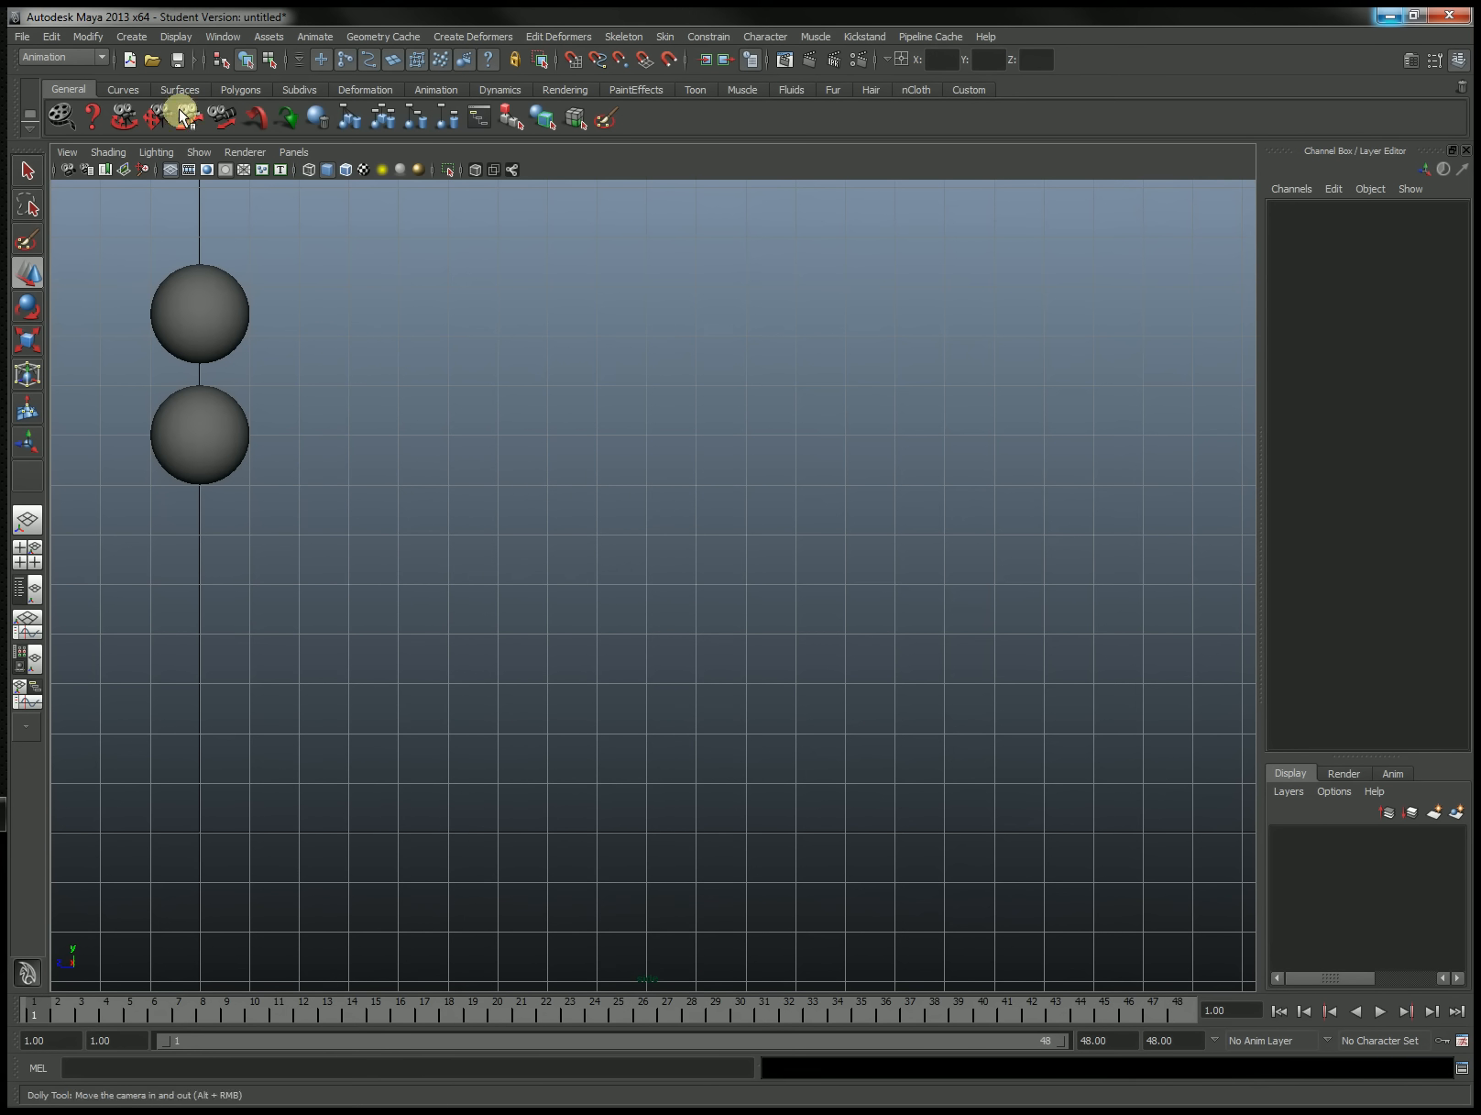
- Create a third polygon sphere and move it slightly upward
click(131, 35)
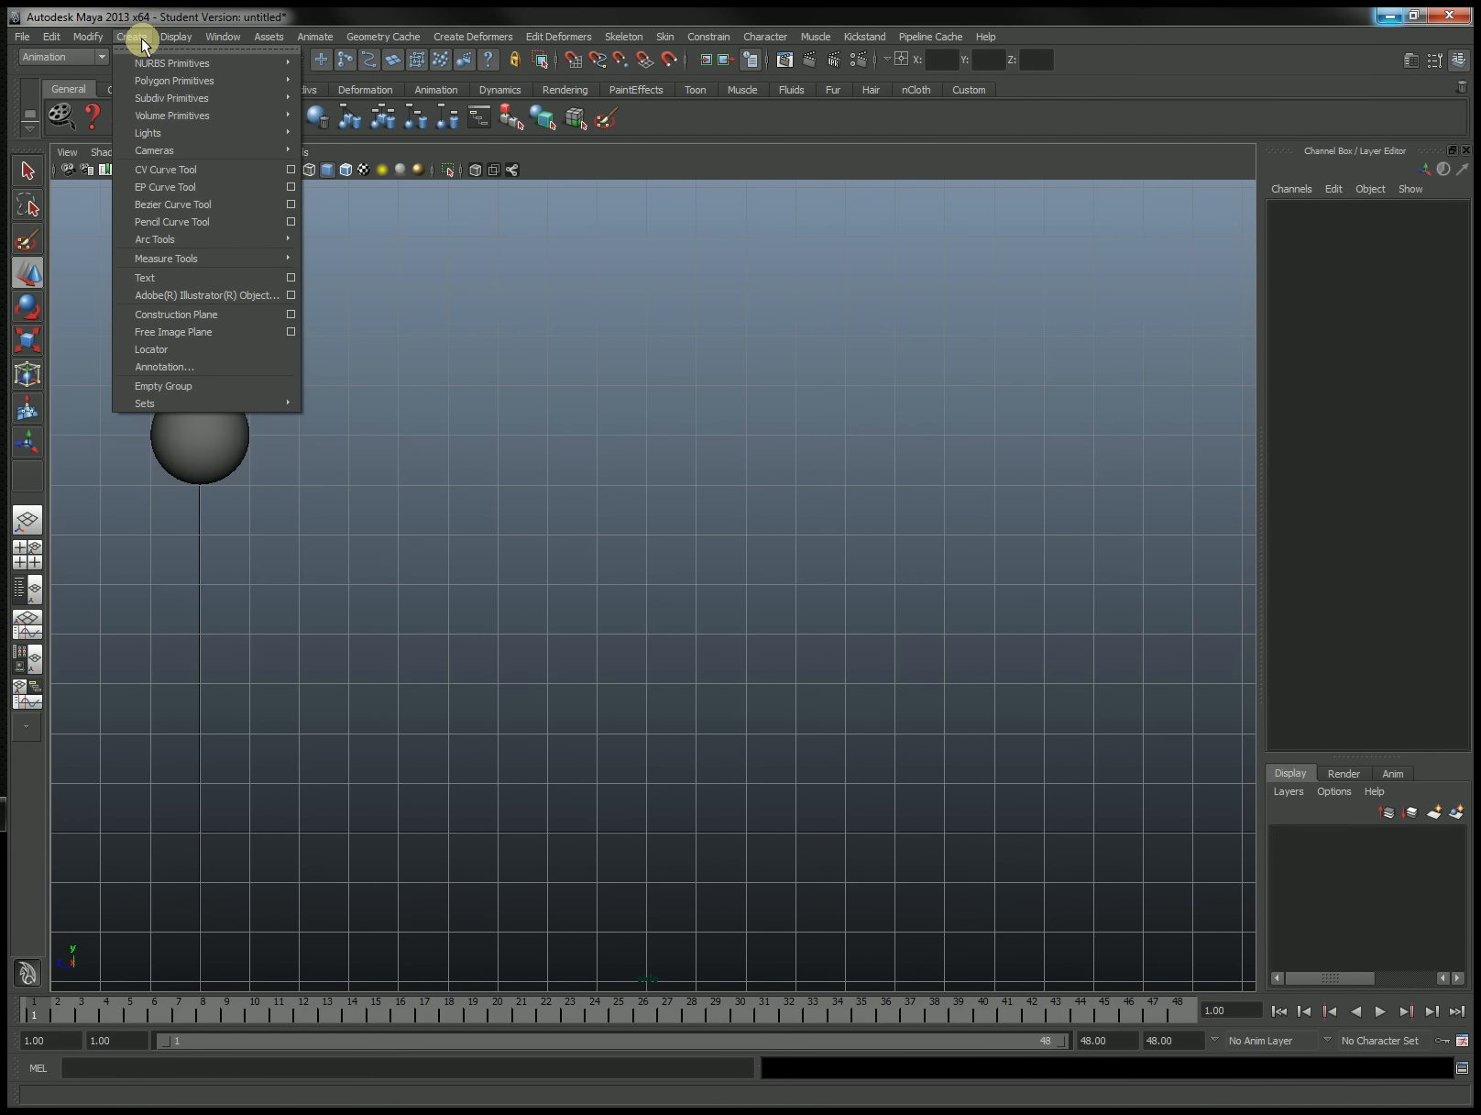
mouse_move(175, 81)
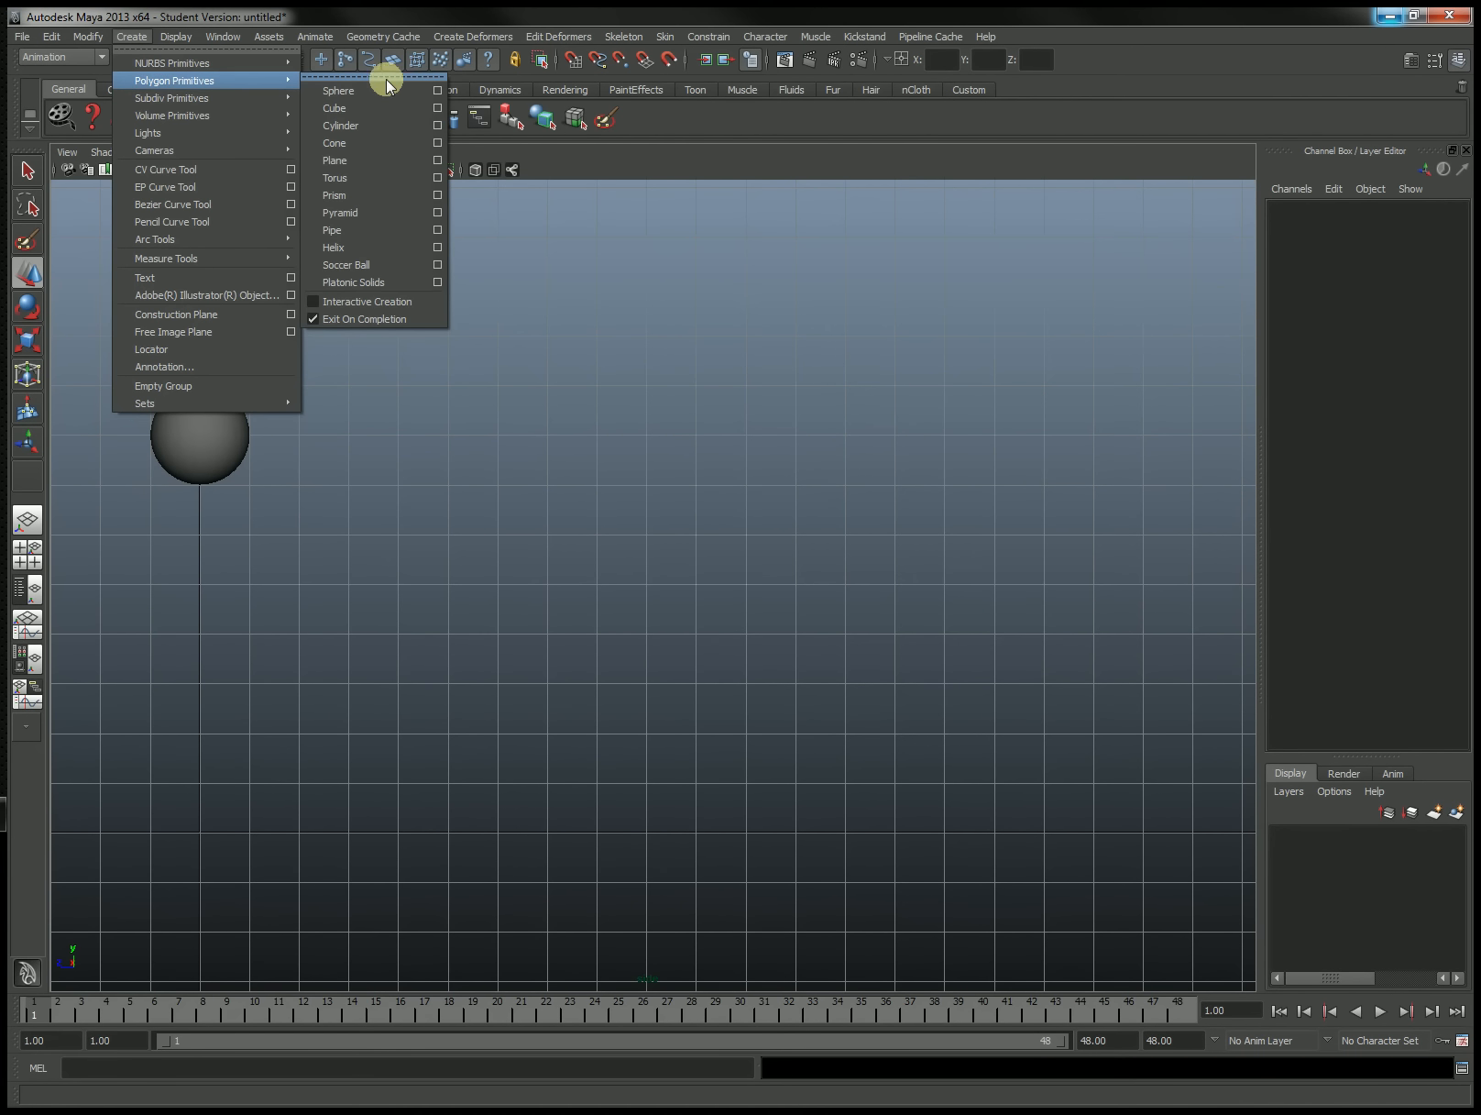
click(337, 90)
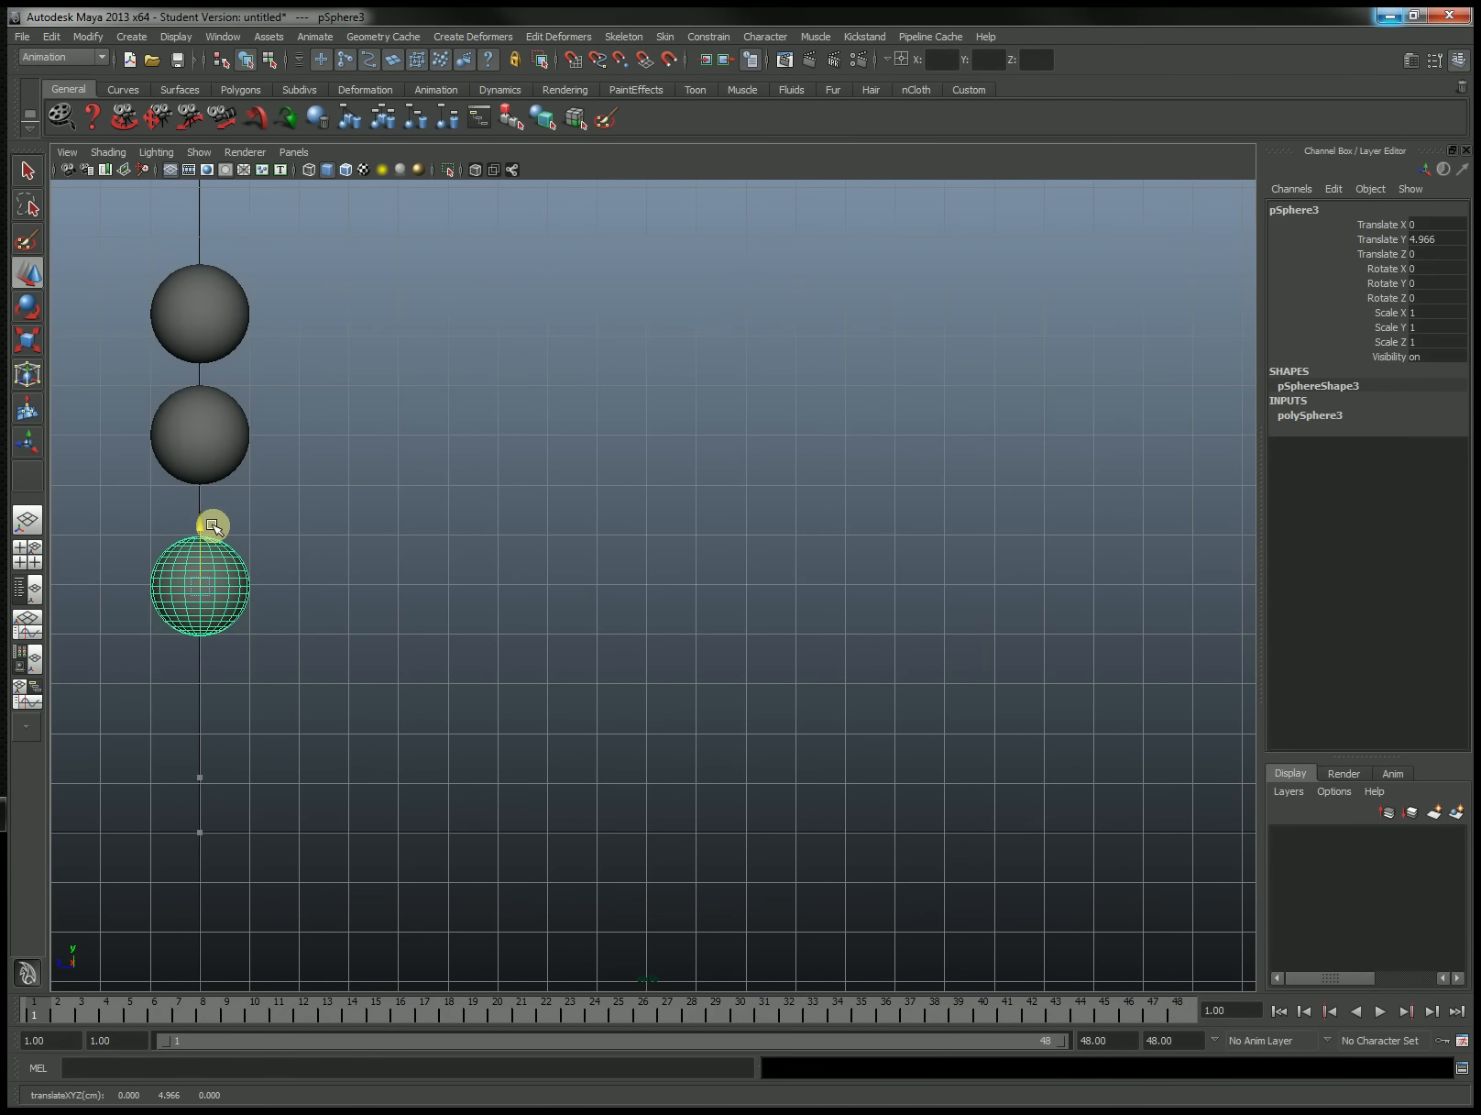
drag(209, 526, 210, 509)
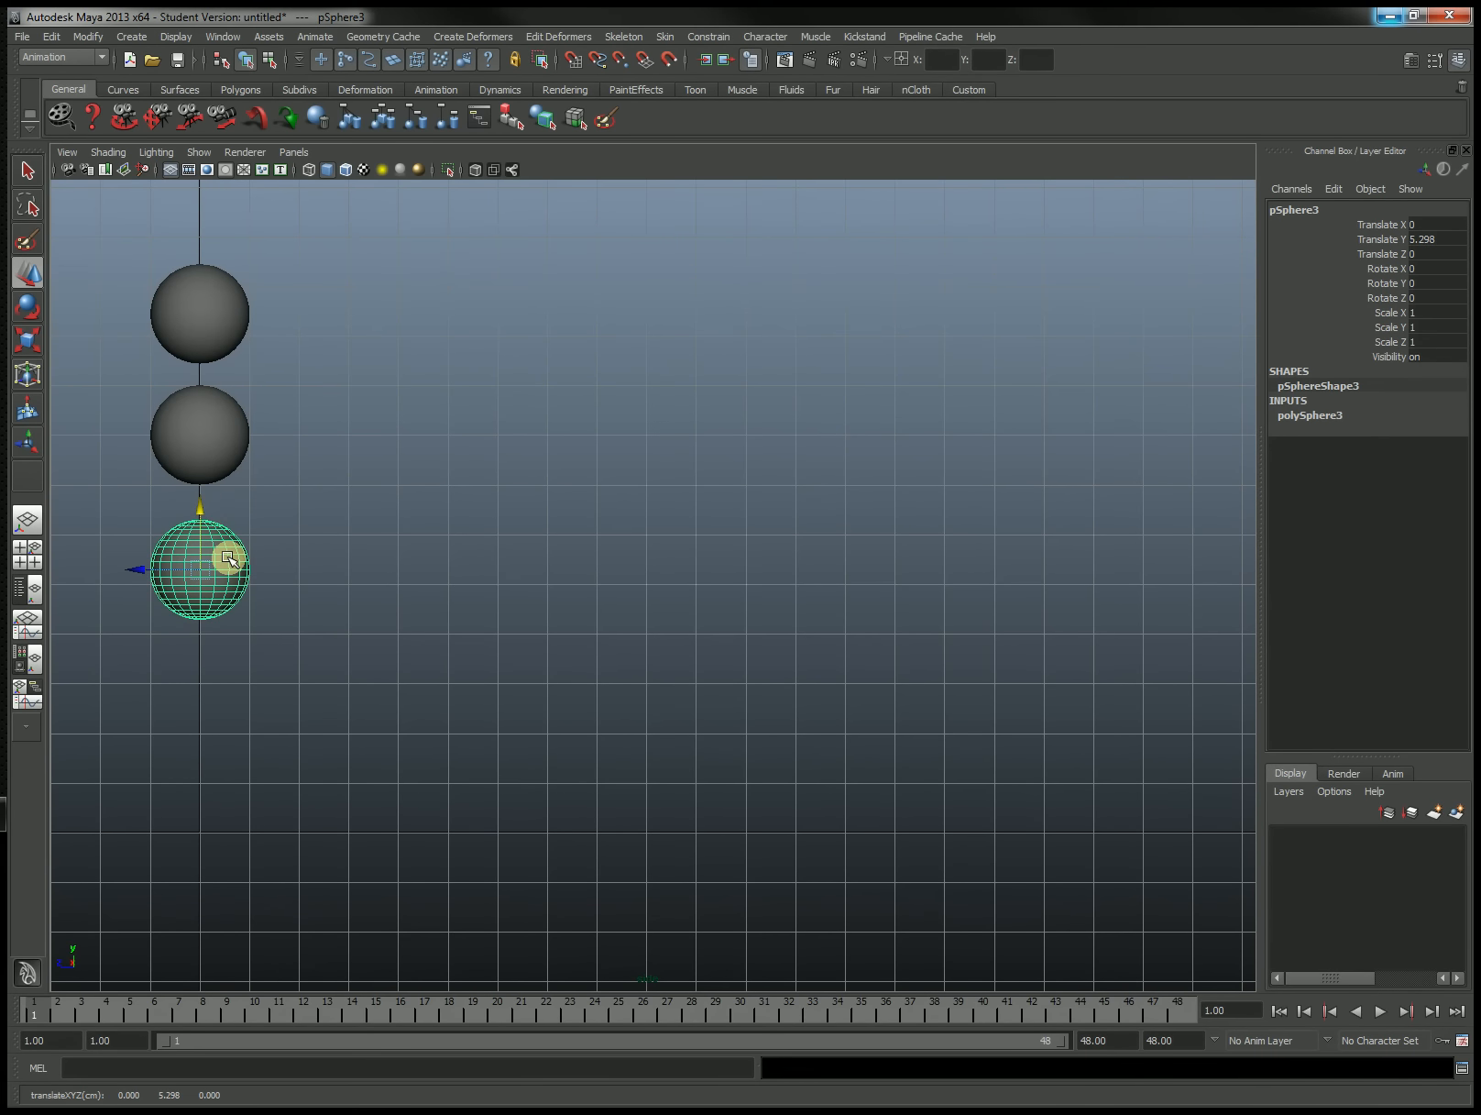
mouse_move(1146, 299)
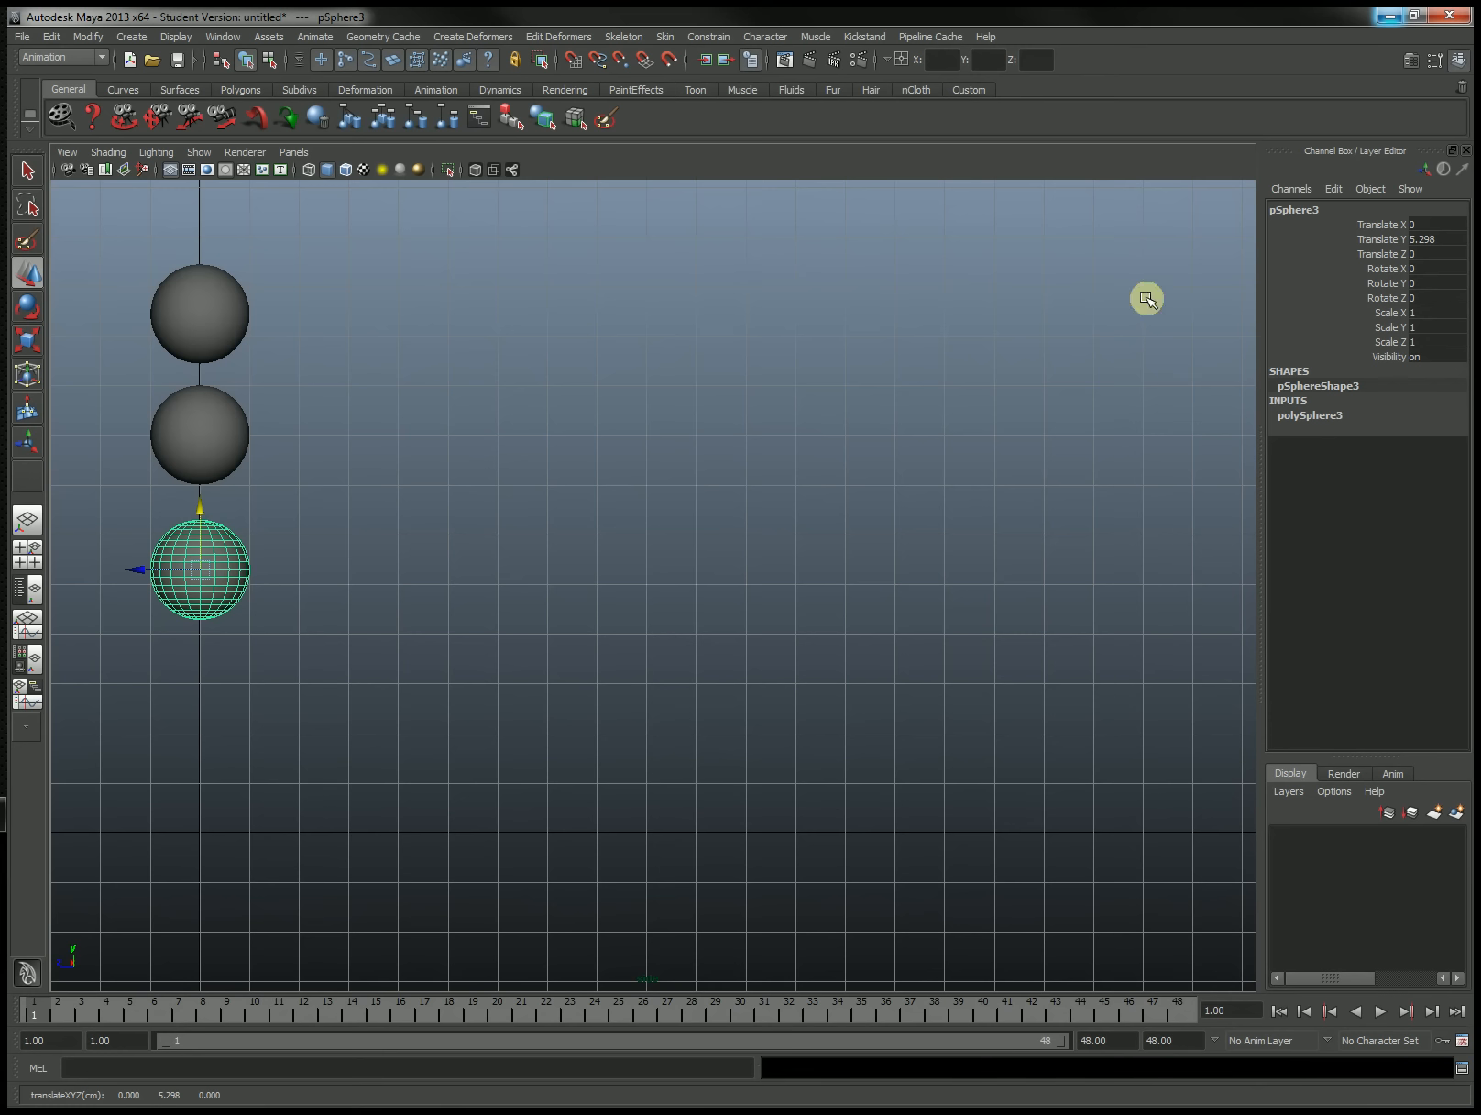
- Key pSphere3's Translate Z channel at -17 on frame 24
right_click(1369, 231)
text(-17)
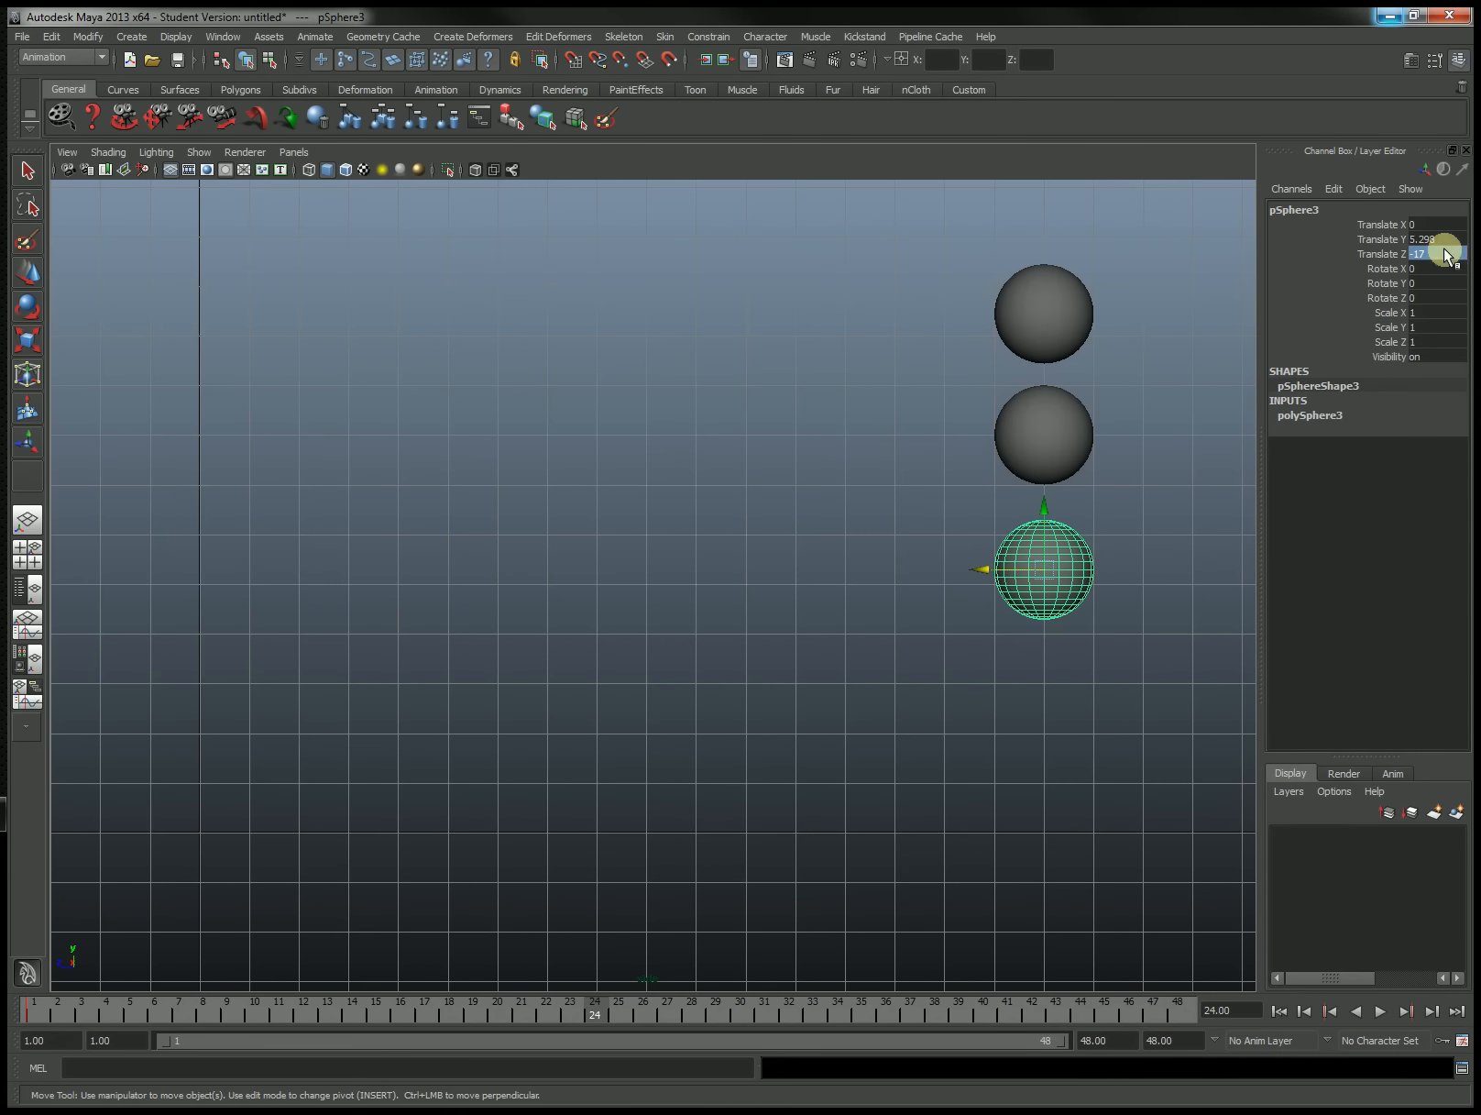
right_click(1408, 253)
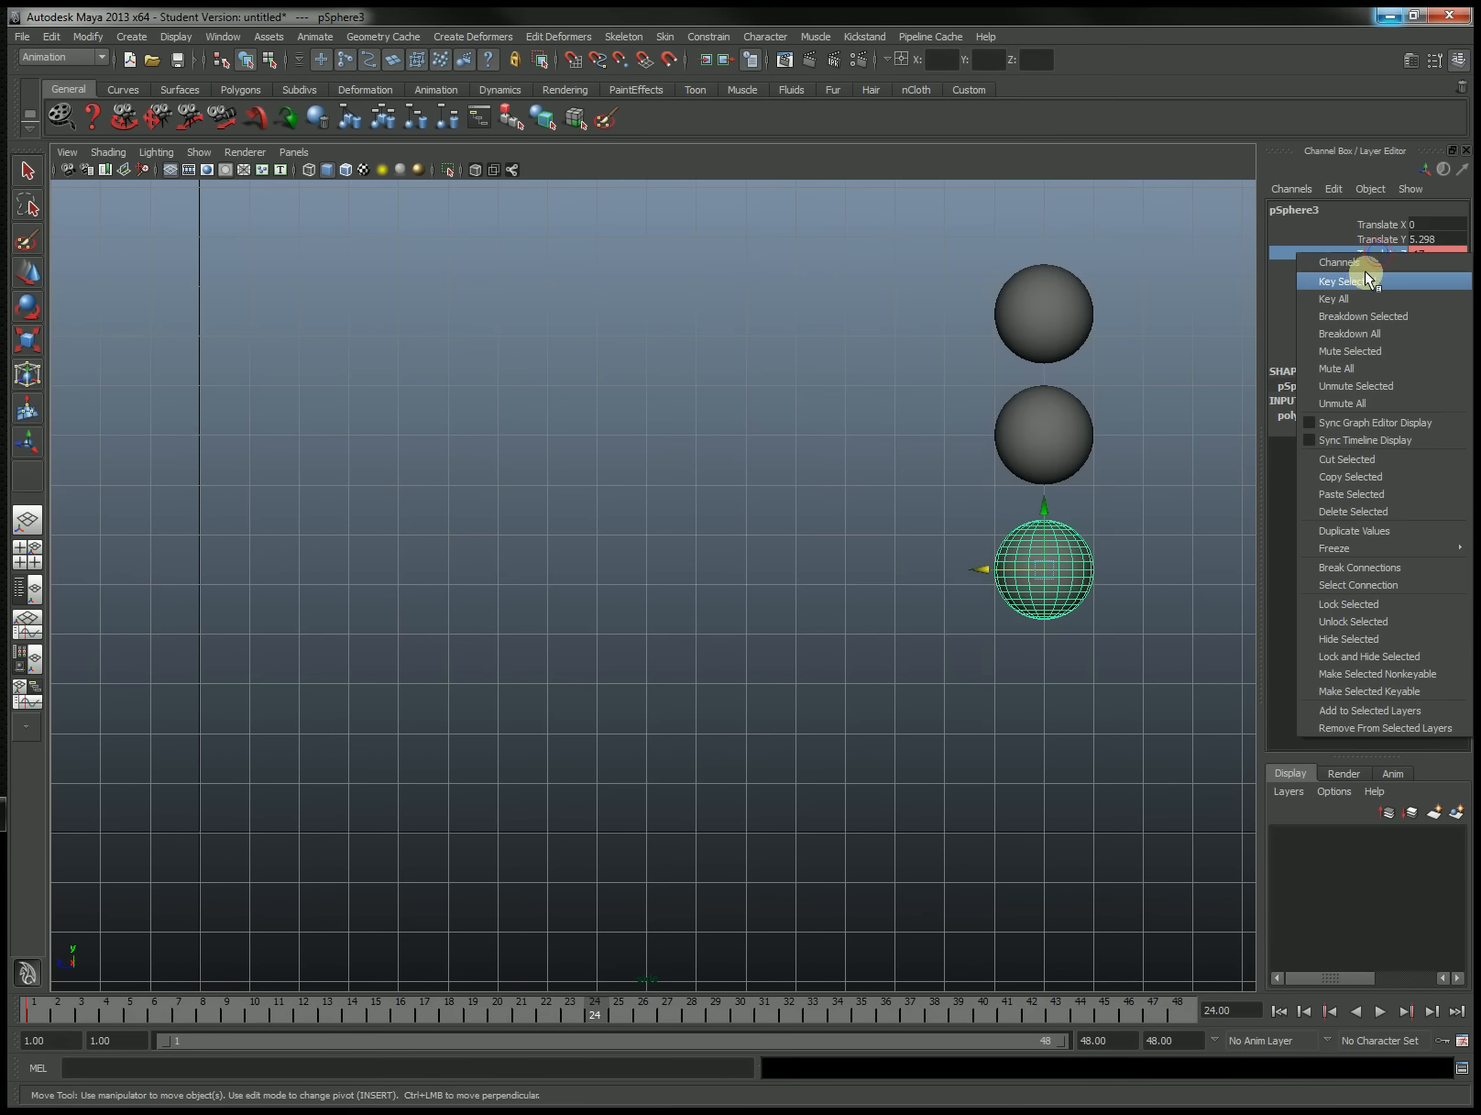
click(1344, 281)
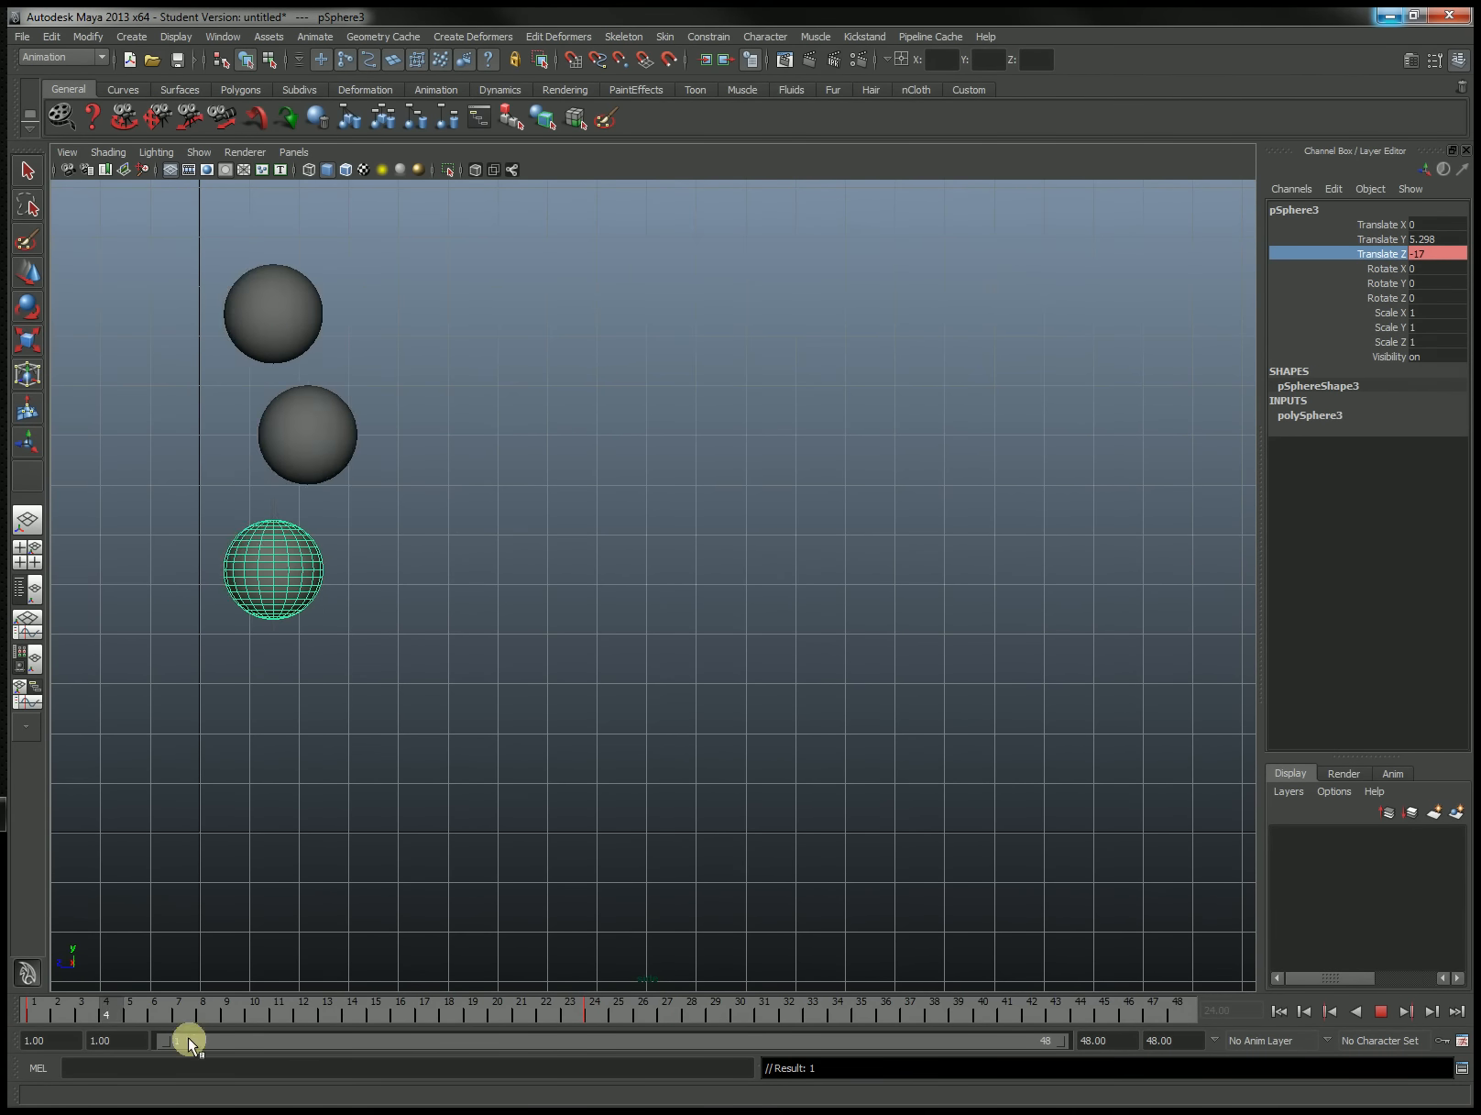
- Return to frame 1 and select the keys on pSphere3's straight Translate Z curve
drag(189, 1040, 10, 1015)
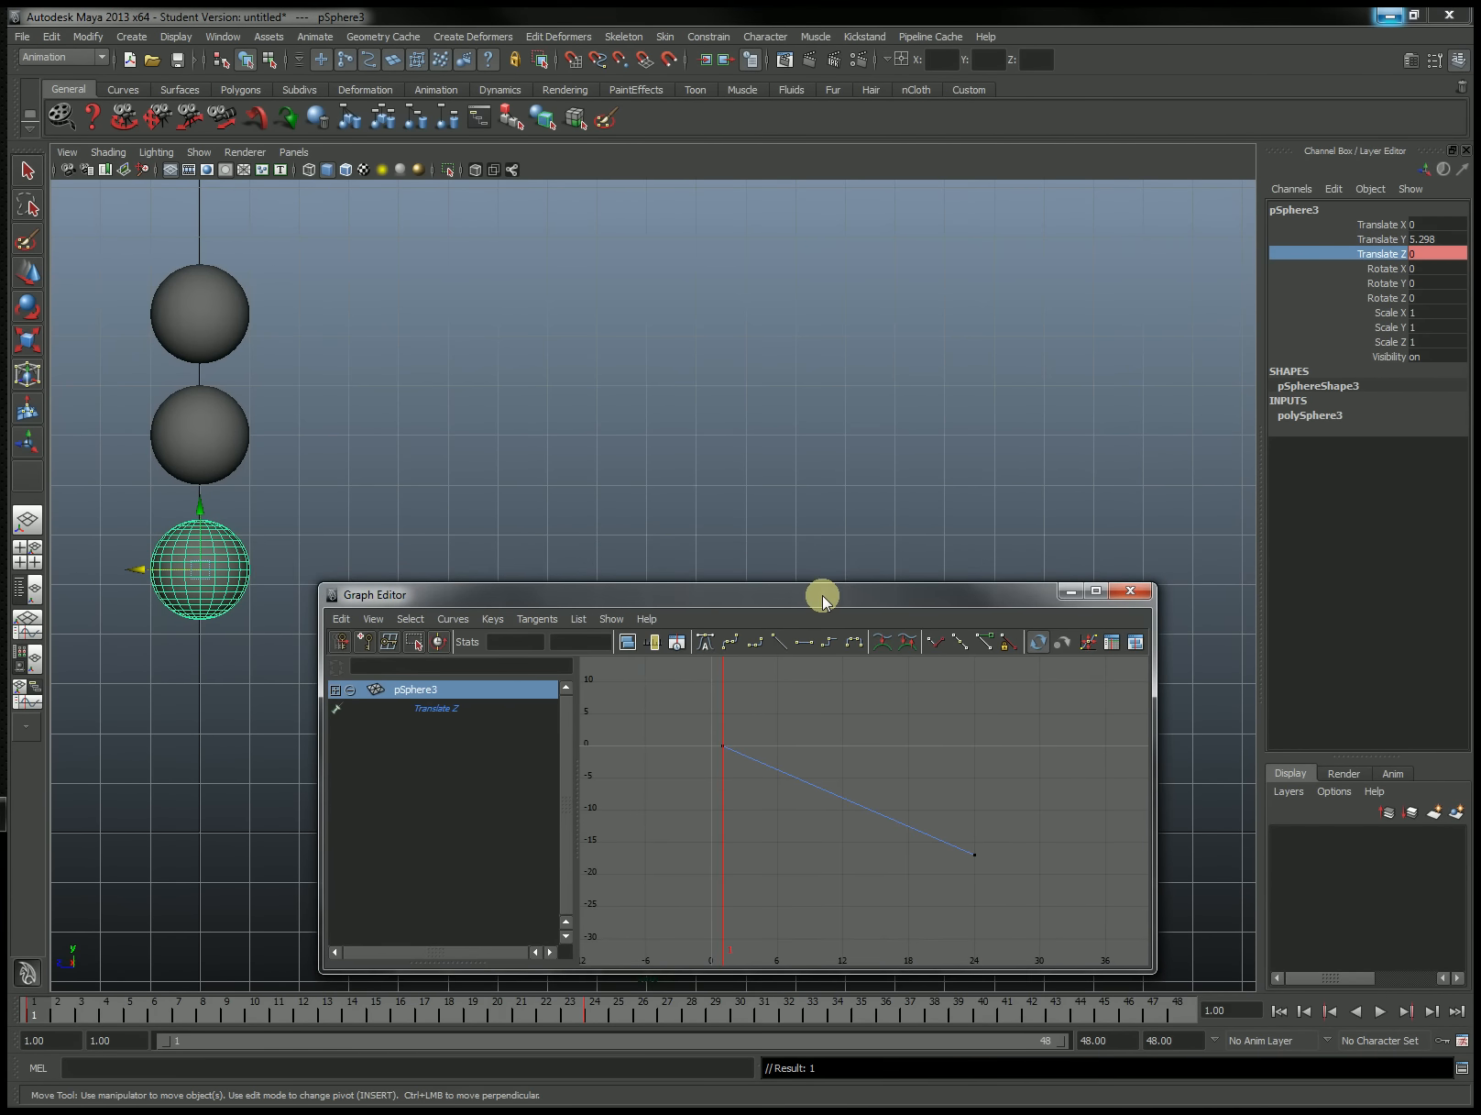
mouse_move(219, 411)
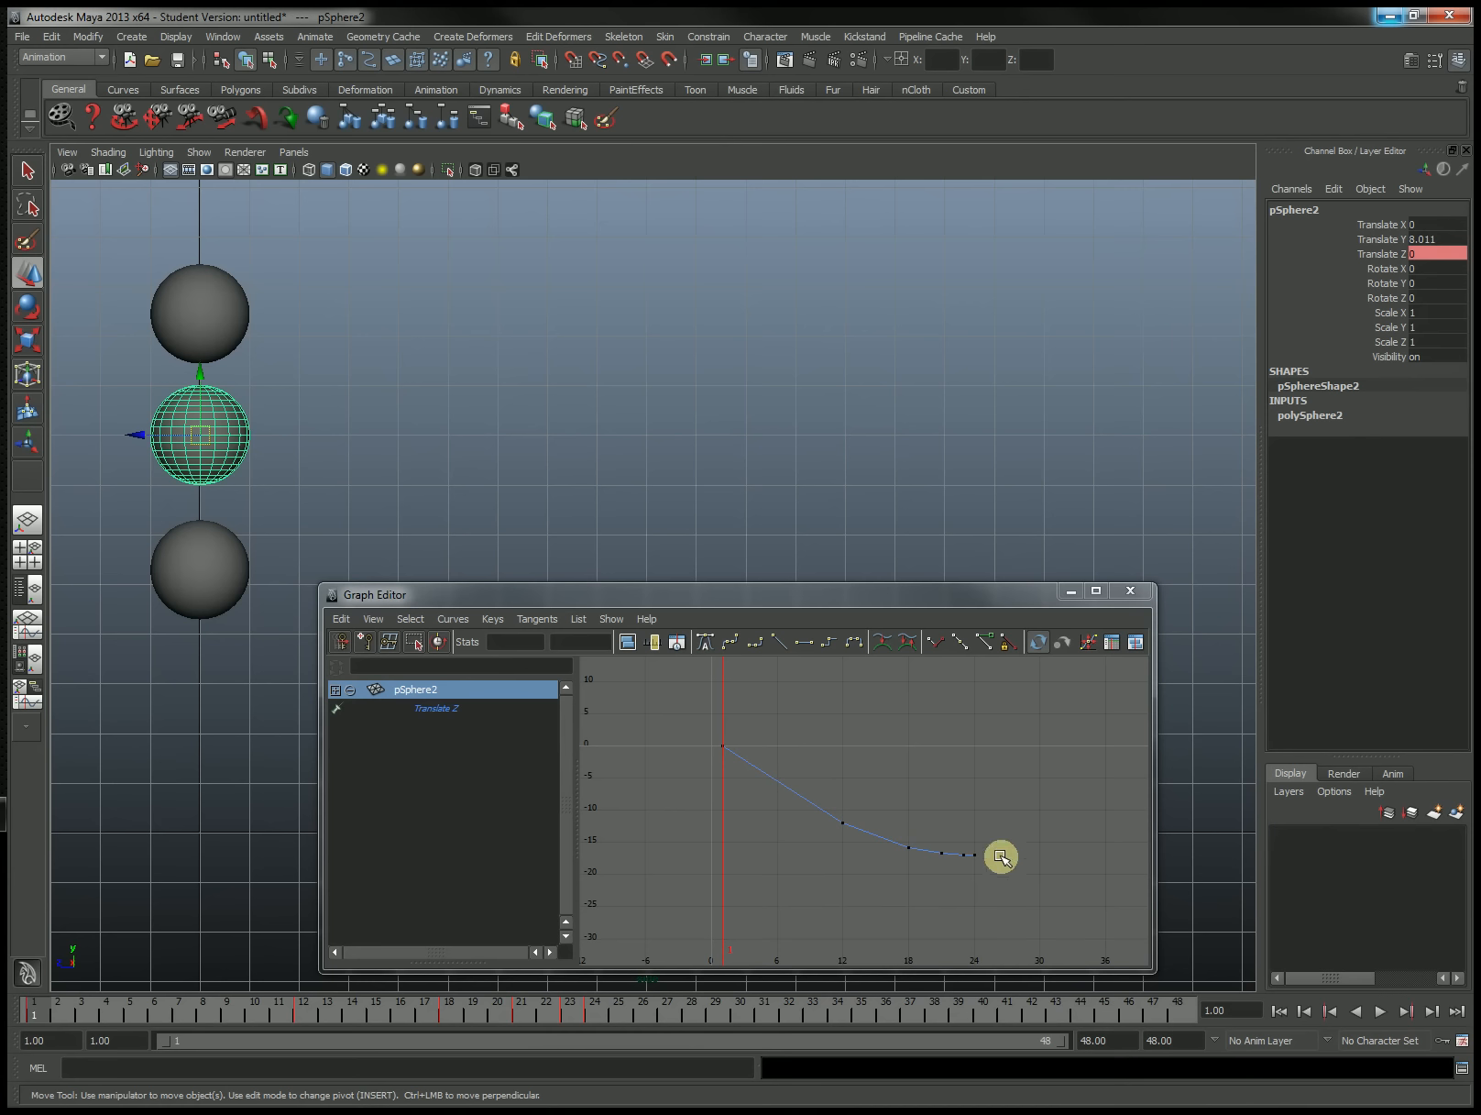
drag(1001, 857, 863, 765)
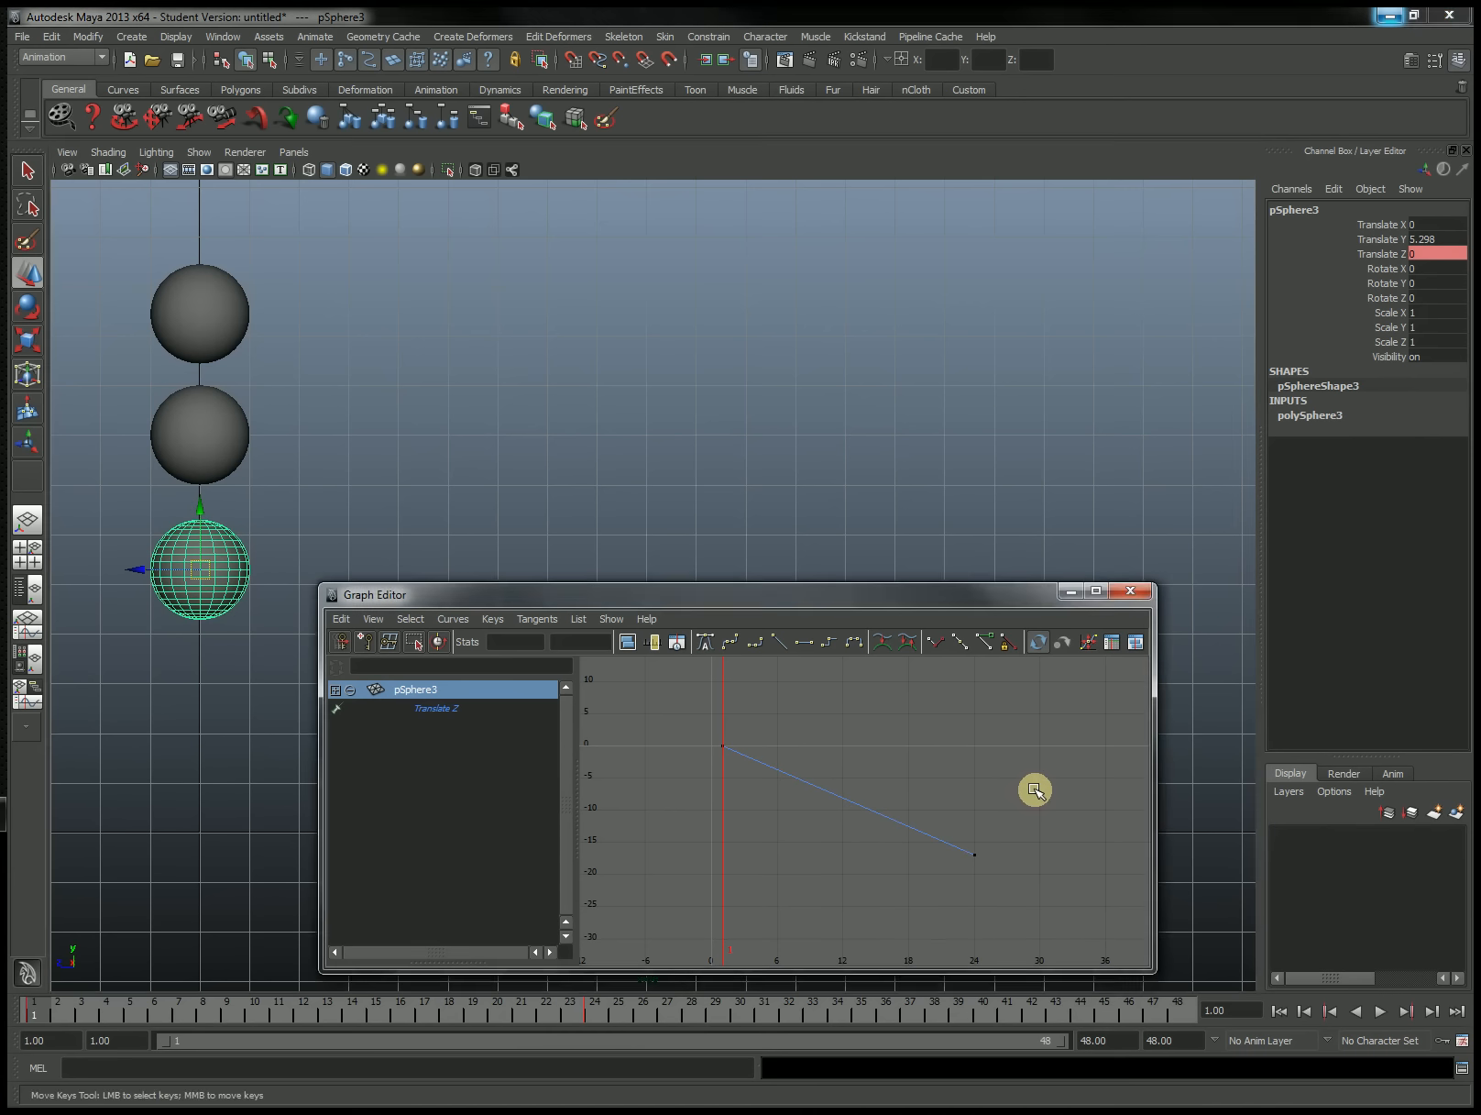
drag(1035, 790, 928, 891)
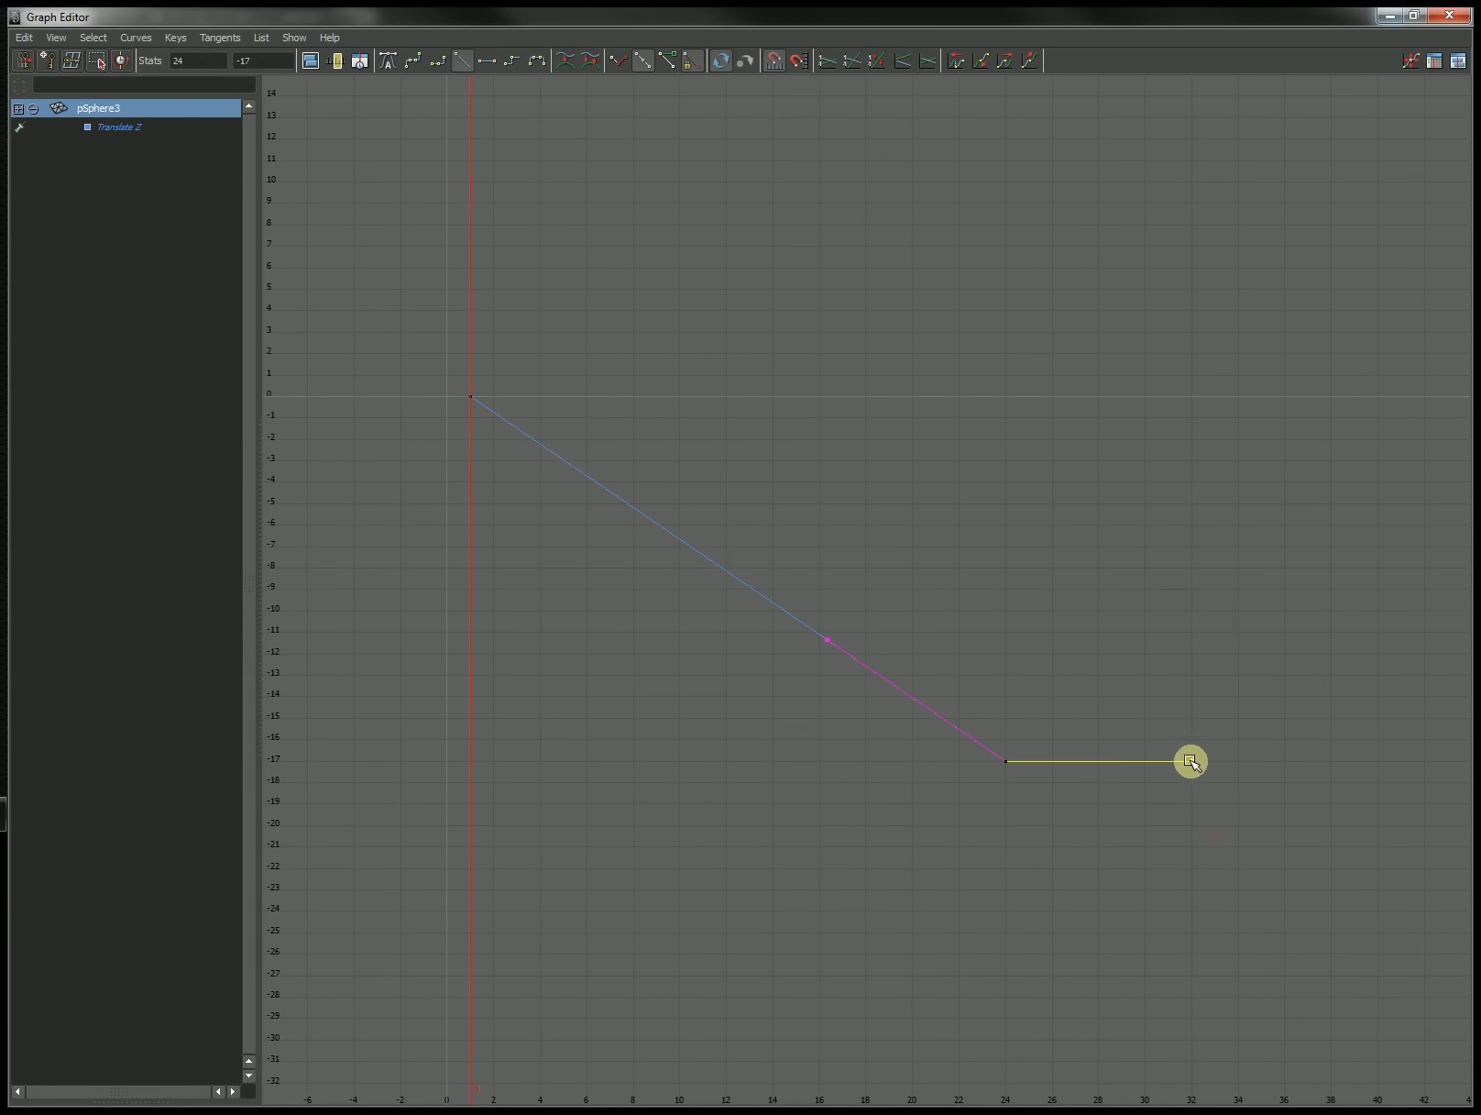
- Select pSphere3's frame-24 key and its out- and in-tangent handles for weighted, free editing
drag(1193, 761, 1189, 746)
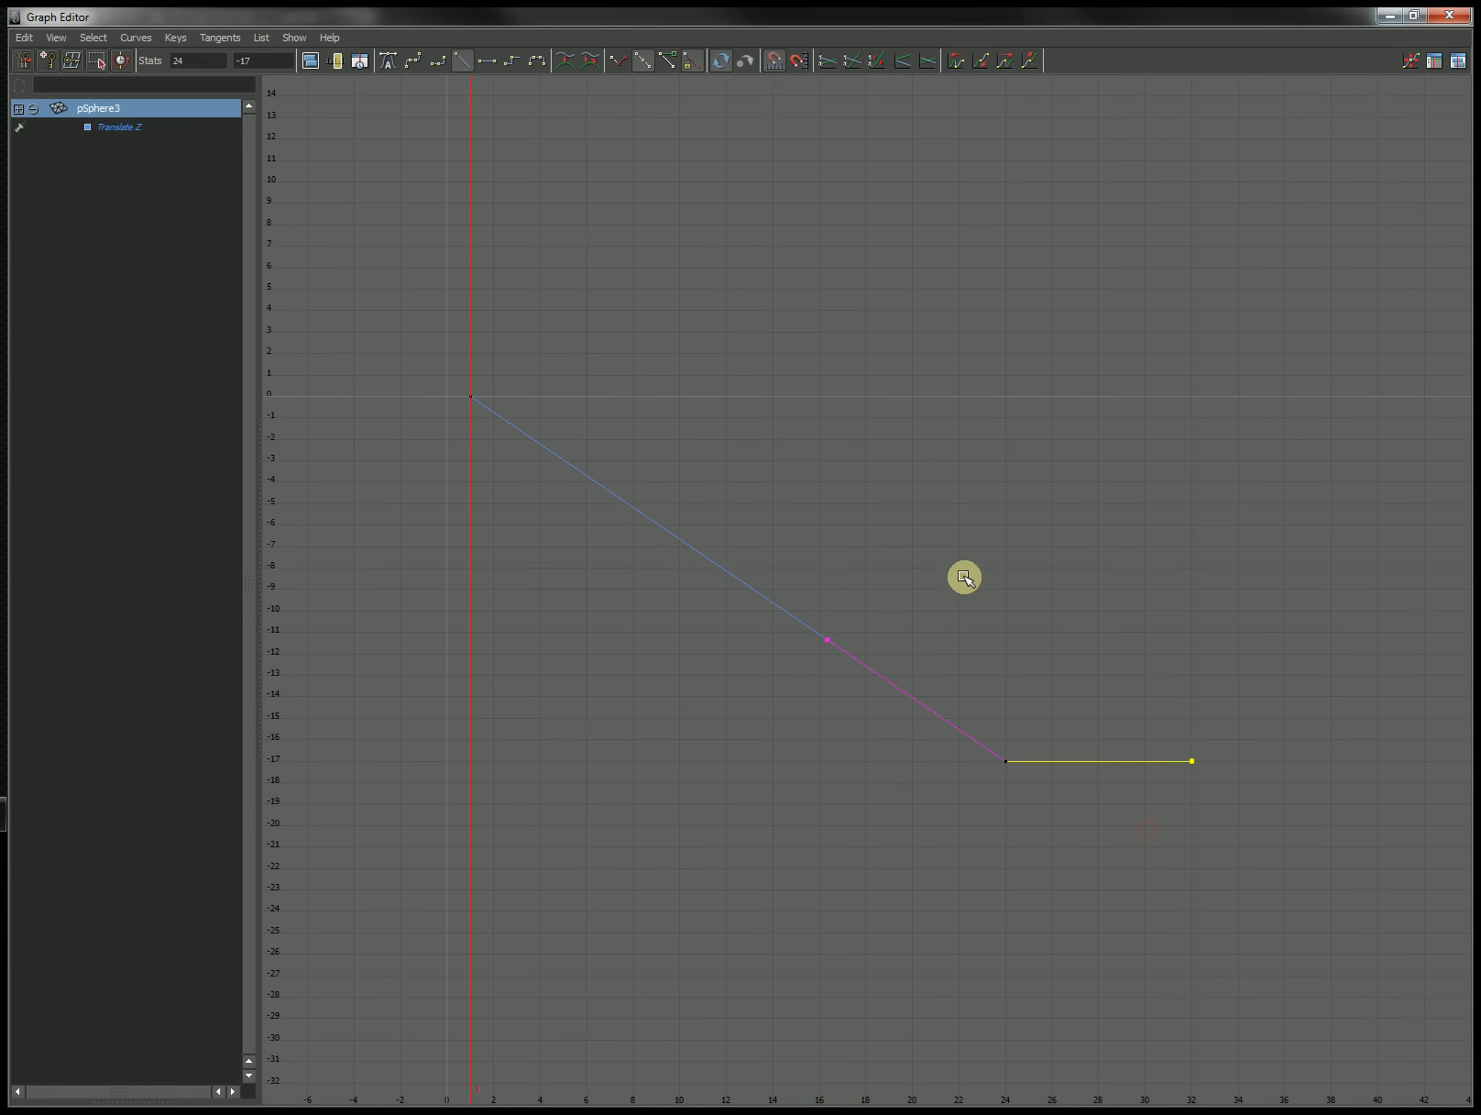
mouse_move(1255, 872)
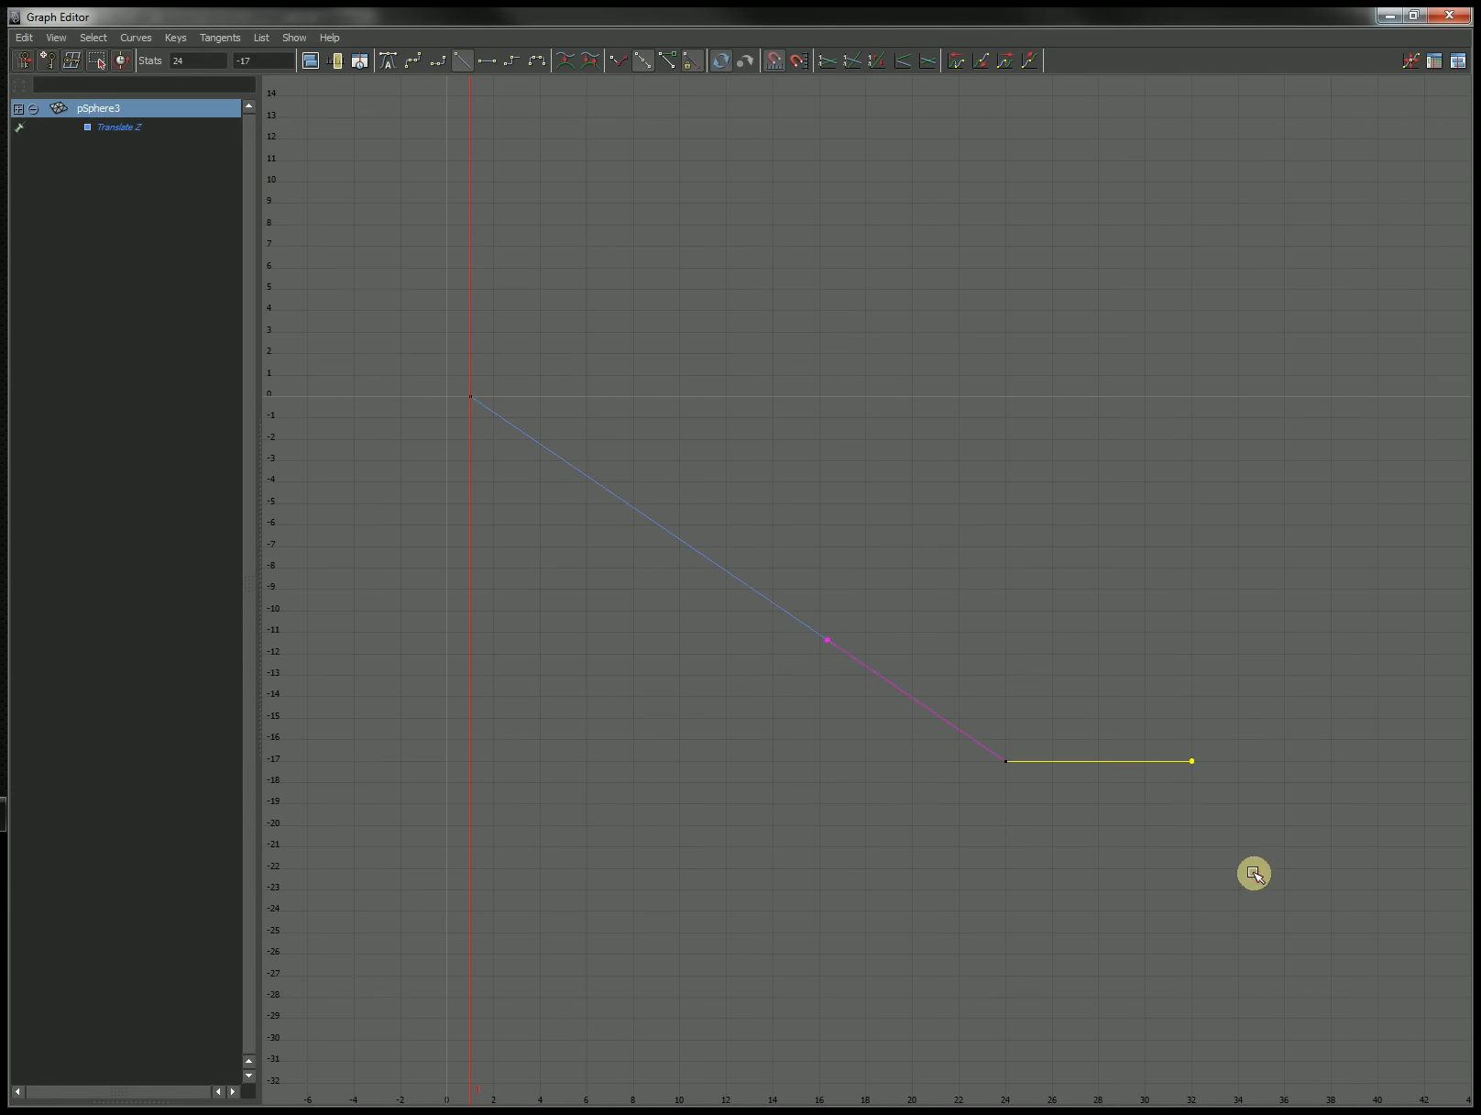
mouse_move(951, 702)
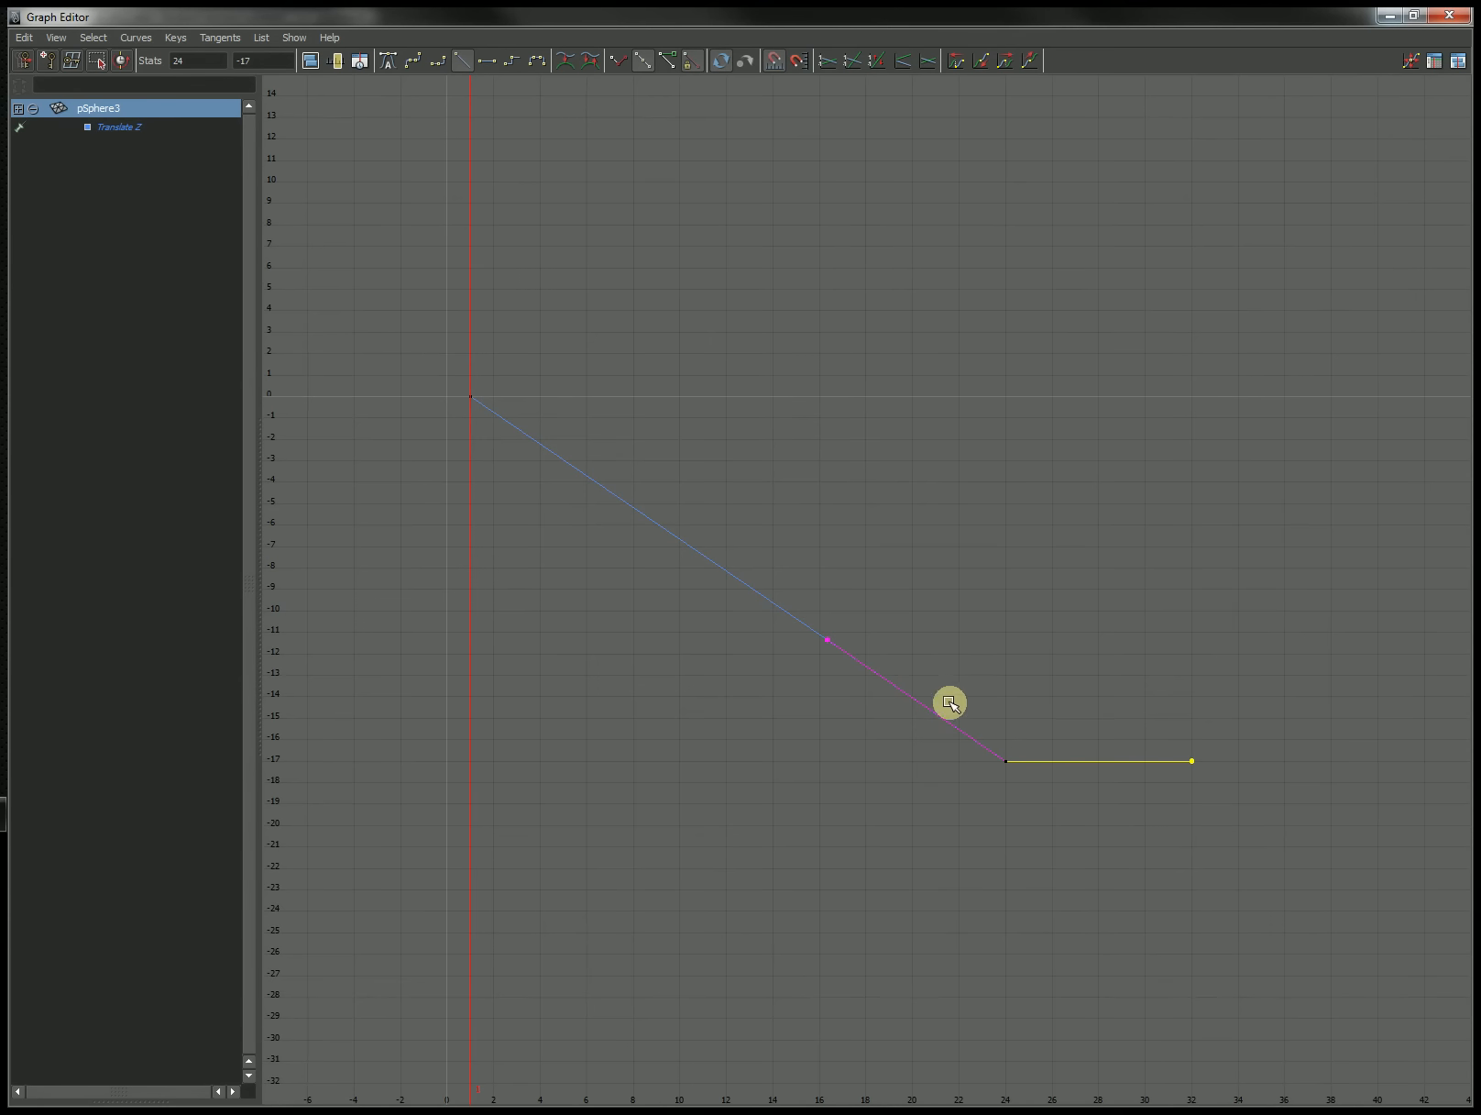
mouse_move(1104, 761)
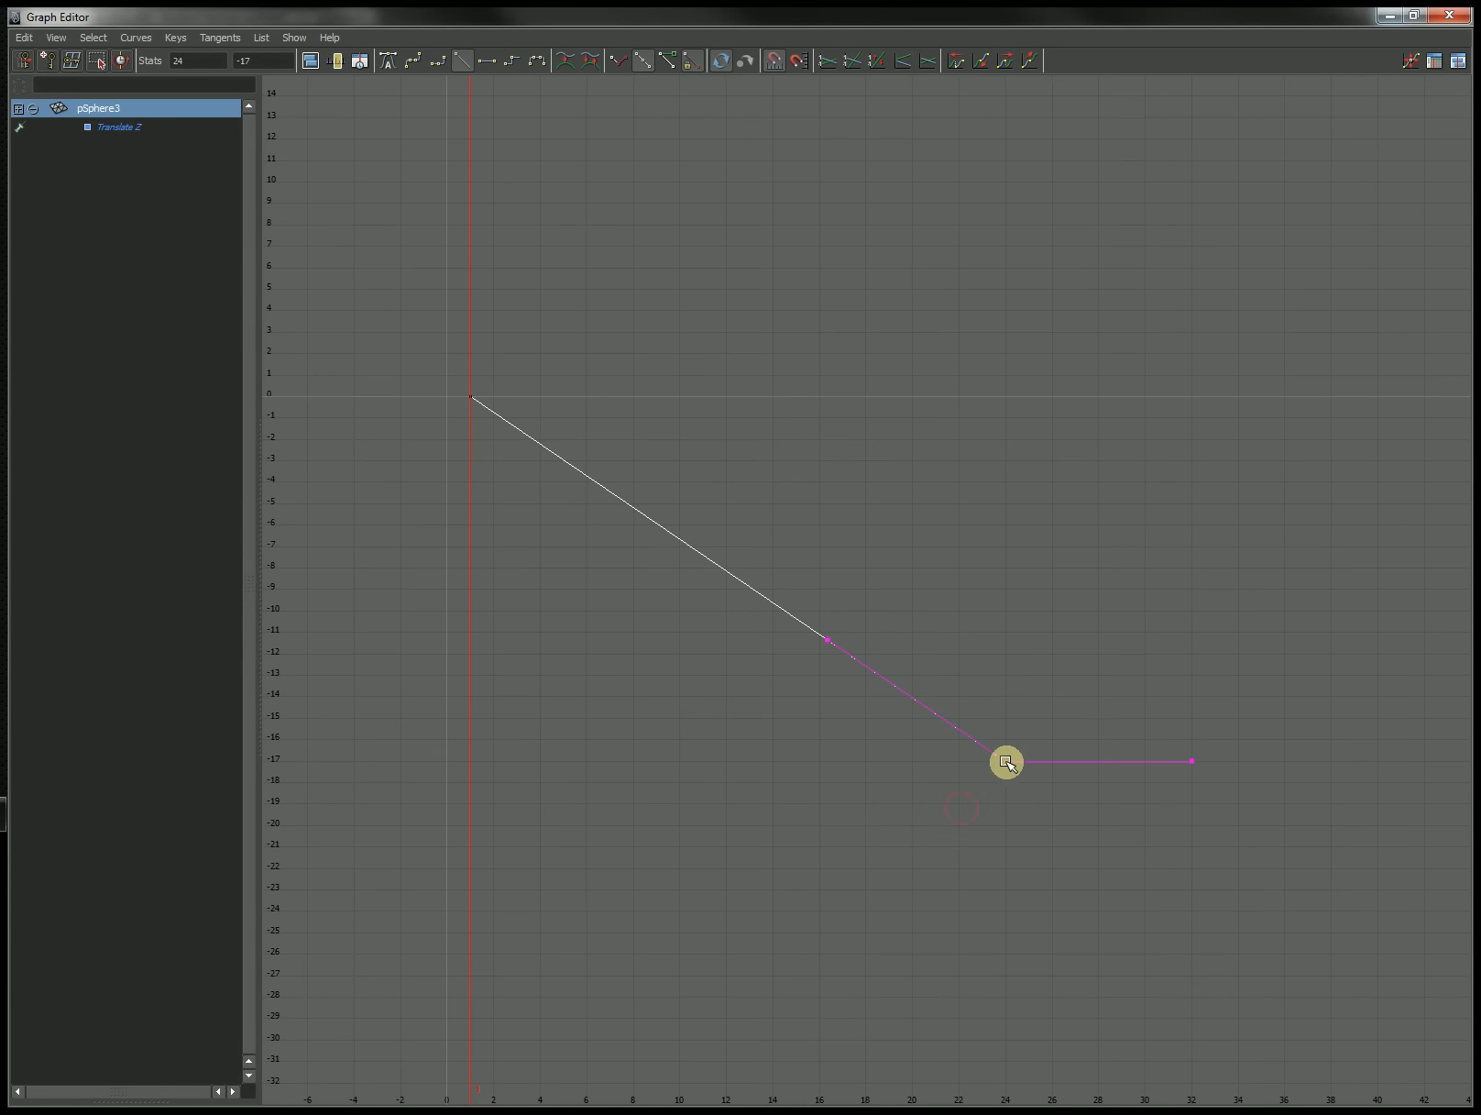
drag(1006, 763, 1181, 763)
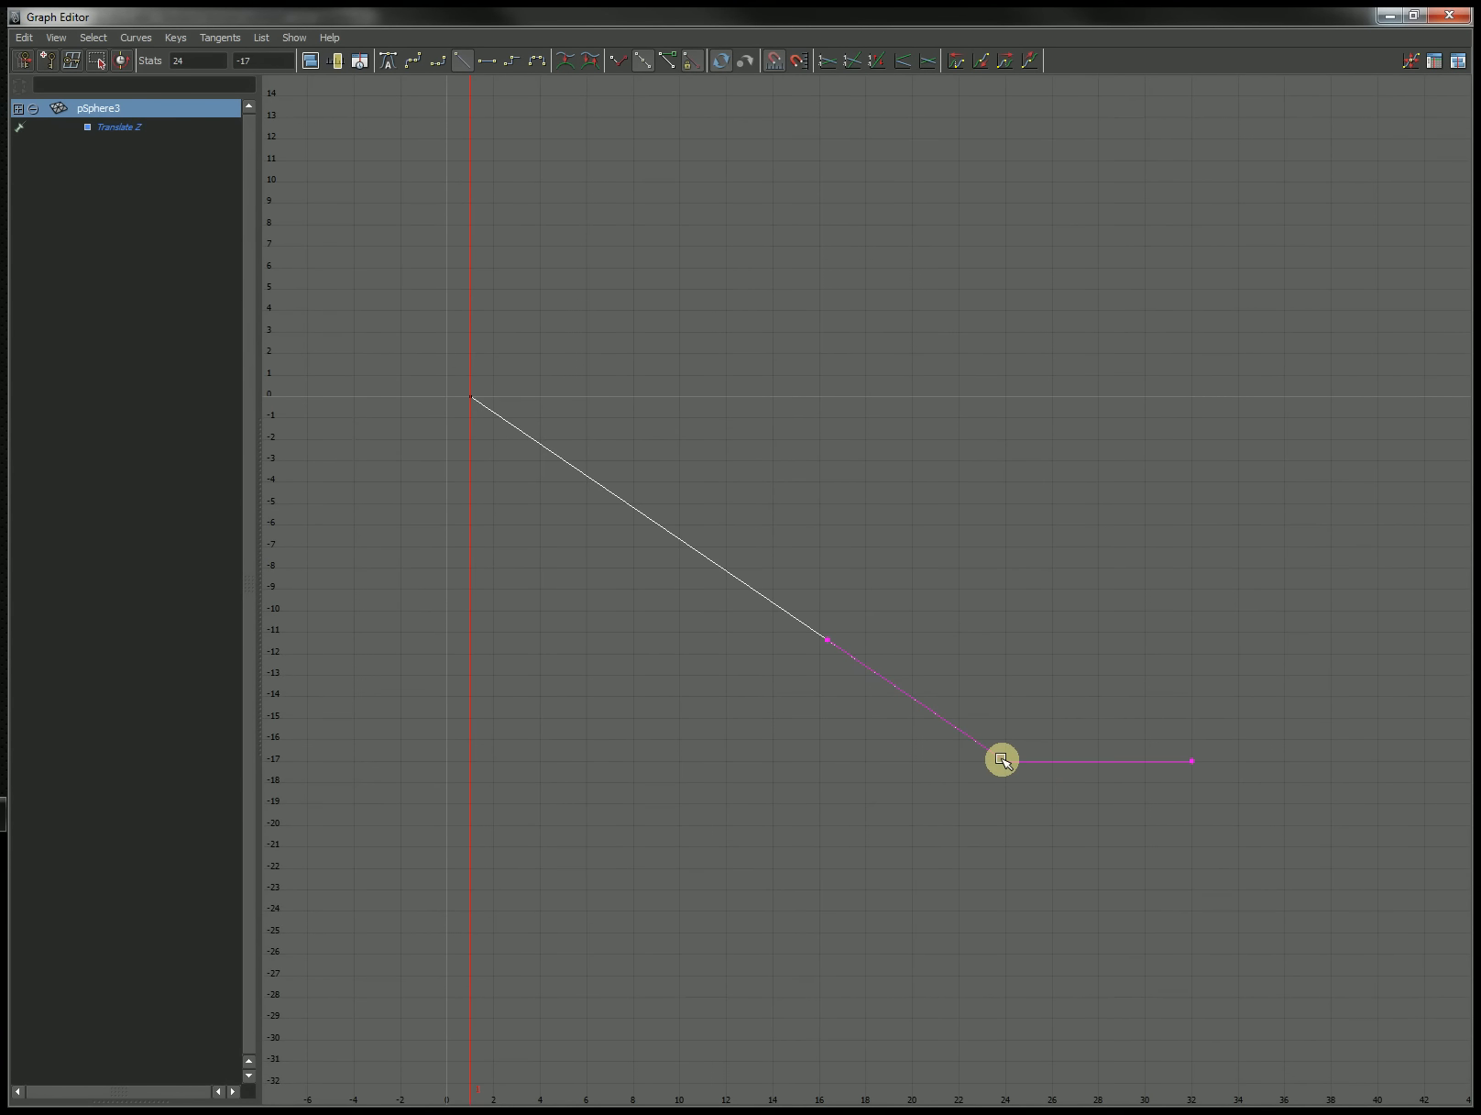
mouse_move(774, 632)
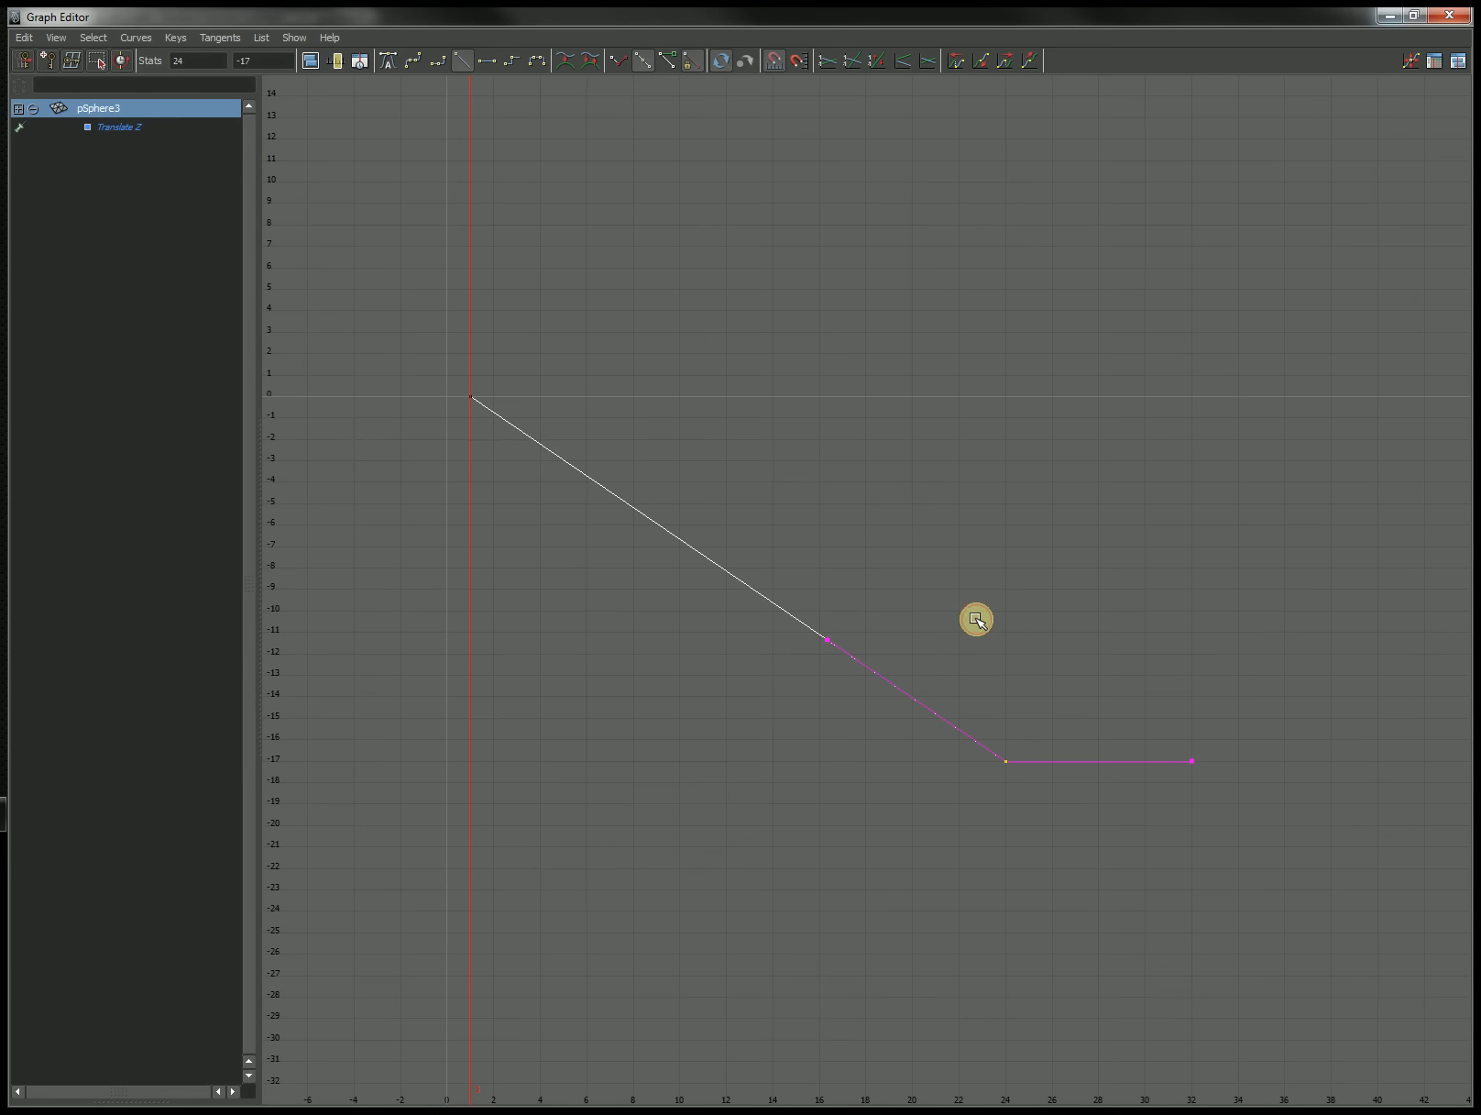
drag(978, 620, 938, 818)
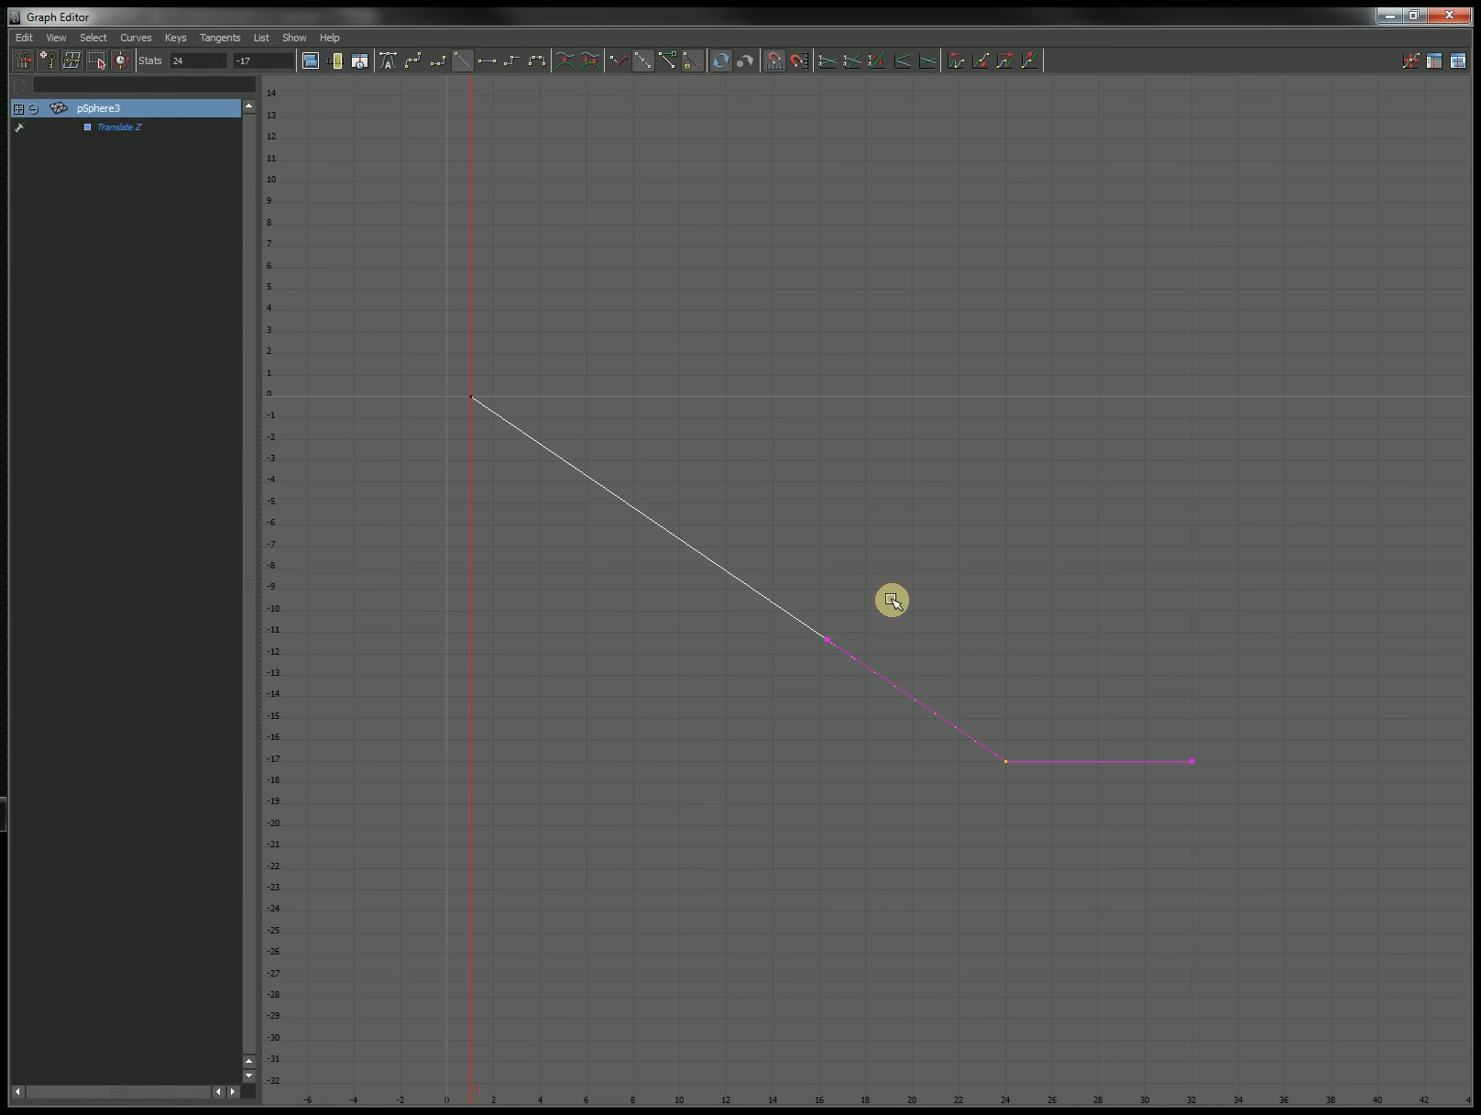
drag(893, 601, 791, 698)
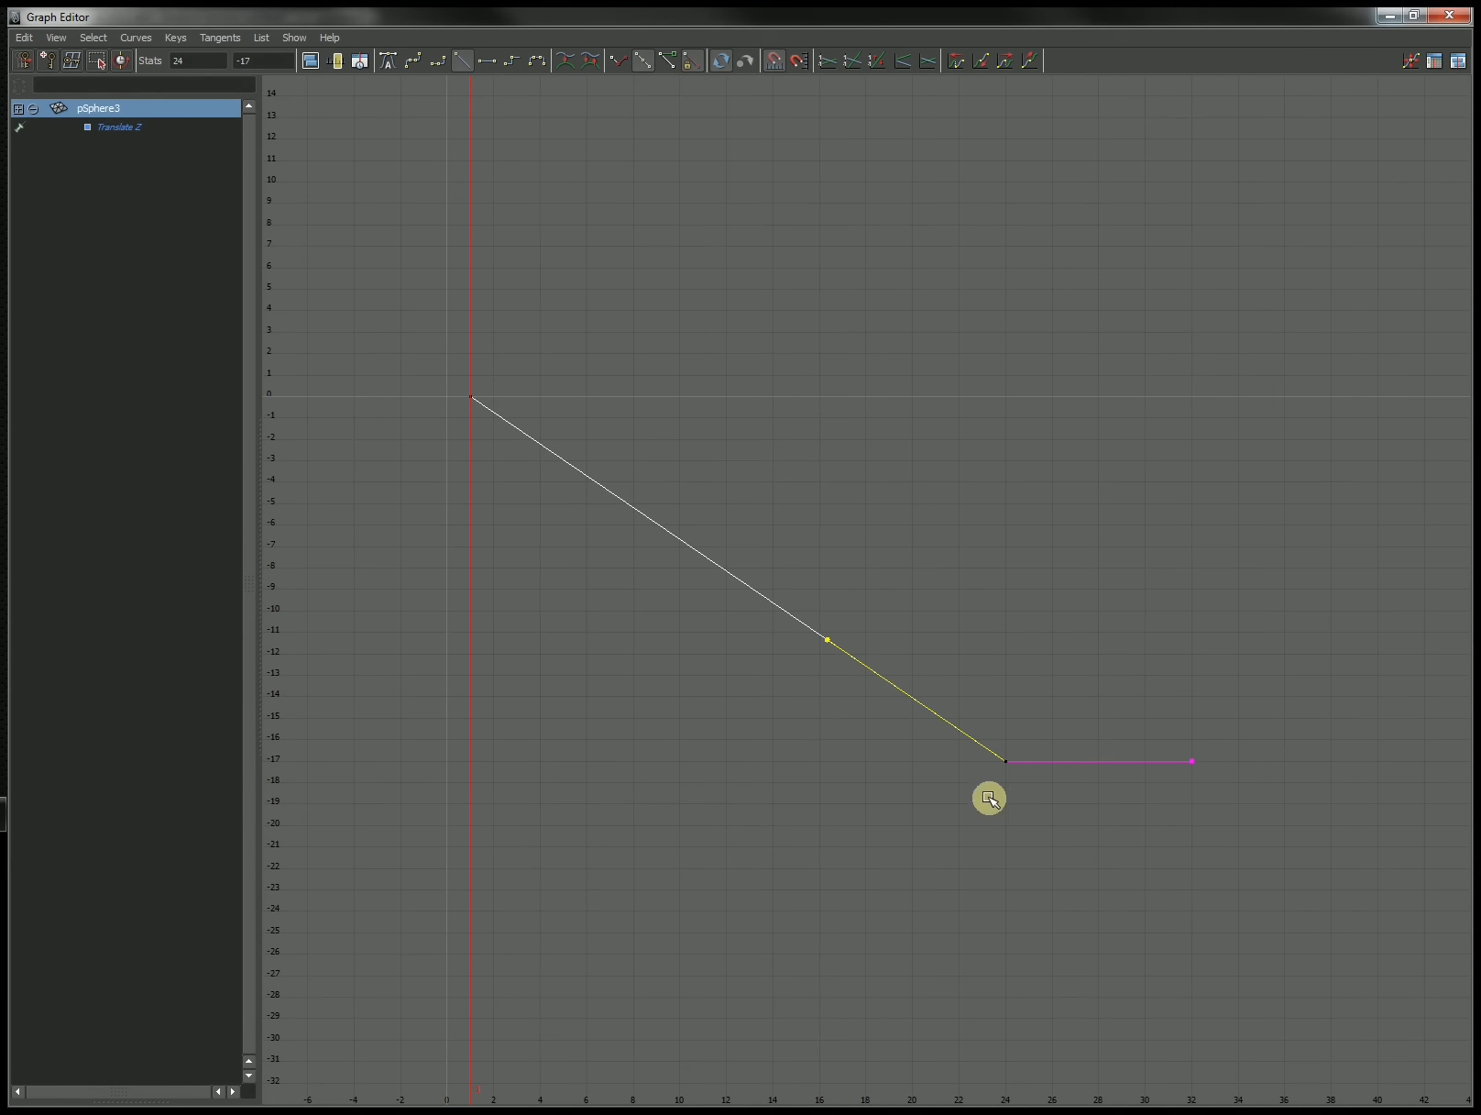
mouse_move(830, 585)
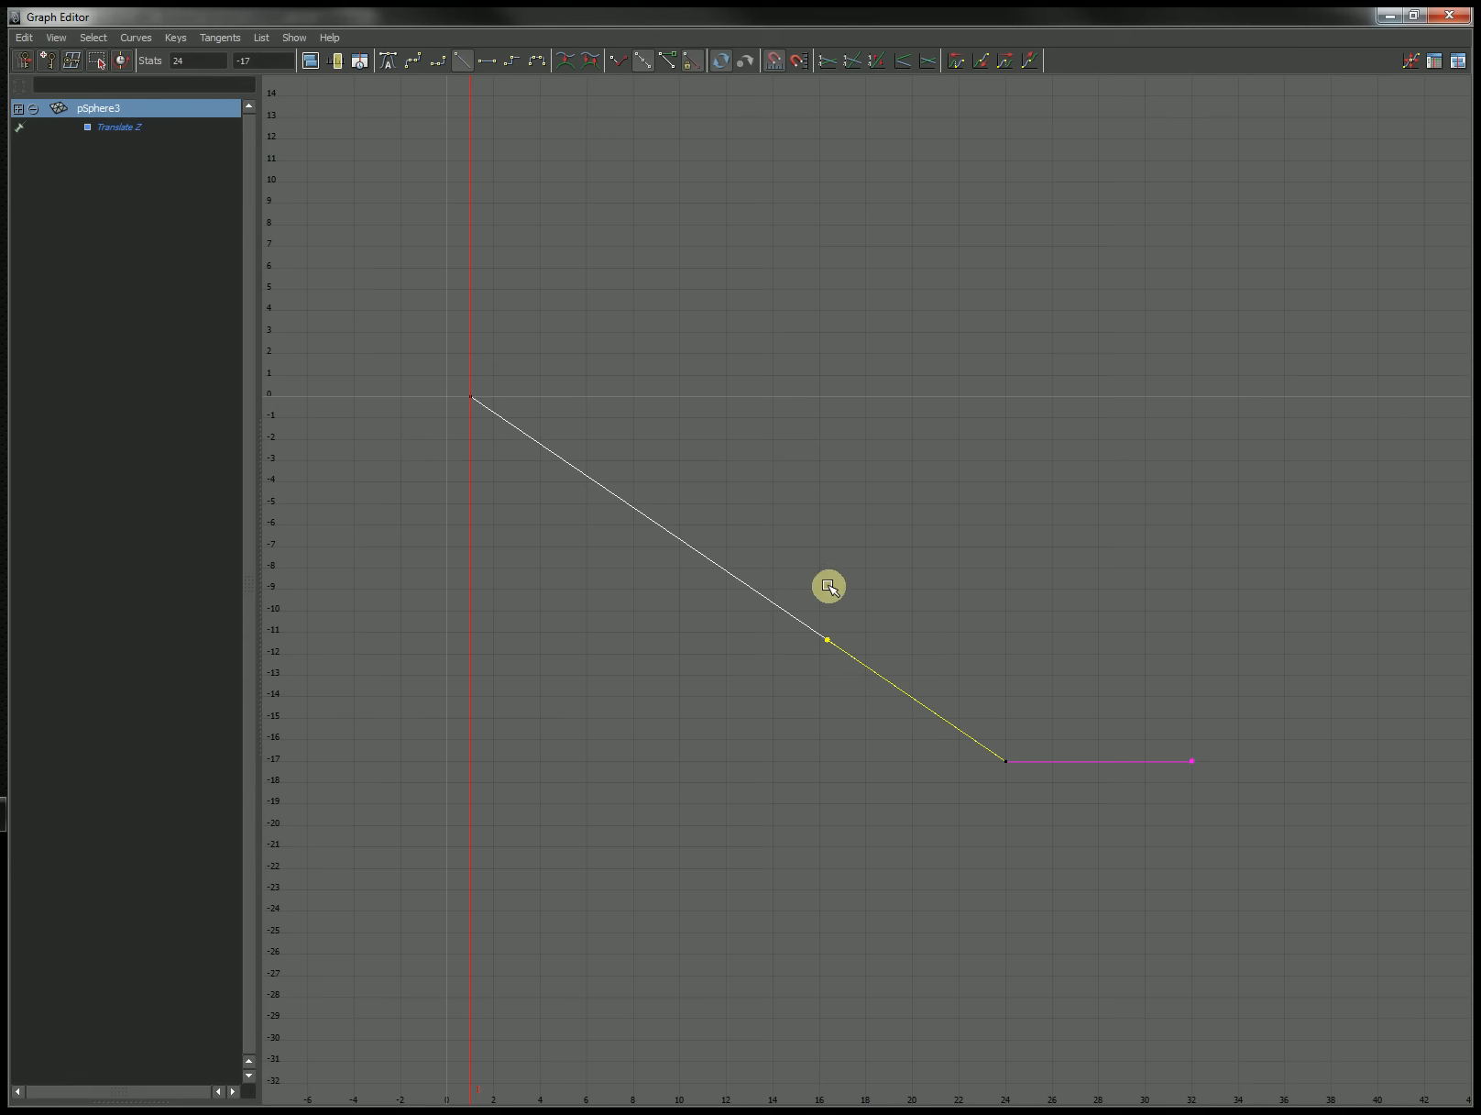
- Flatten and lengthen the frame-24 key's incoming tangent into an extreme ease-in
drag(829, 586, 794, 711)
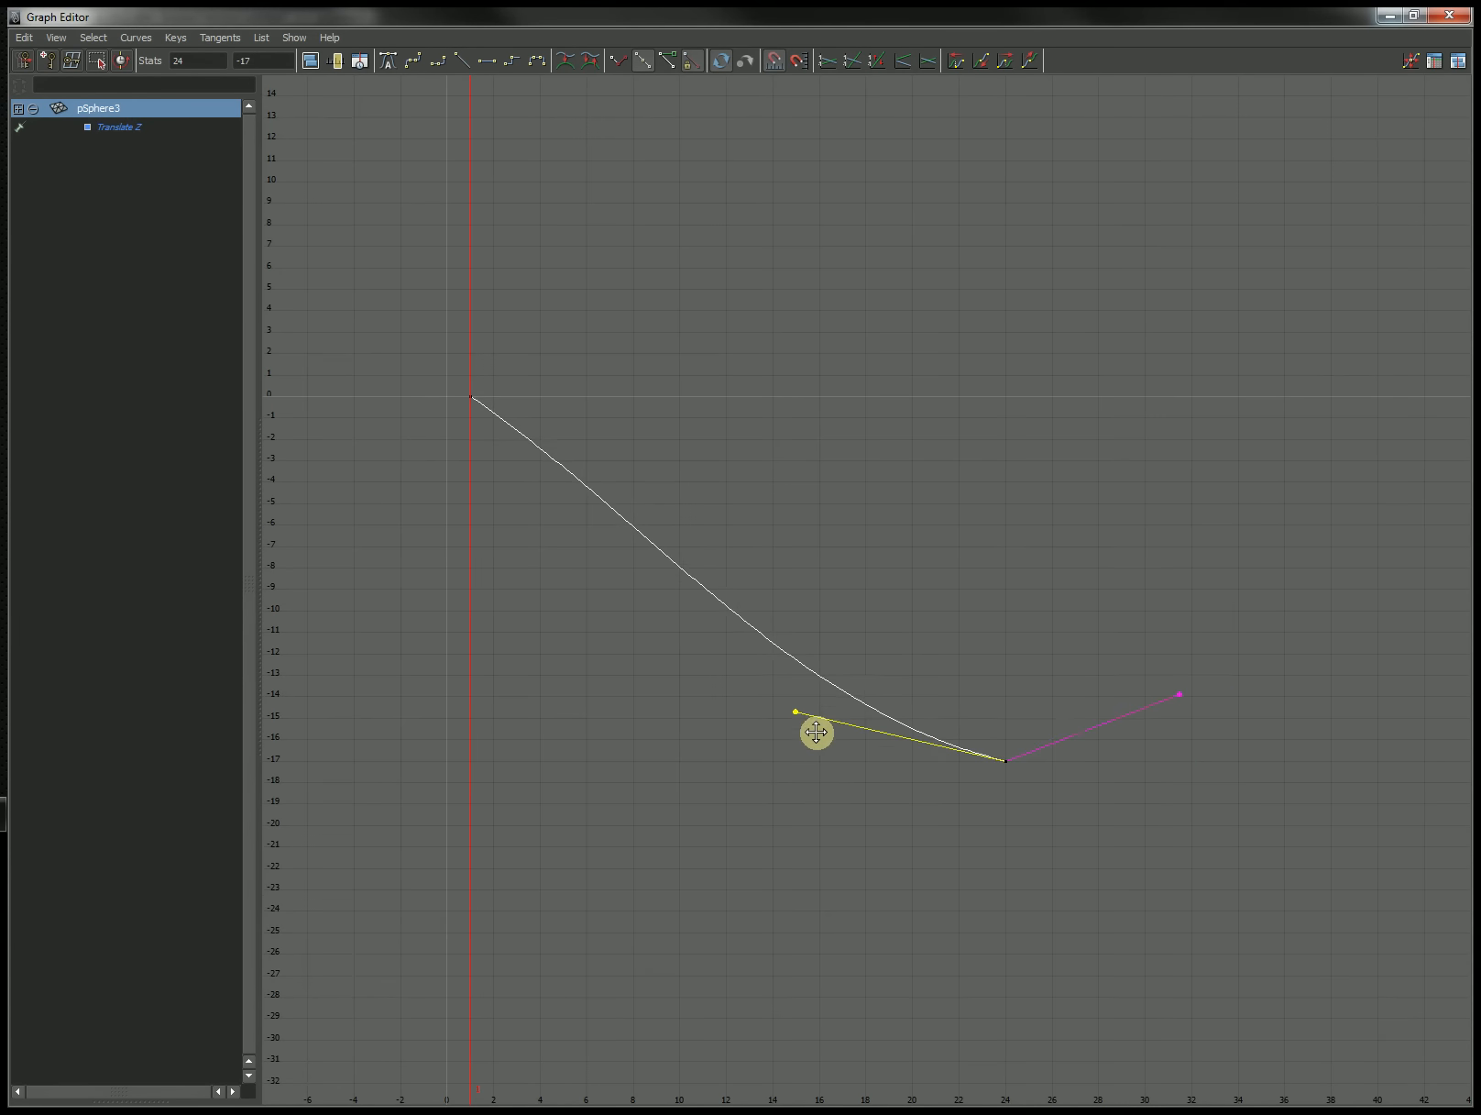
drag(795, 711, 784, 761)
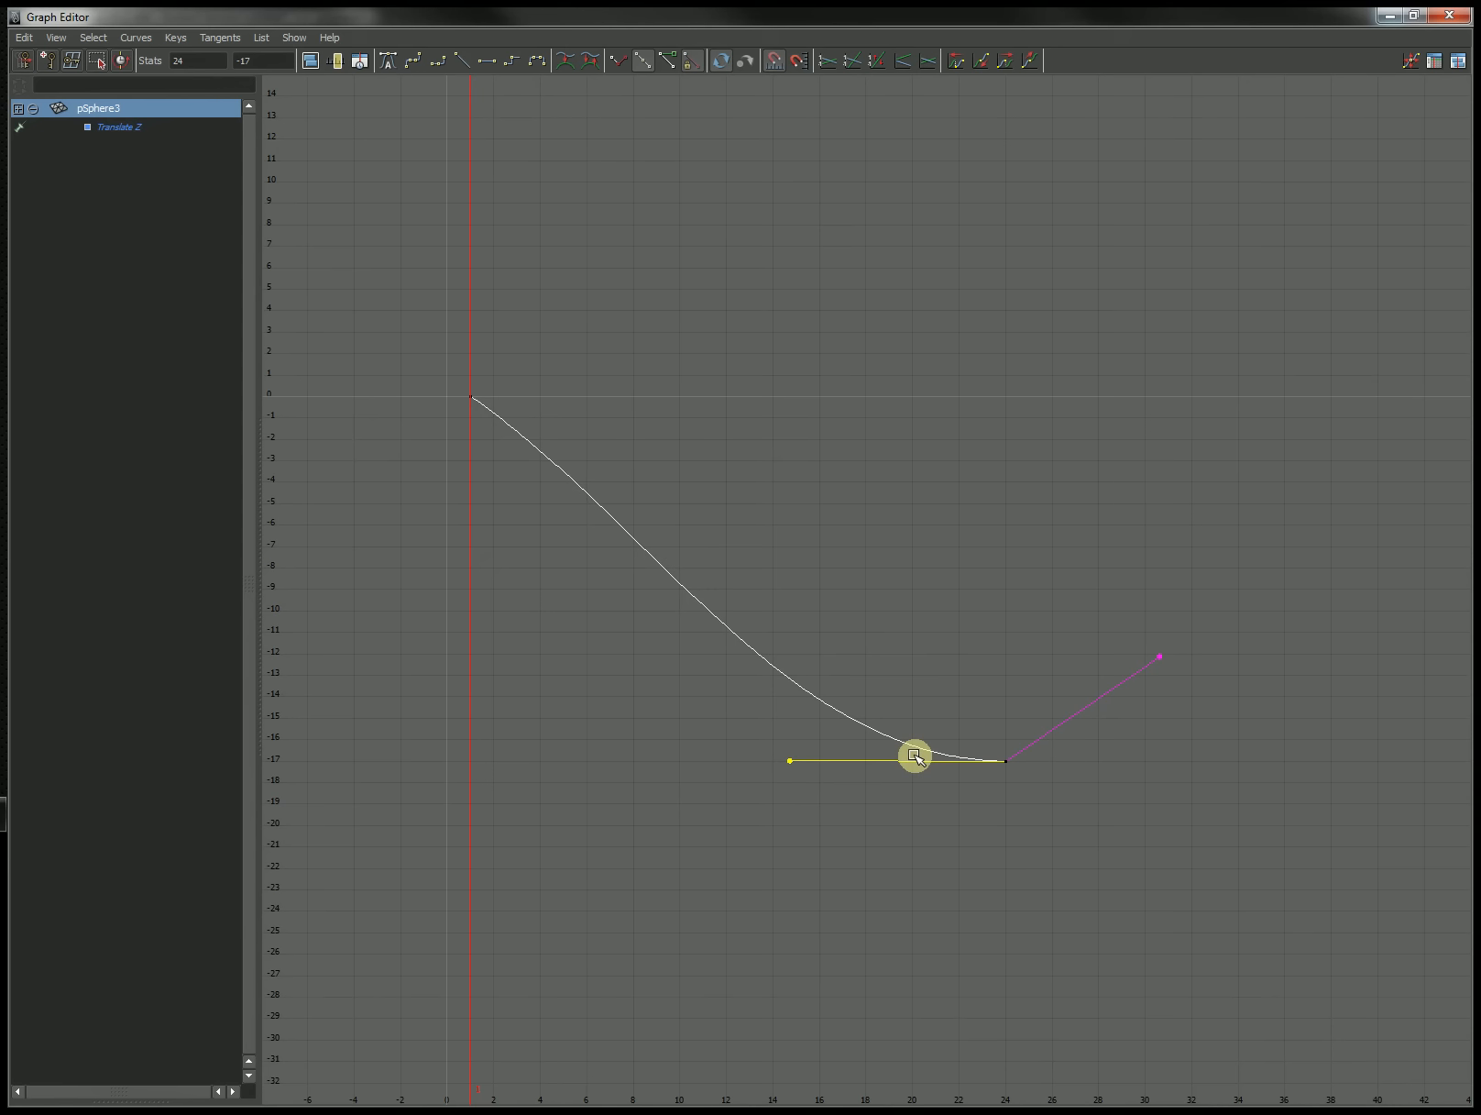
mouse_move(518, 524)
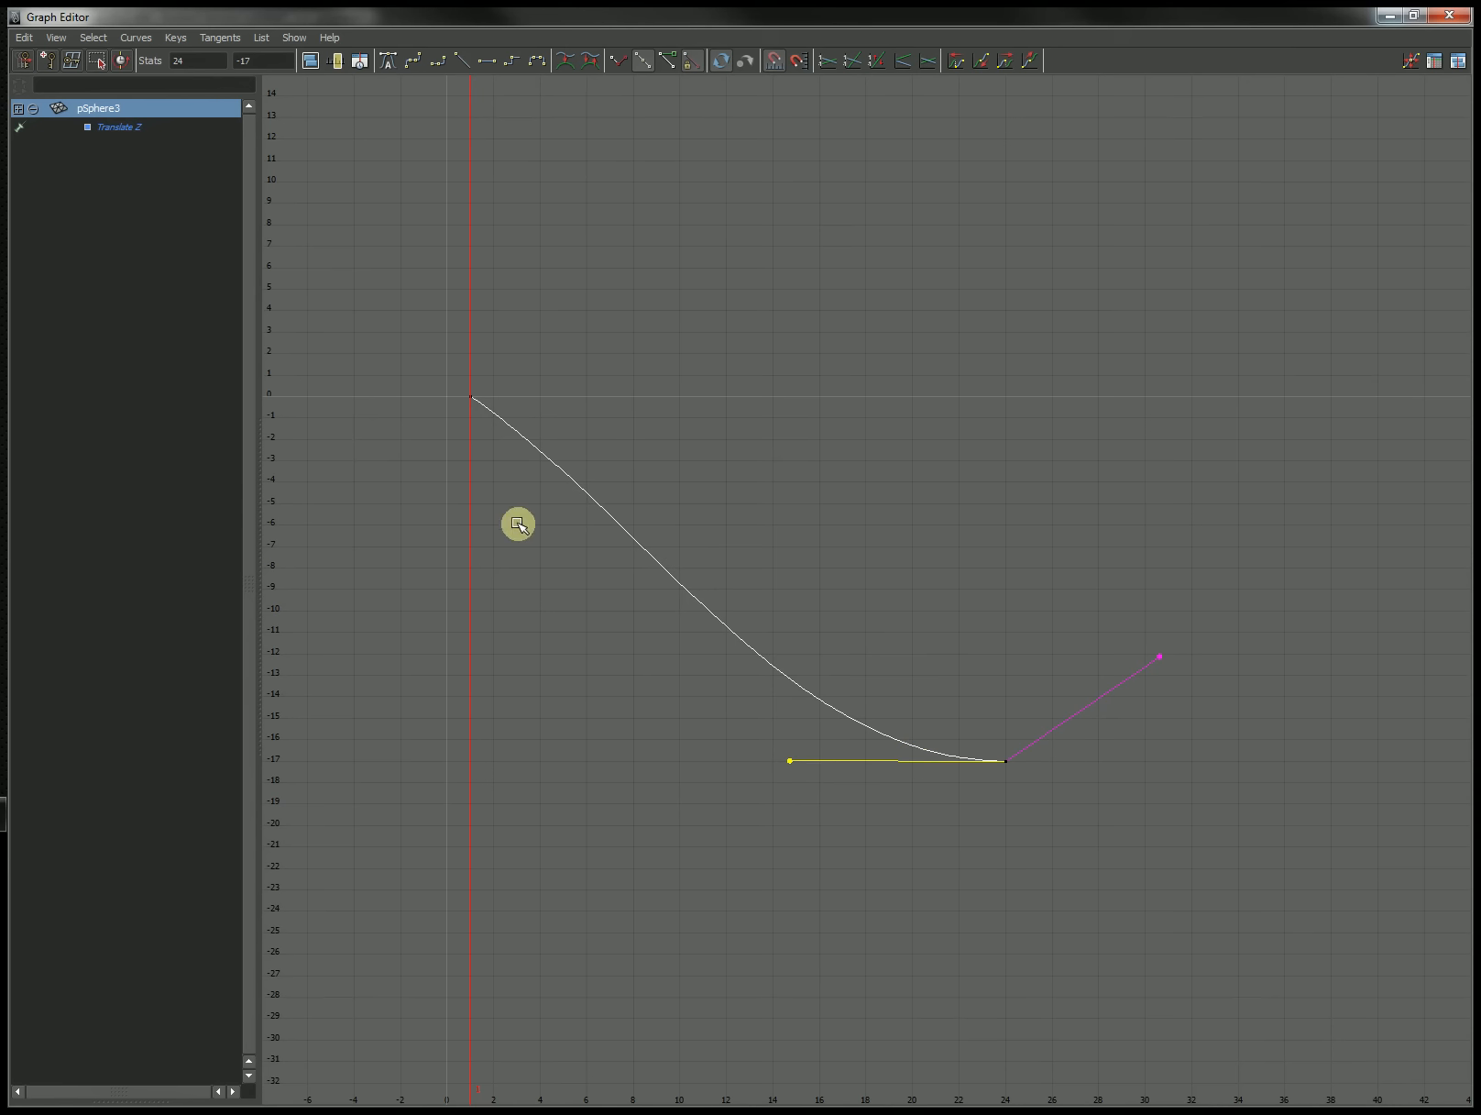
mouse_move(872, 404)
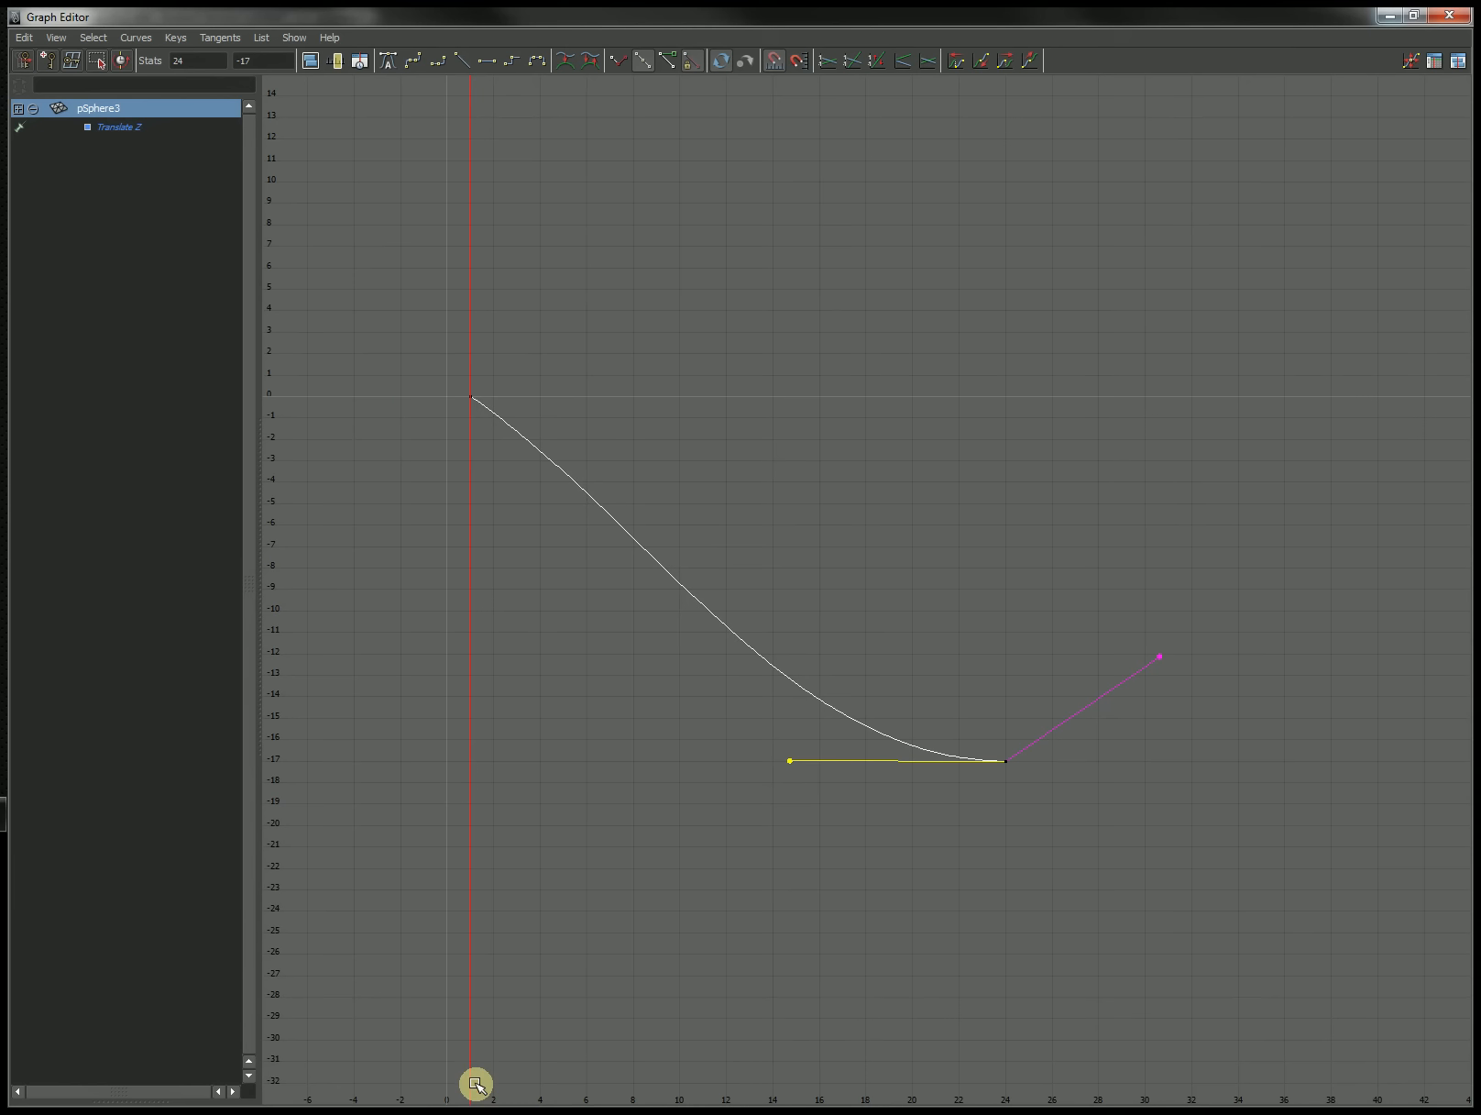
mouse_move(702, 832)
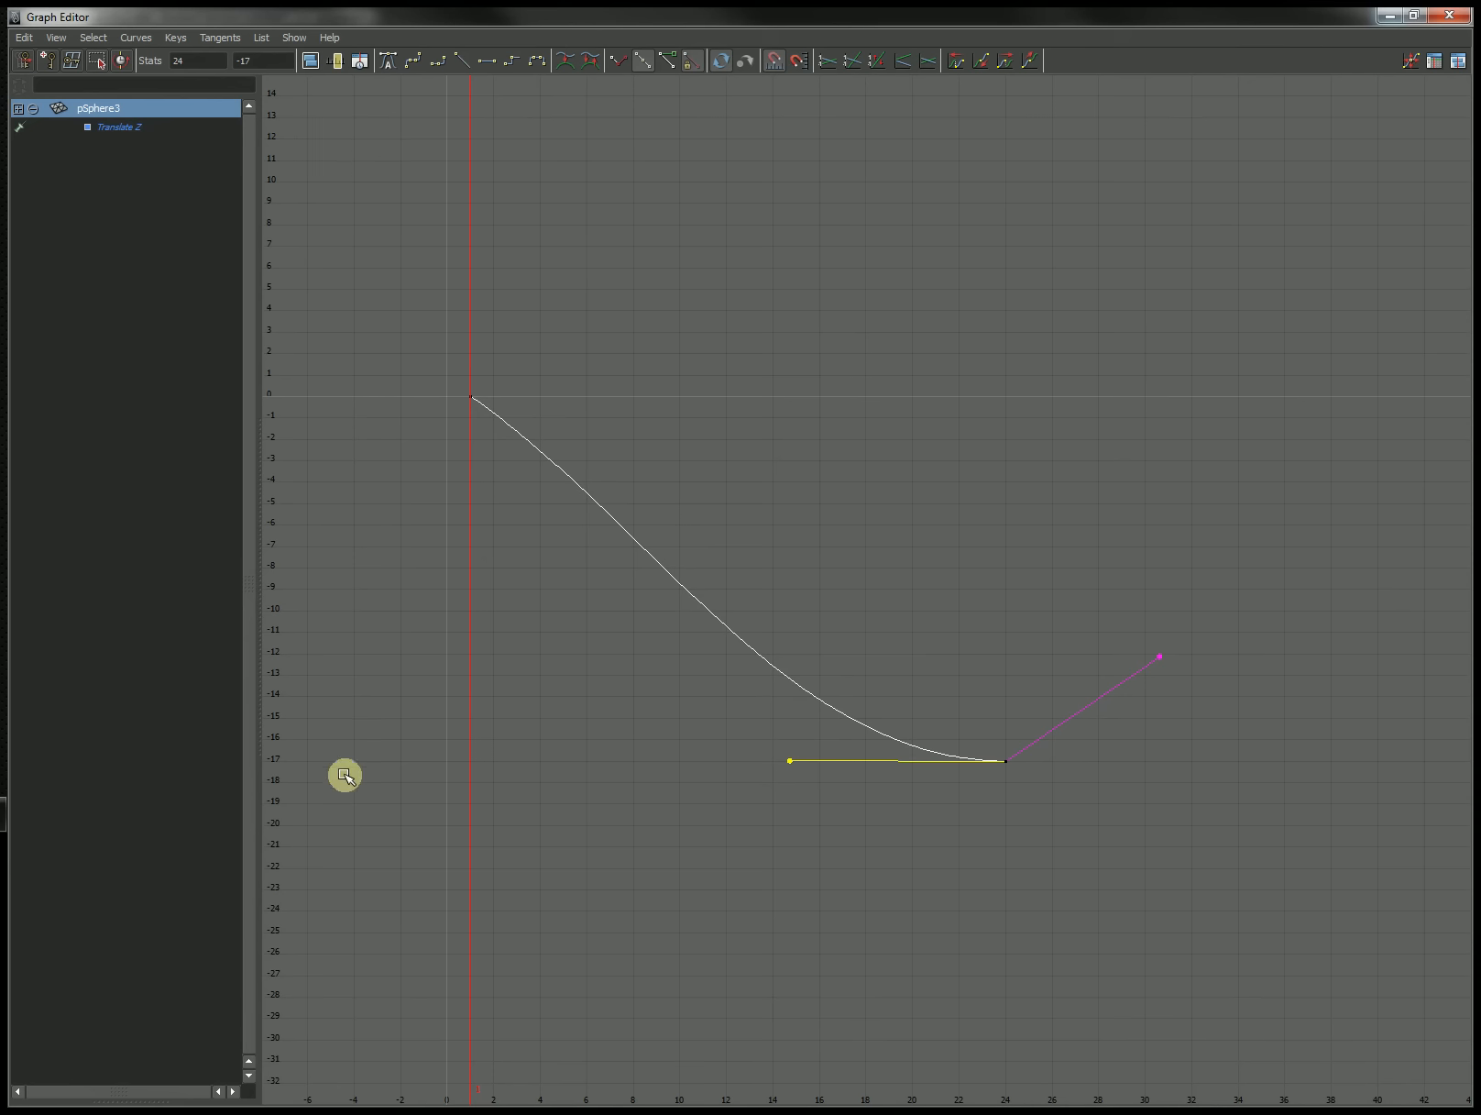
mouse_move(385, 404)
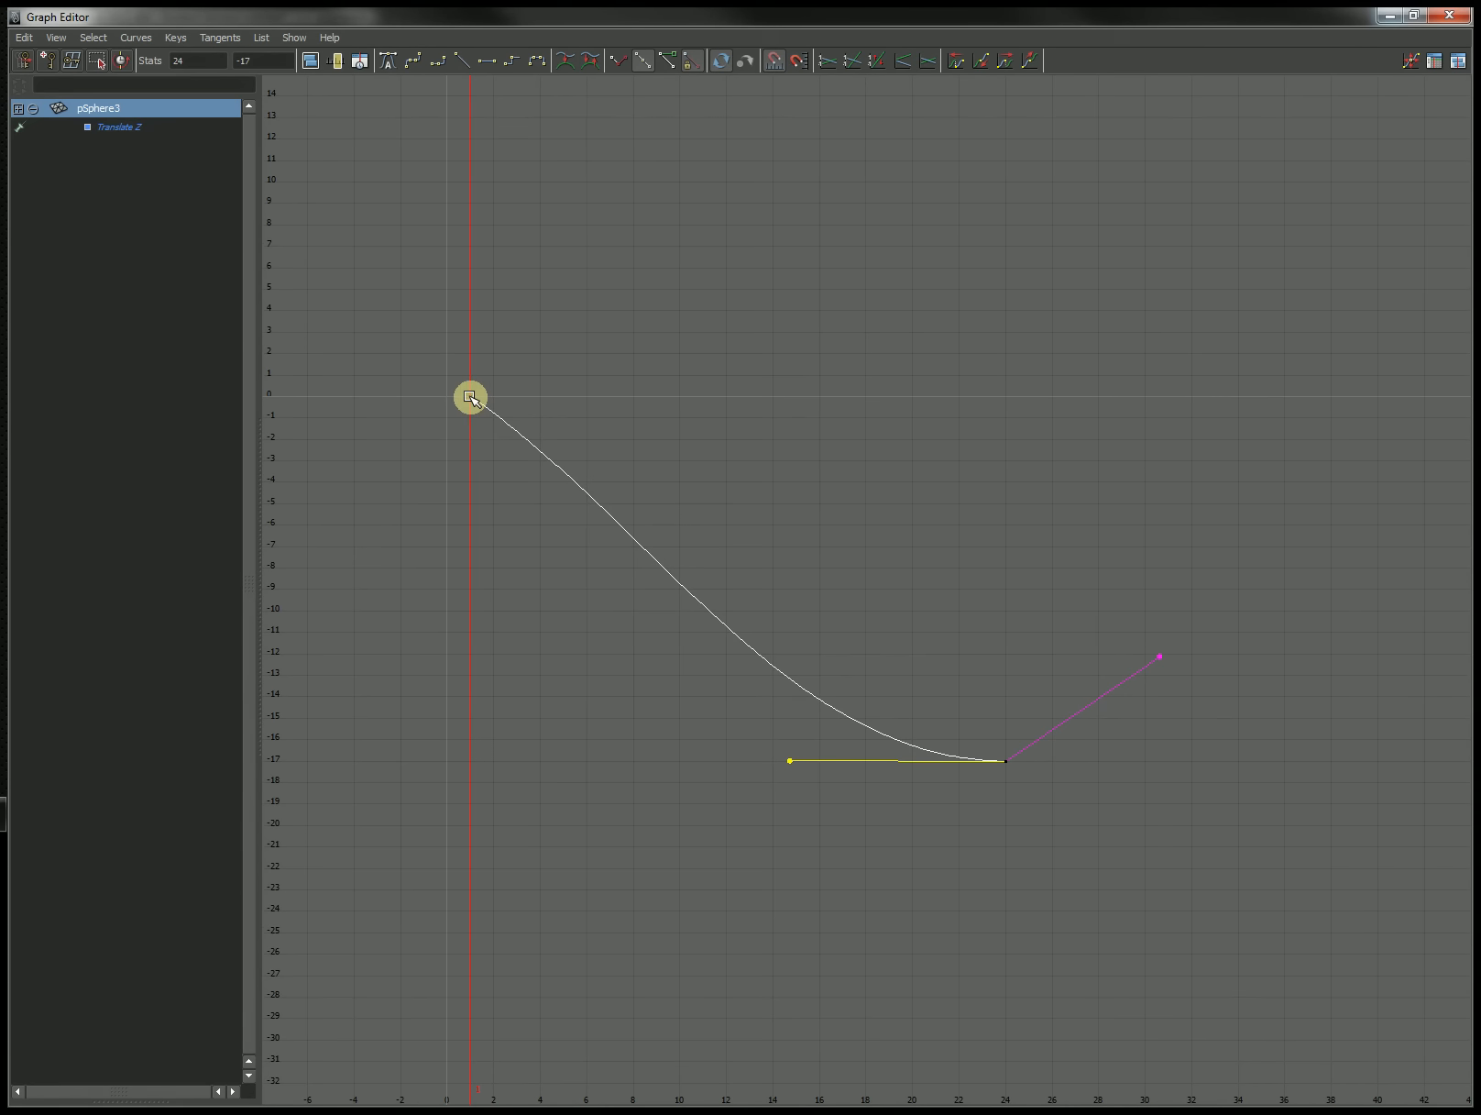
mouse_move(248, 755)
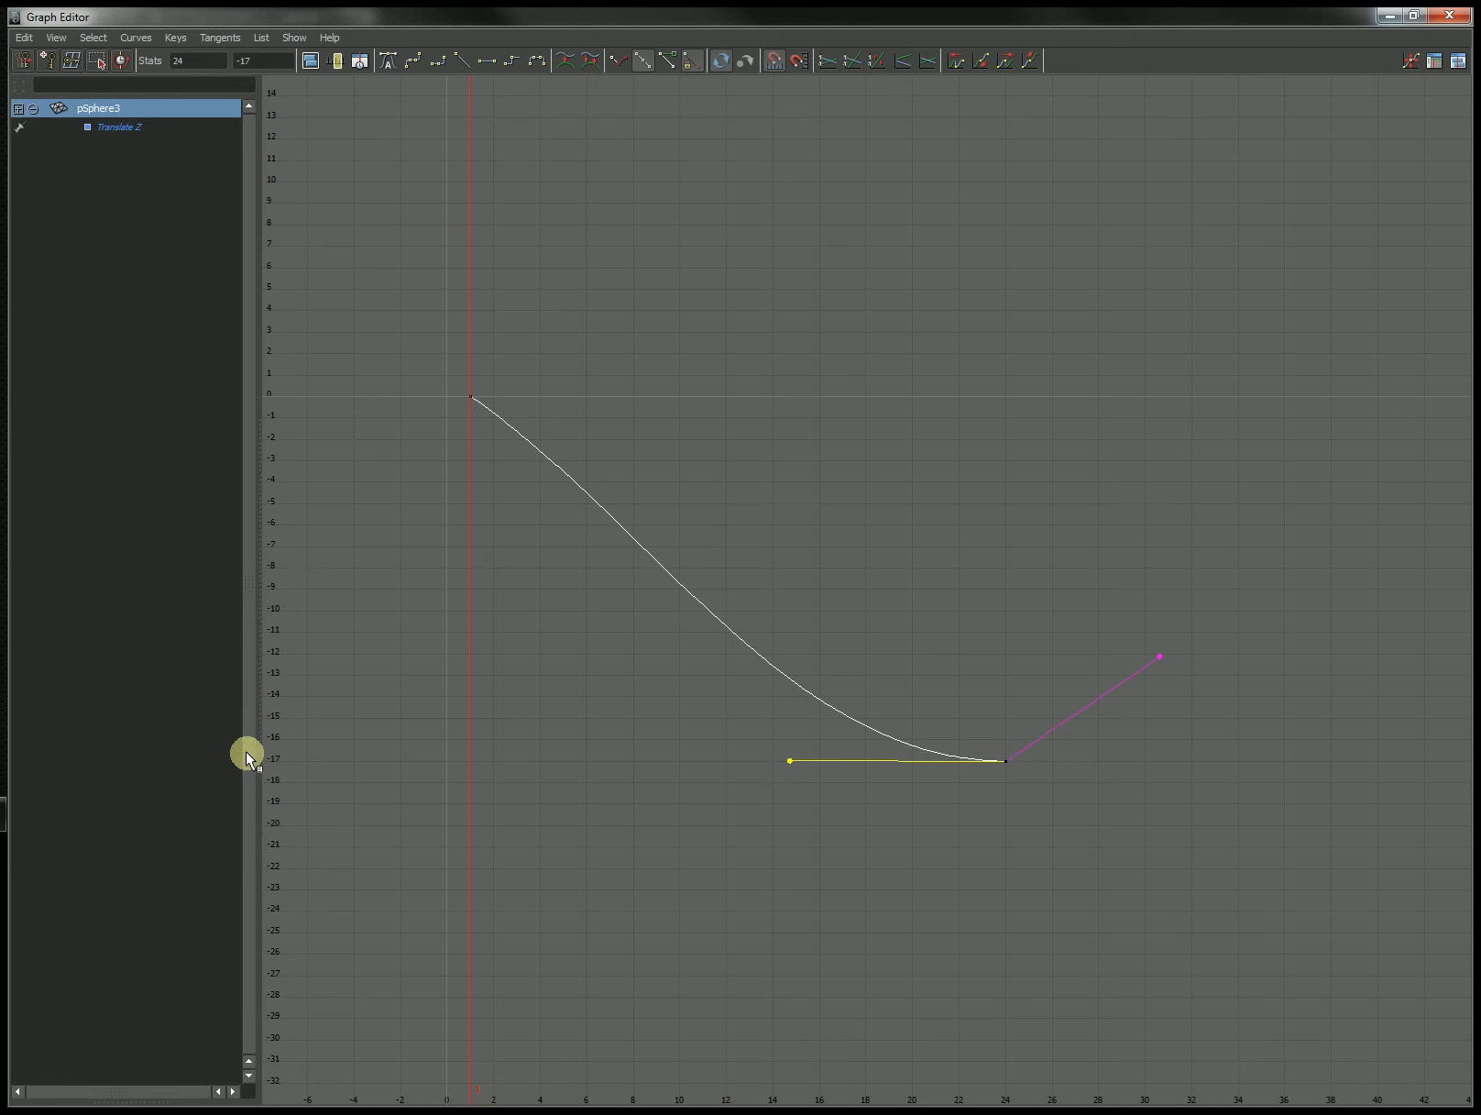
mouse_move(459, 645)
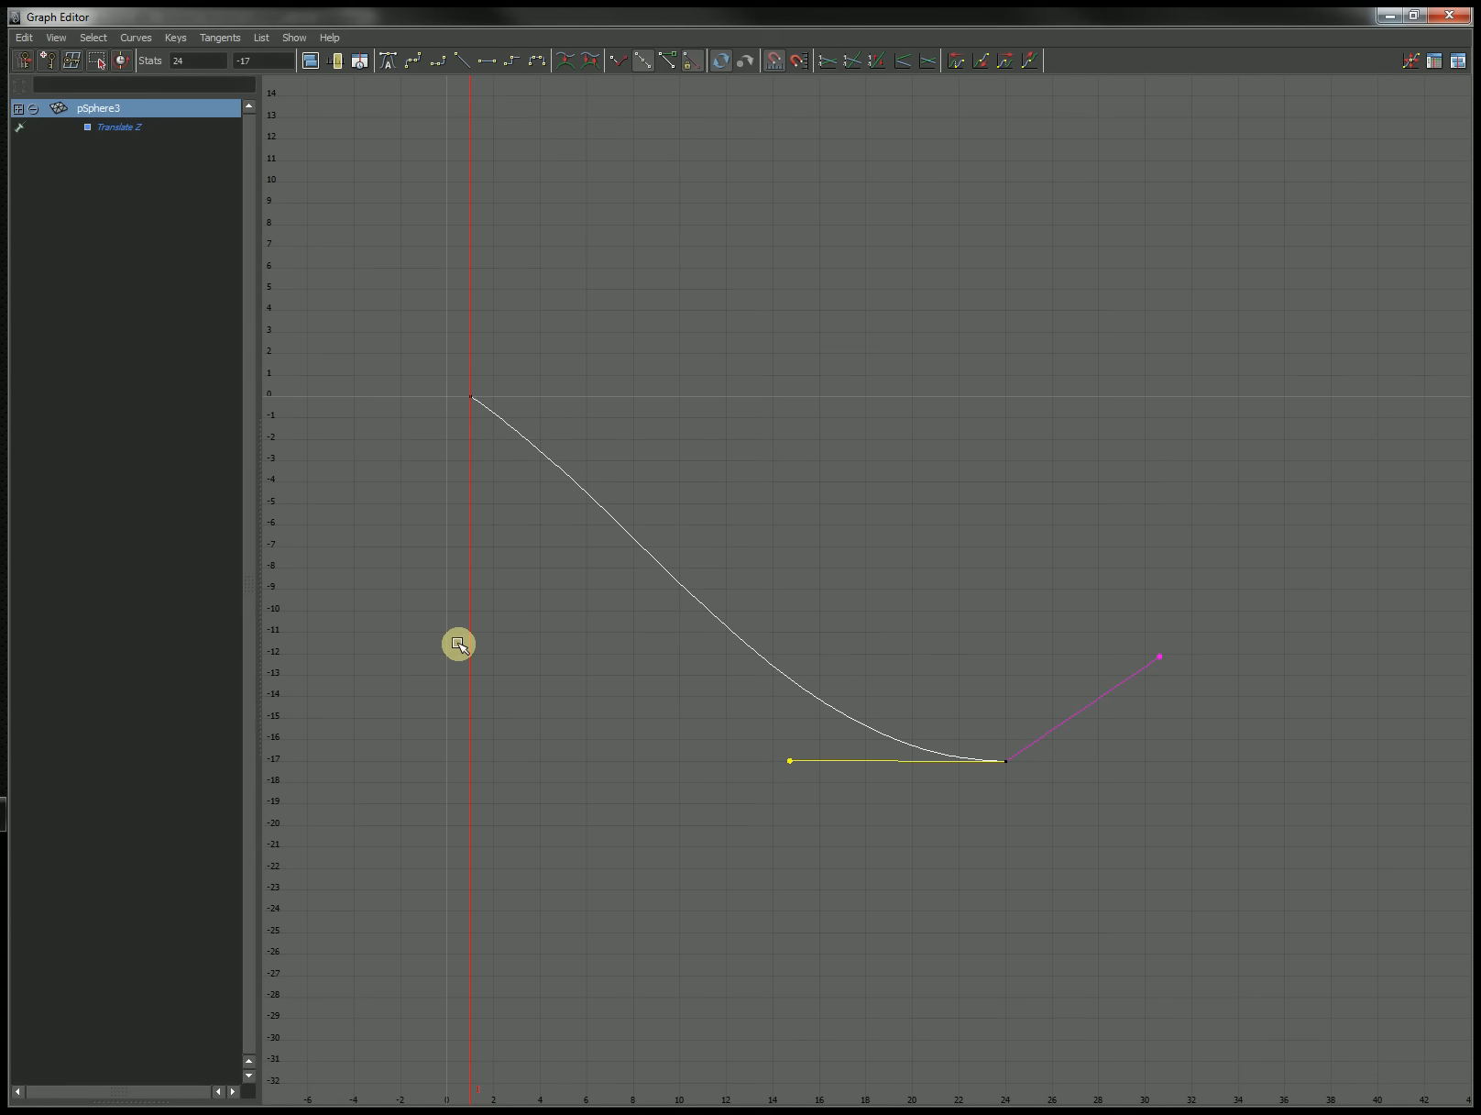
mouse_move(1051, 763)
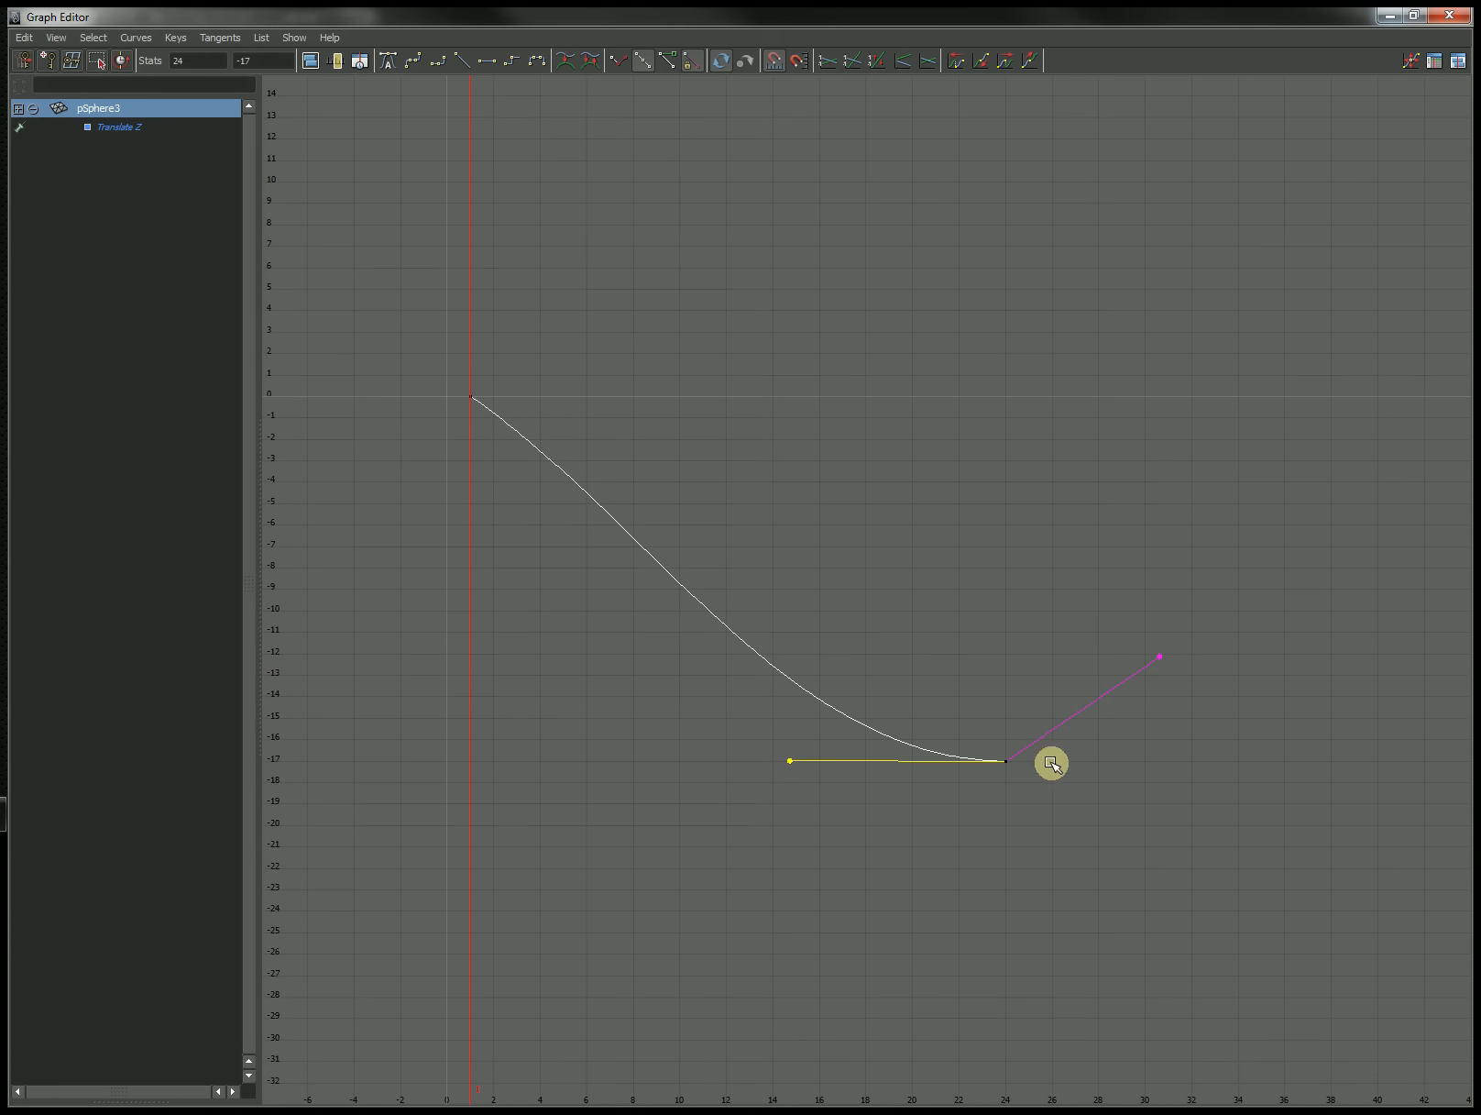
mouse_move(300, 721)
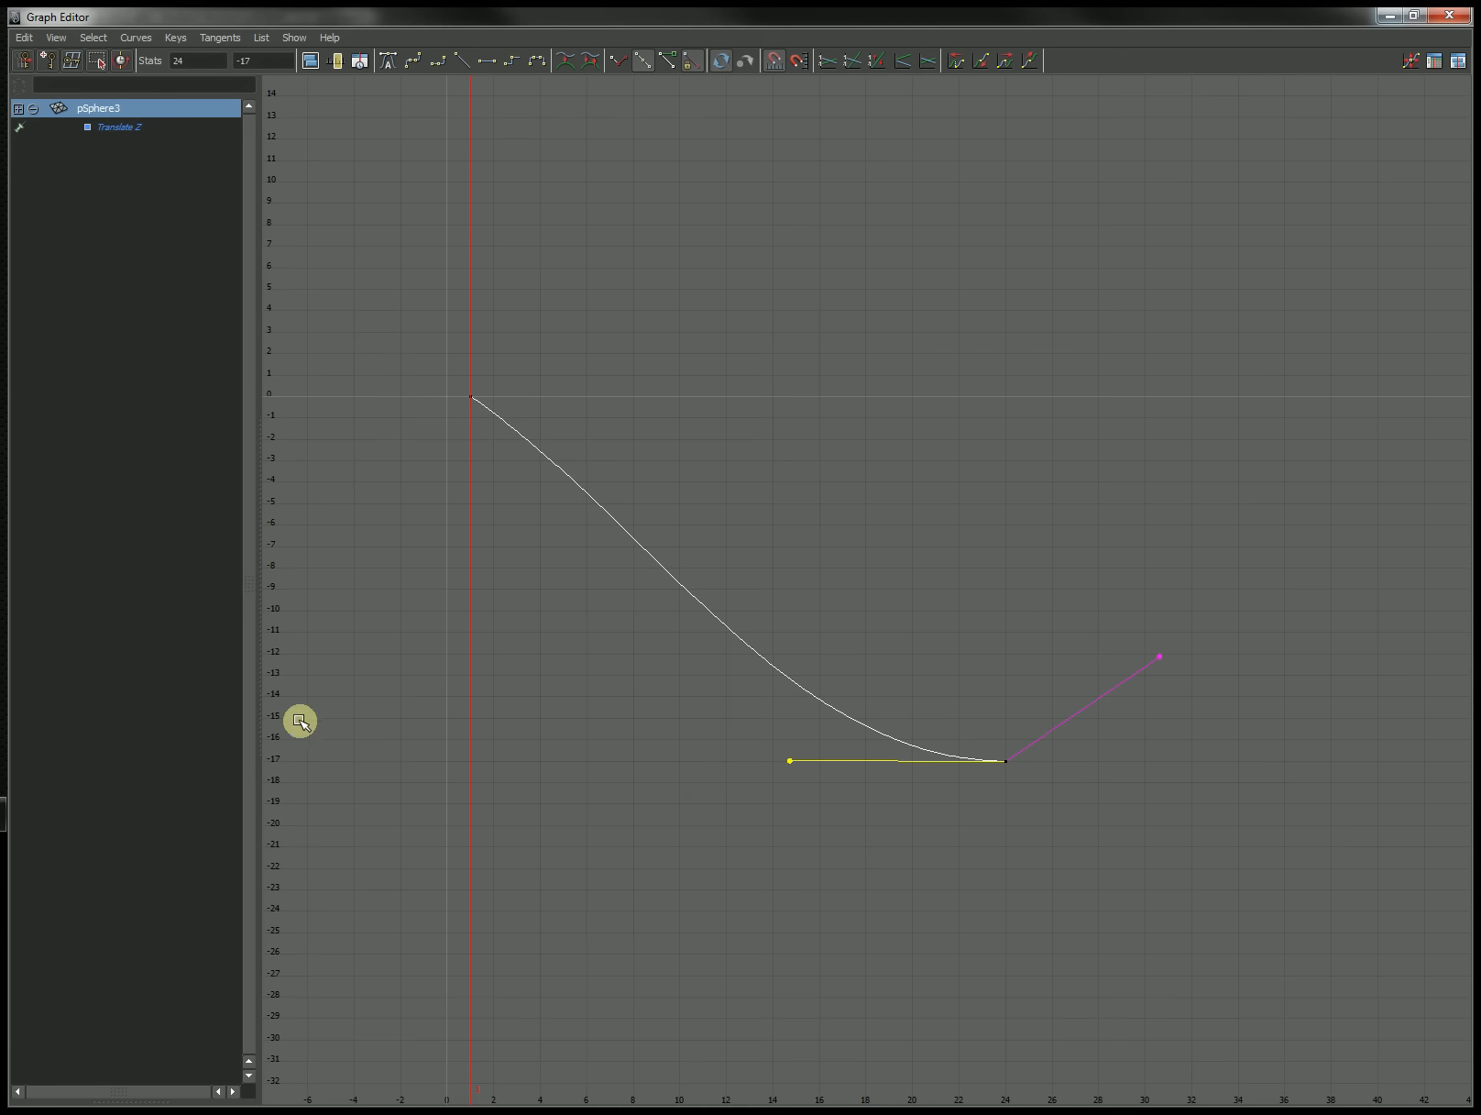
mouse_move(650, 792)
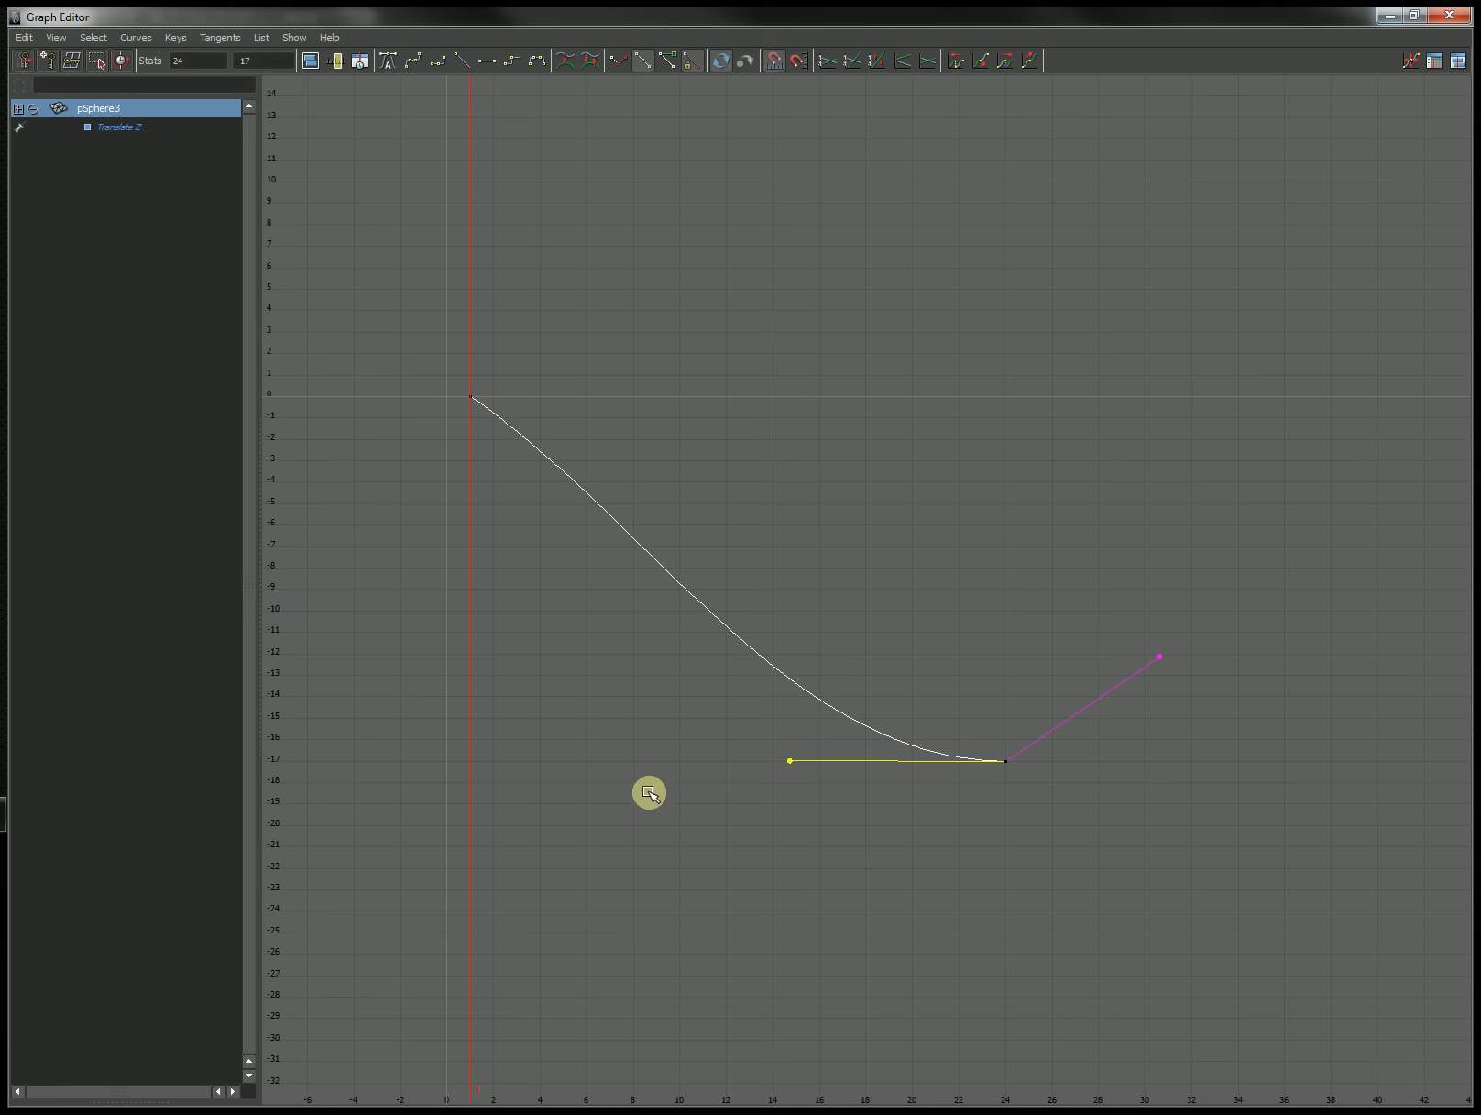
mouse_move(469, 308)
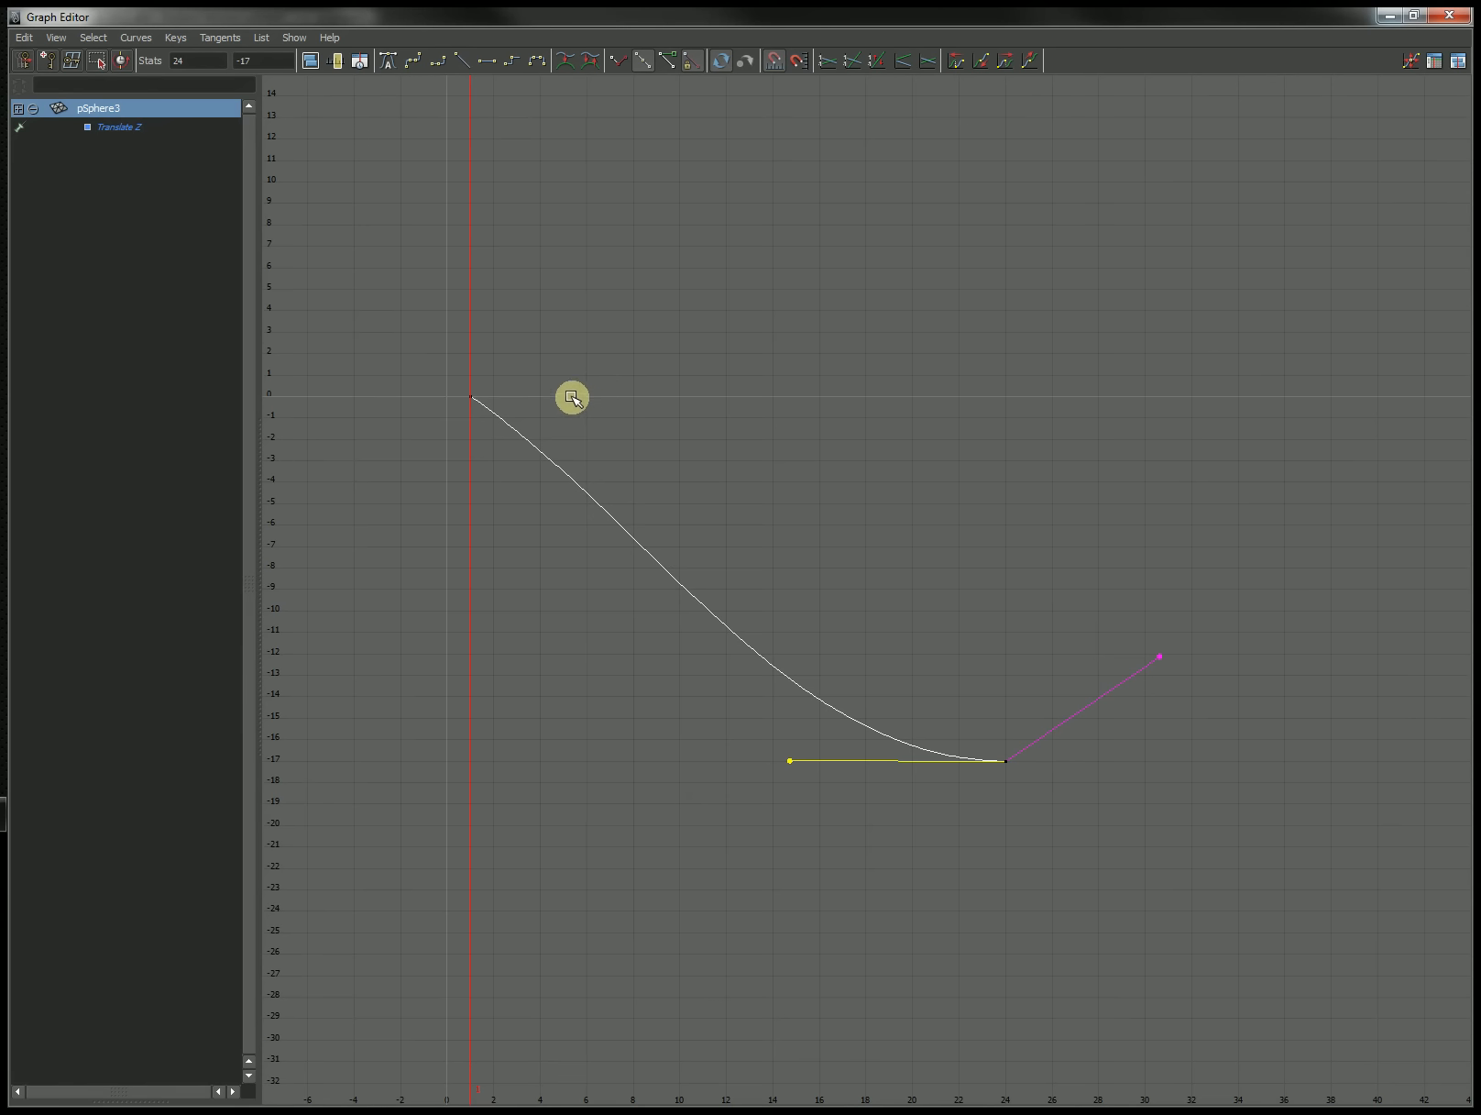
mouse_move(575, 397)
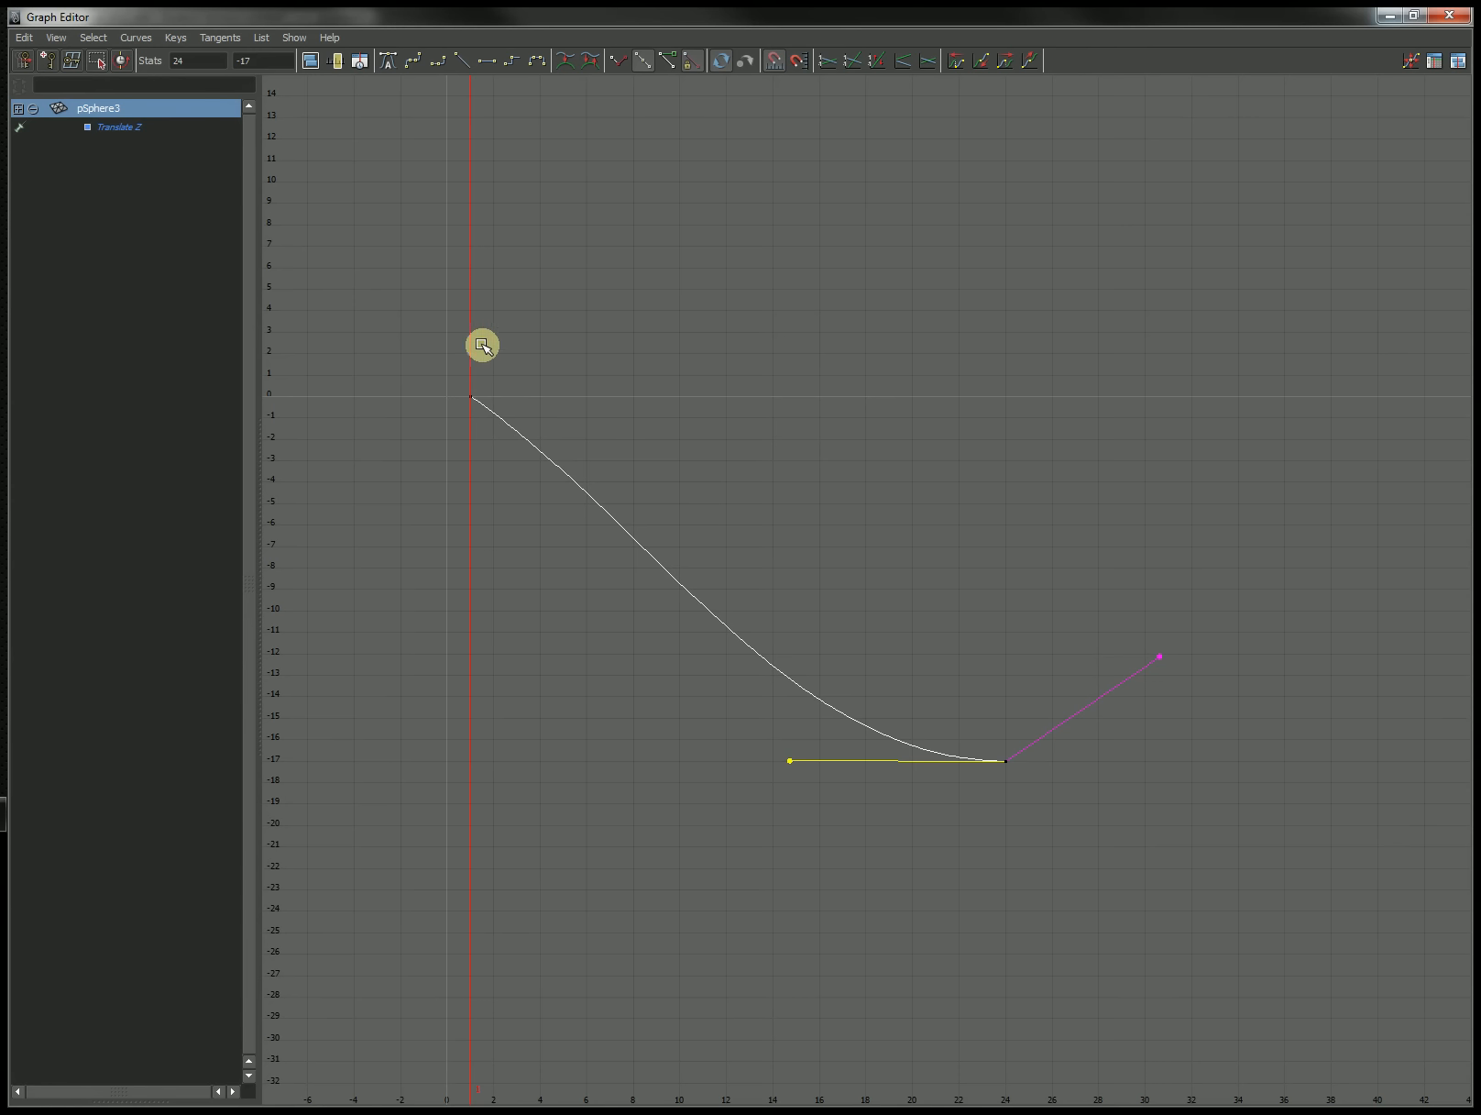
mouse_move(665, 651)
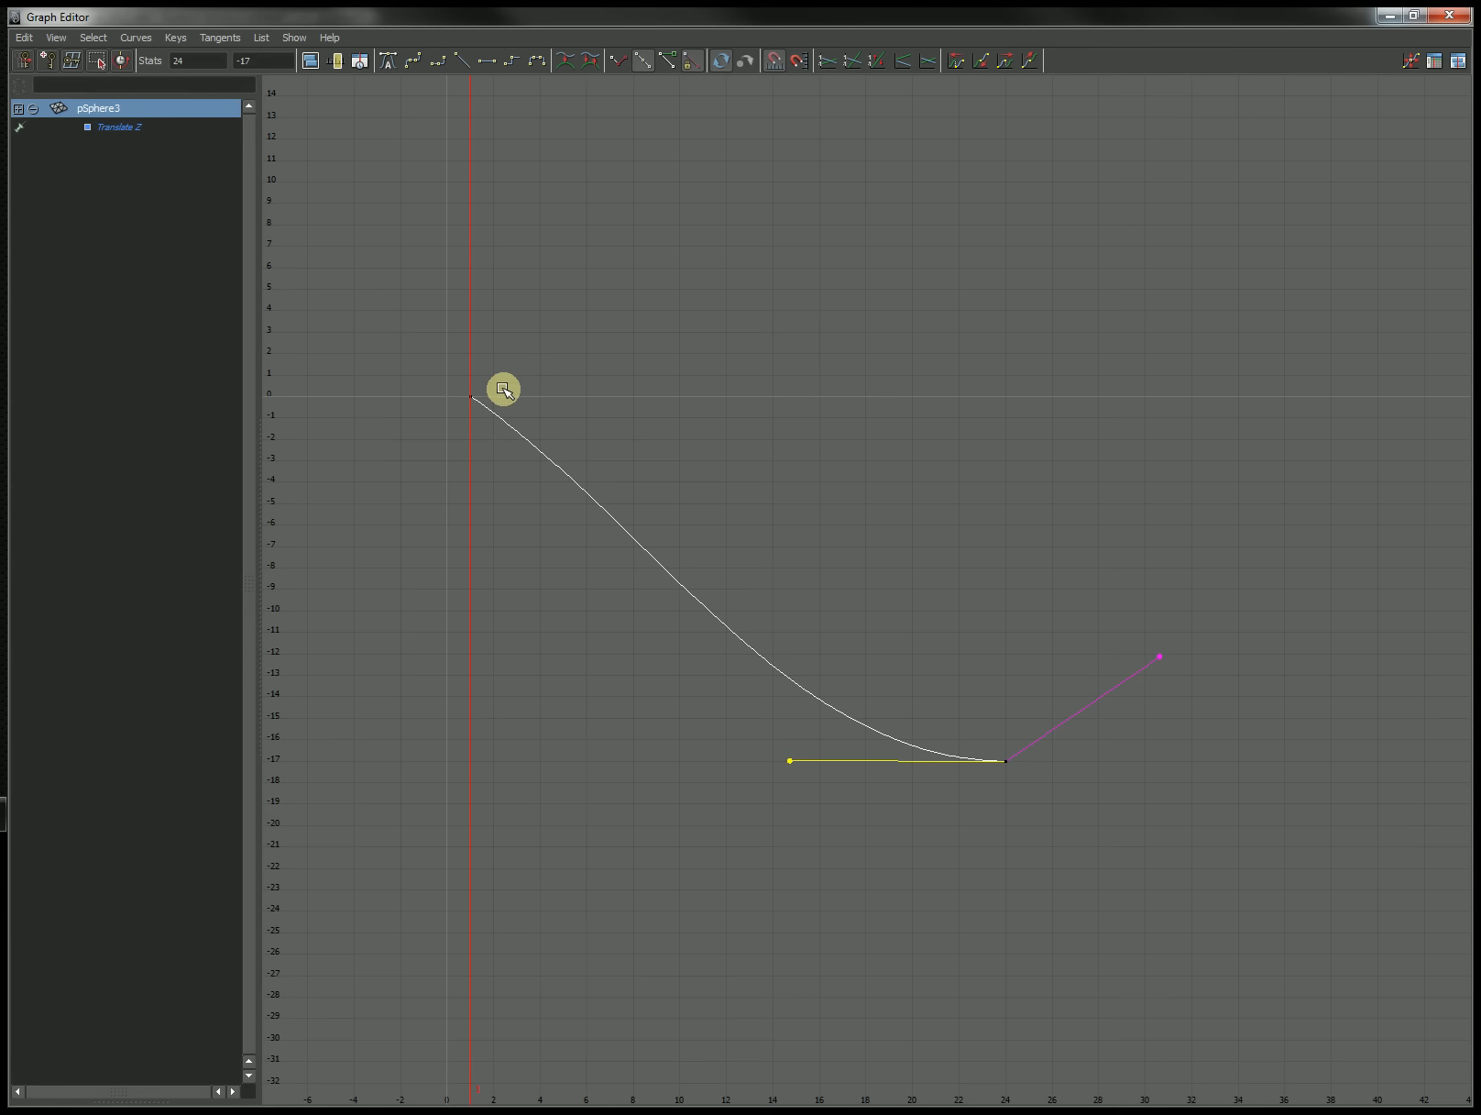
mouse_move(853, 845)
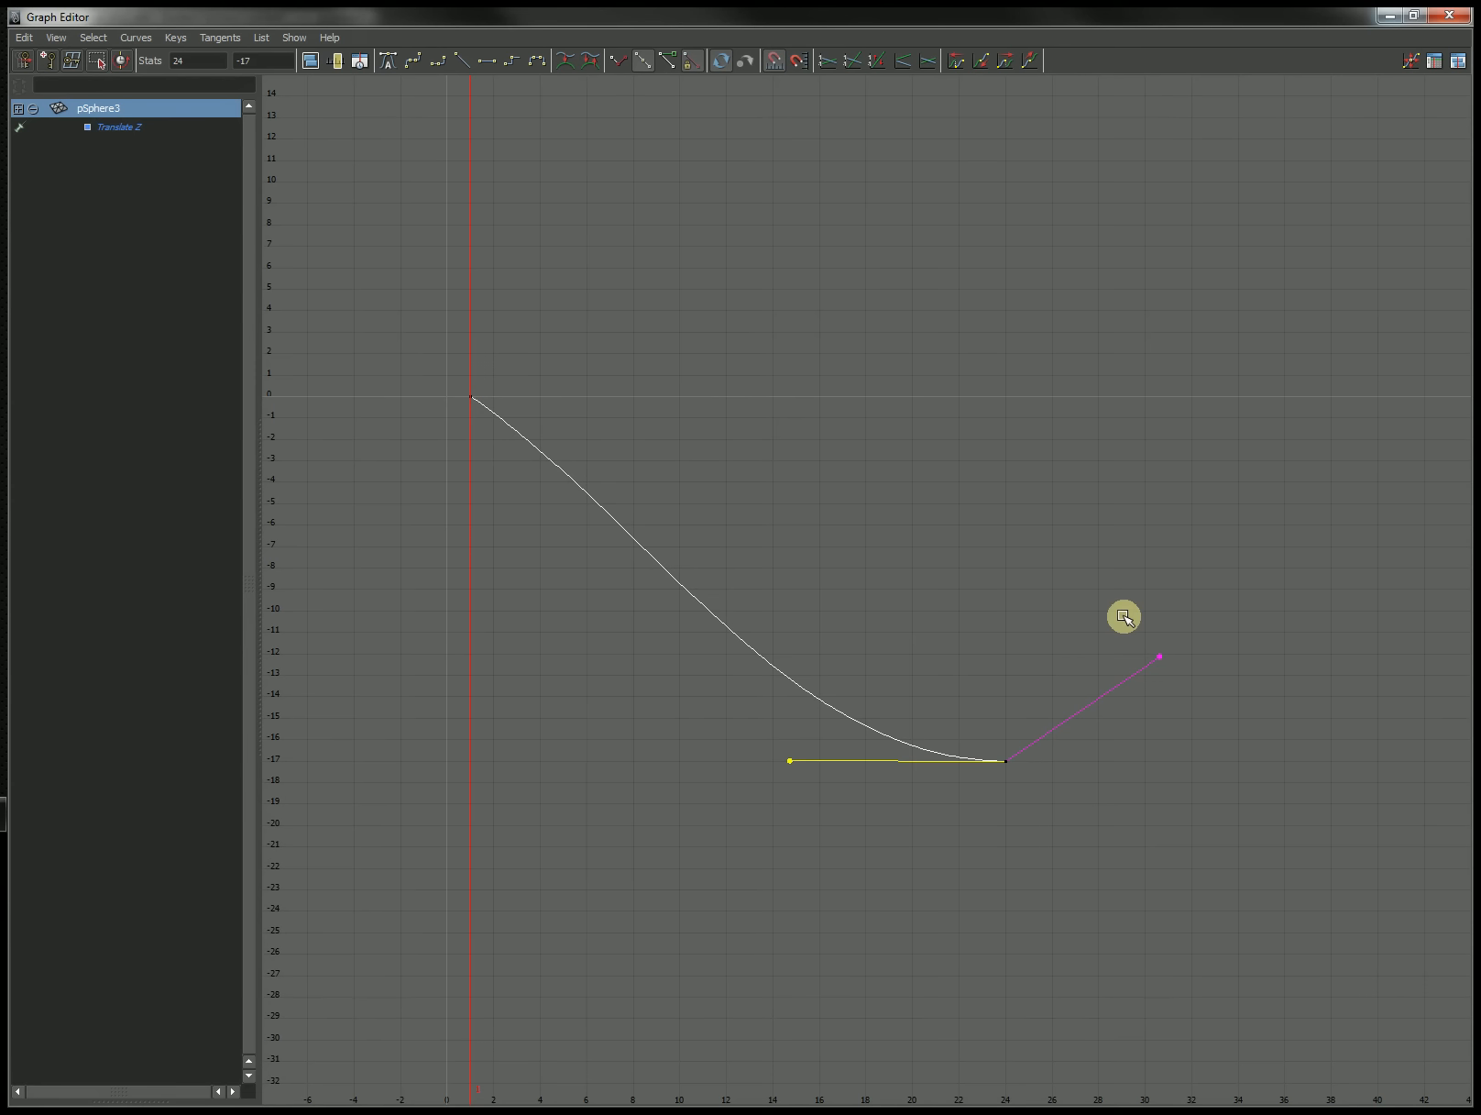
mouse_move(997, 585)
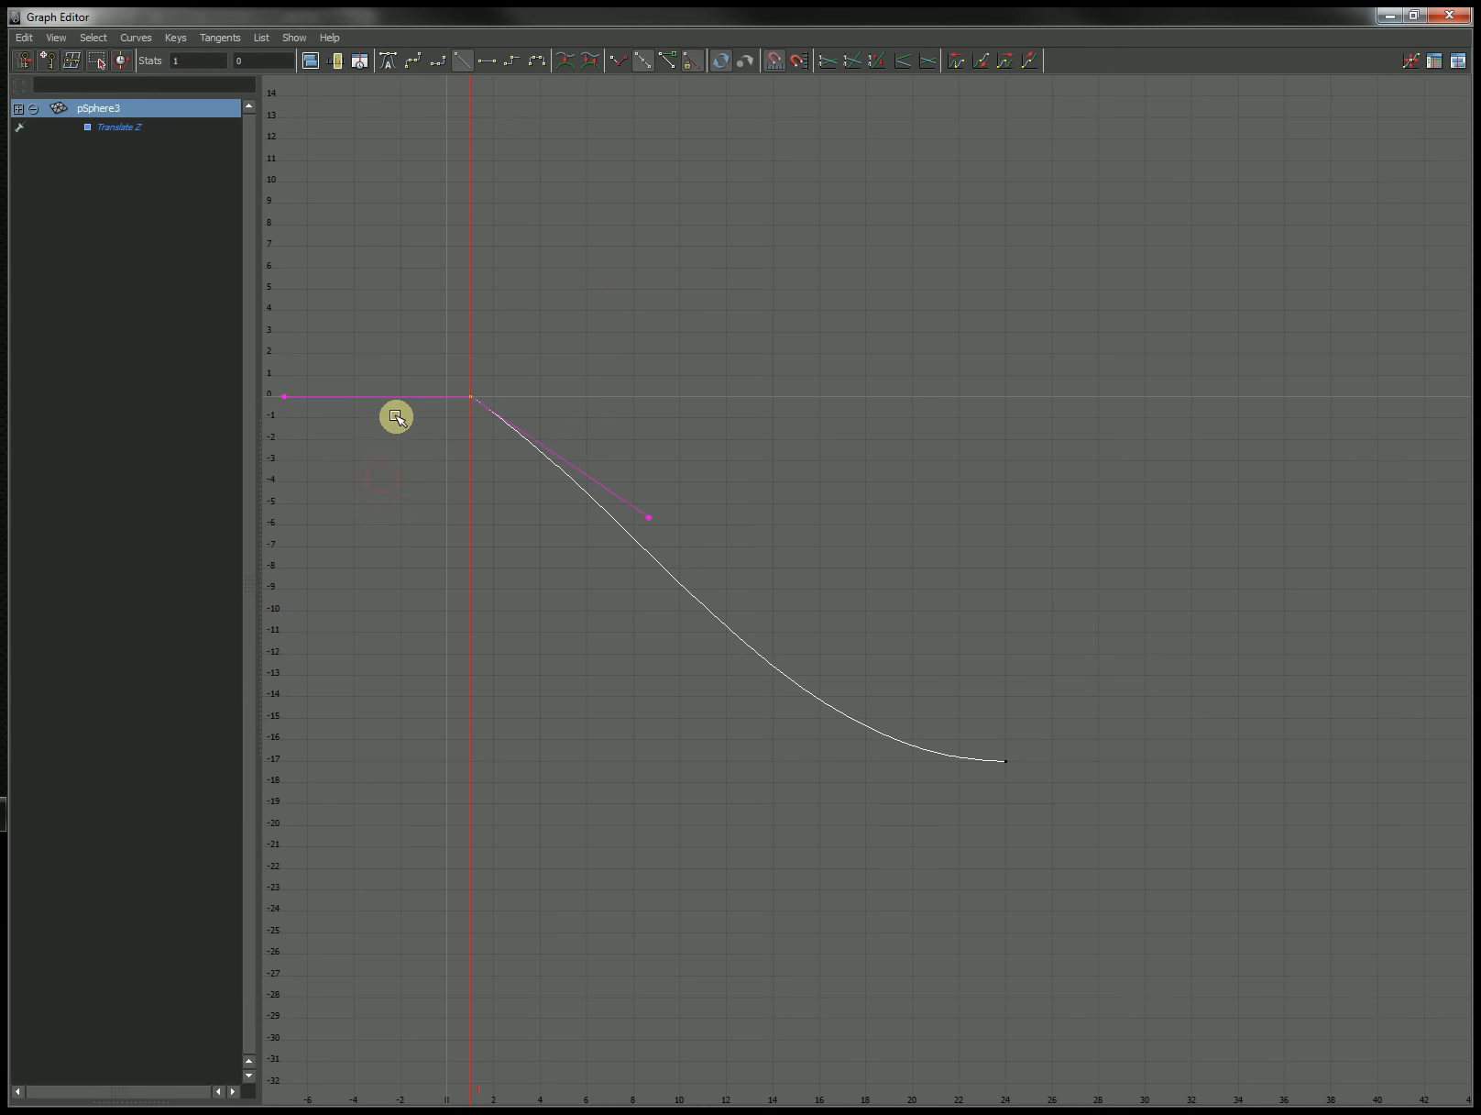
- Angle frame 1's outgoing tangent steeply down and flatten the incoming tangent at frame 24
drag(396, 416, 529, 437)
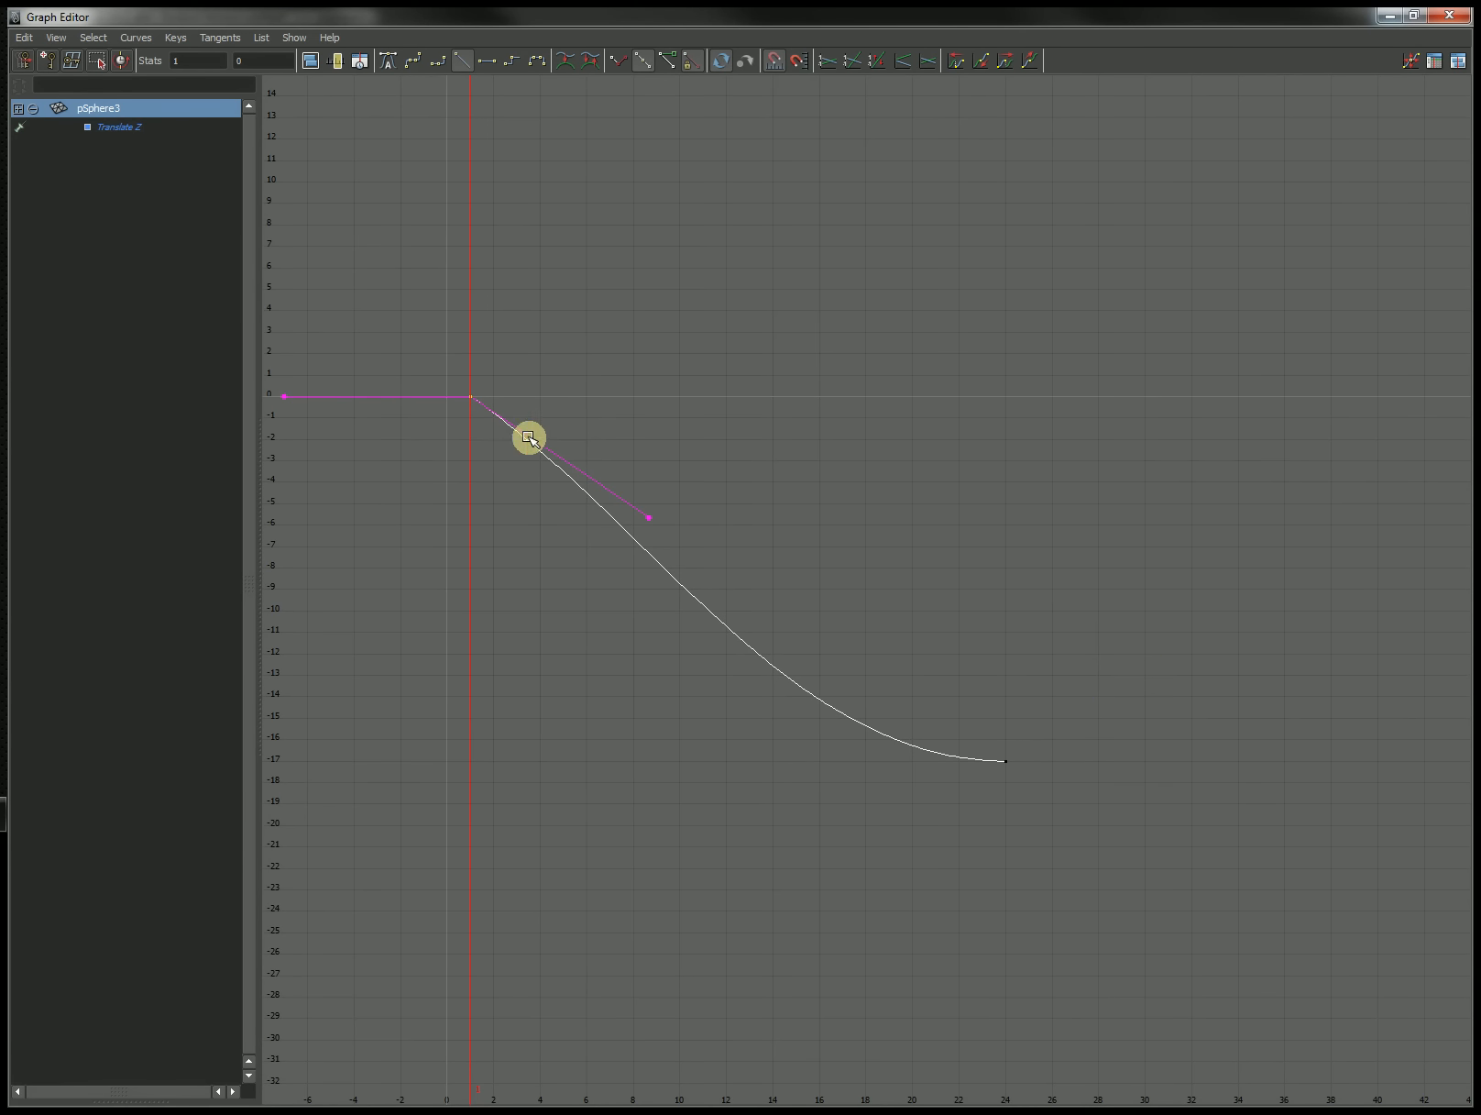
drag(529, 437, 640, 507)
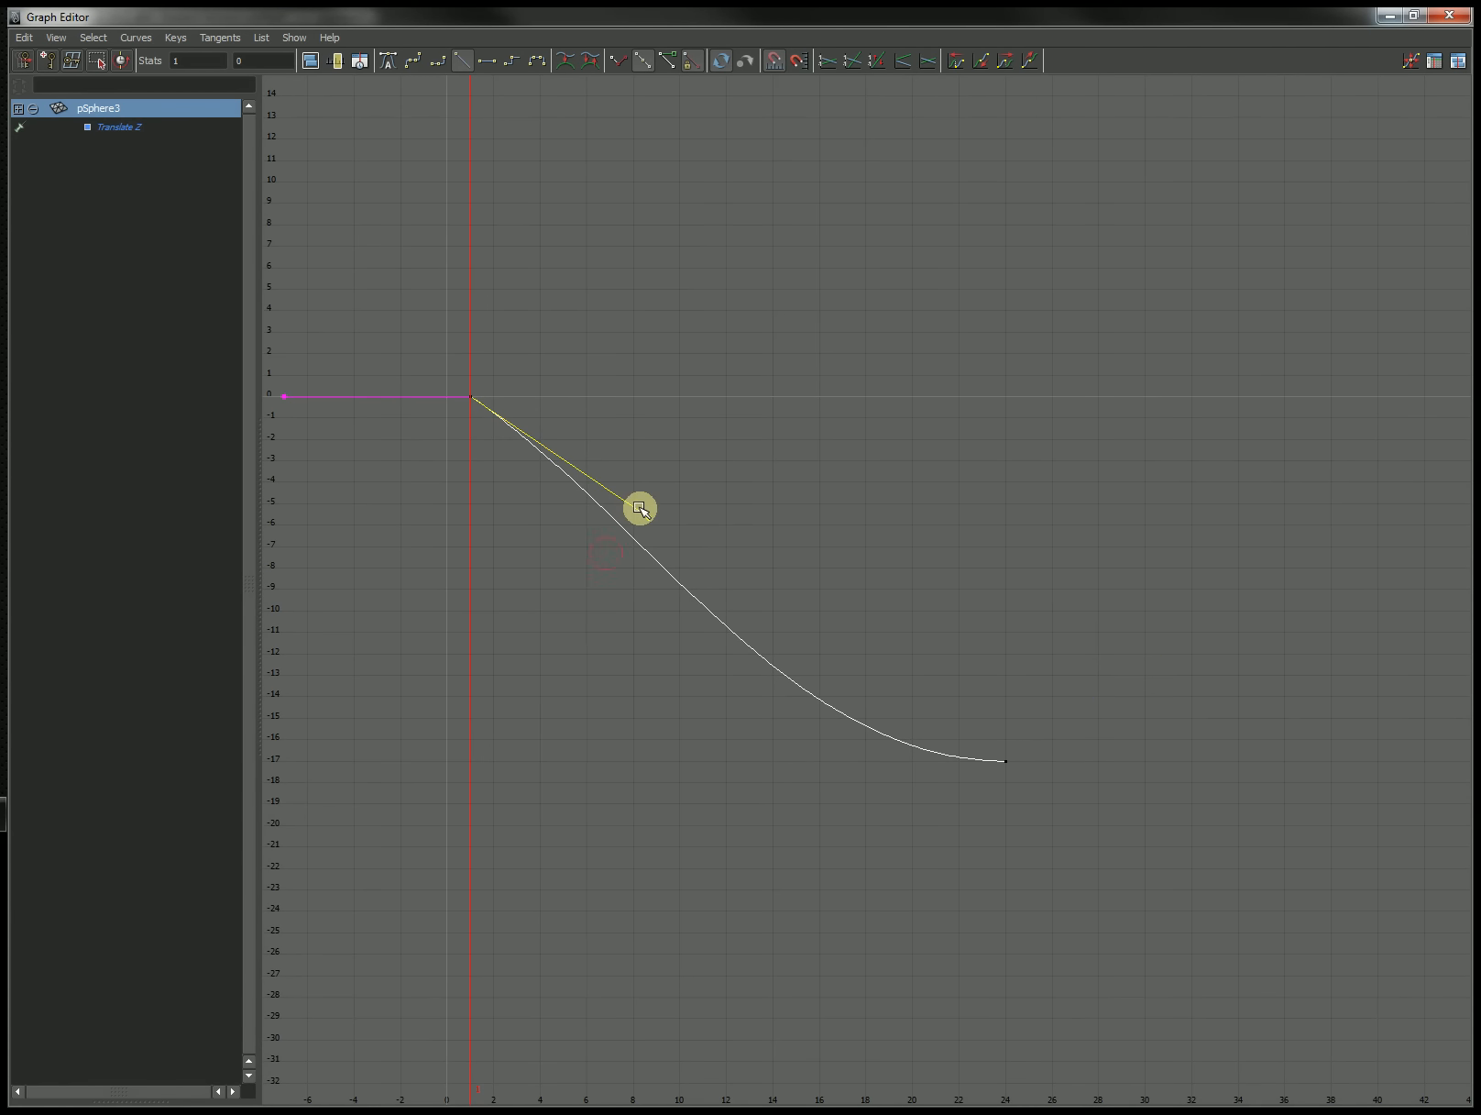
drag(640, 507, 615, 567)
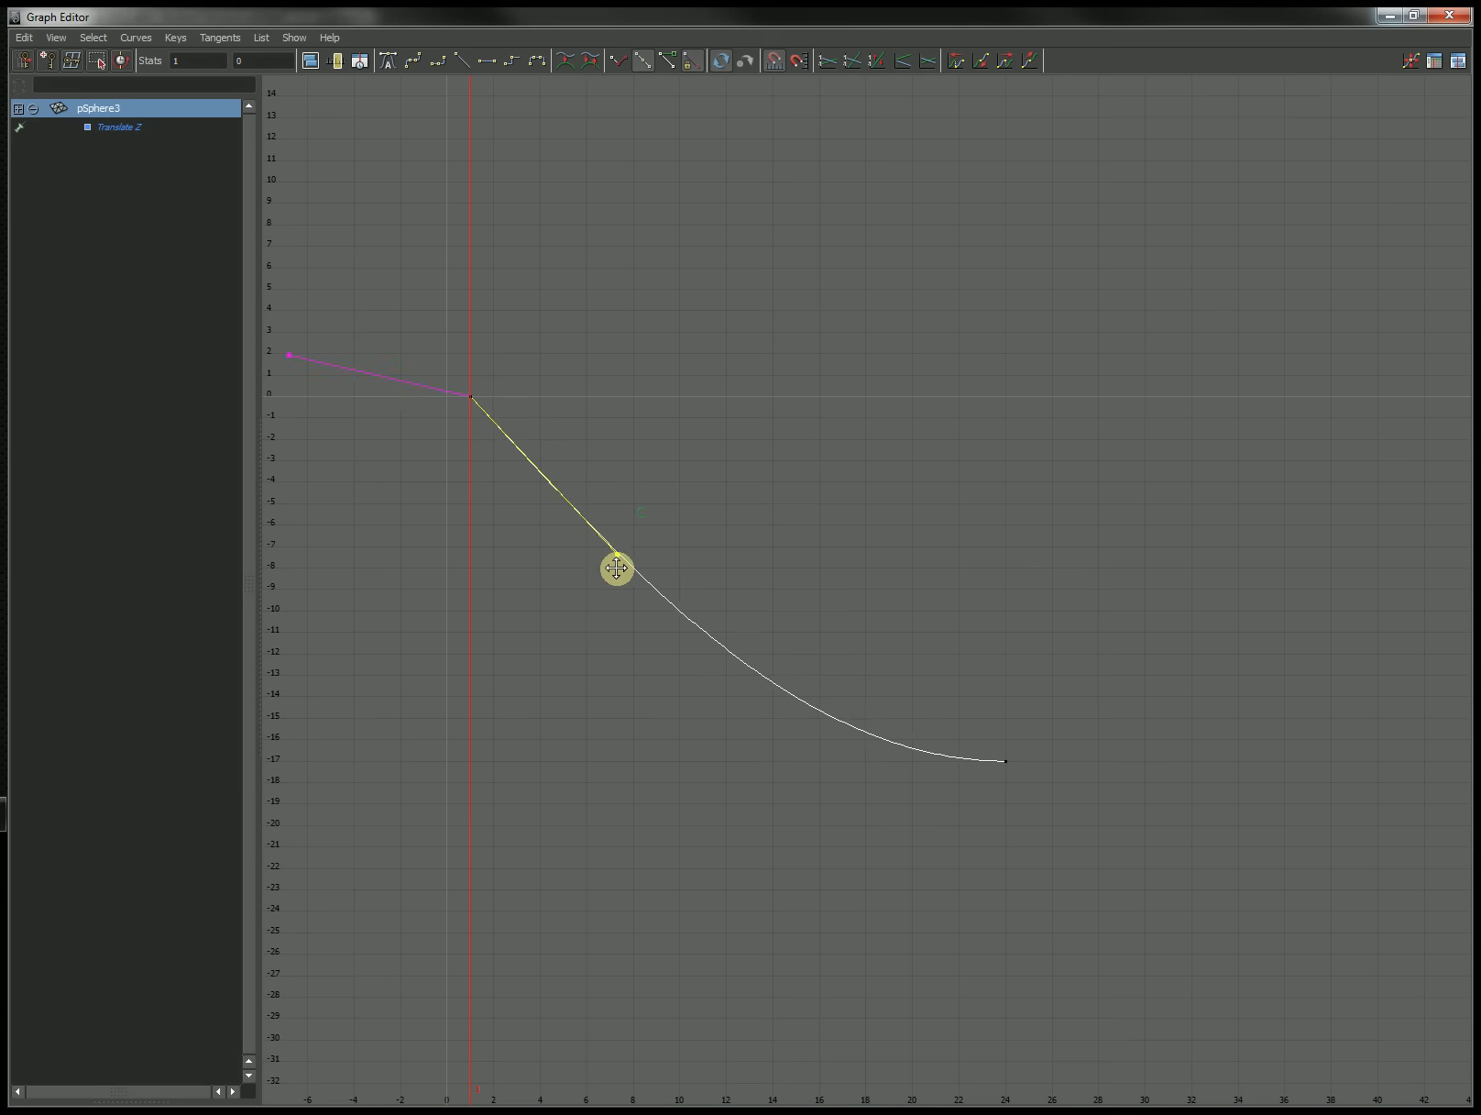
drag(614, 568, 559, 593)
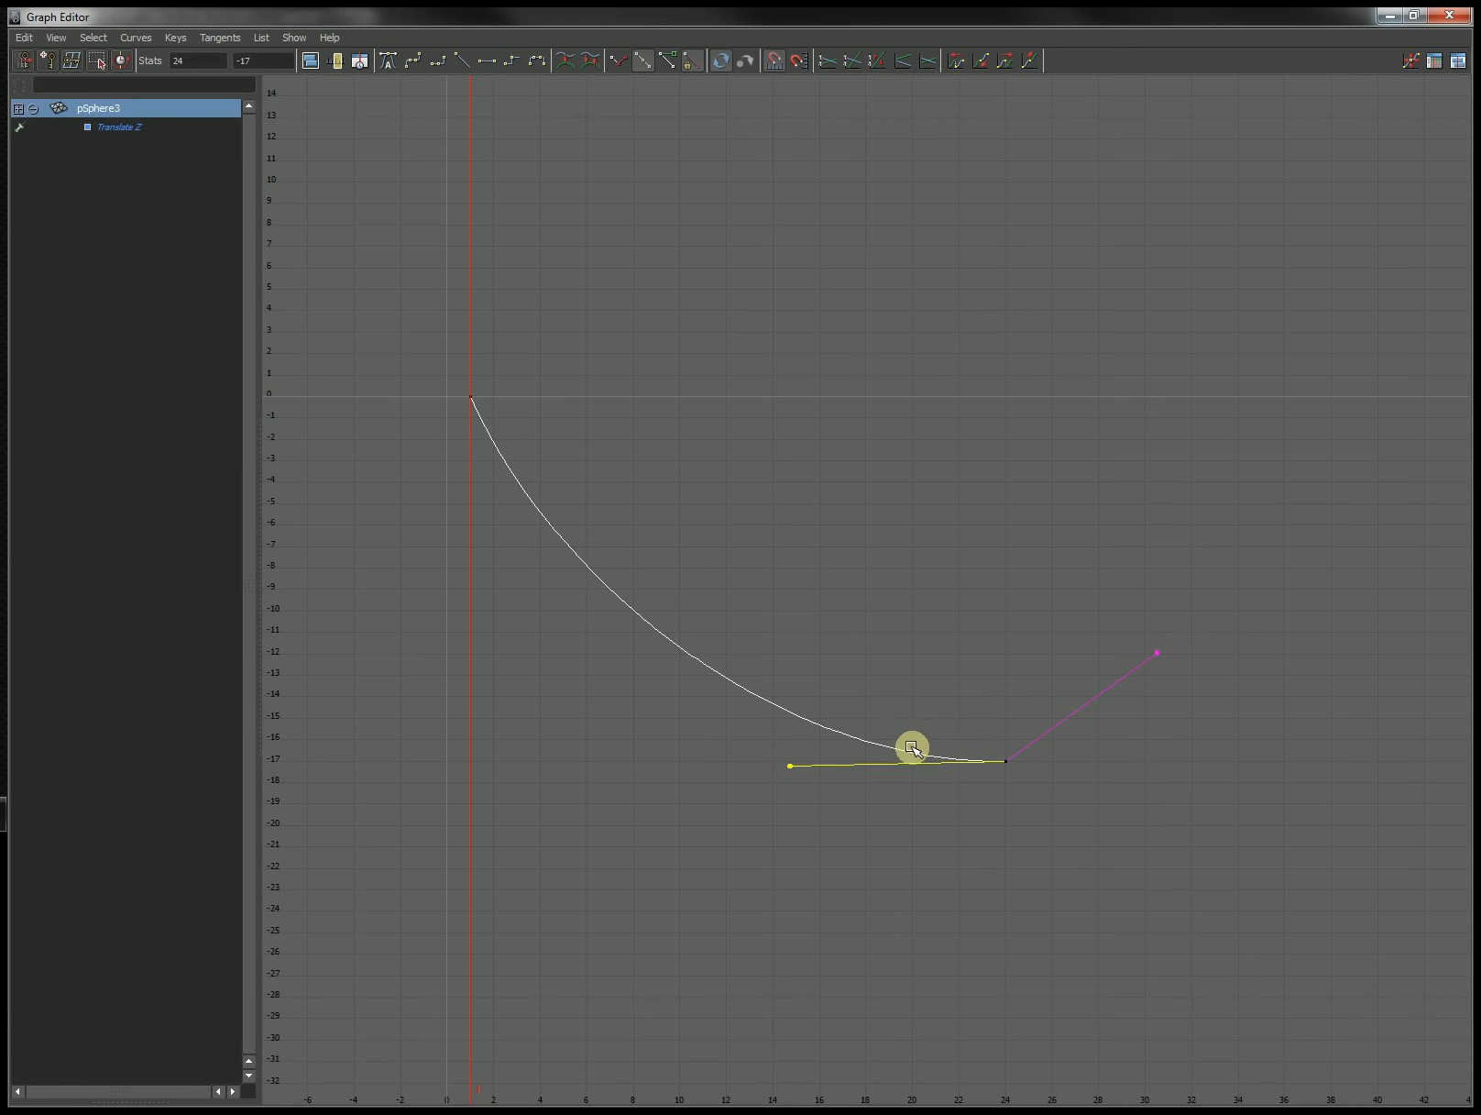
drag(912, 746, 1009, 765)
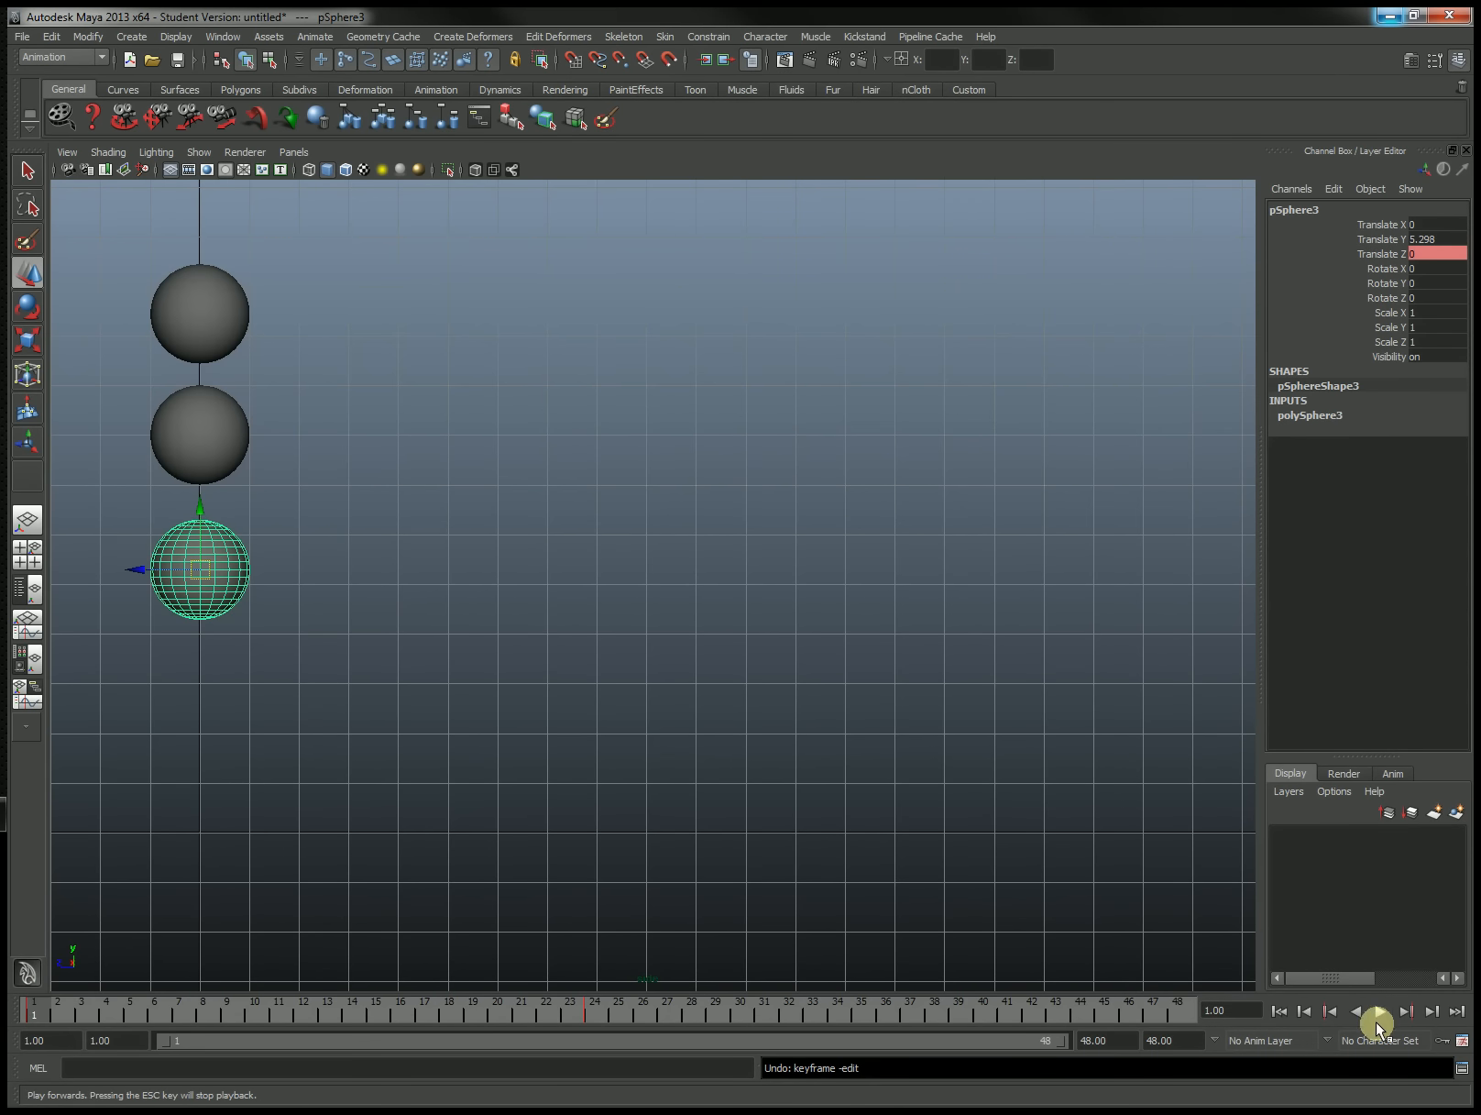
- Play the three spheres' animation forward, then jump back to the start frame
click(1378, 1011)
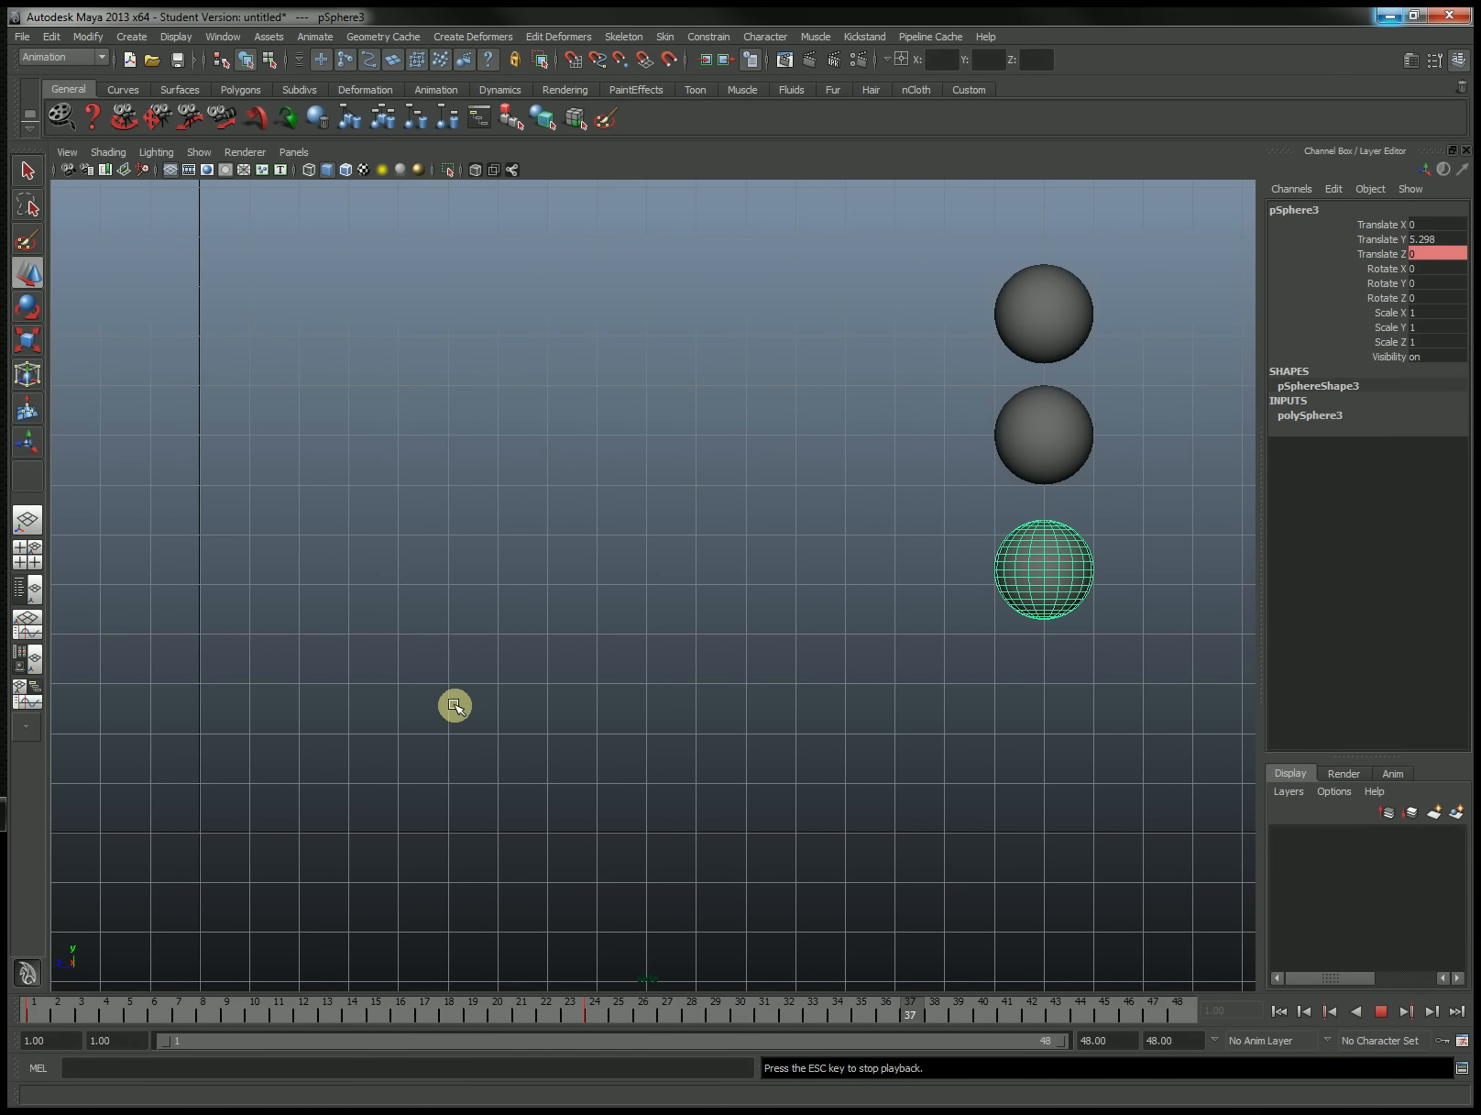
mouse_move(318, 643)
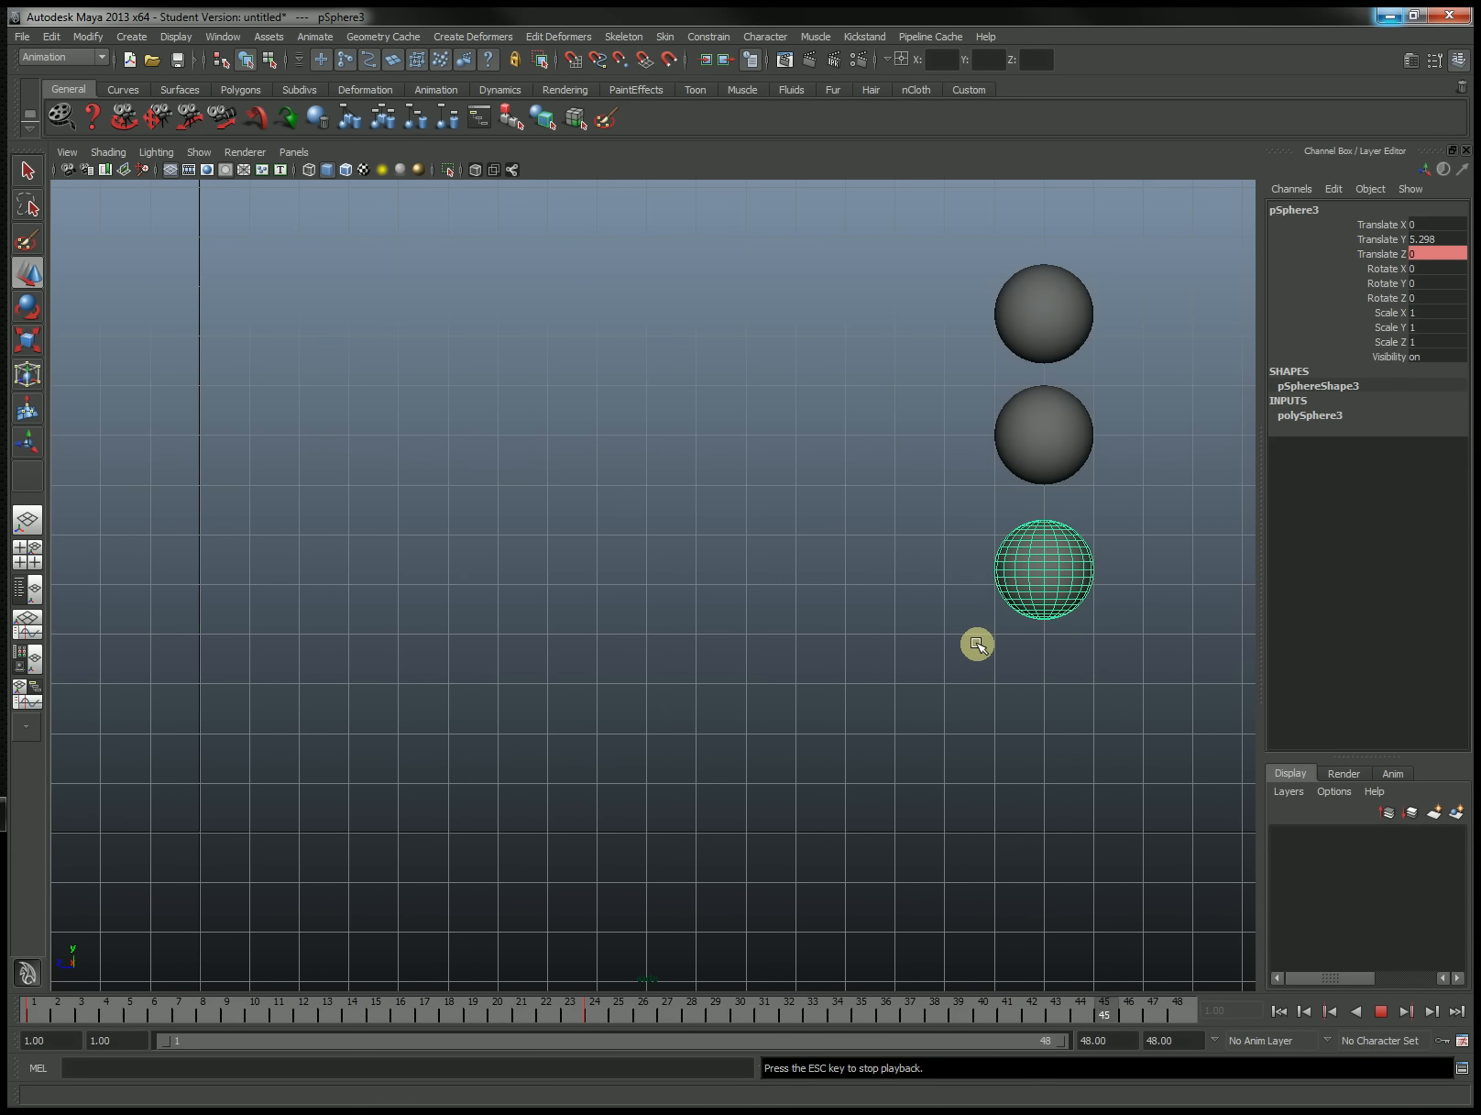
mouse_move(967, 678)
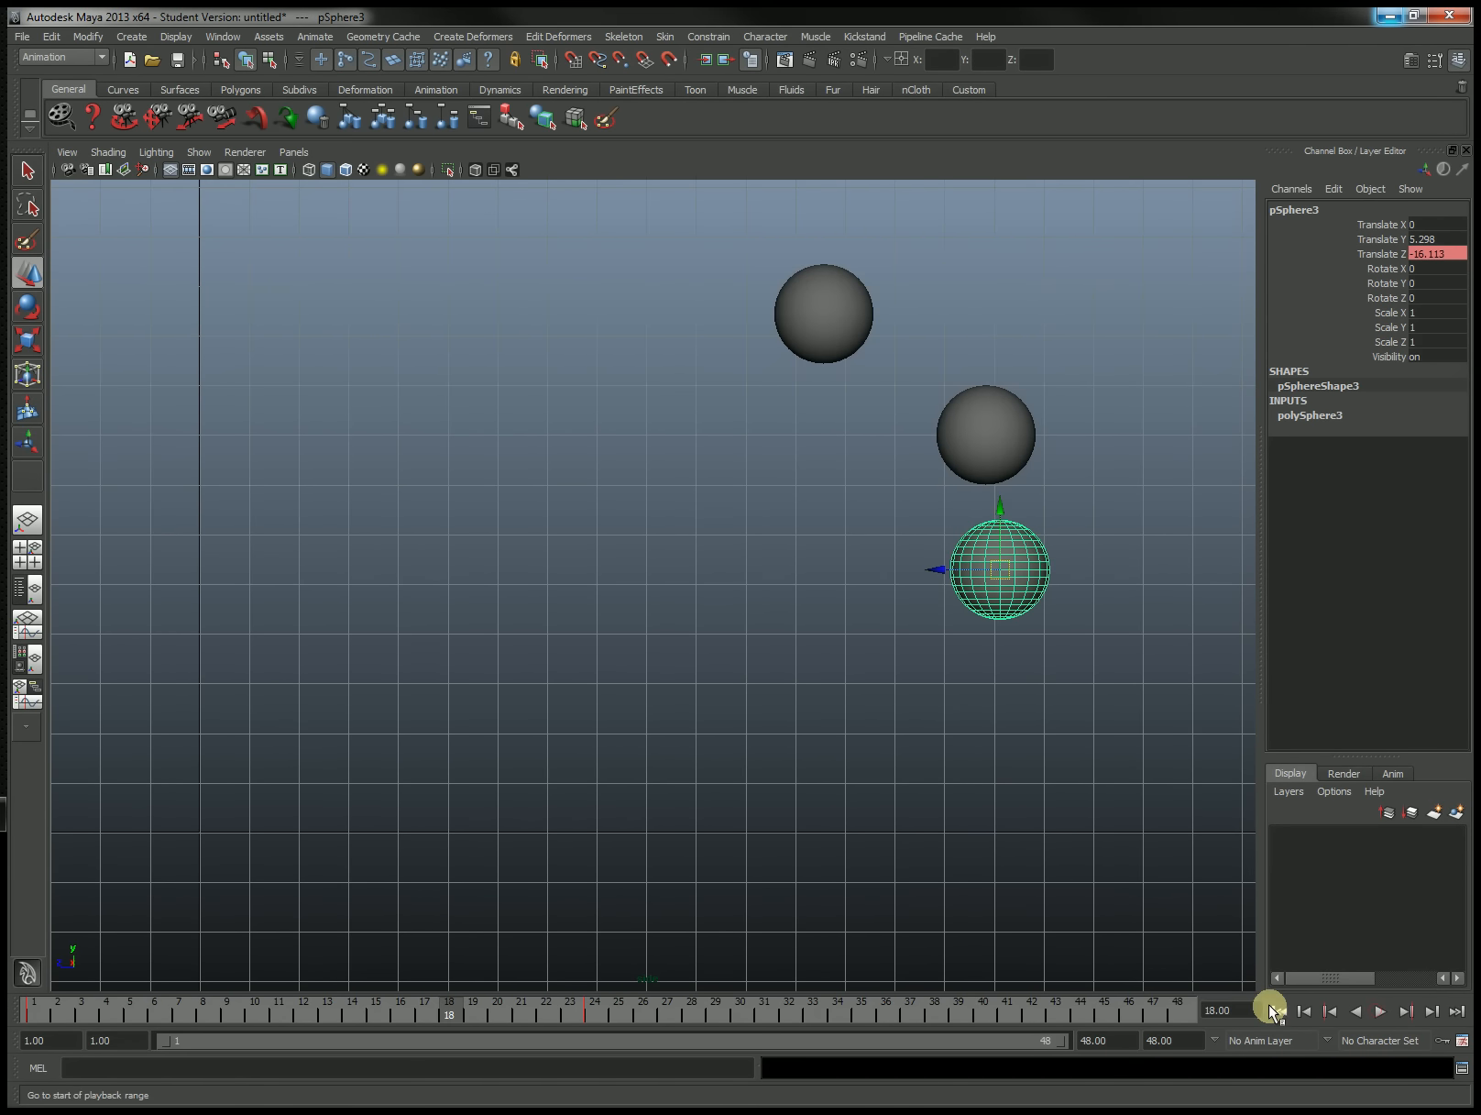
click(1302, 1011)
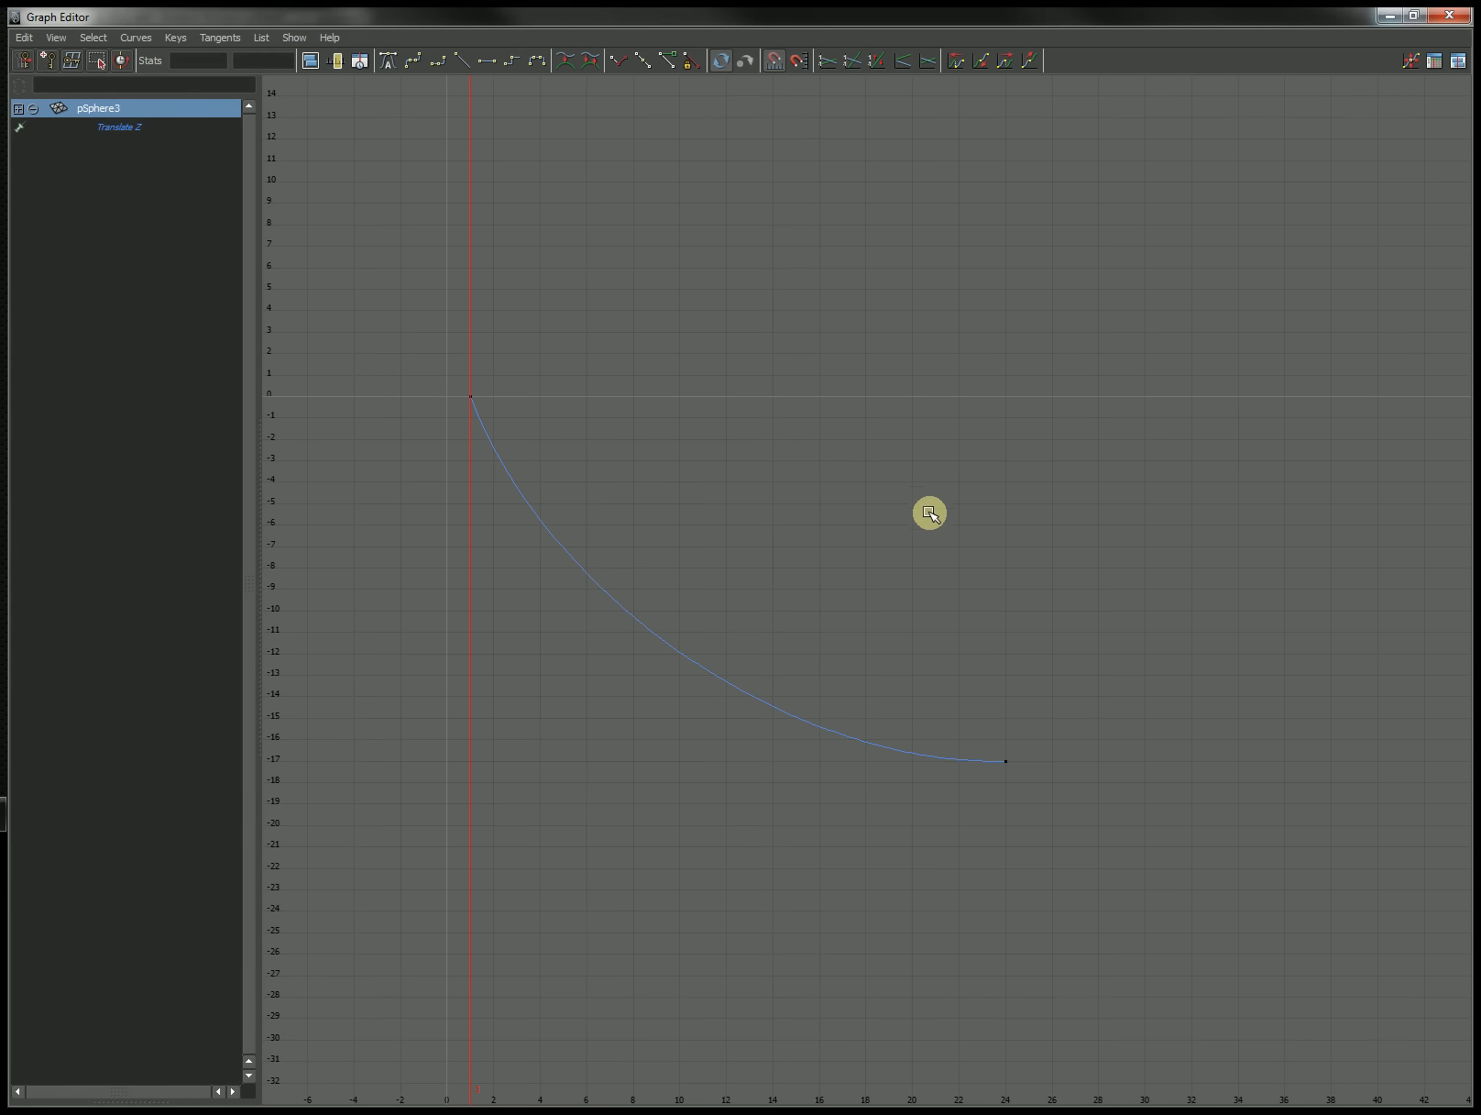
mouse_move(859, 379)
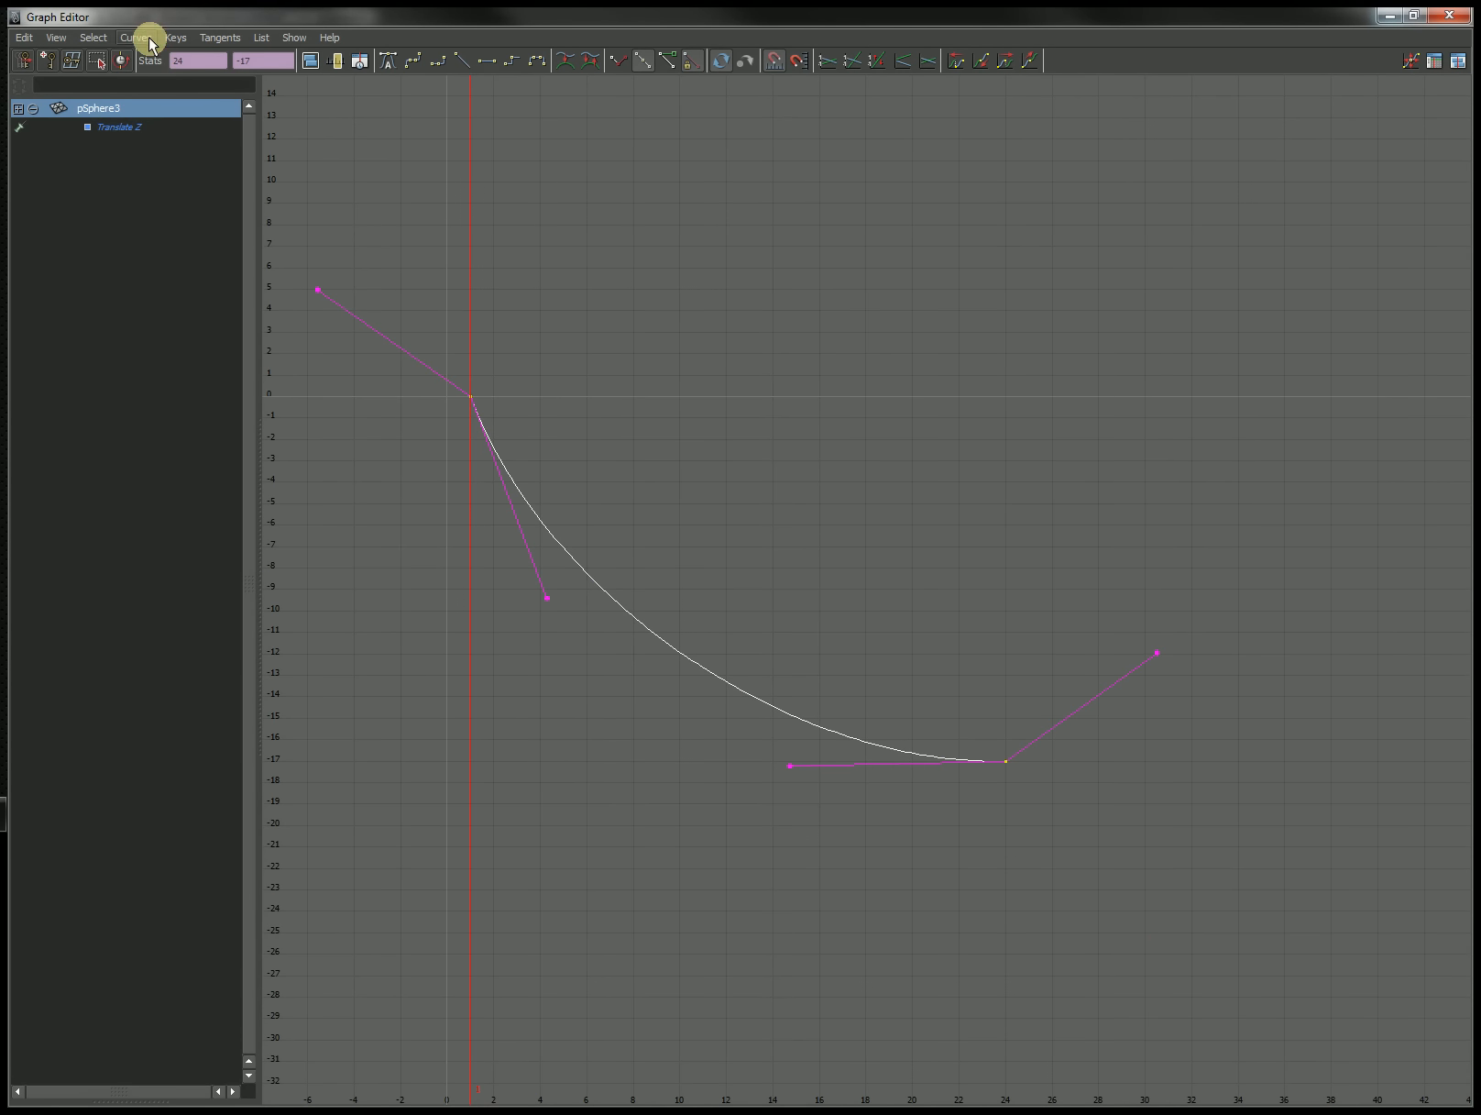
- Apply Weighted Tangents to pSphere3's Translate Z keys from the Curves menu
click(135, 37)
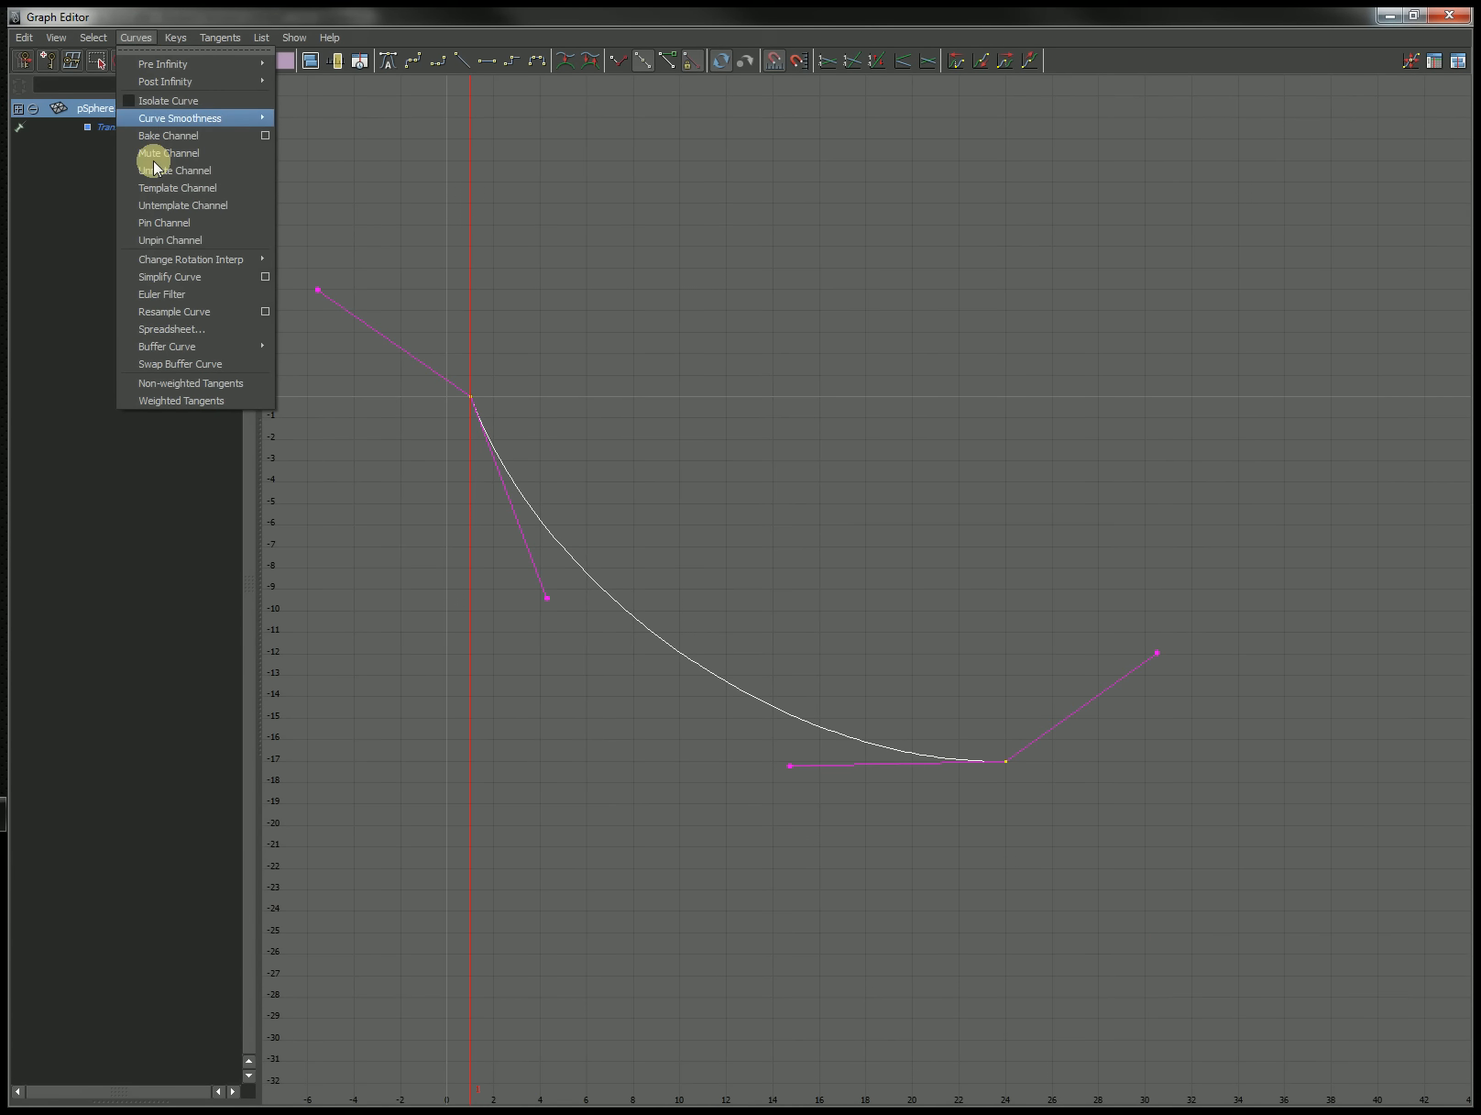
mouse_move(195, 399)
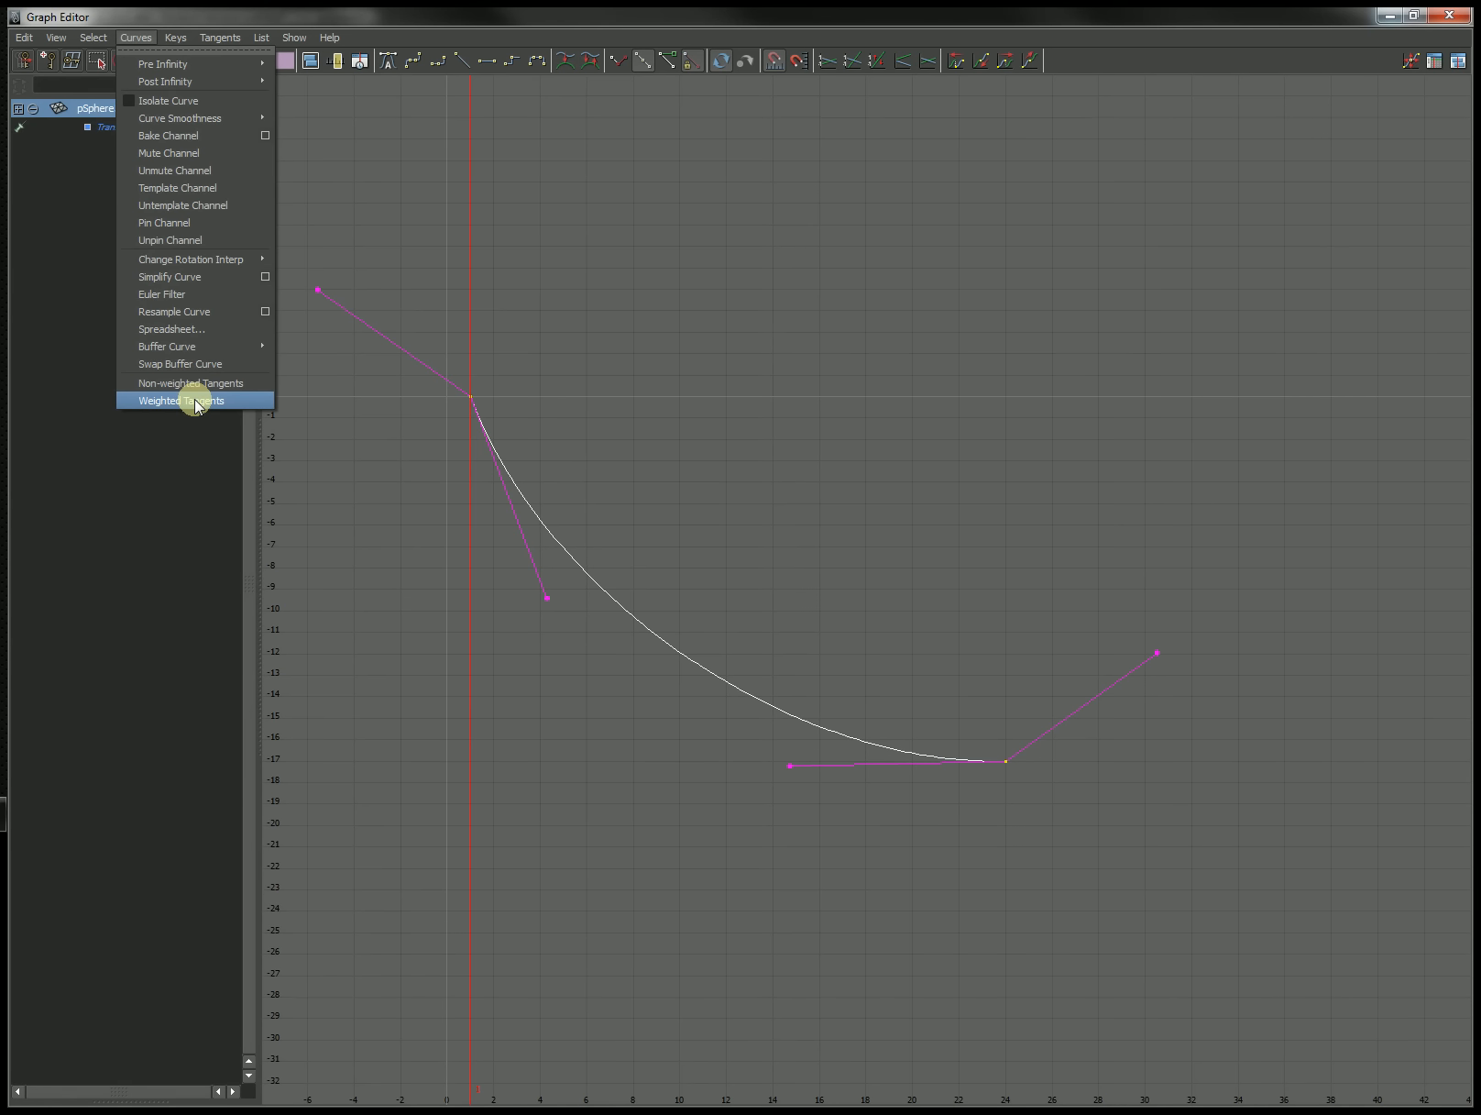
click(195, 400)
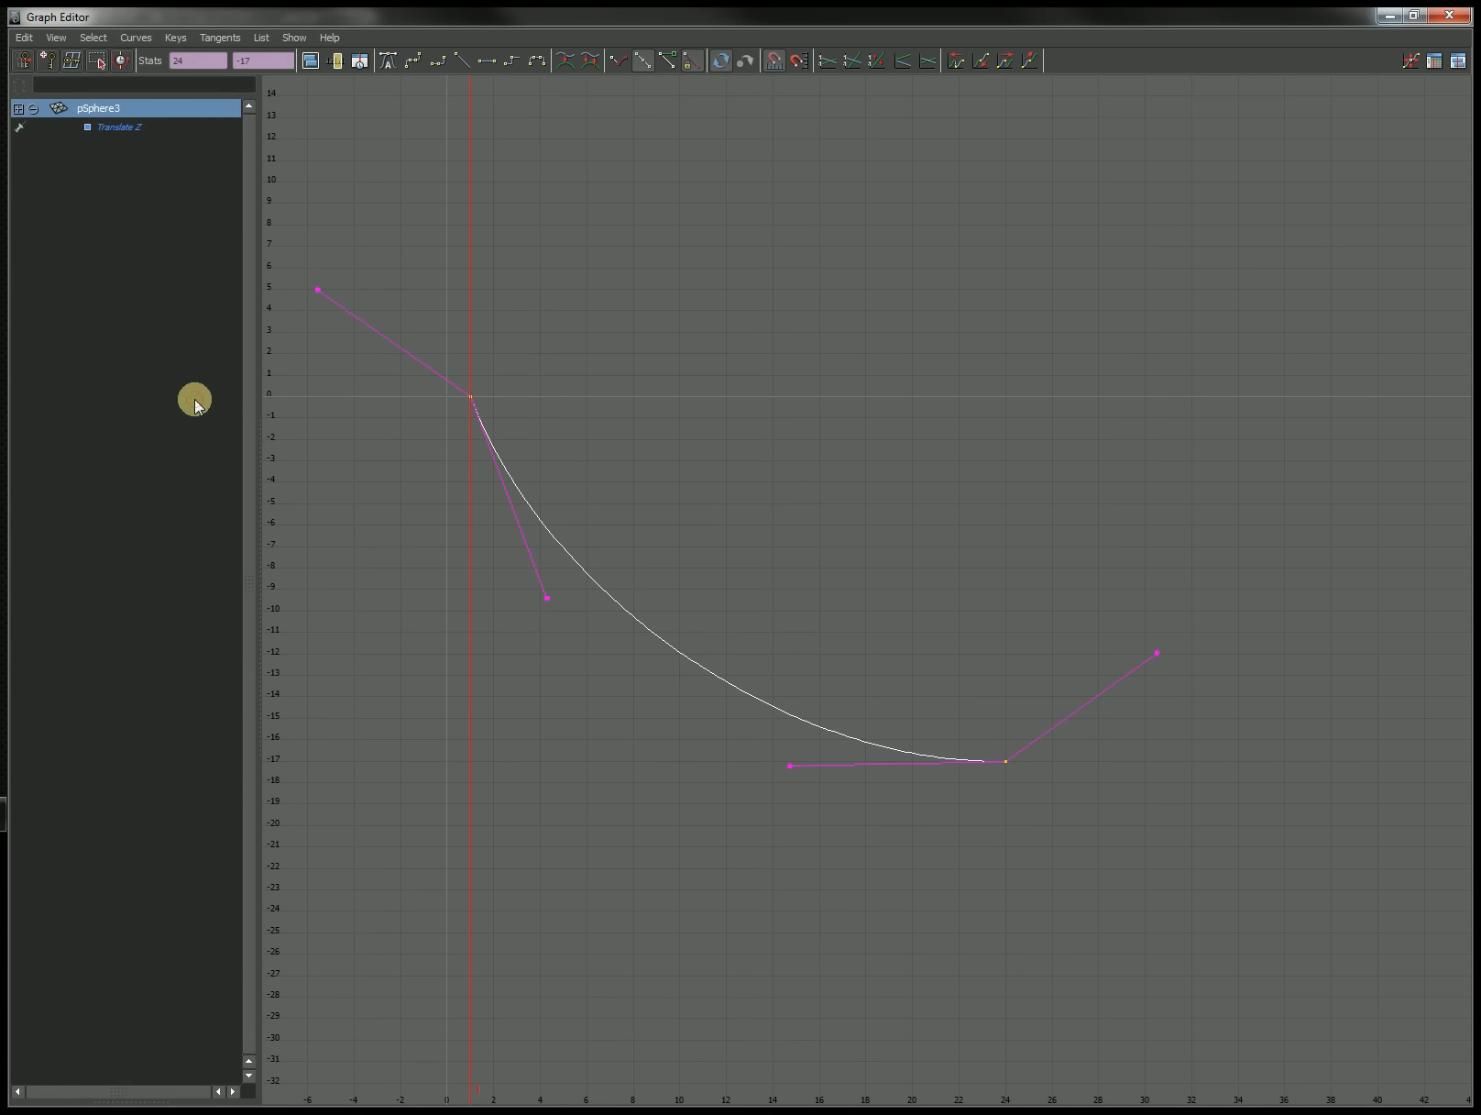
mouse_move(514, 589)
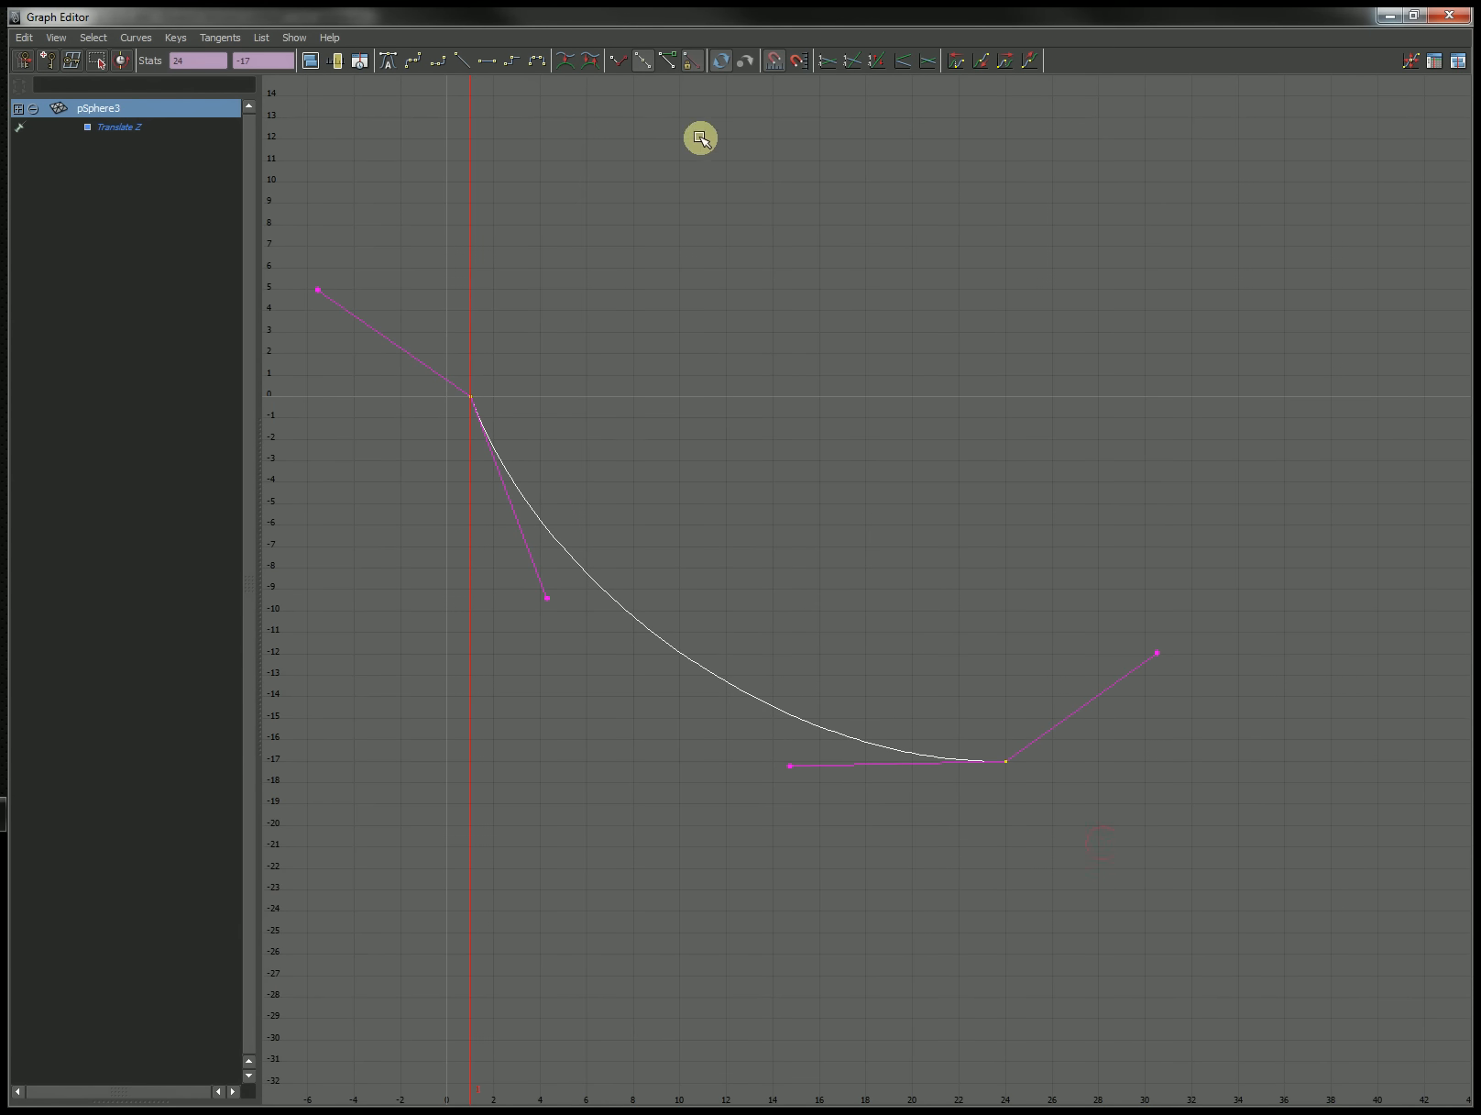
mouse_move(666, 73)
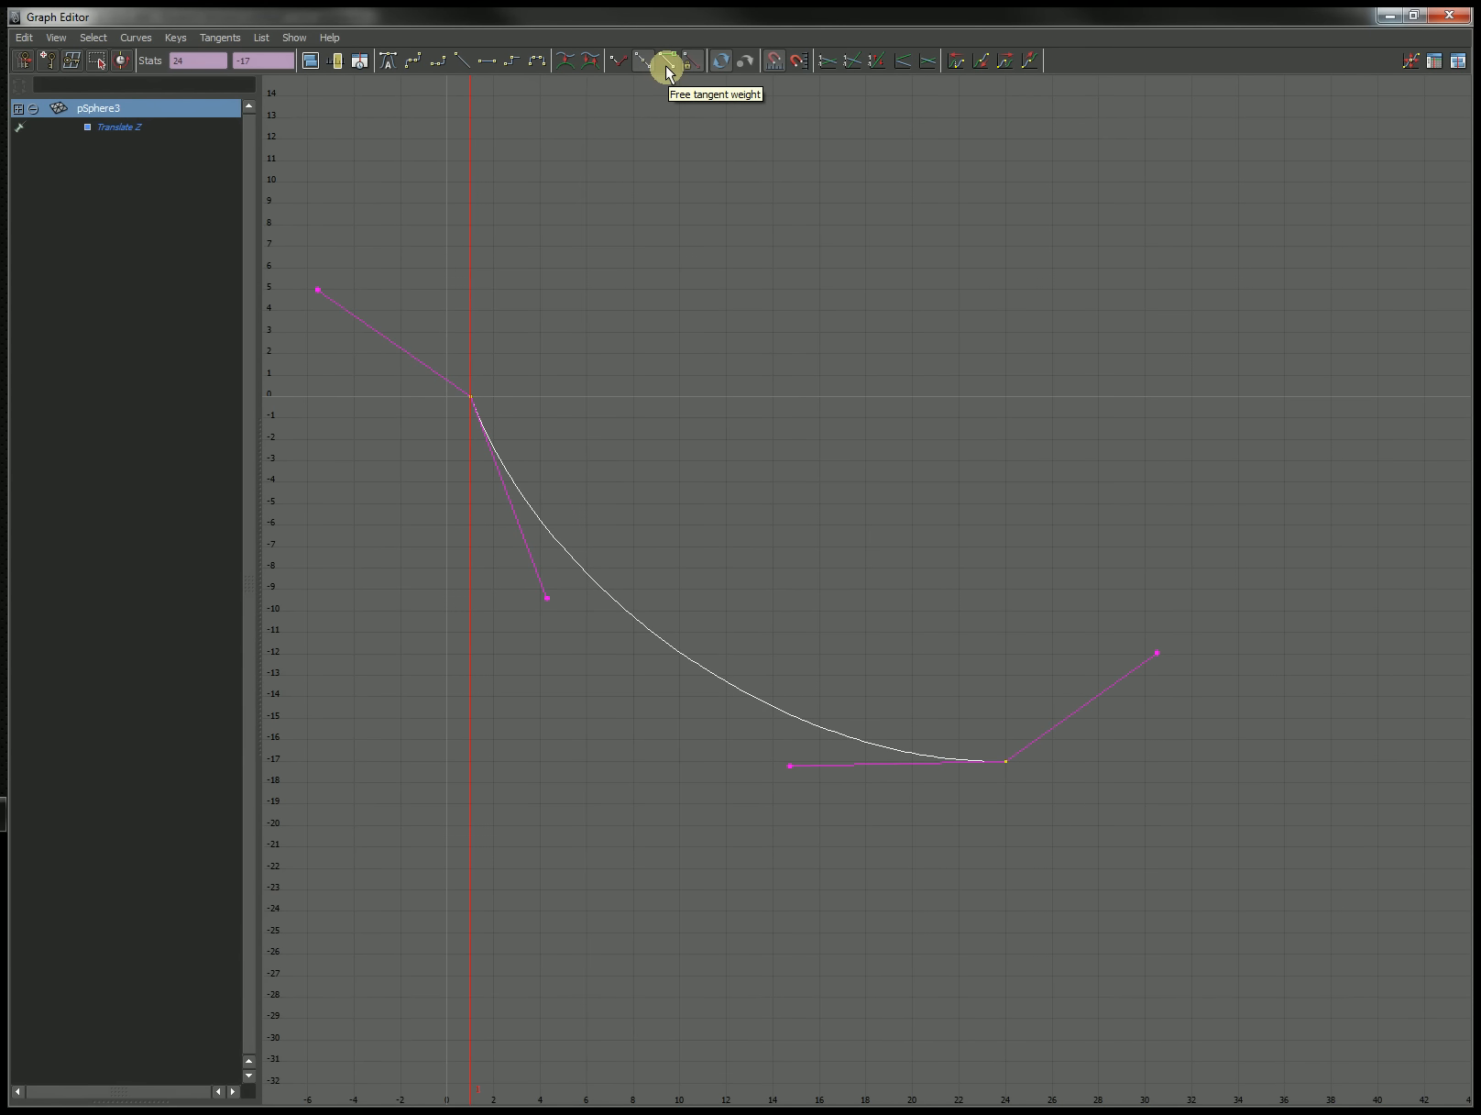
mouse_move(607, 522)
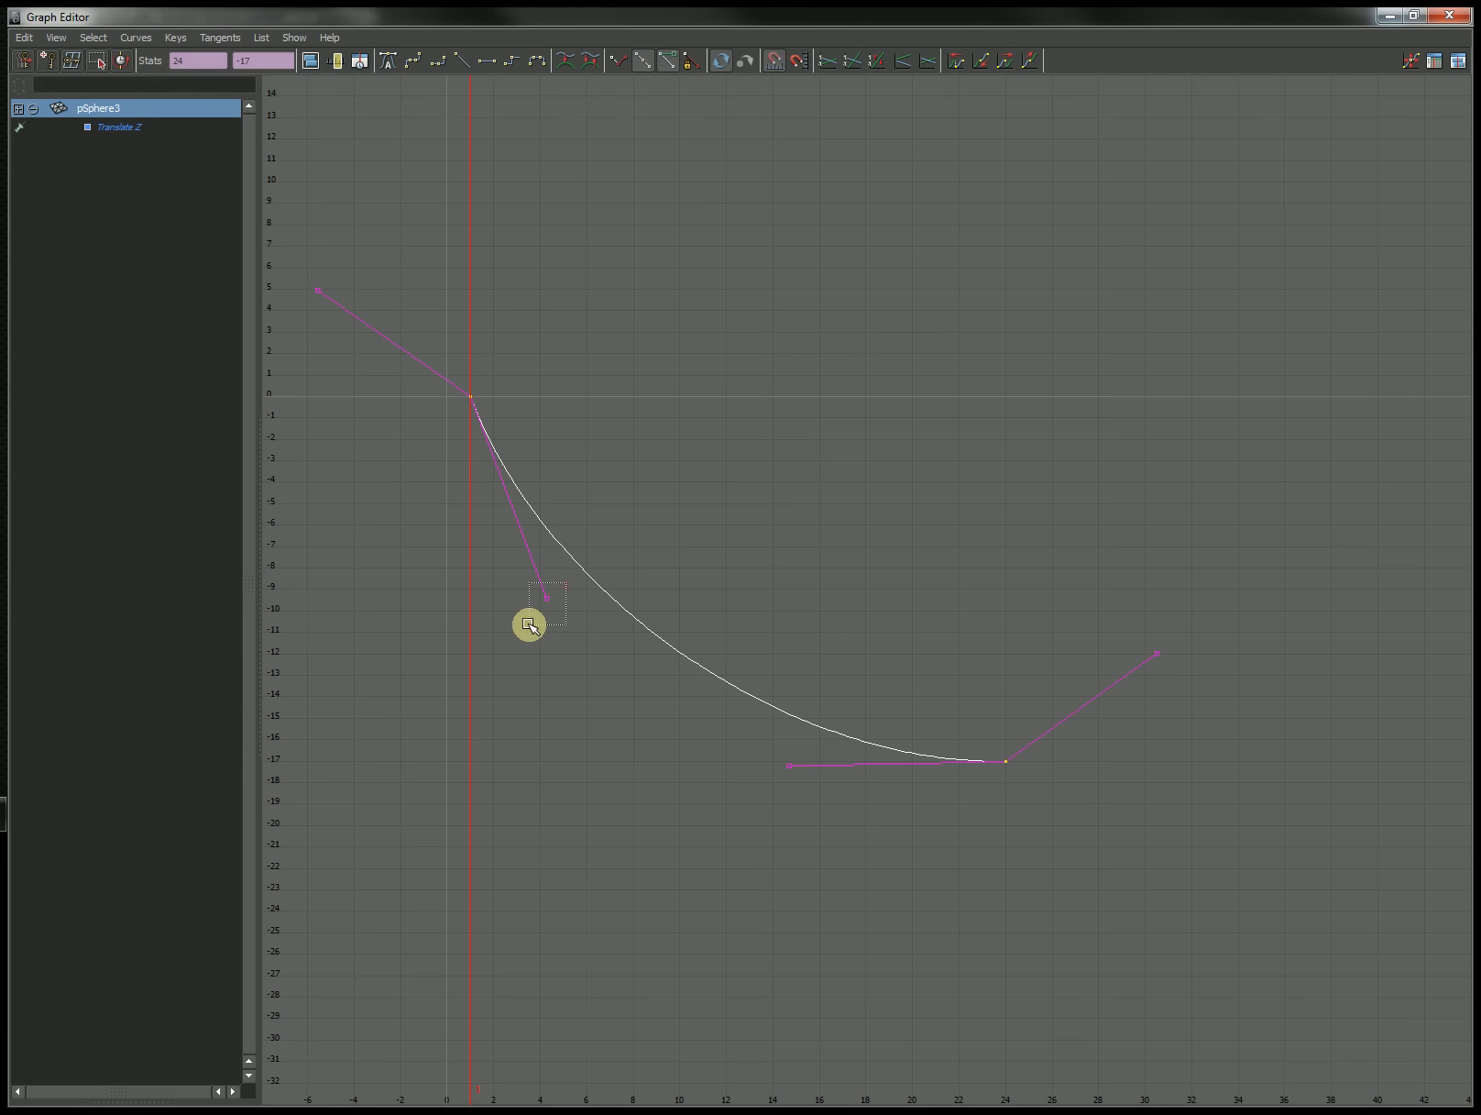
- Lengthen frame 1's tangent steeply downward and stretch the flat incoming tangent at frame 24
drag(548, 595, 643, 888)
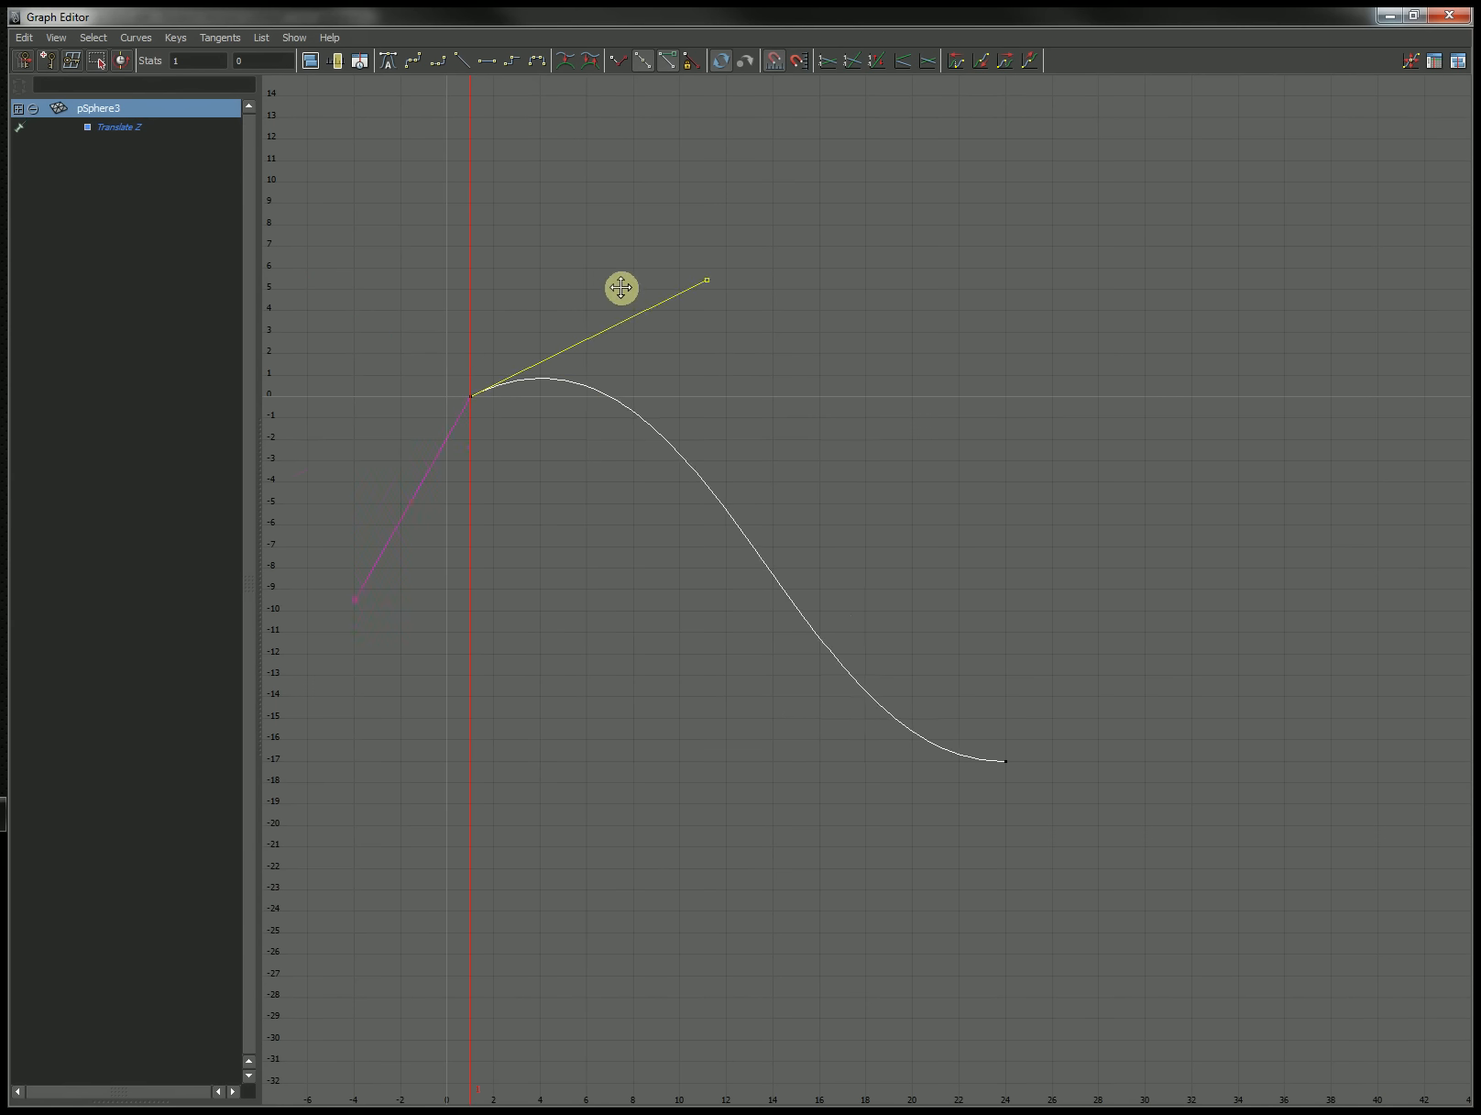
drag(704, 281, 1204, 690)
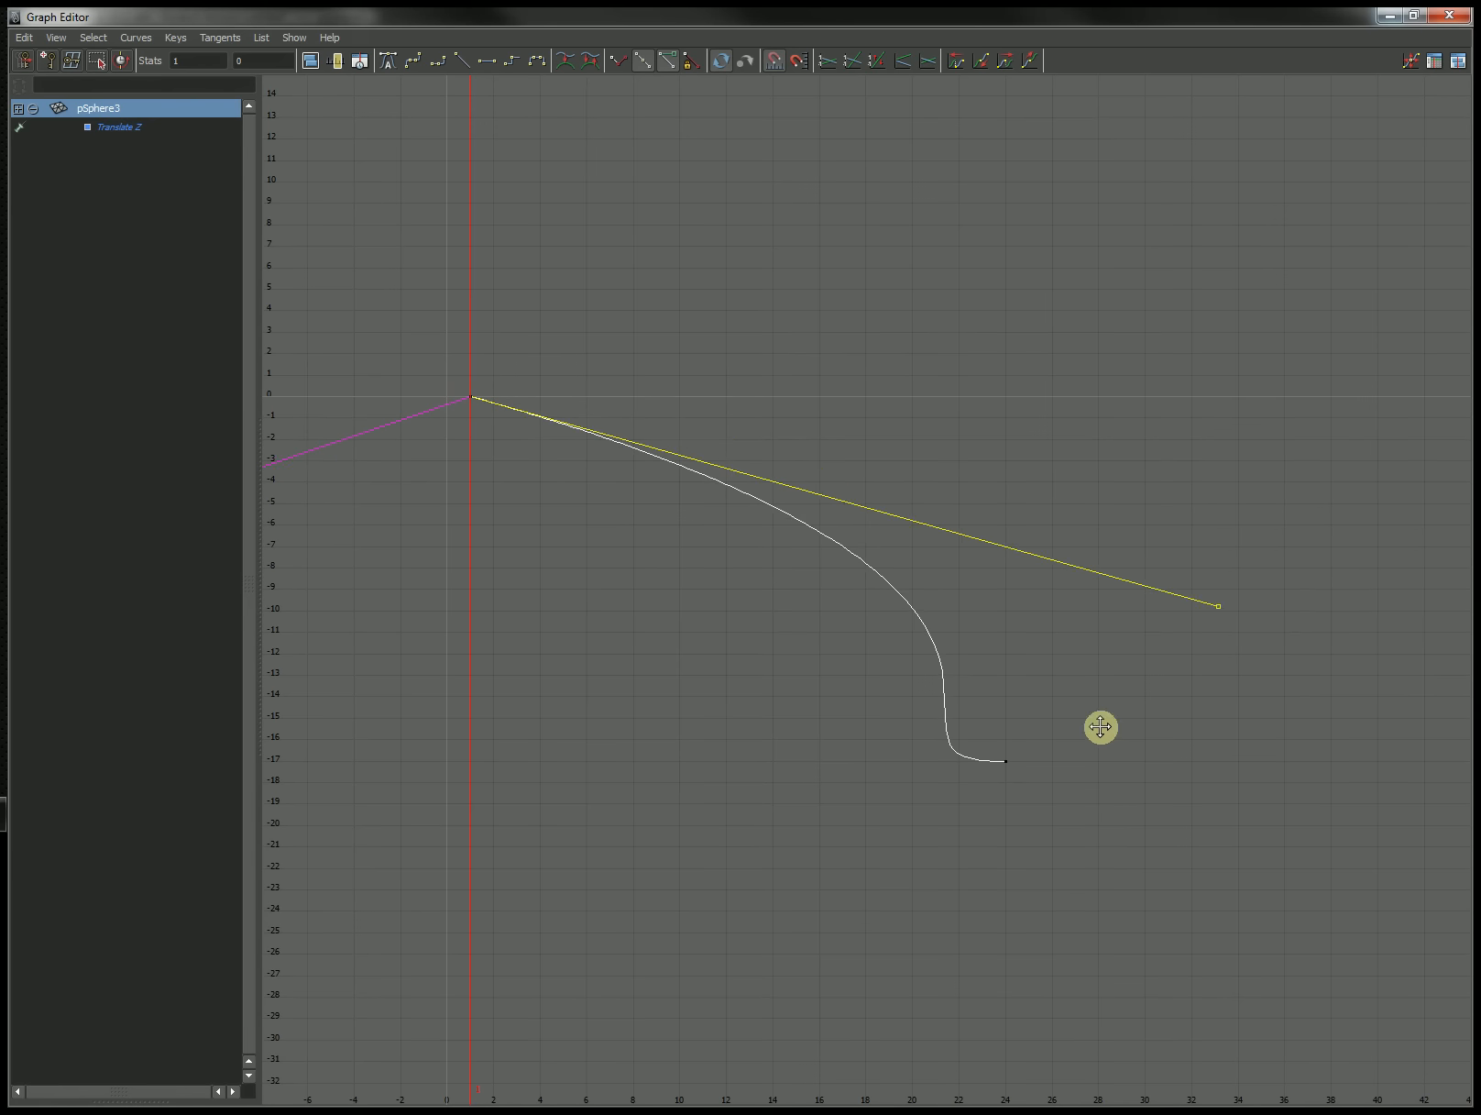
drag(1218, 605, 957, 985)
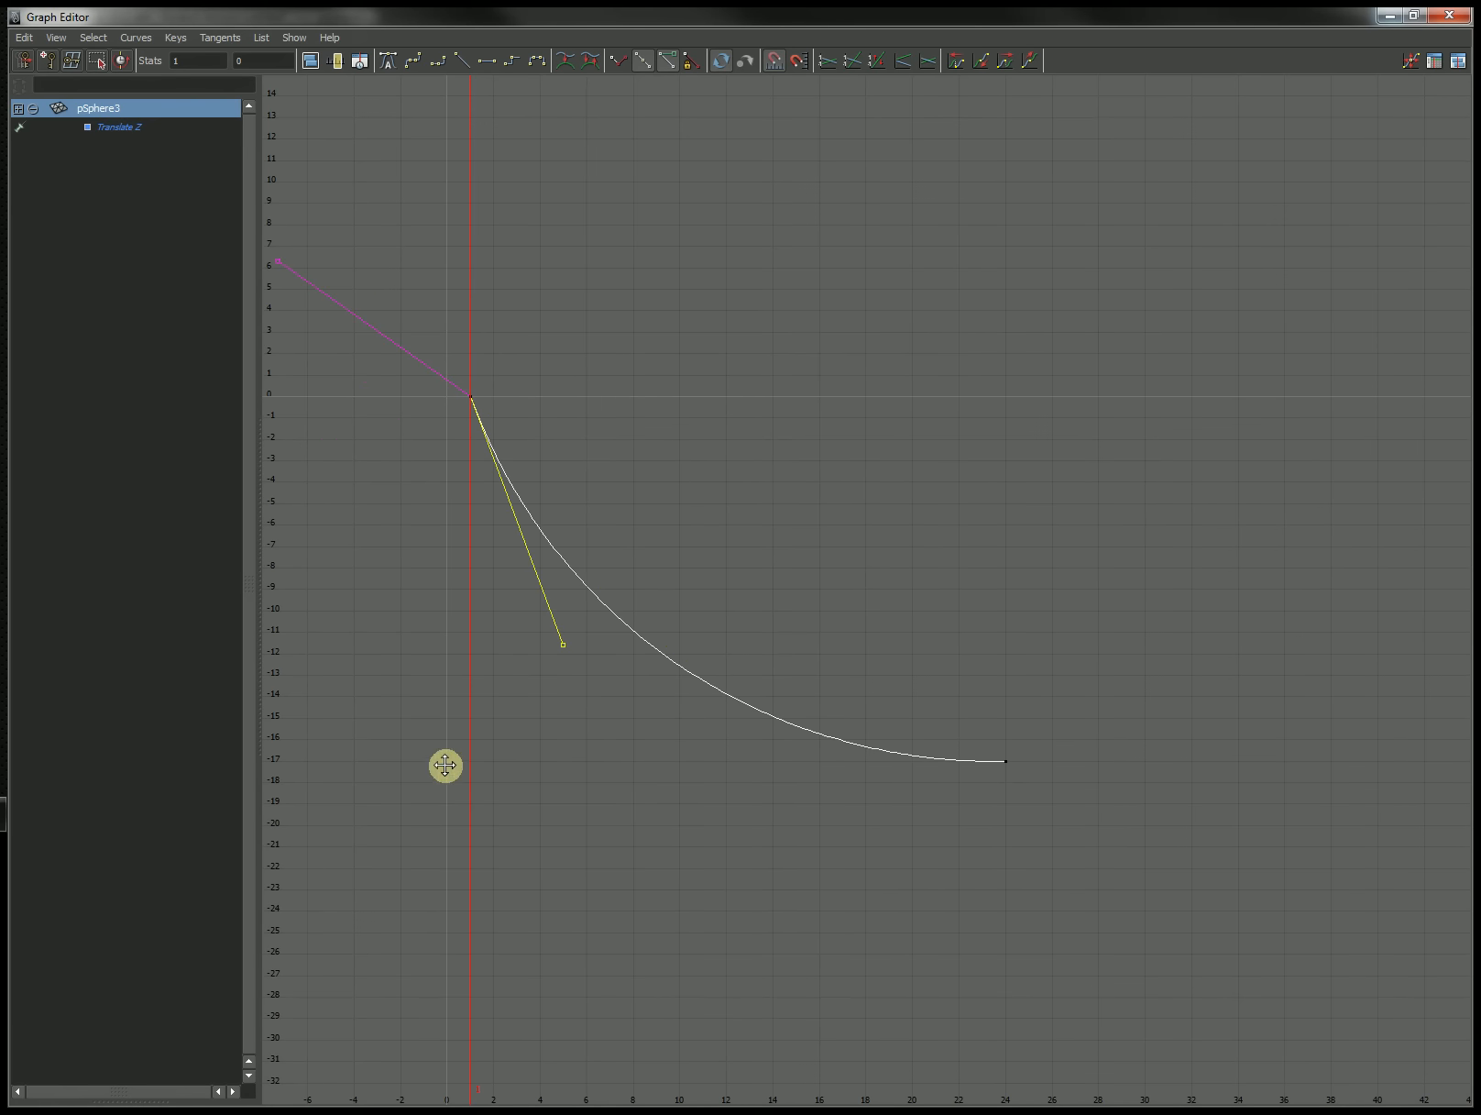
drag(444, 765, 562, 658)
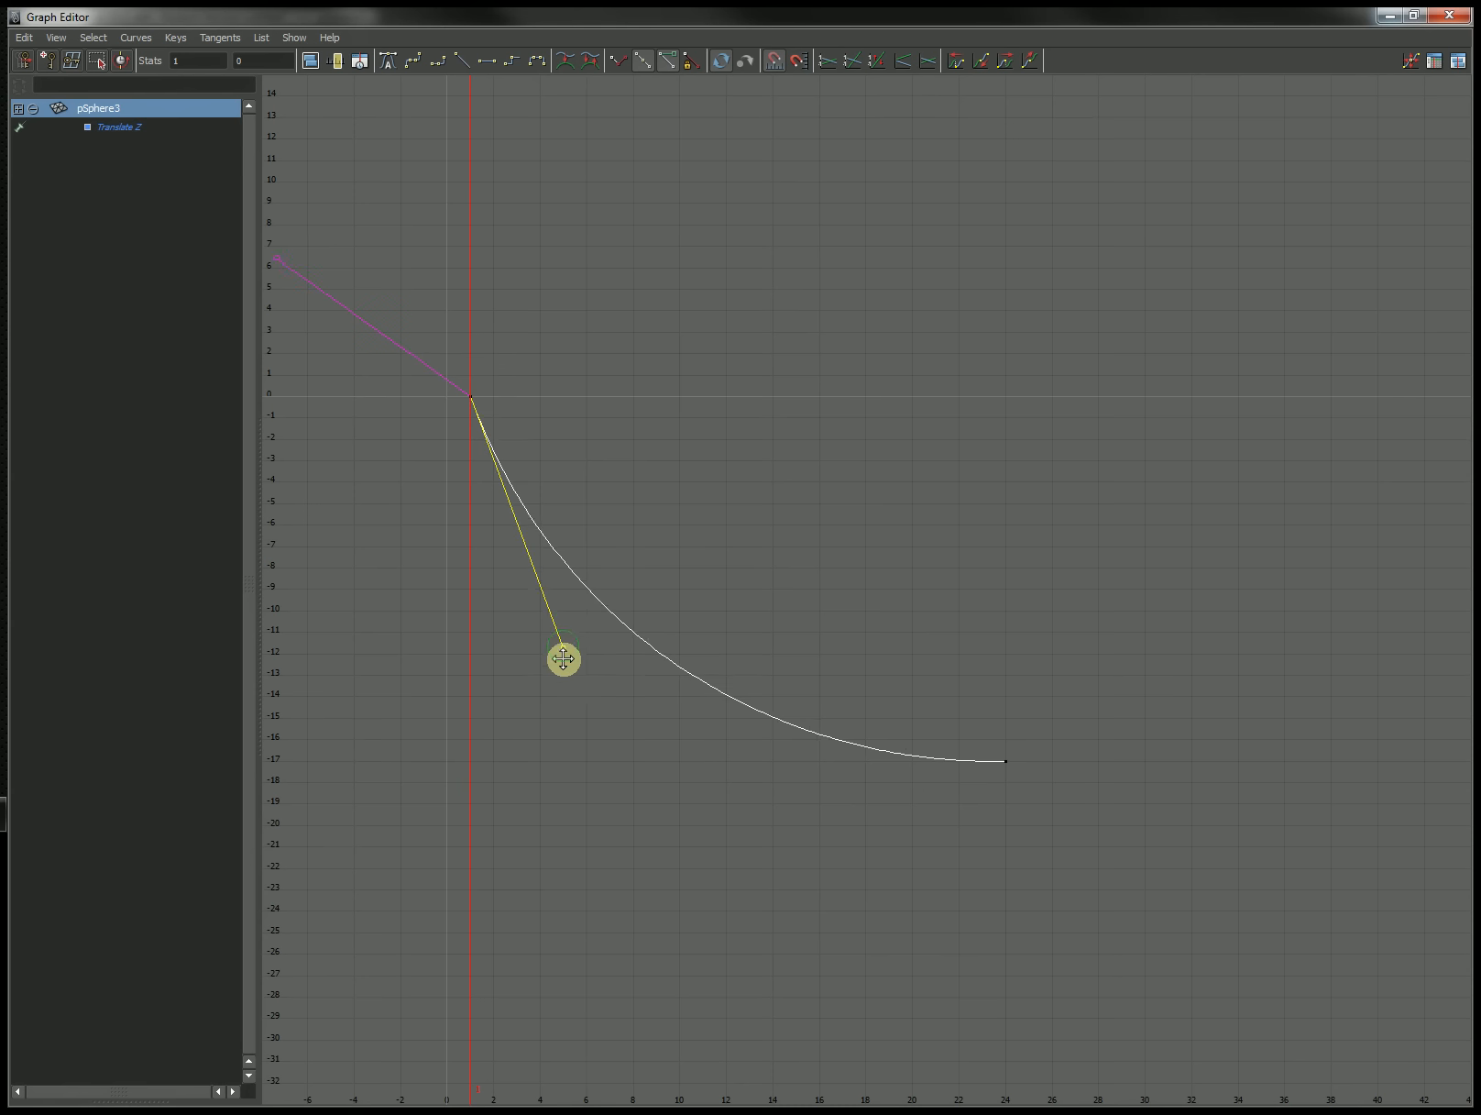
drag(562, 658, 572, 716)
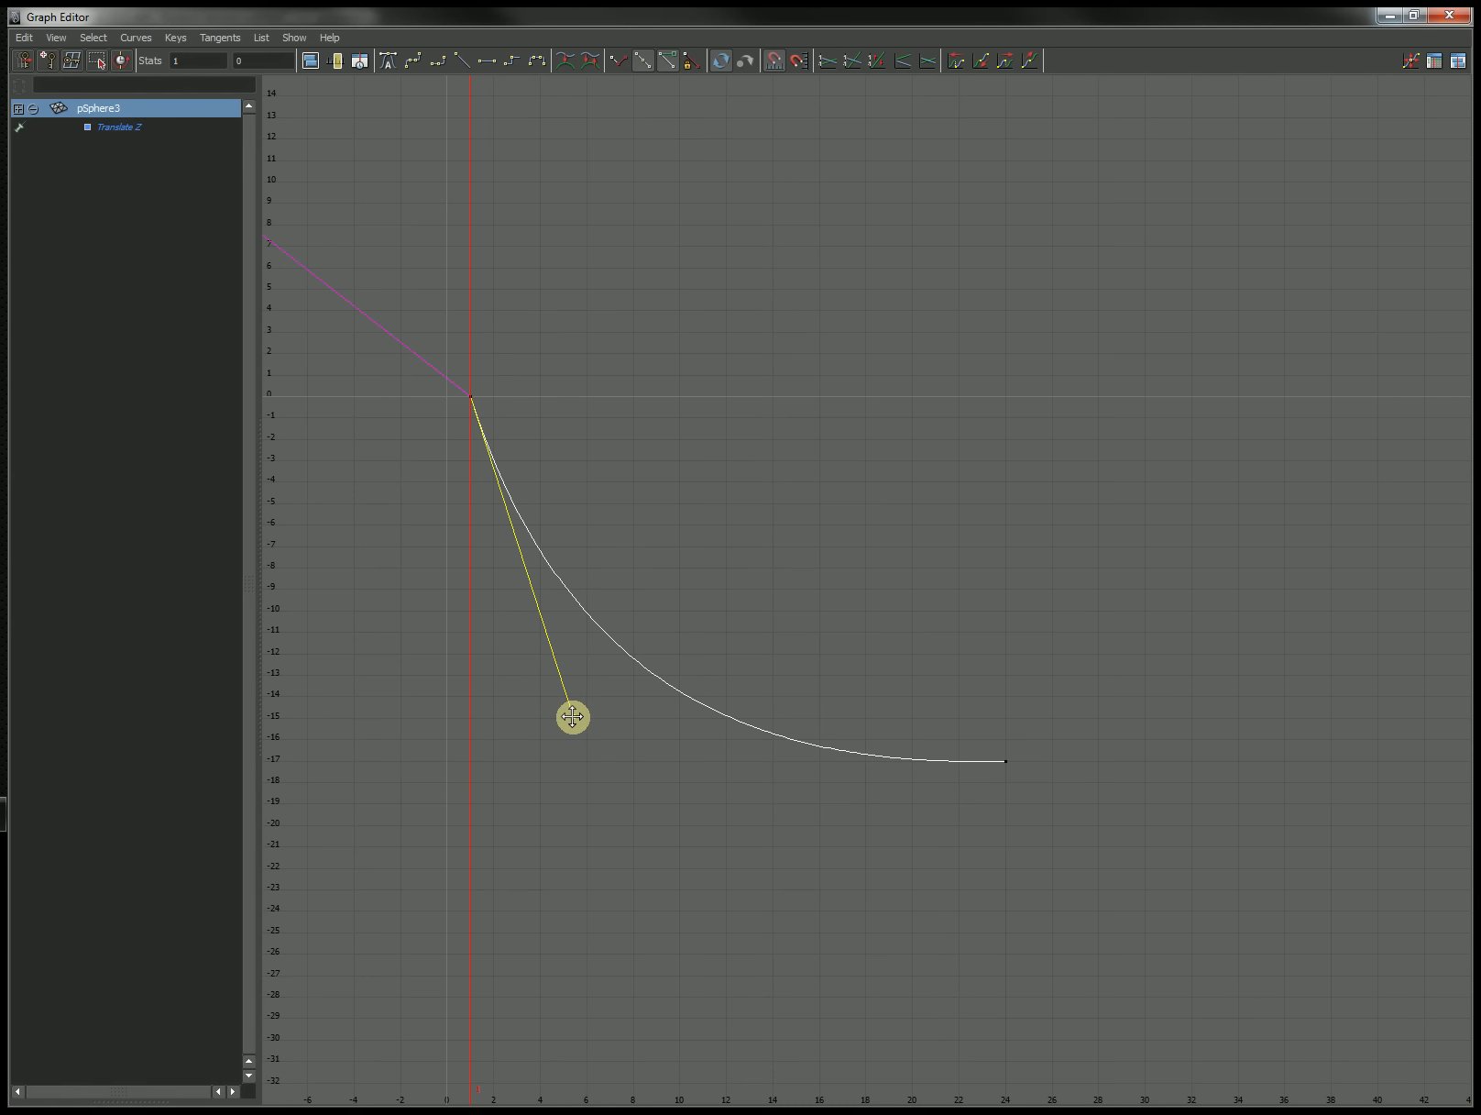
drag(570, 716, 798, 764)
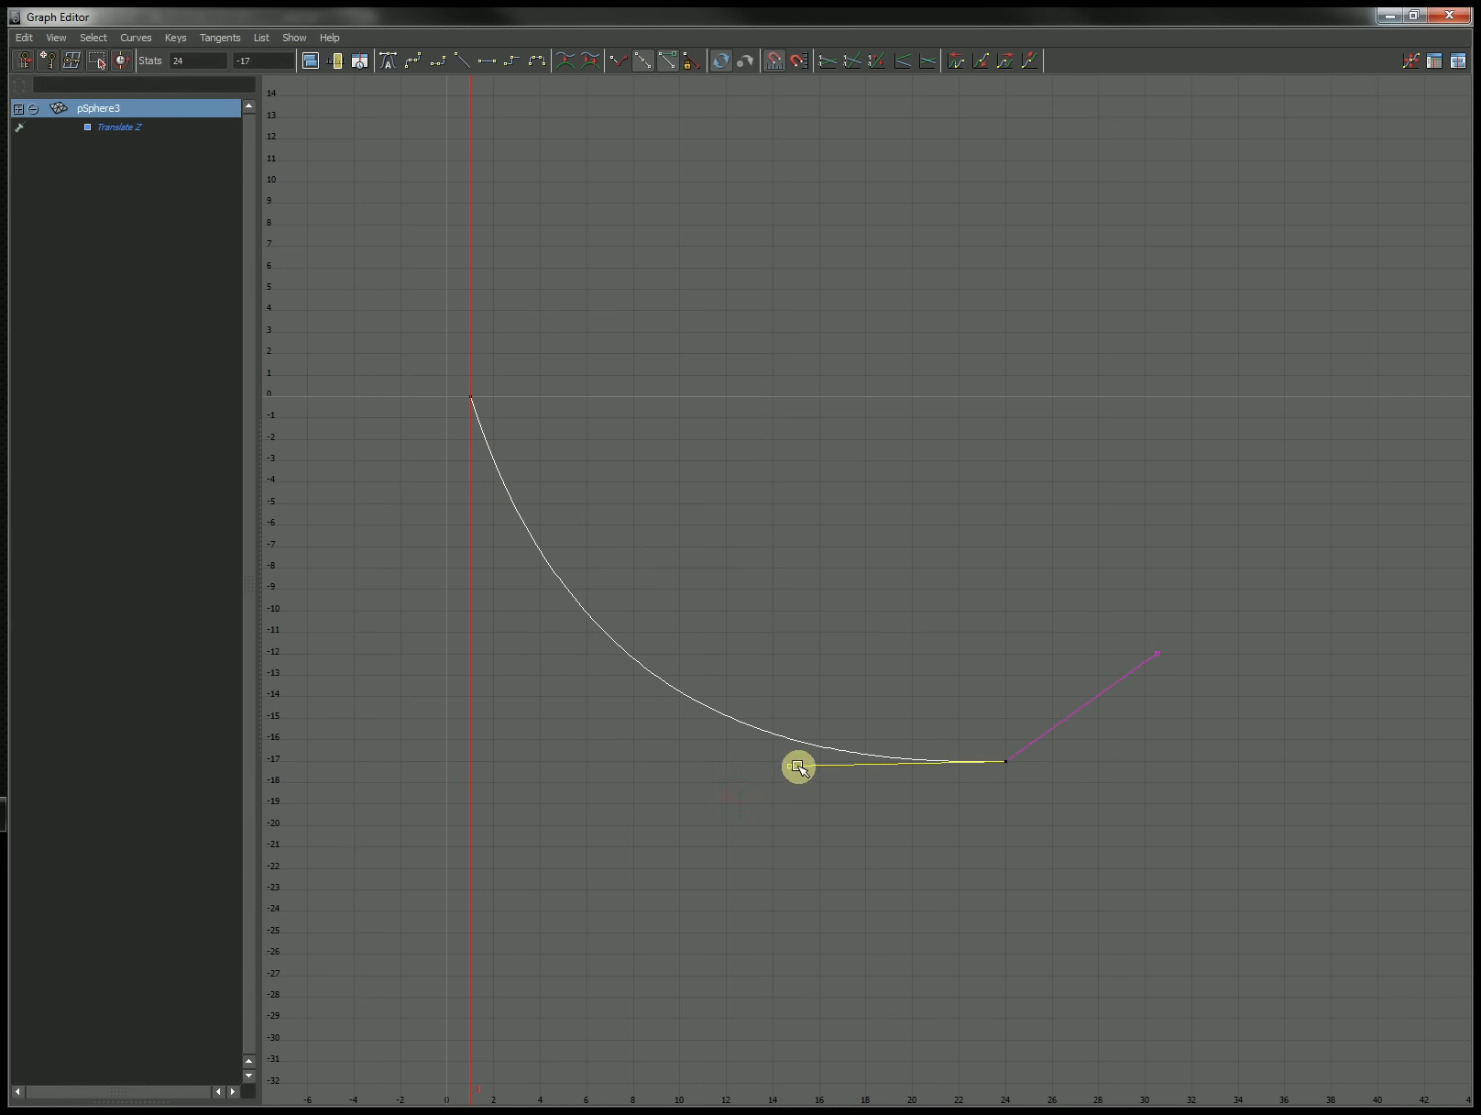
drag(799, 768, 756, 765)
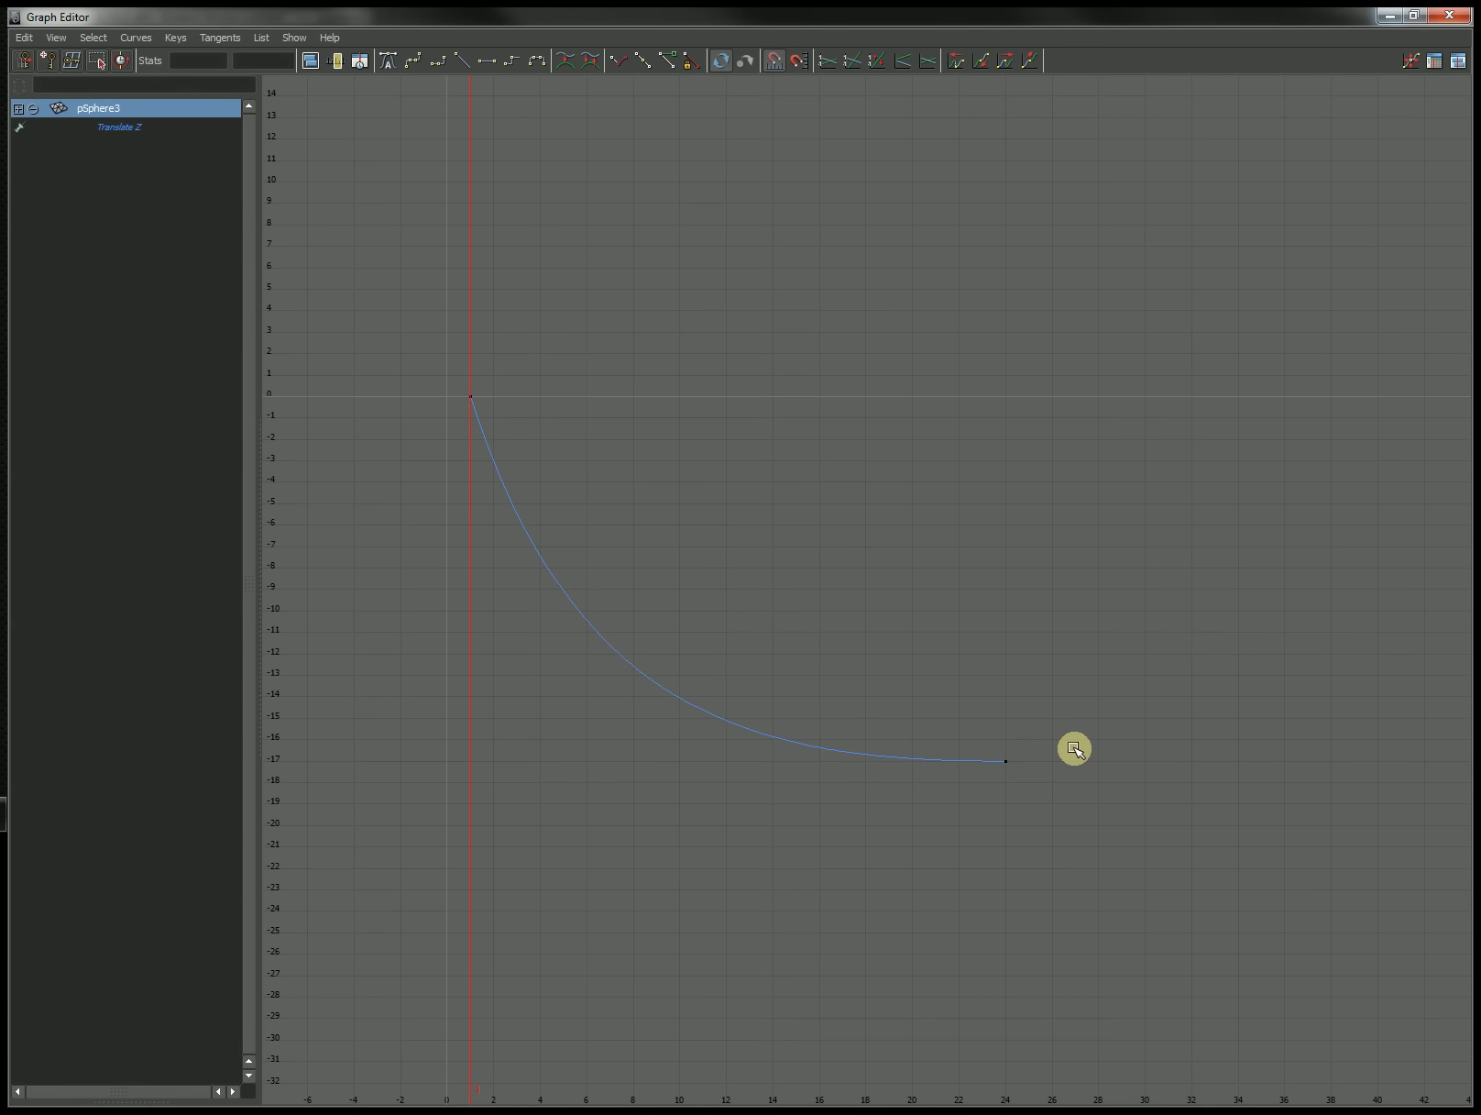
mouse_move(777, 804)
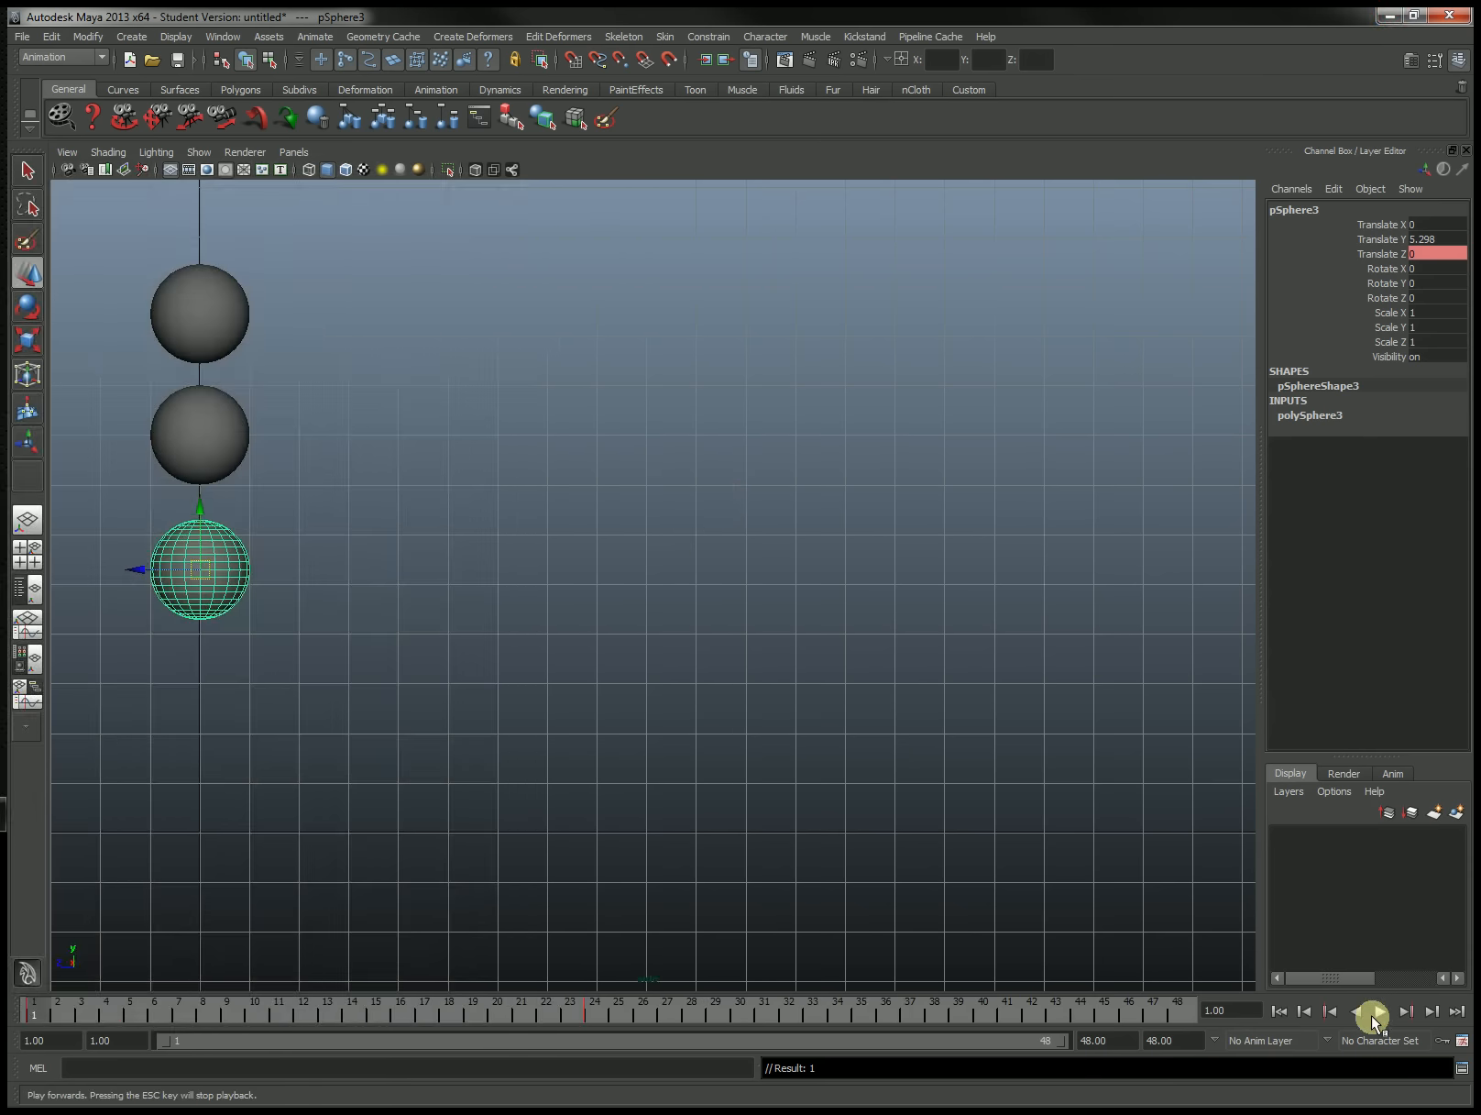
- Play the animation forward to watch pSphere3's exaggerated ease into -17
click(1375, 1011)
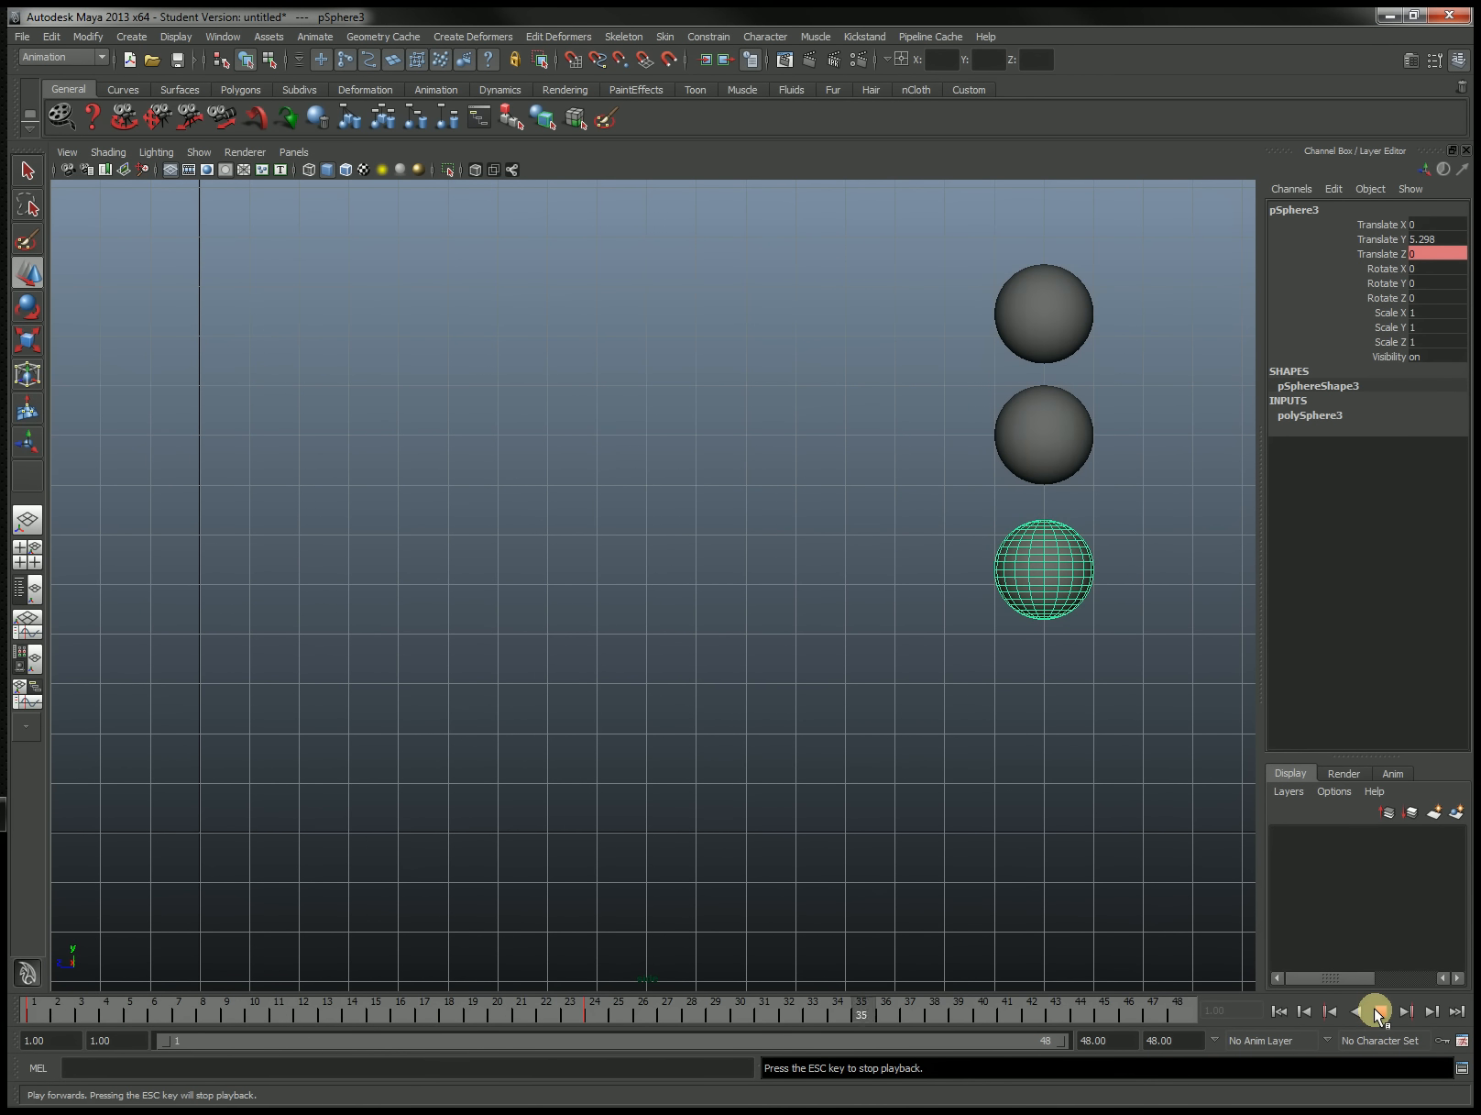